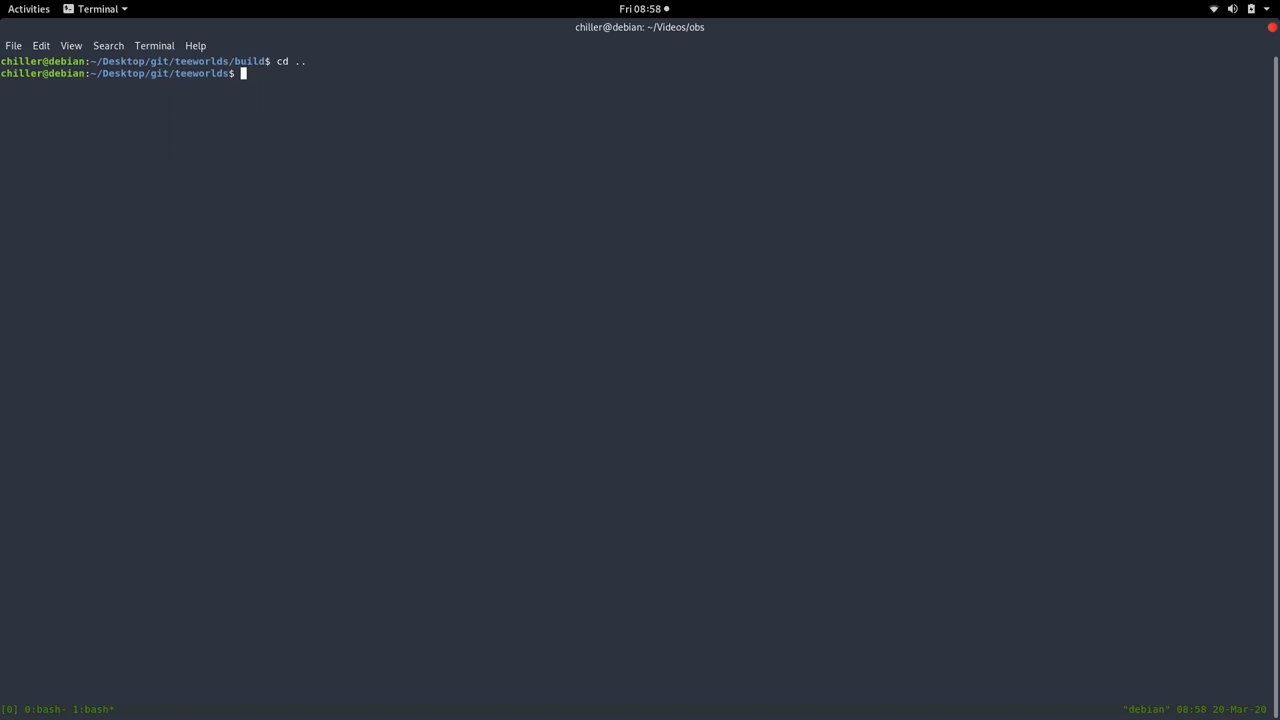
Launch VS Code on the src folder with 'code src' and bring up gamecontext.cpp via Quick Open.
text(code src)
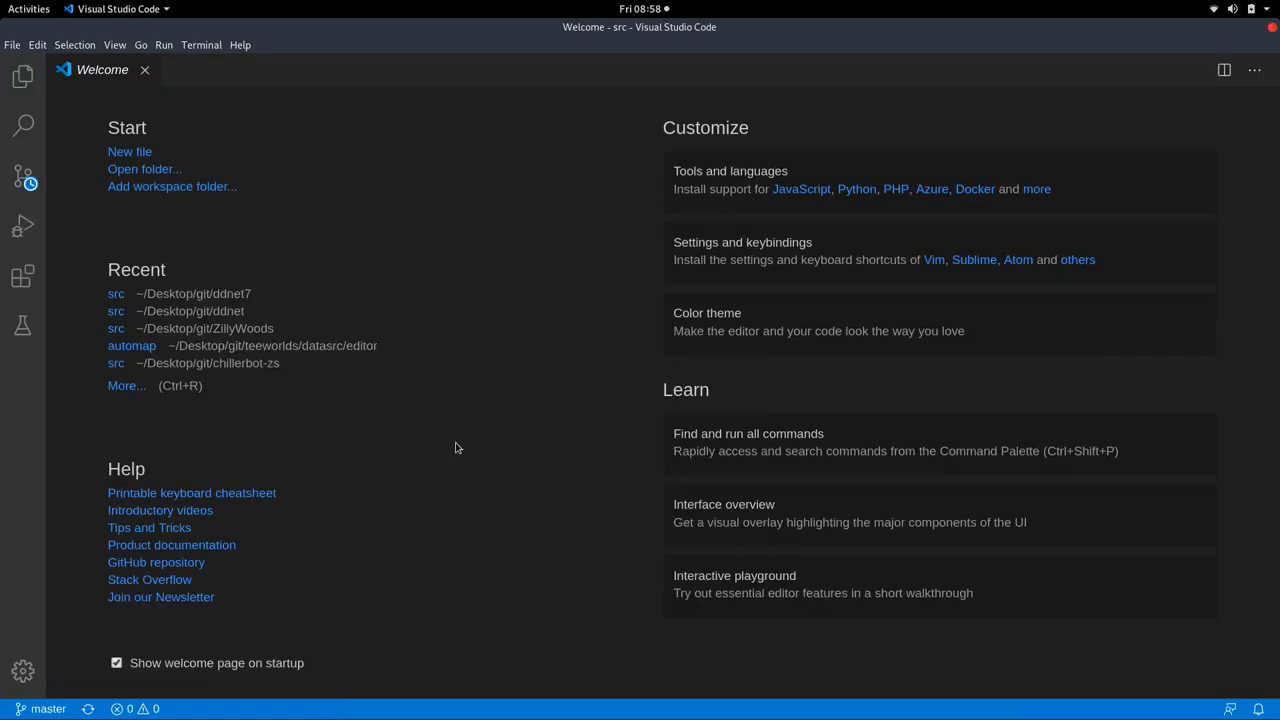
key(ctrl+p)
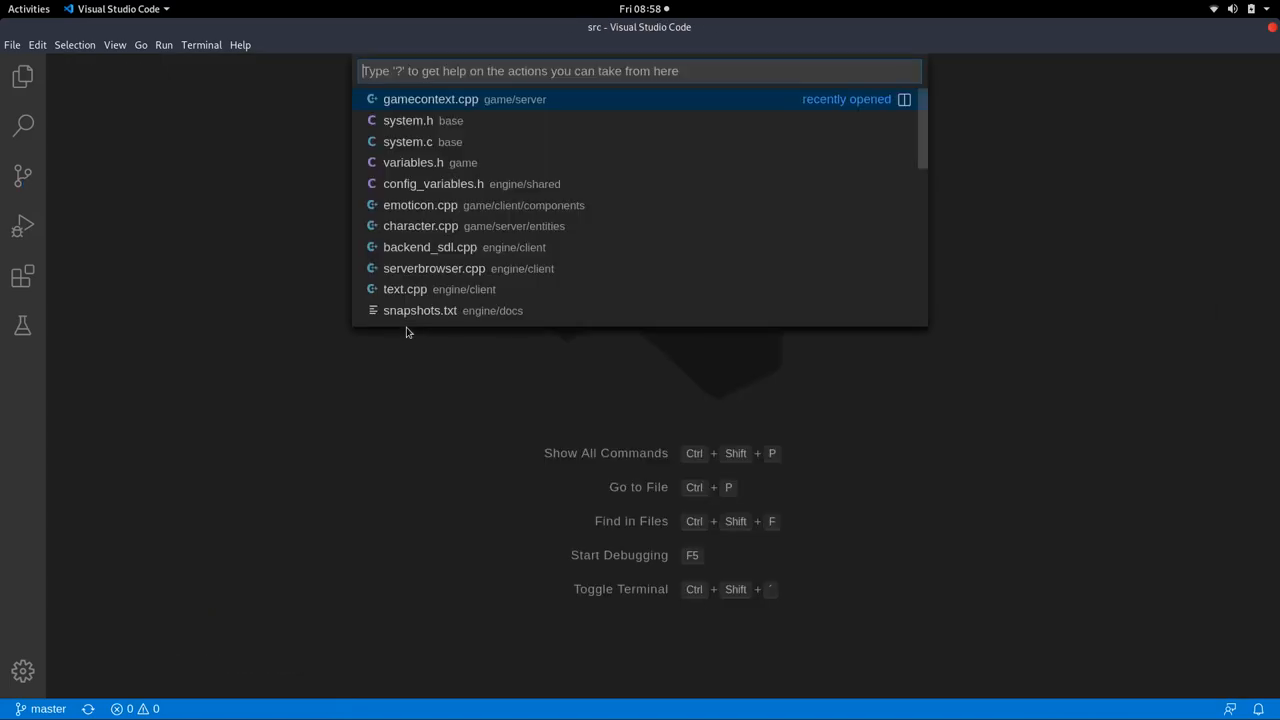
click(430, 98)
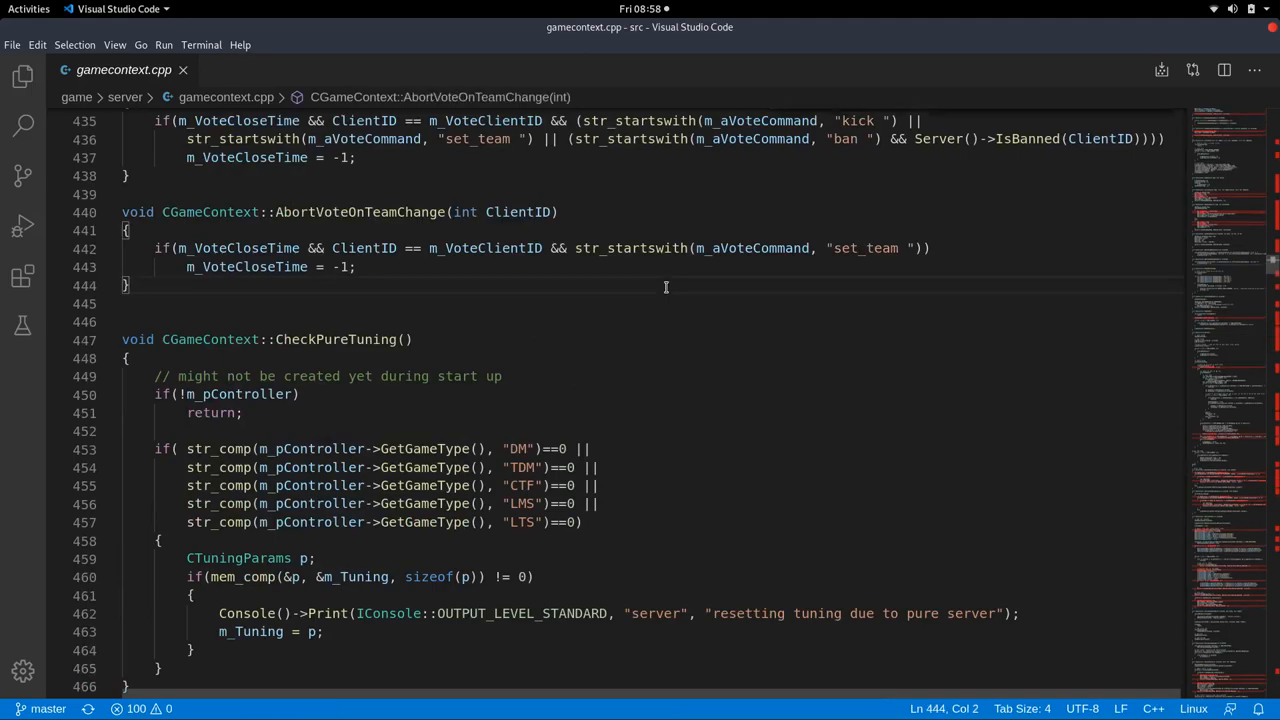
Search gamecontext.cpp for 'oncliententer' and reach the end of that function.
key(ctrl+f)
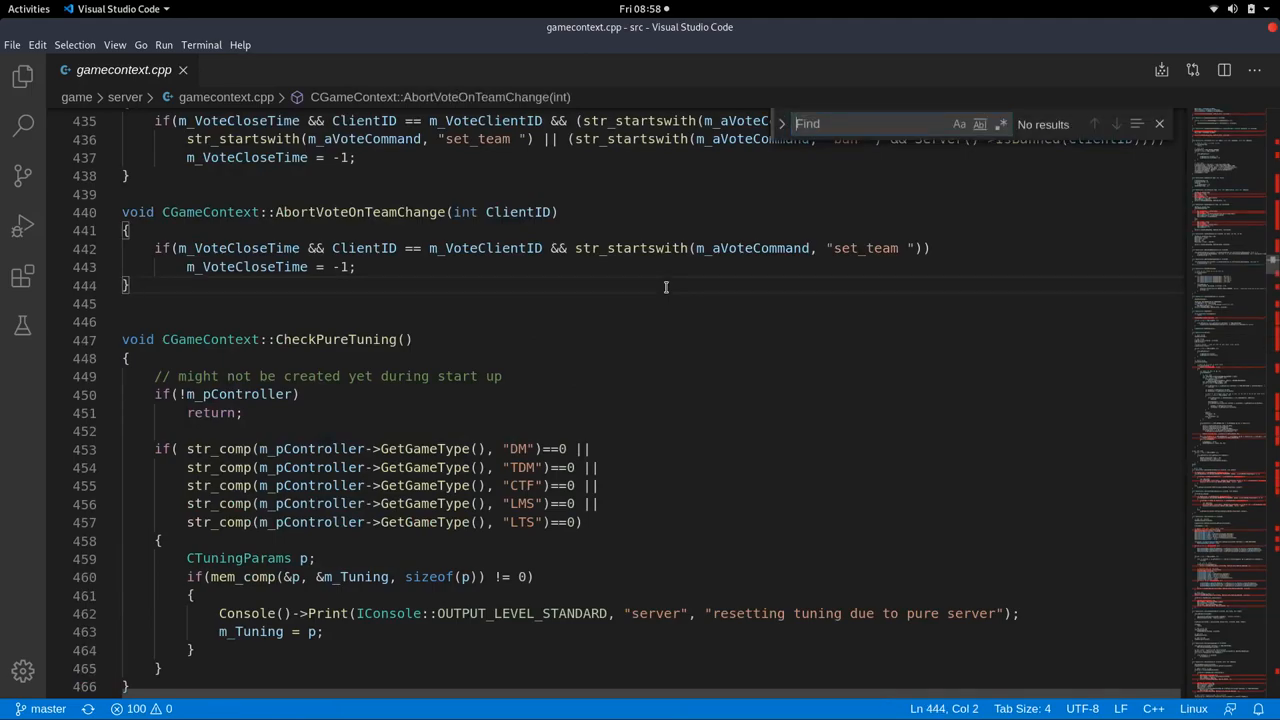
text(oncliententer)
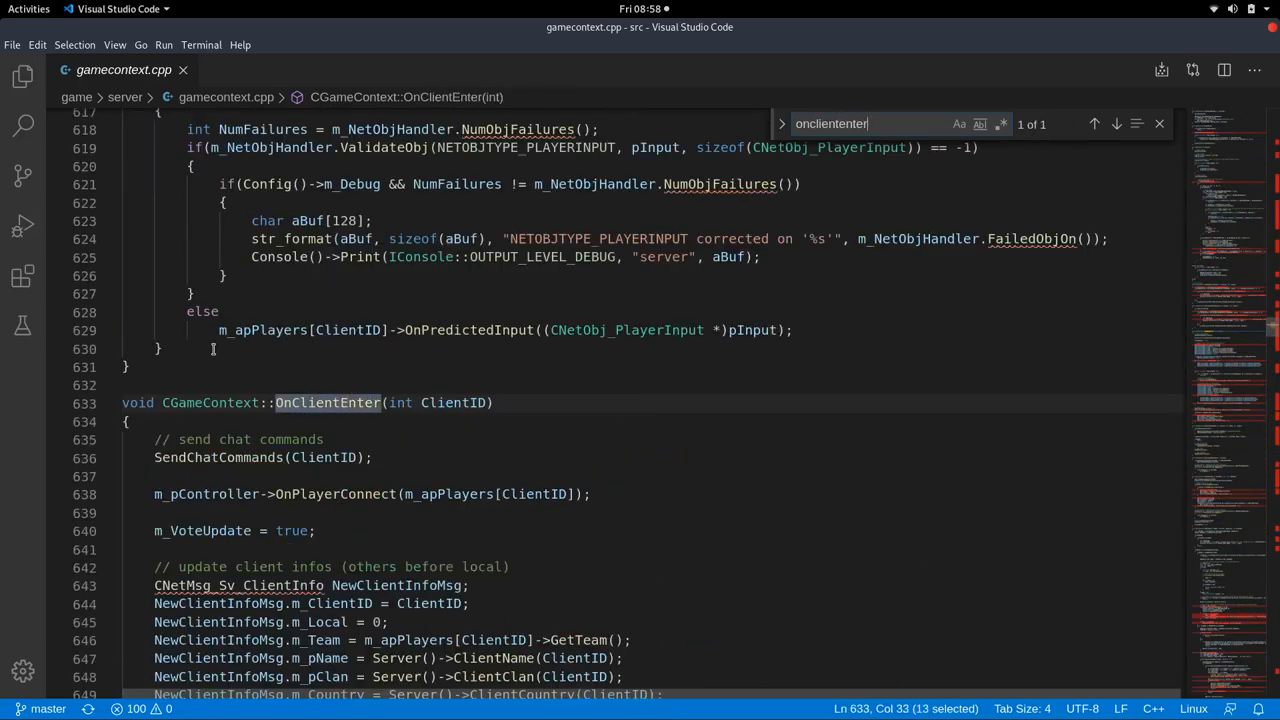
scroll(down, 3)
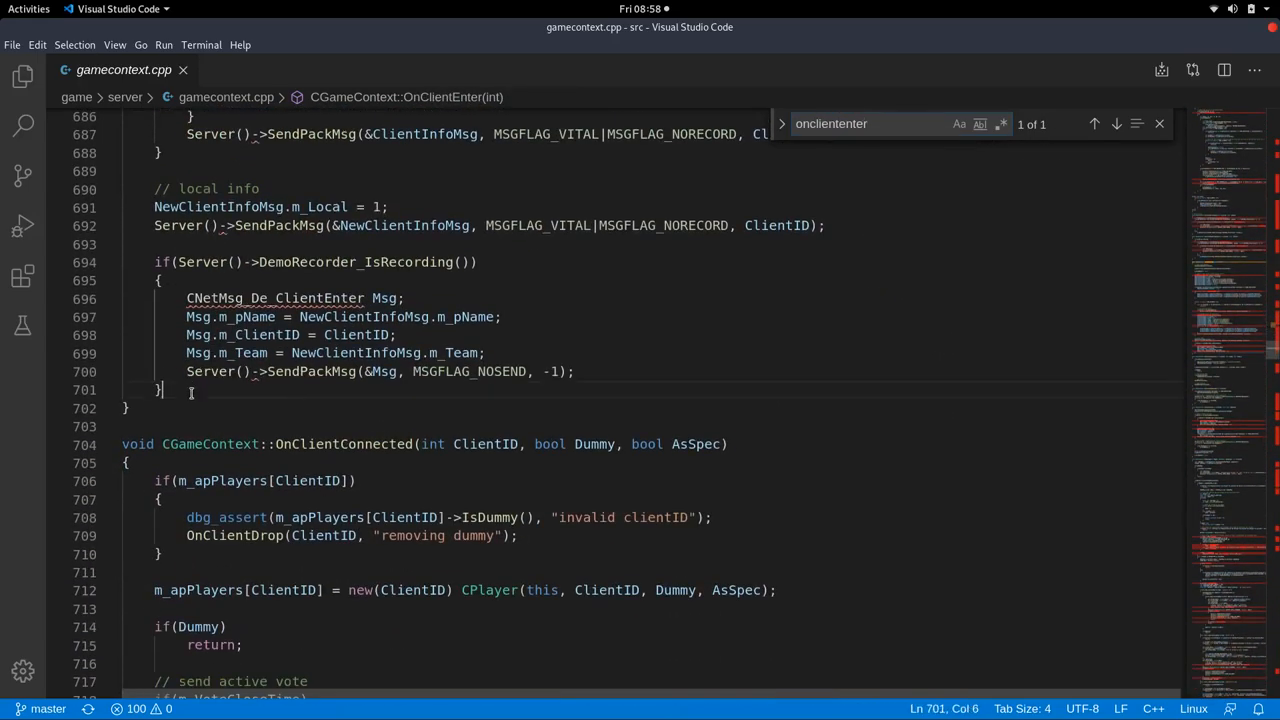
Add SendChat(-1, CHAT_ALL, -1, "fixed string") at the end of OnClientEnter.
text(SendChat(-)
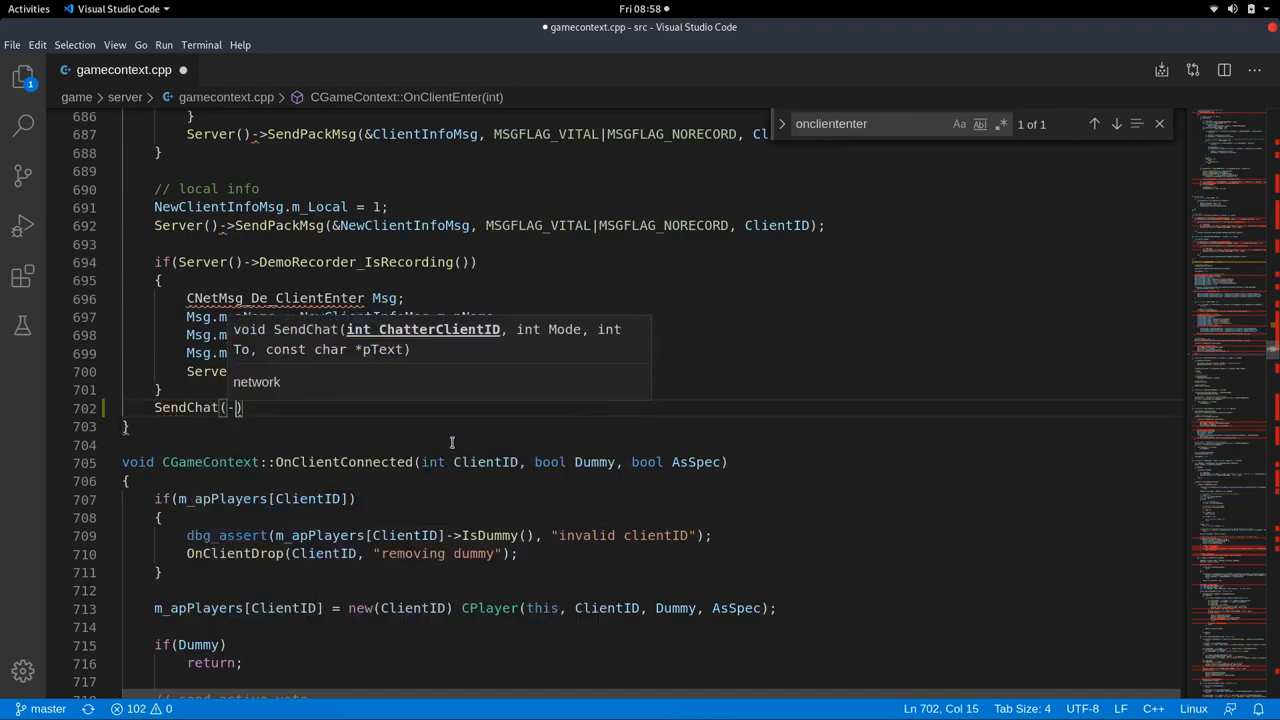
text(-1,)
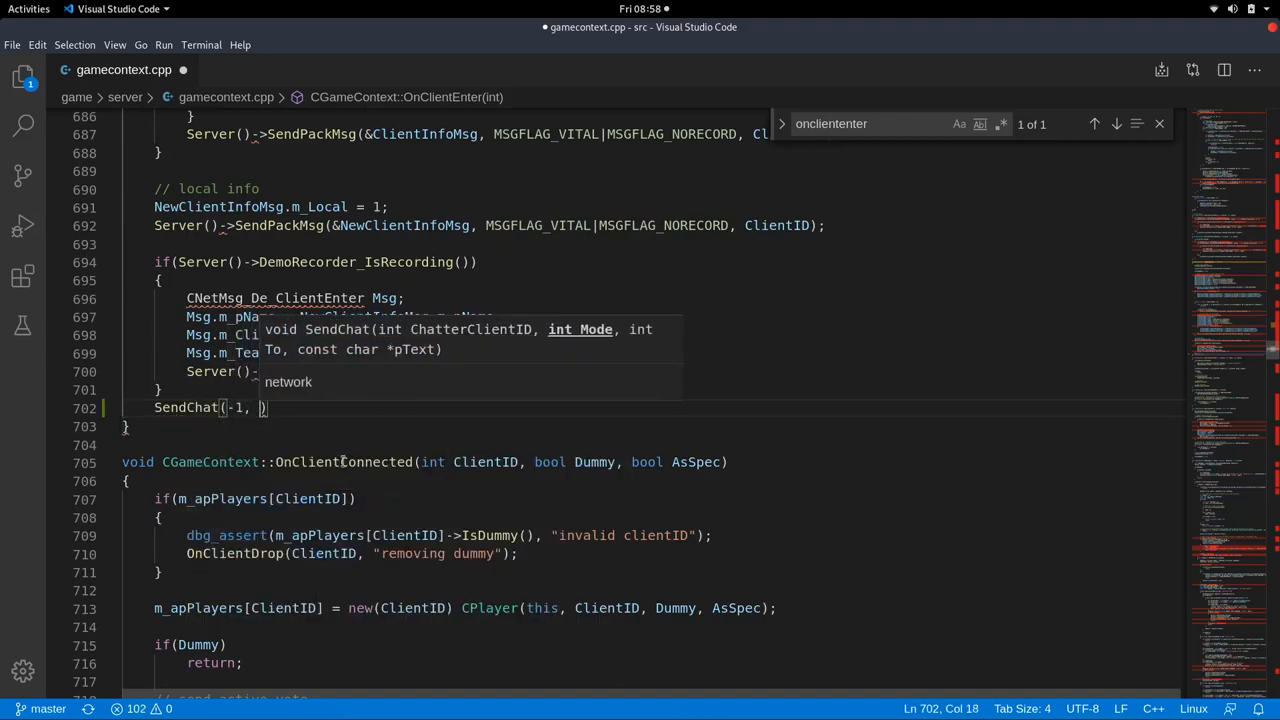
text(CHAT_ALL,)
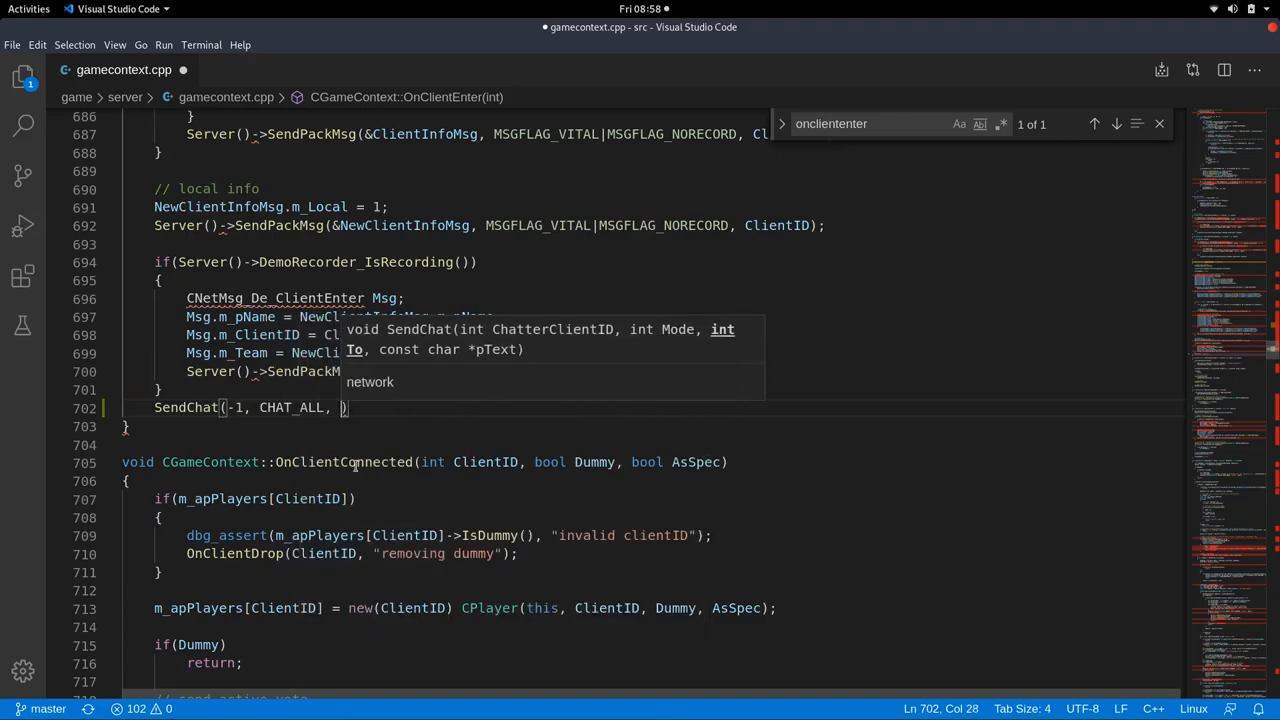
text(-1,)
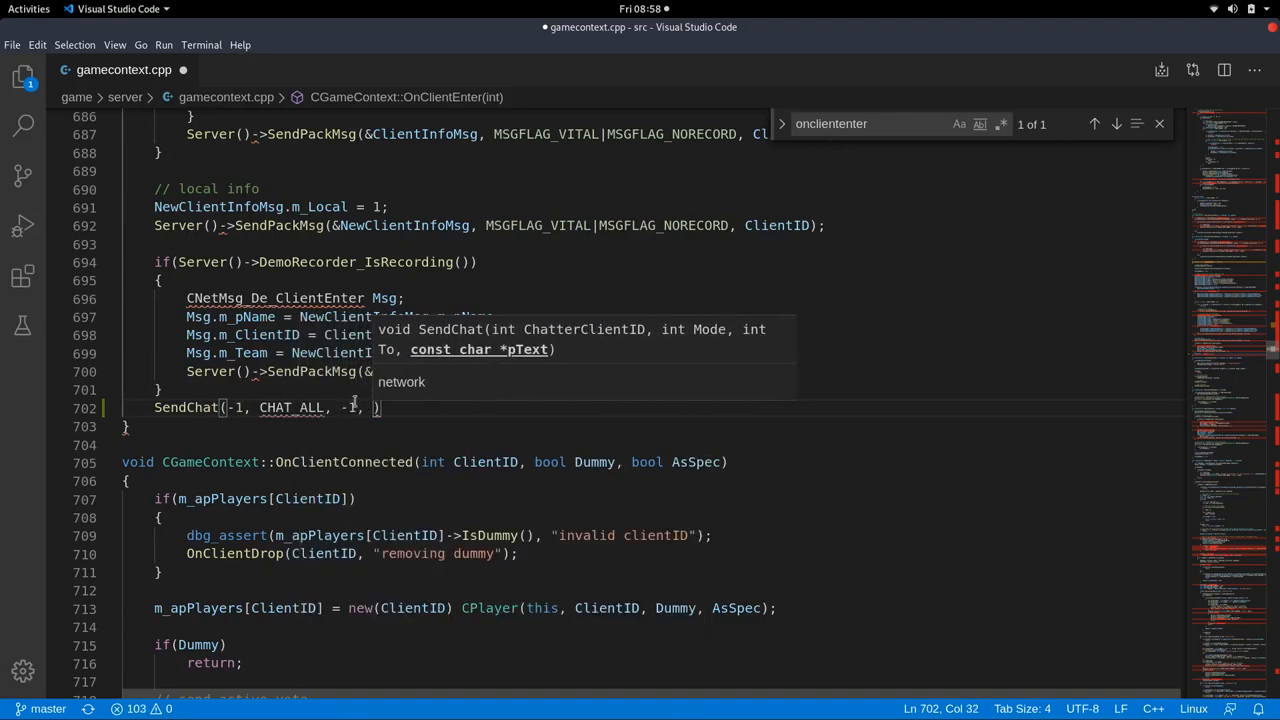
text("fix")
text(short)
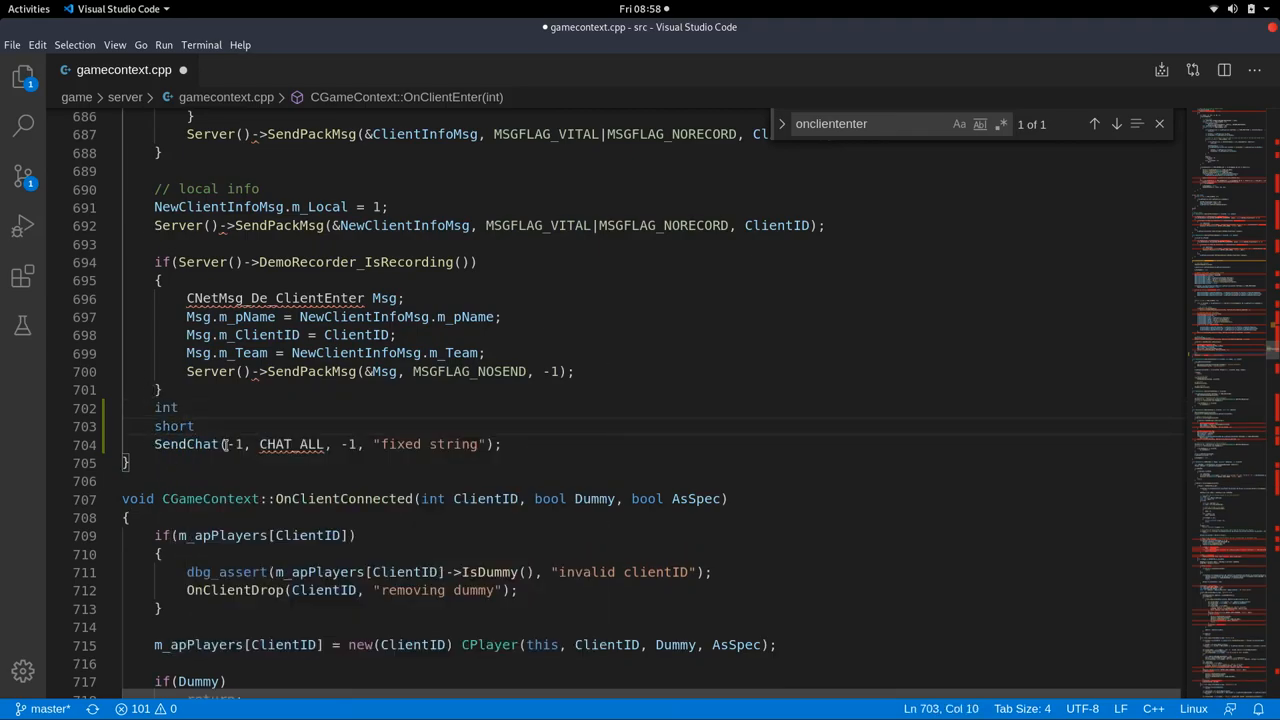
double_click(172, 426)
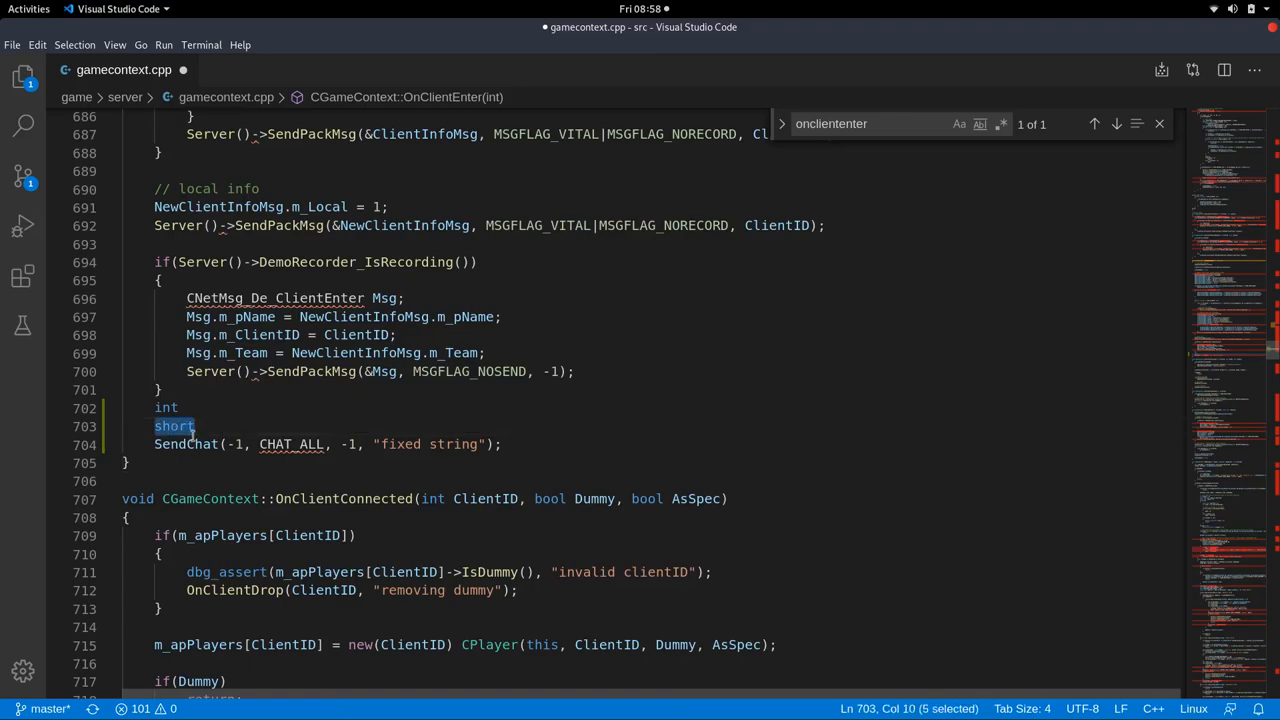
text(lomg)
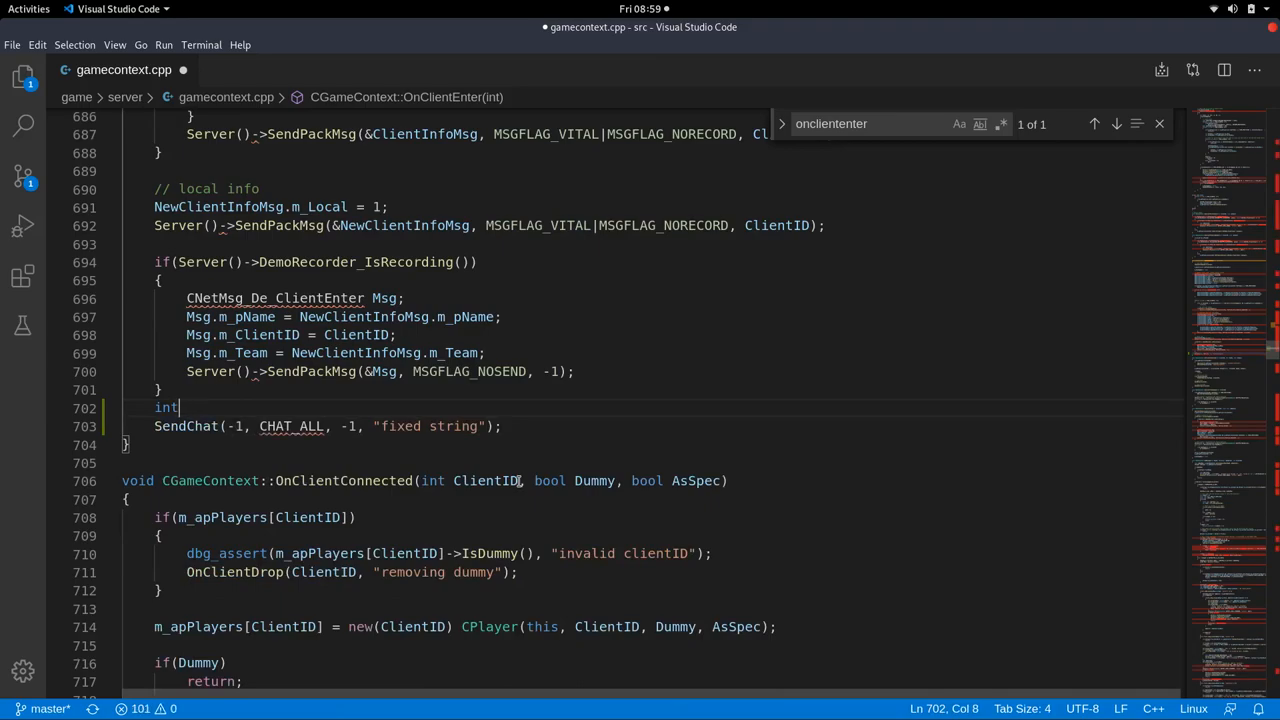
text(bool)
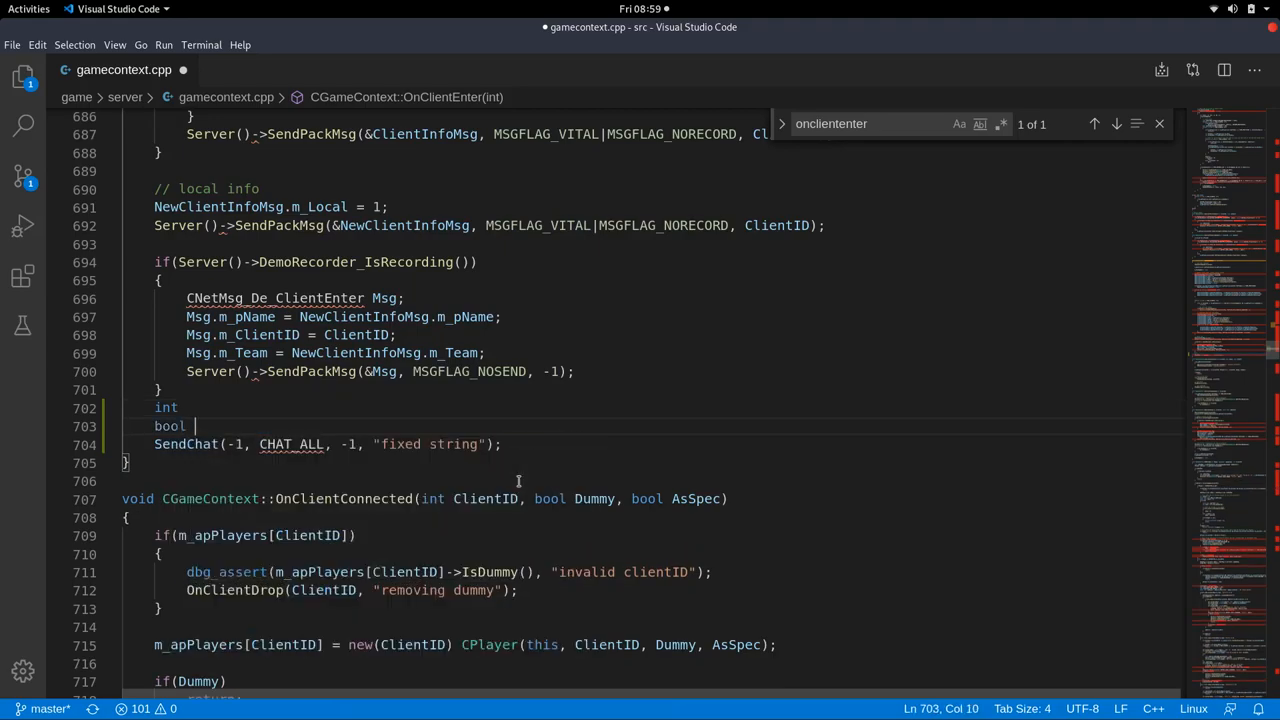
text(tr)
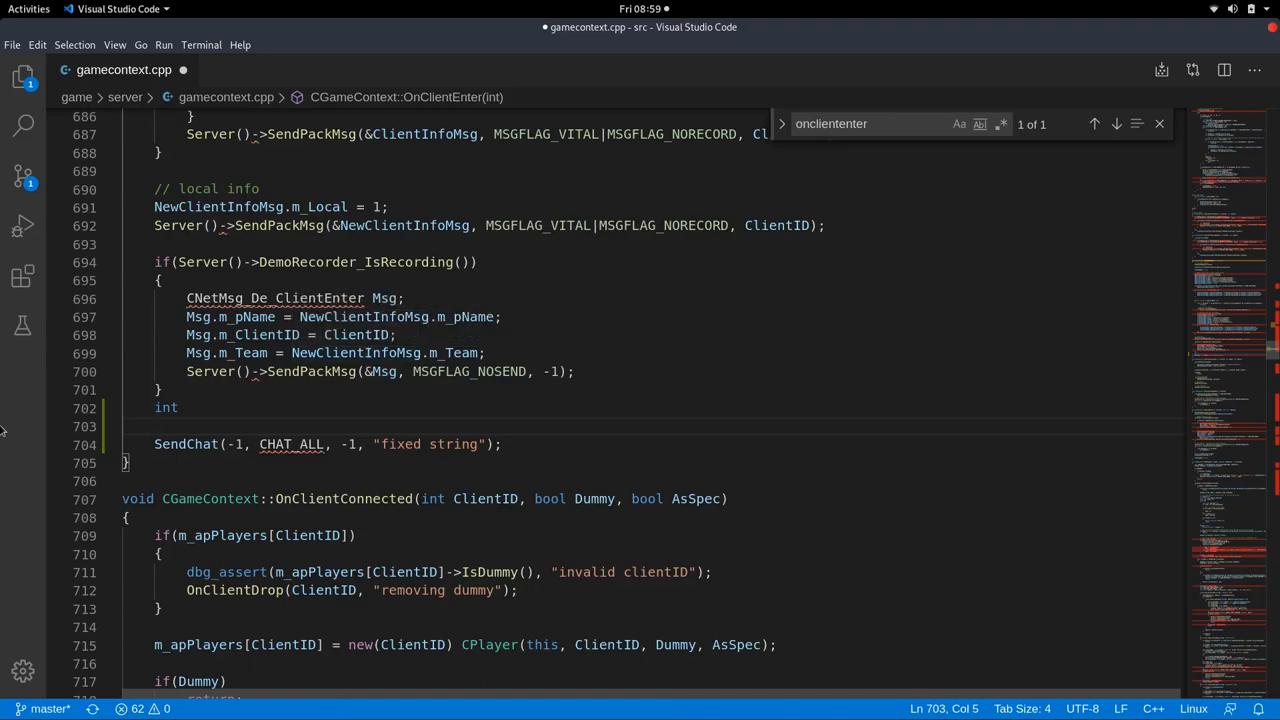
mouse_move(220, 348)
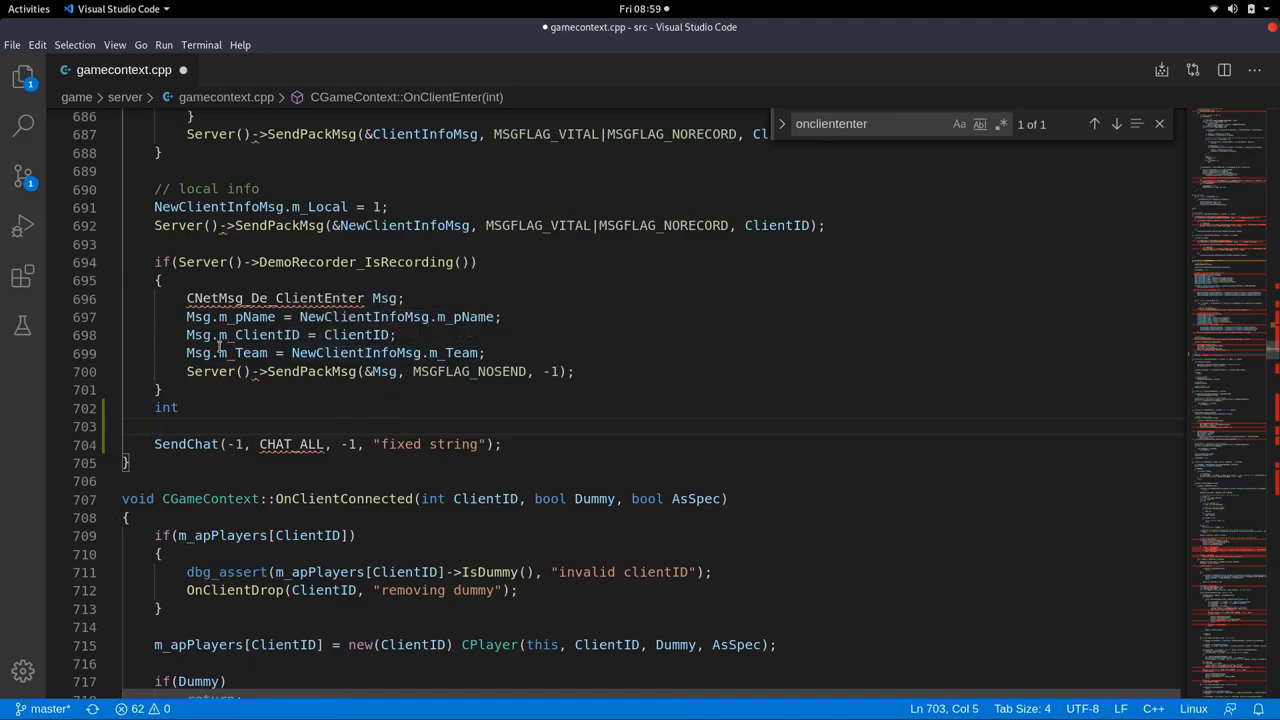
text(char)
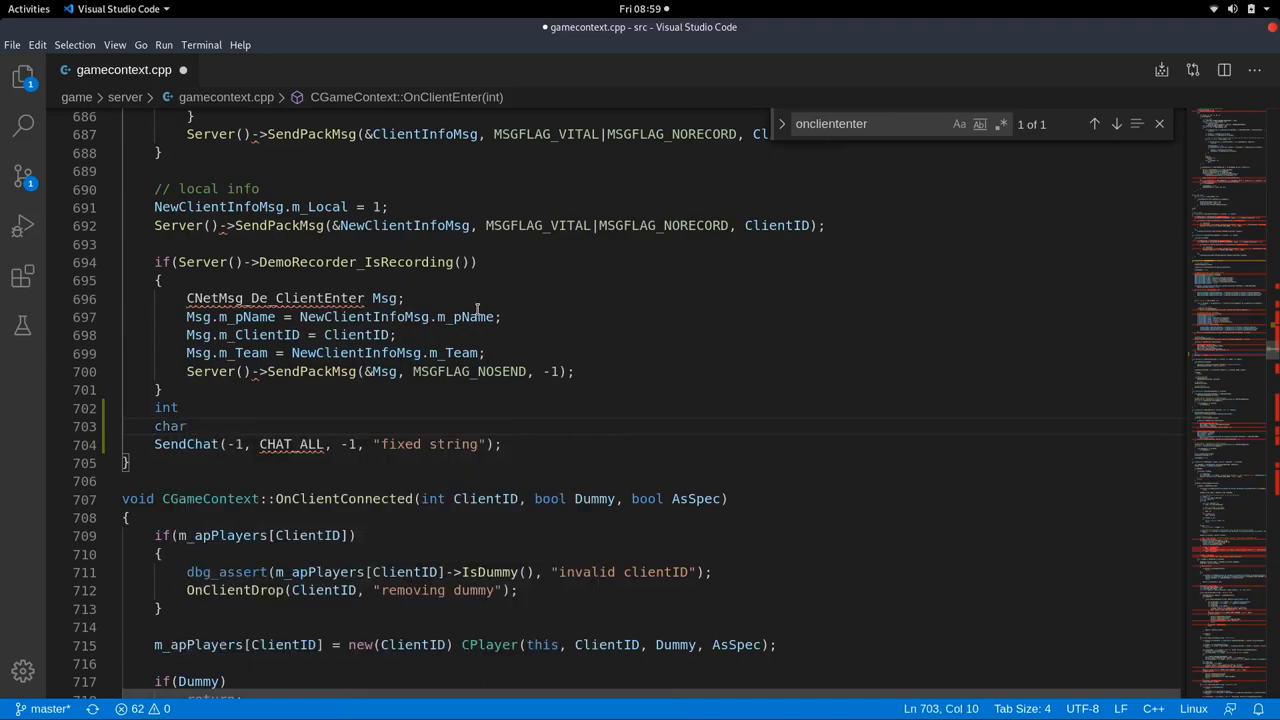
double_click(170, 426)
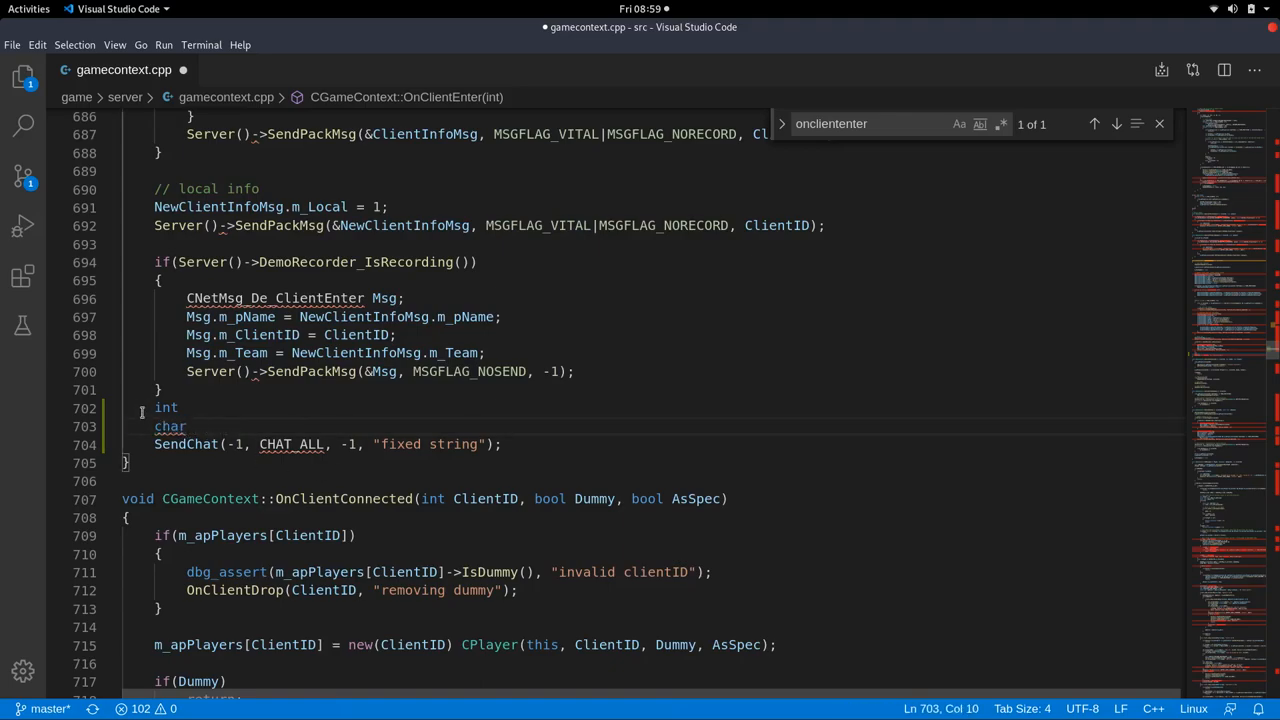
mouse_move(168, 408)
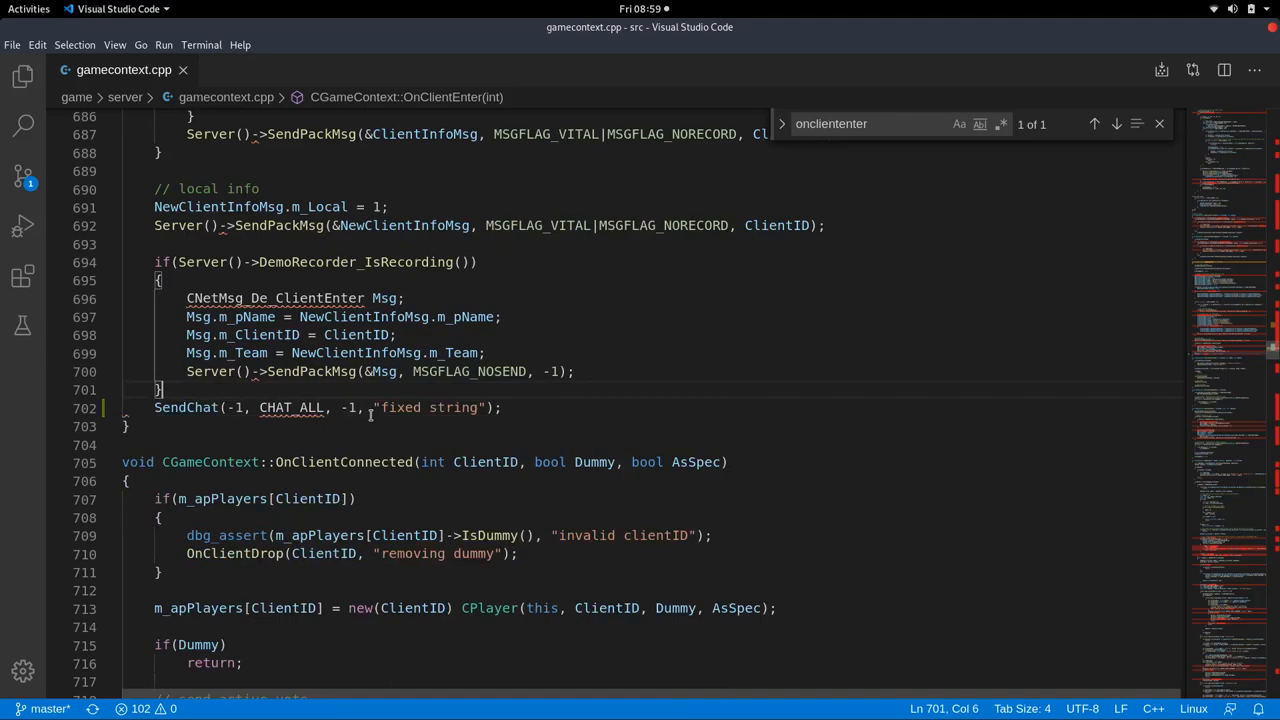
Declare char x = 'F'; above the SendChat call and leave an empty line below it.
text(char)
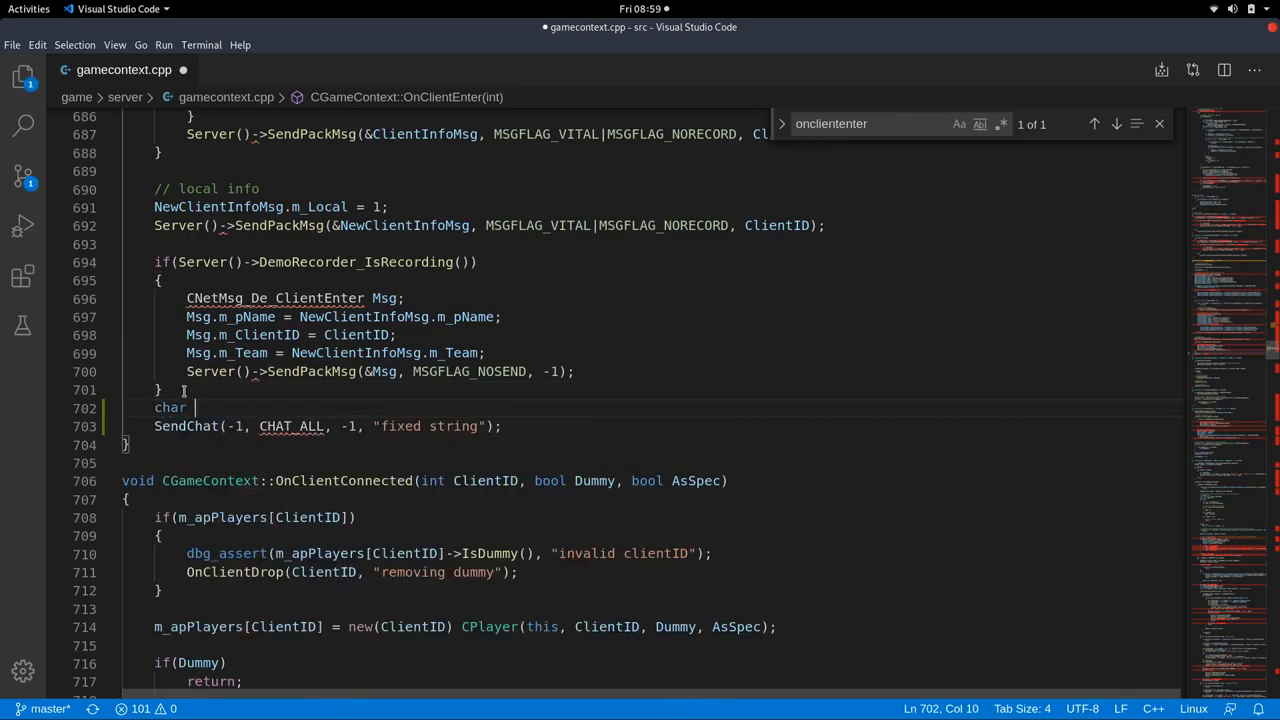
double_click(168, 408)
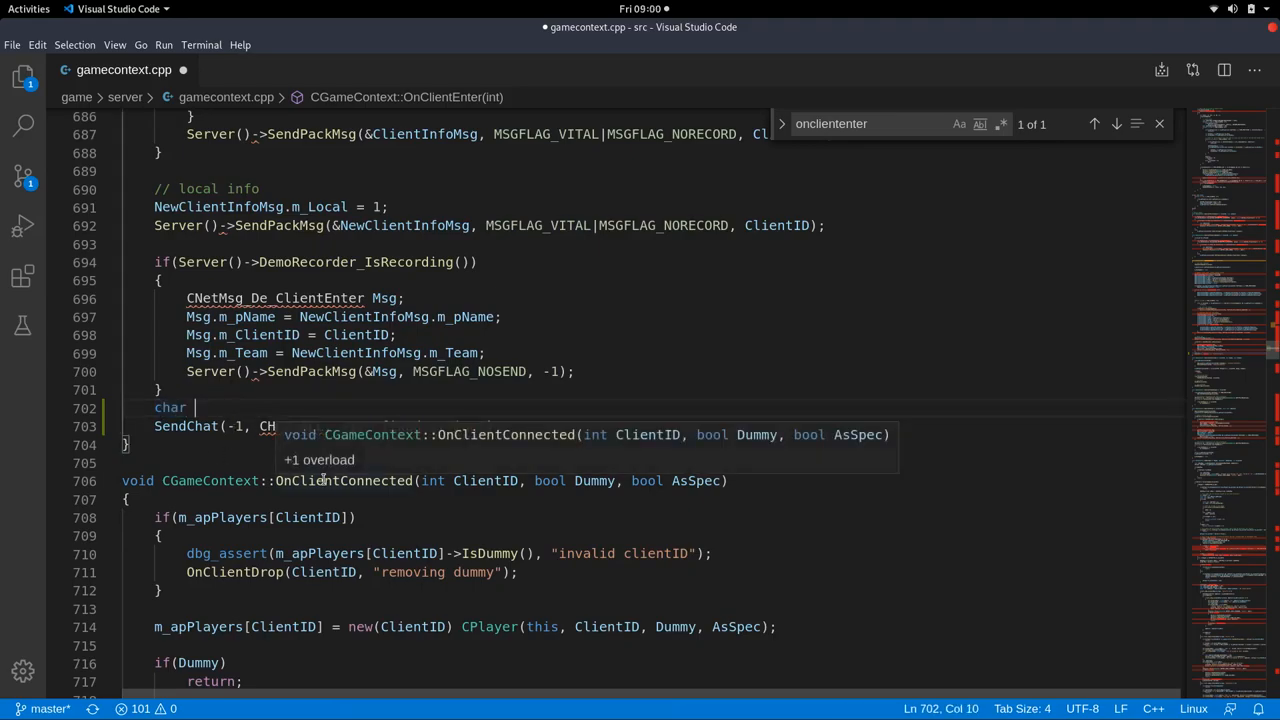
text(x =)
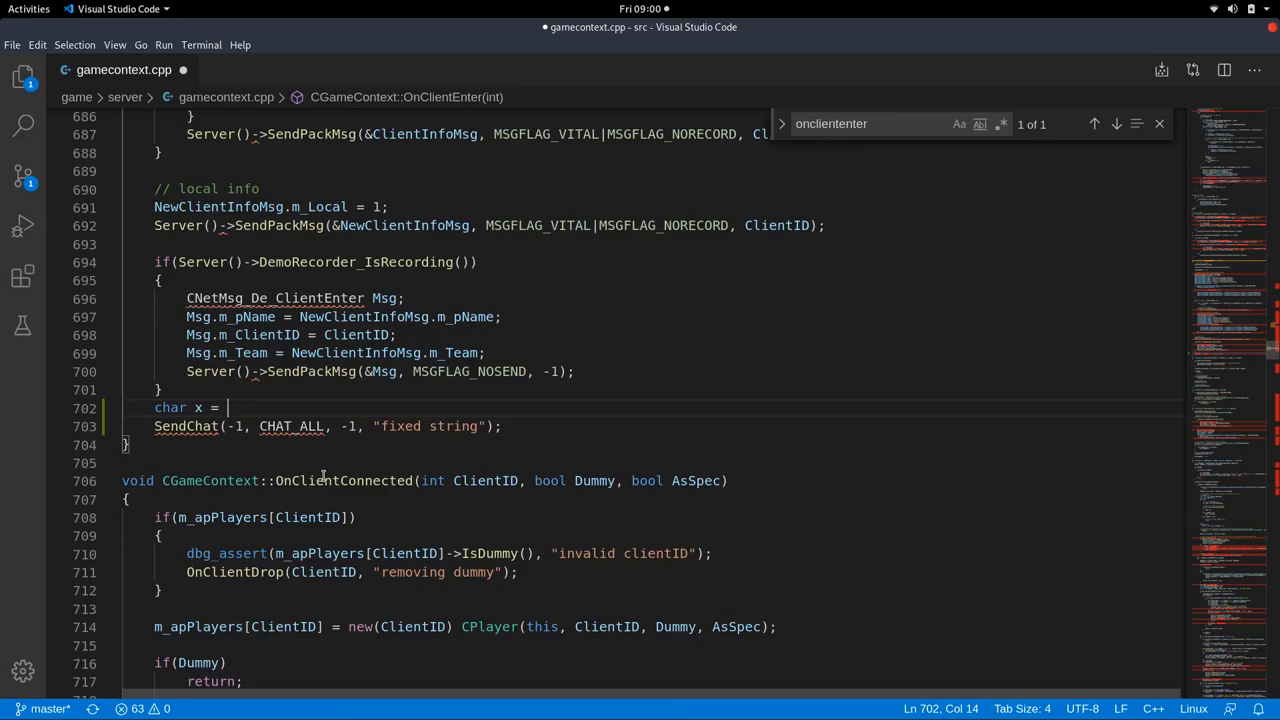
text(')
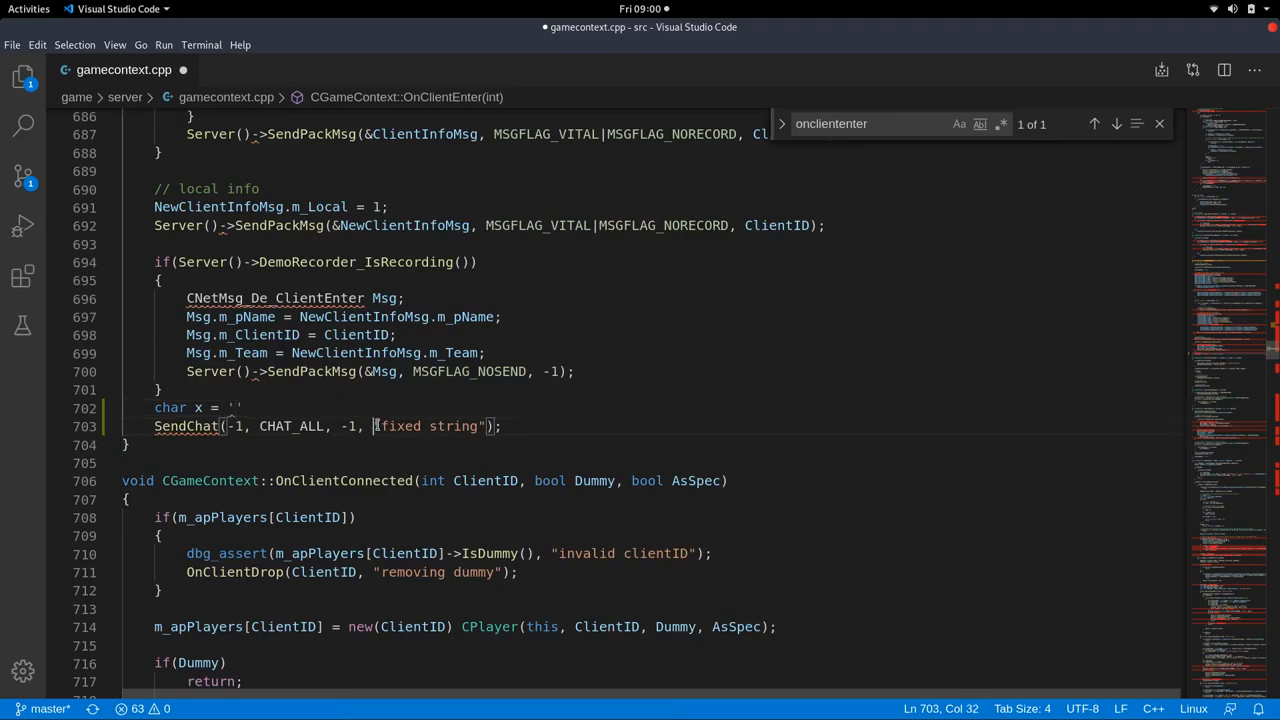
drag(372, 426, 392, 426)
text(F)
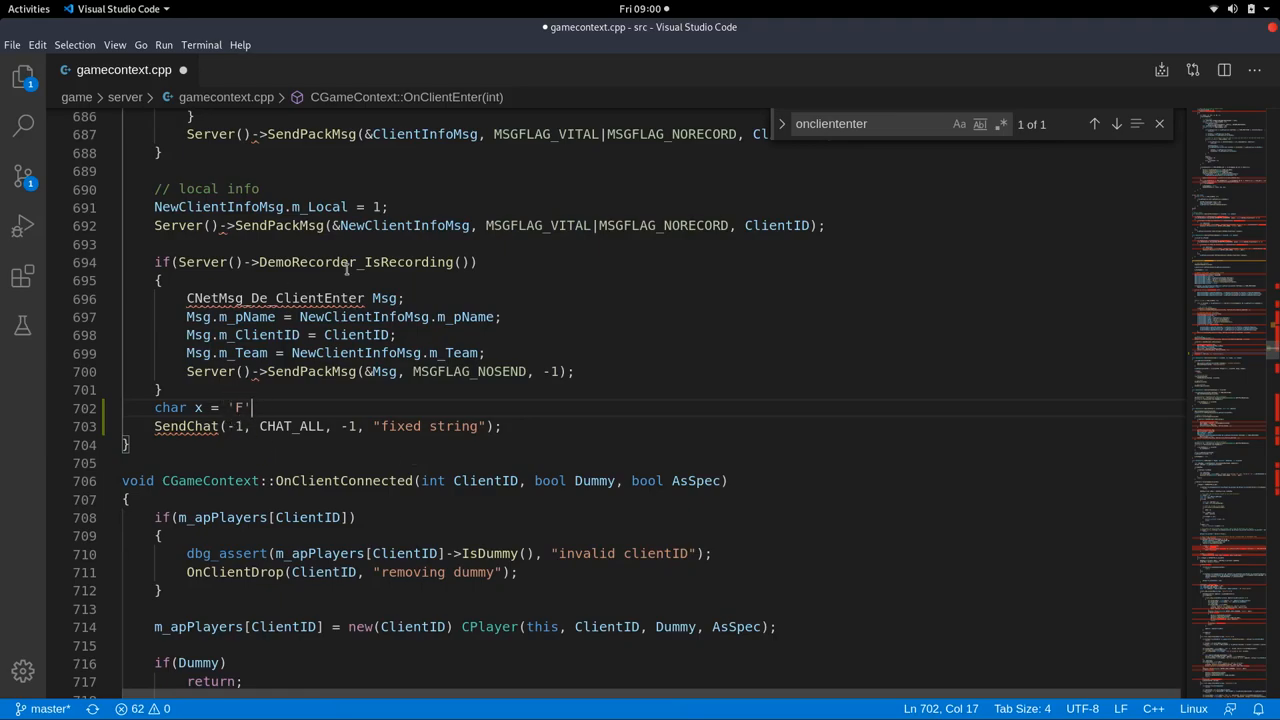
mouse_move(370, 404)
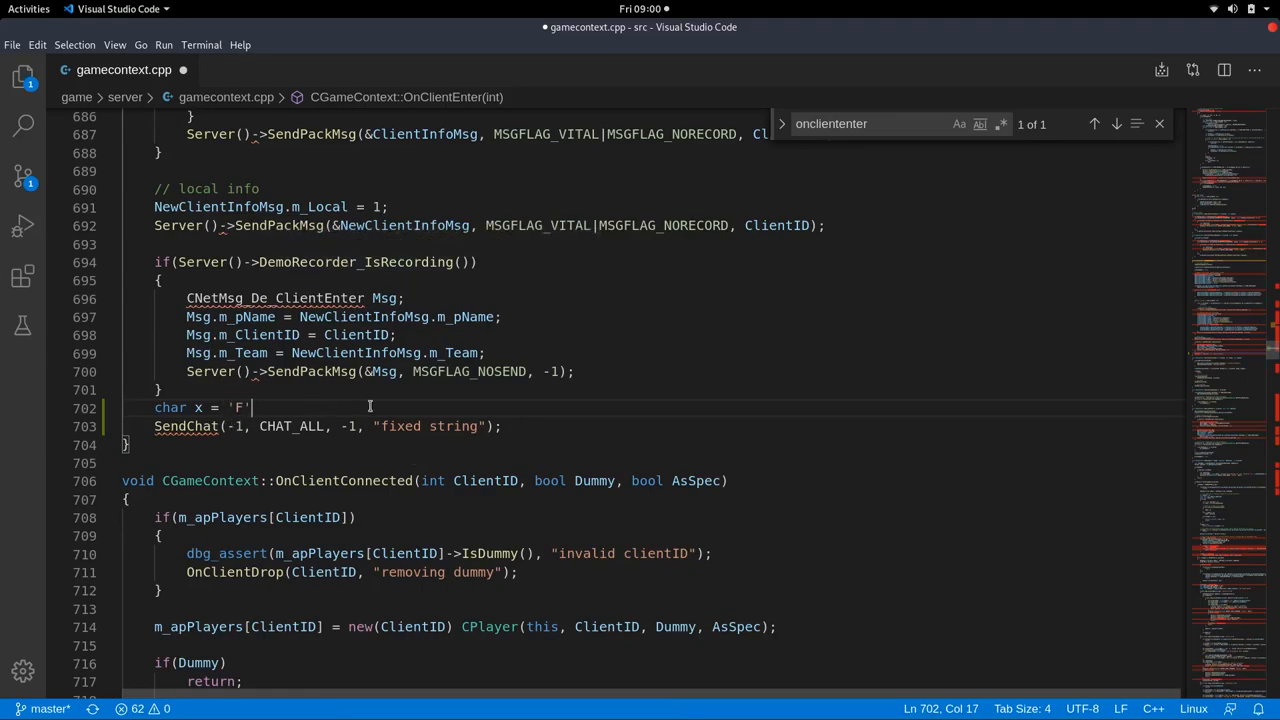
key(BackSpace)
text(;)
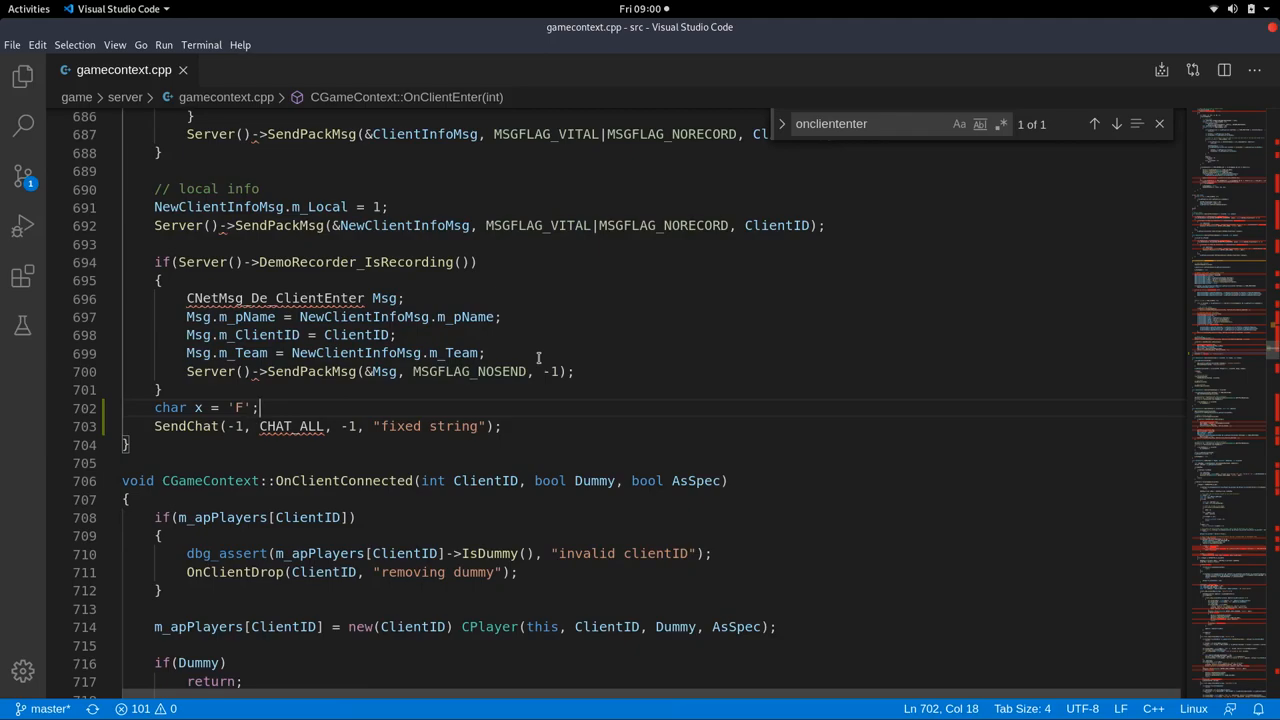
key(Enter)
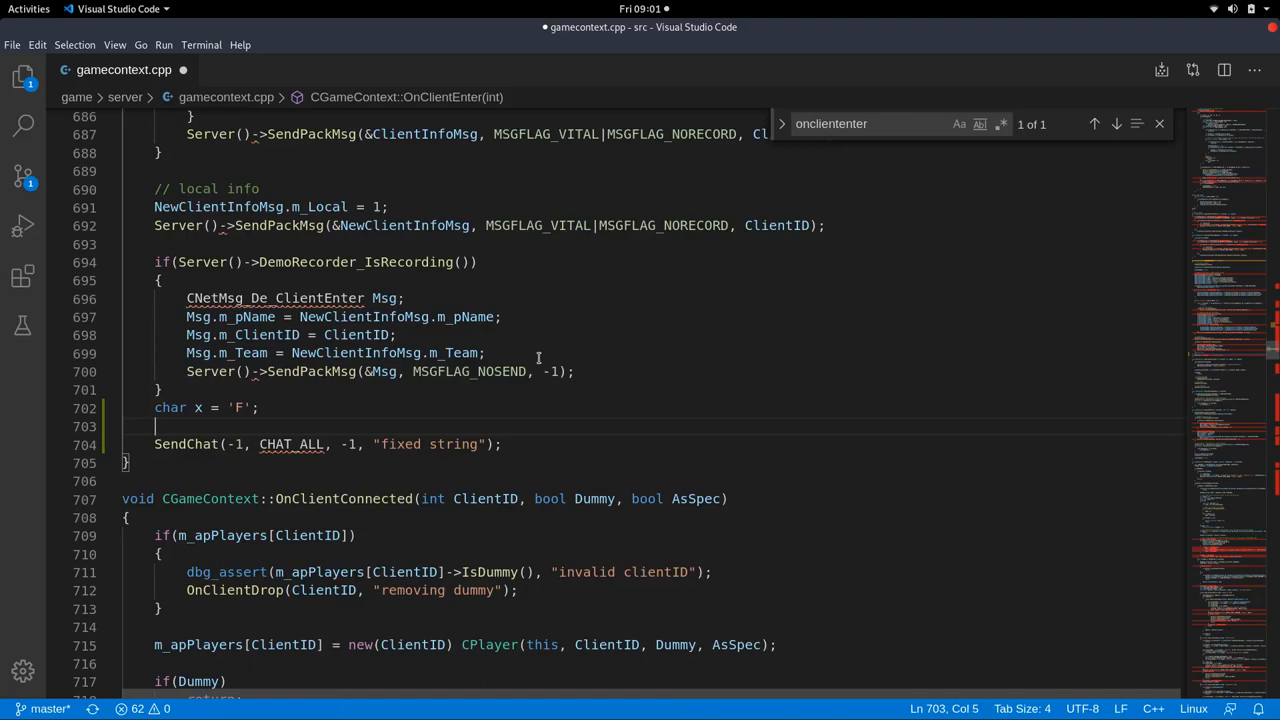
Try a std::cout ... std::endl; line after the declaration, then abandon it leaving blank lines.
text(std::string)
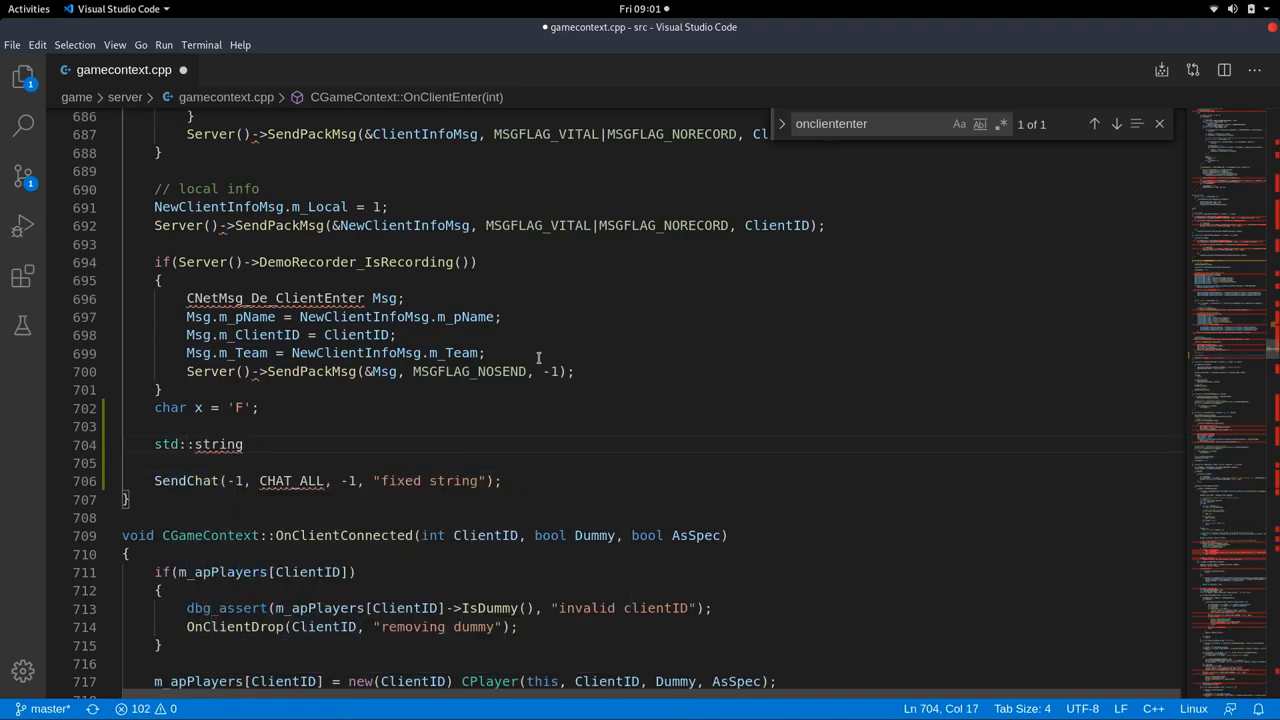
key(Backspace)
text(cout << "huiawhduiawd" << srd)
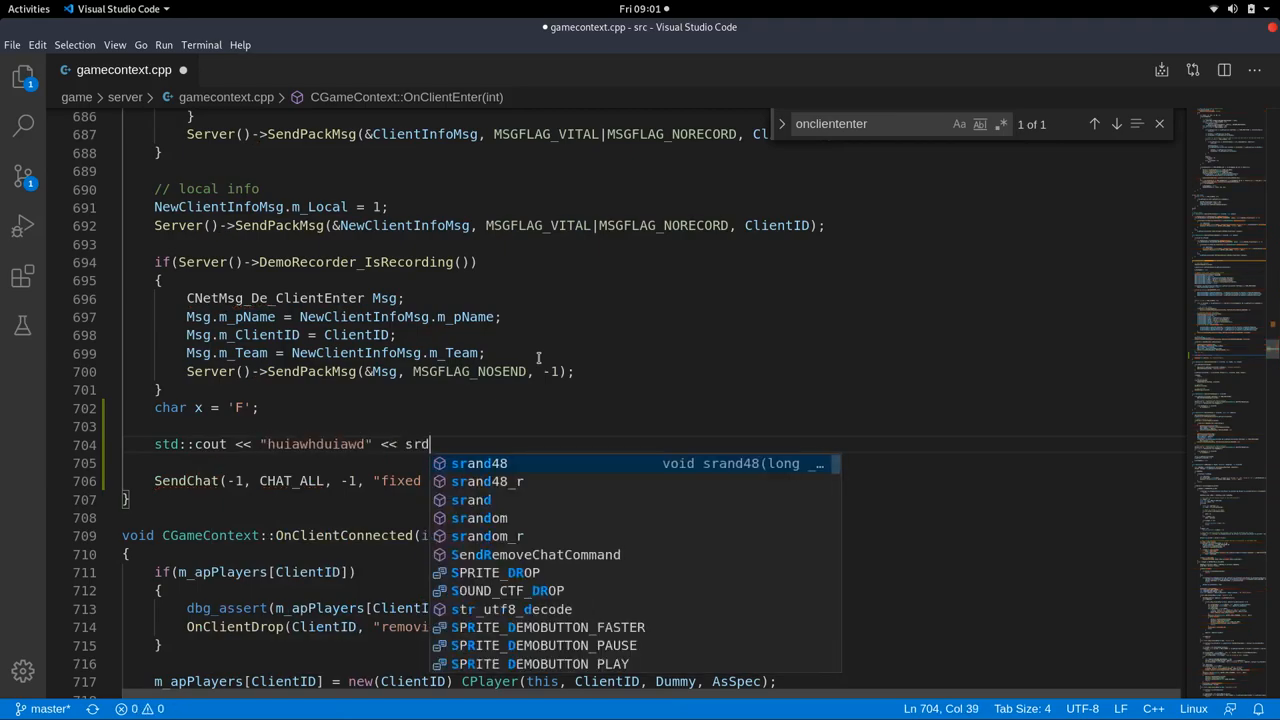
text(std::endl;)
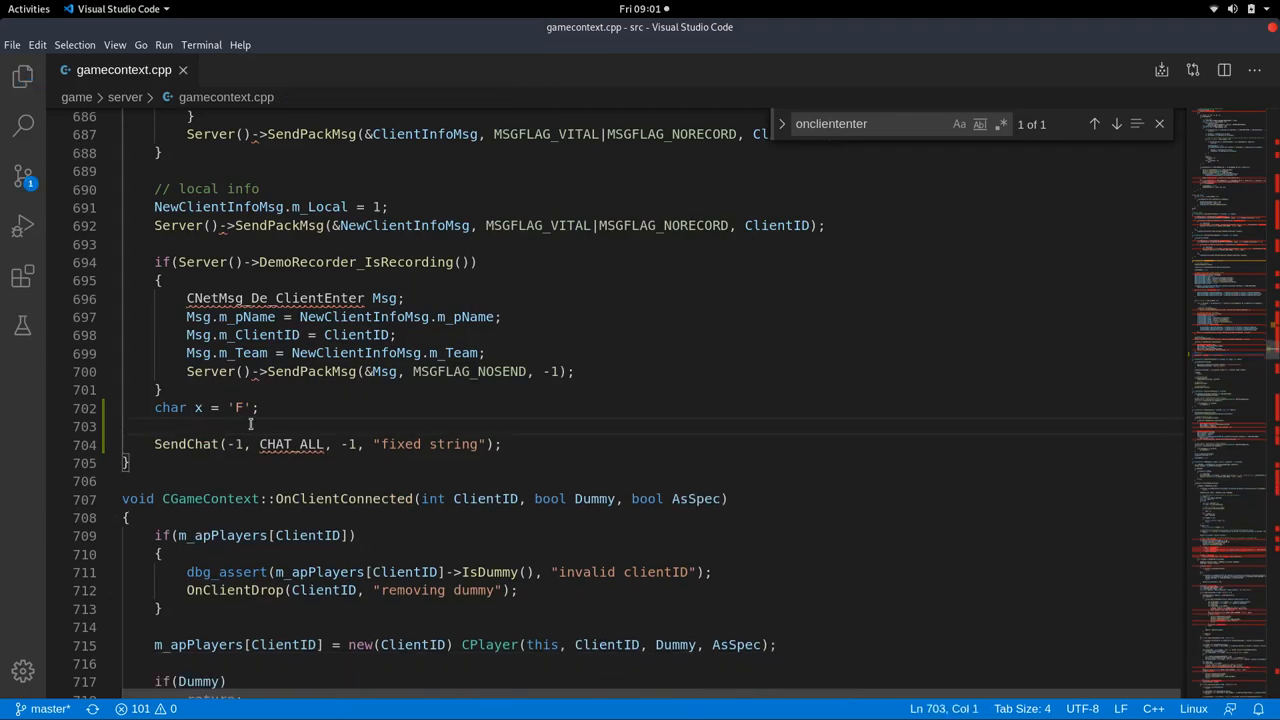
click(336, 390)
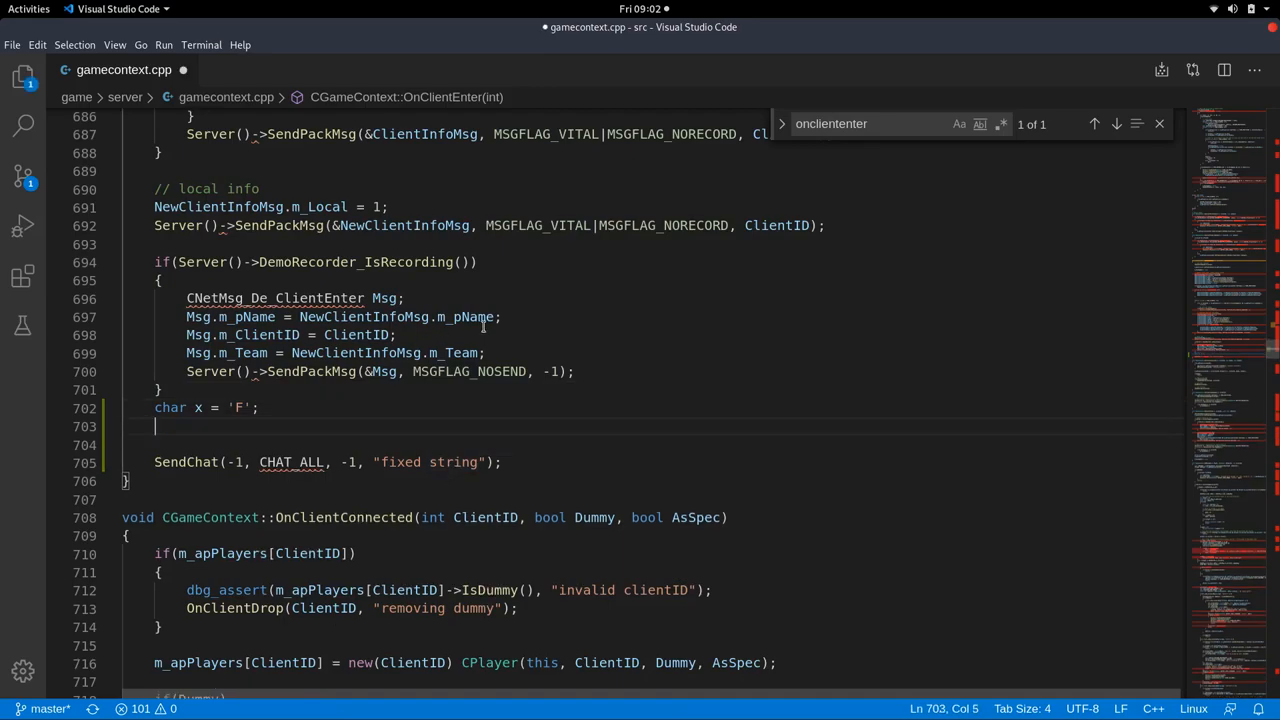
Declare a char buffer[] array below the char x line.
text(char)
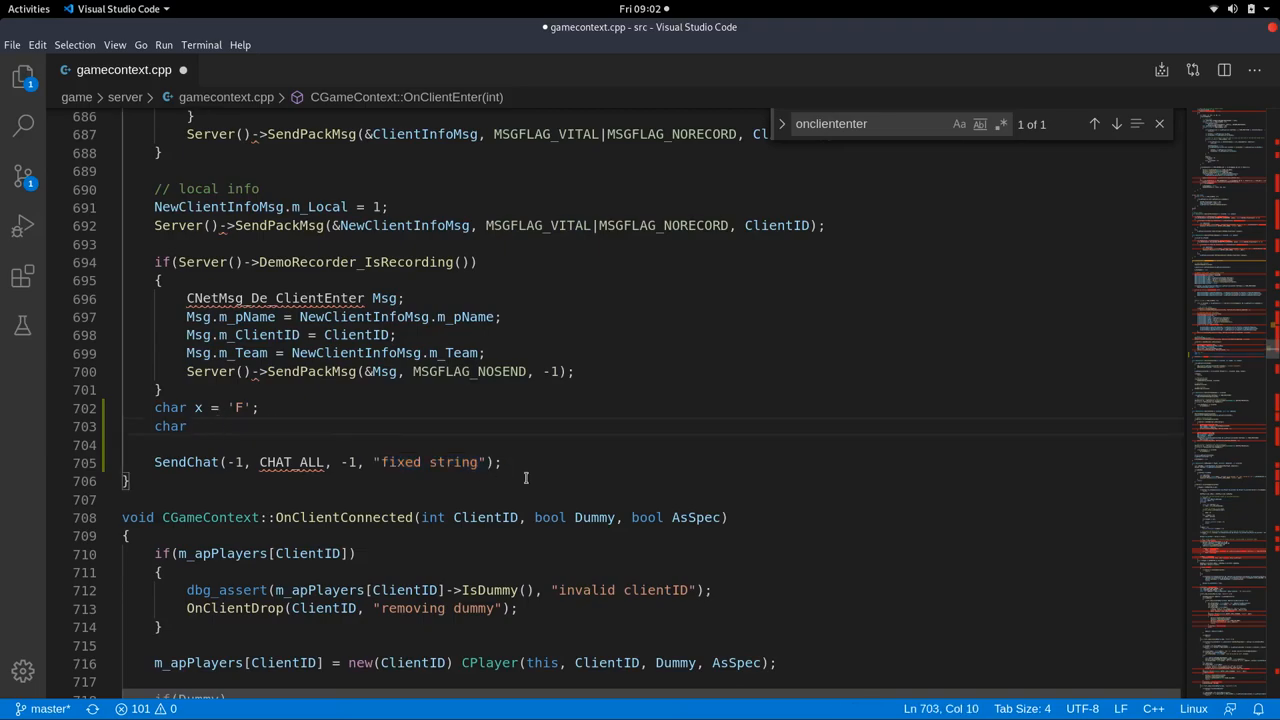
text(buffer)
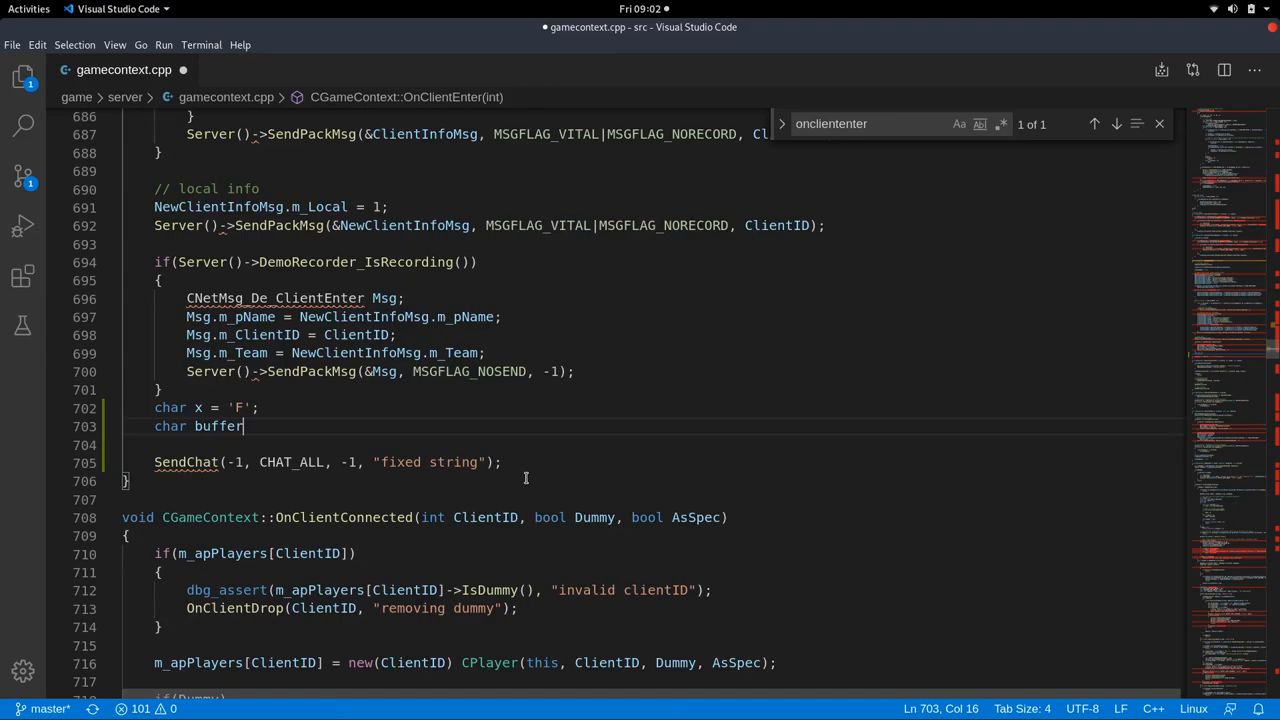
text([])
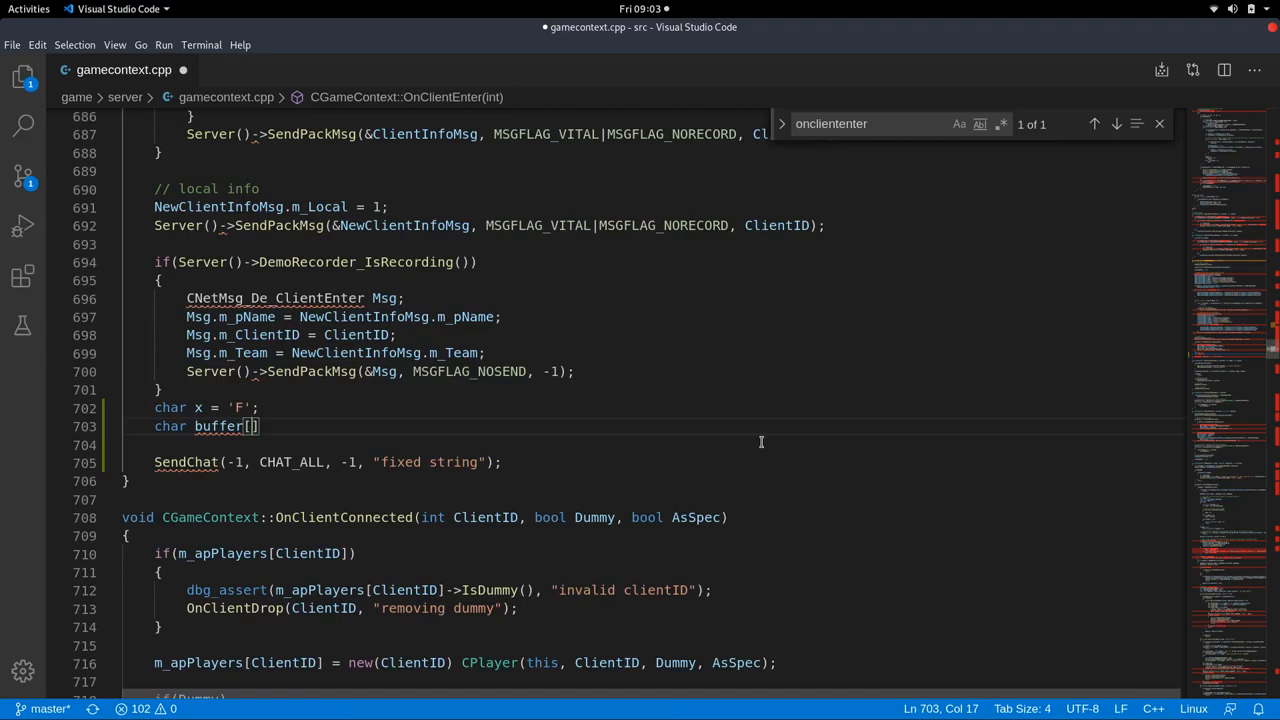
text(;)
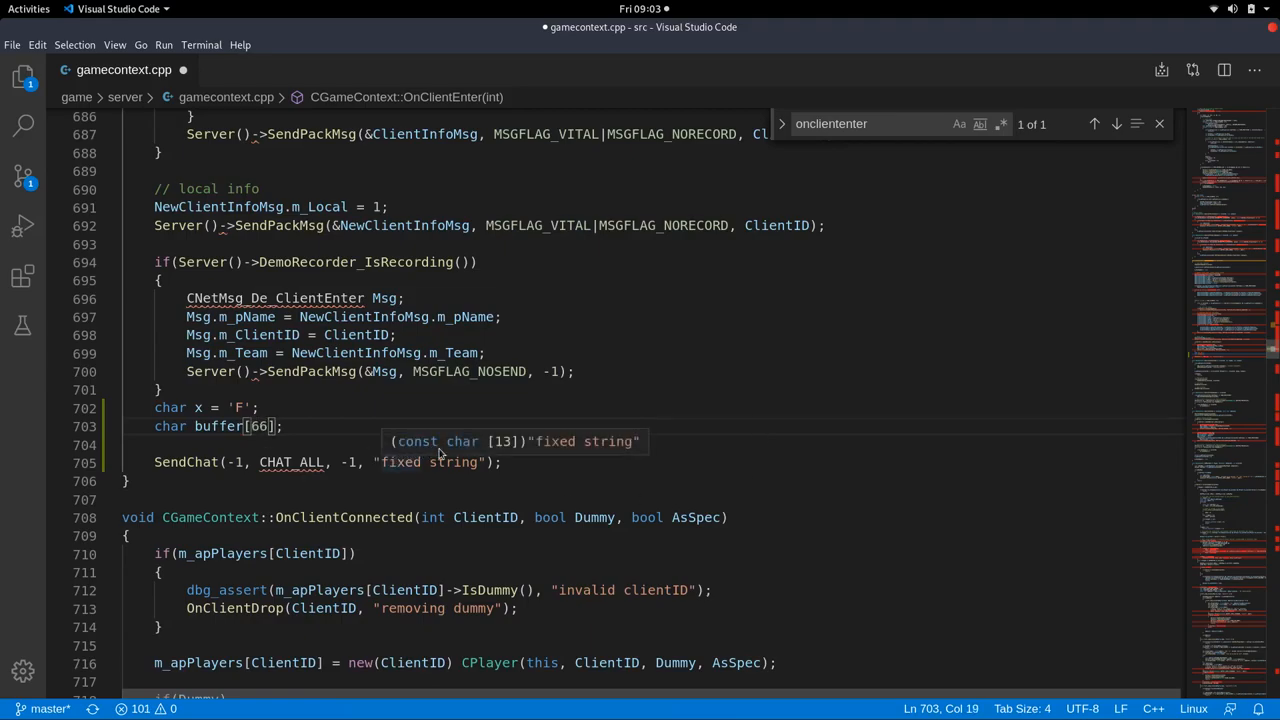
mouse_move(464, 450)
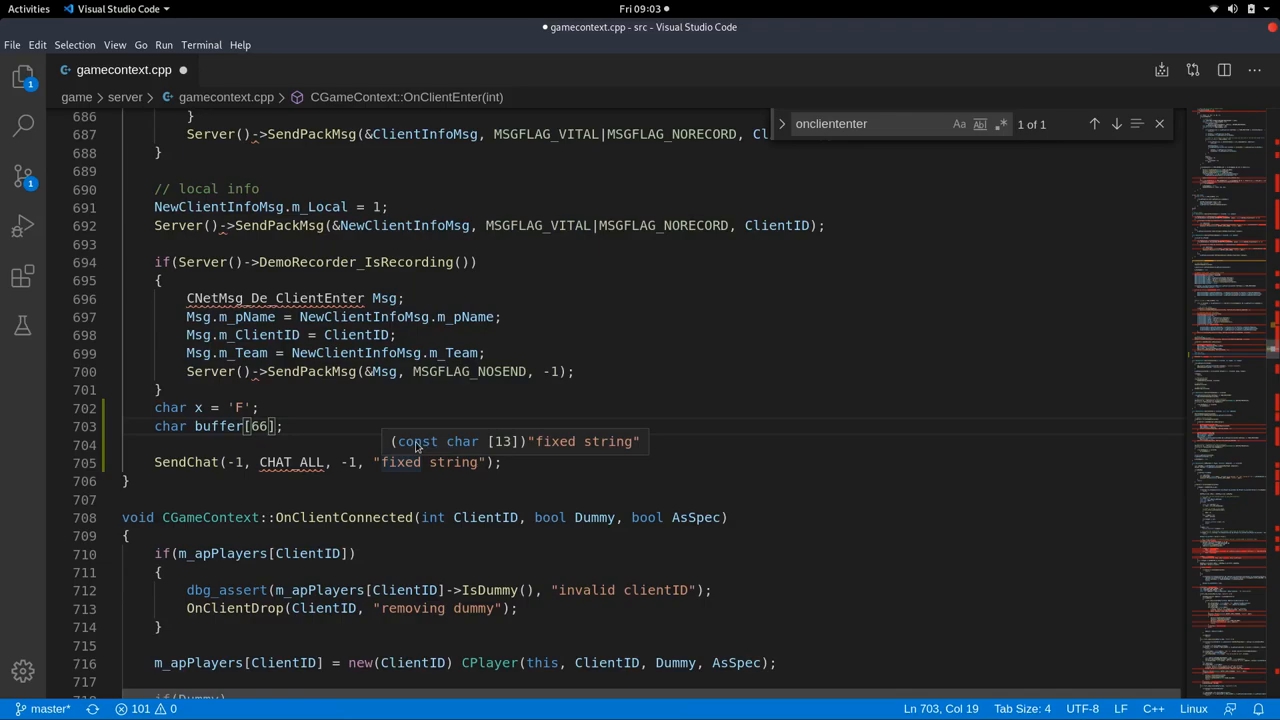
mouse_move(436, 448)
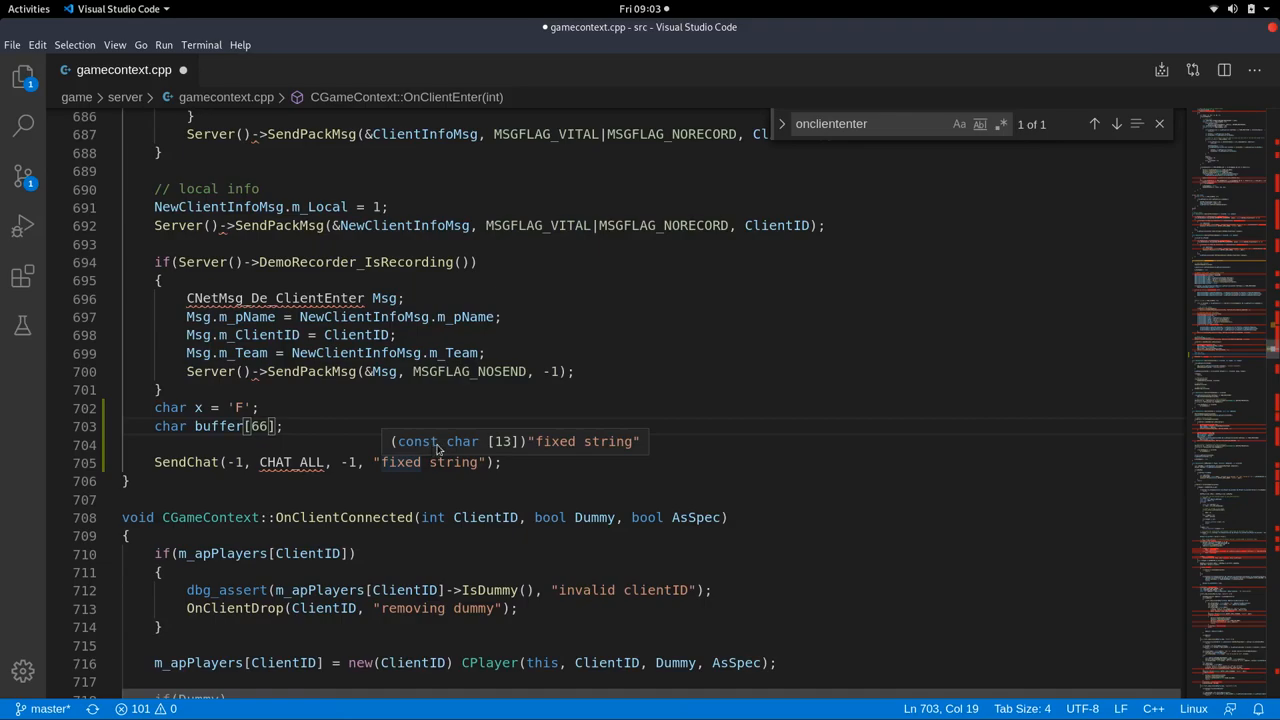
mouse_move(464, 448)
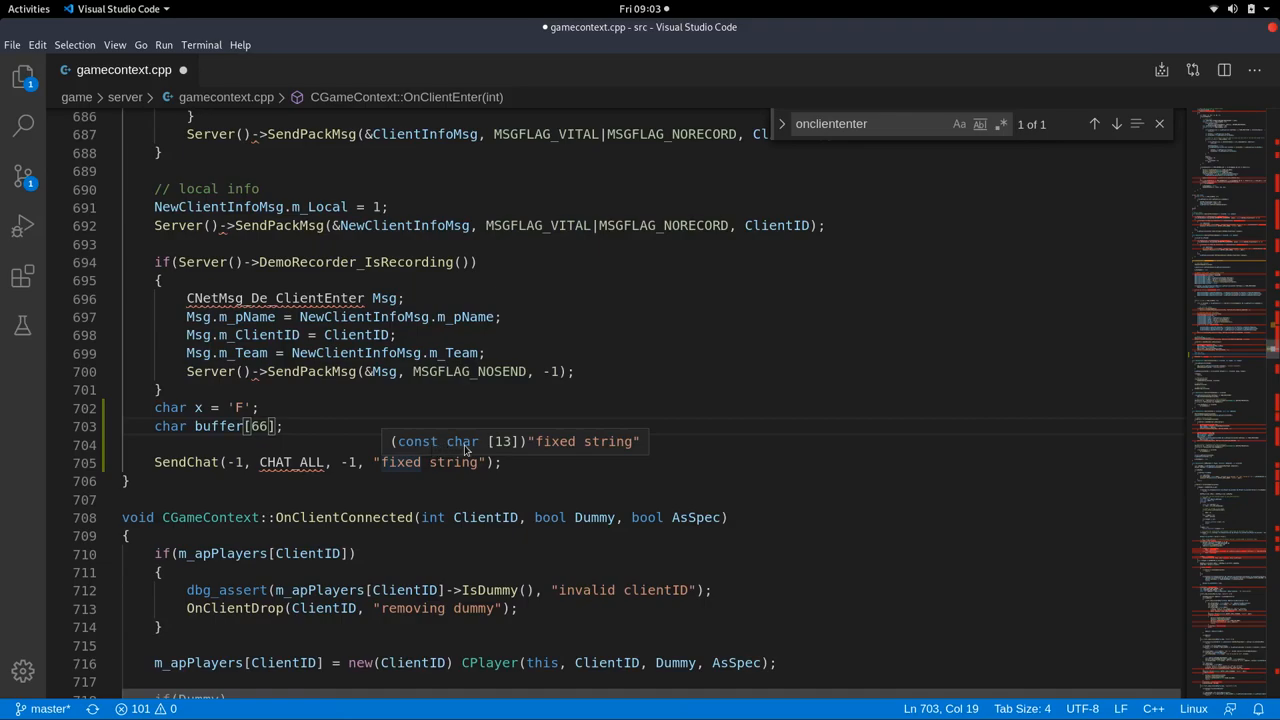
mouse_move(508, 448)
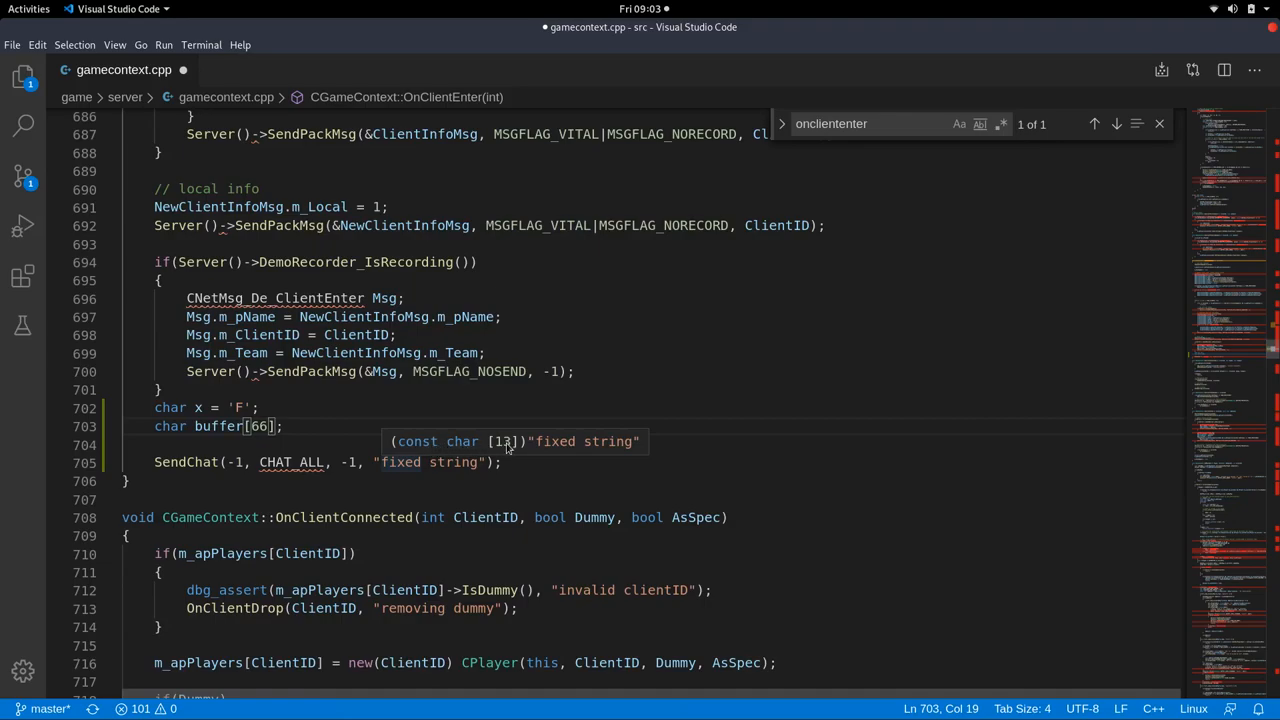
mouse_move(584, 456)
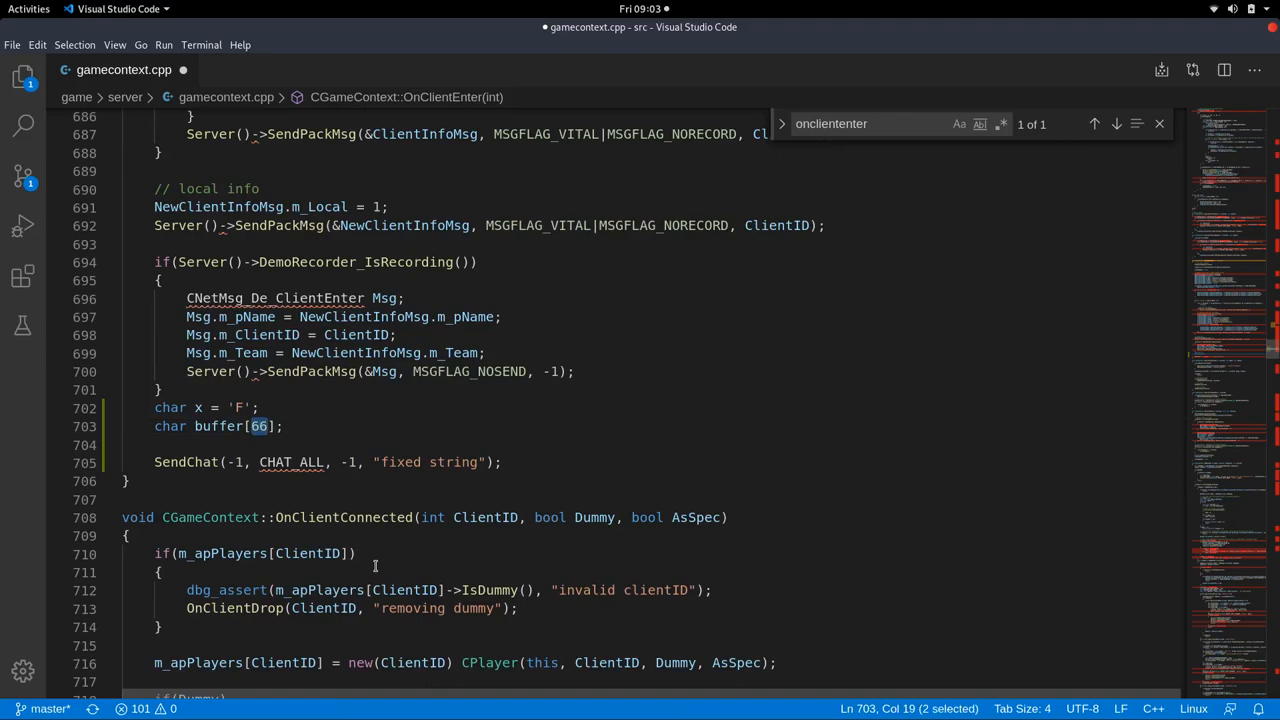
Rework the declaration into char aBuf[64]; and move to its line end for a new line.
text(64)
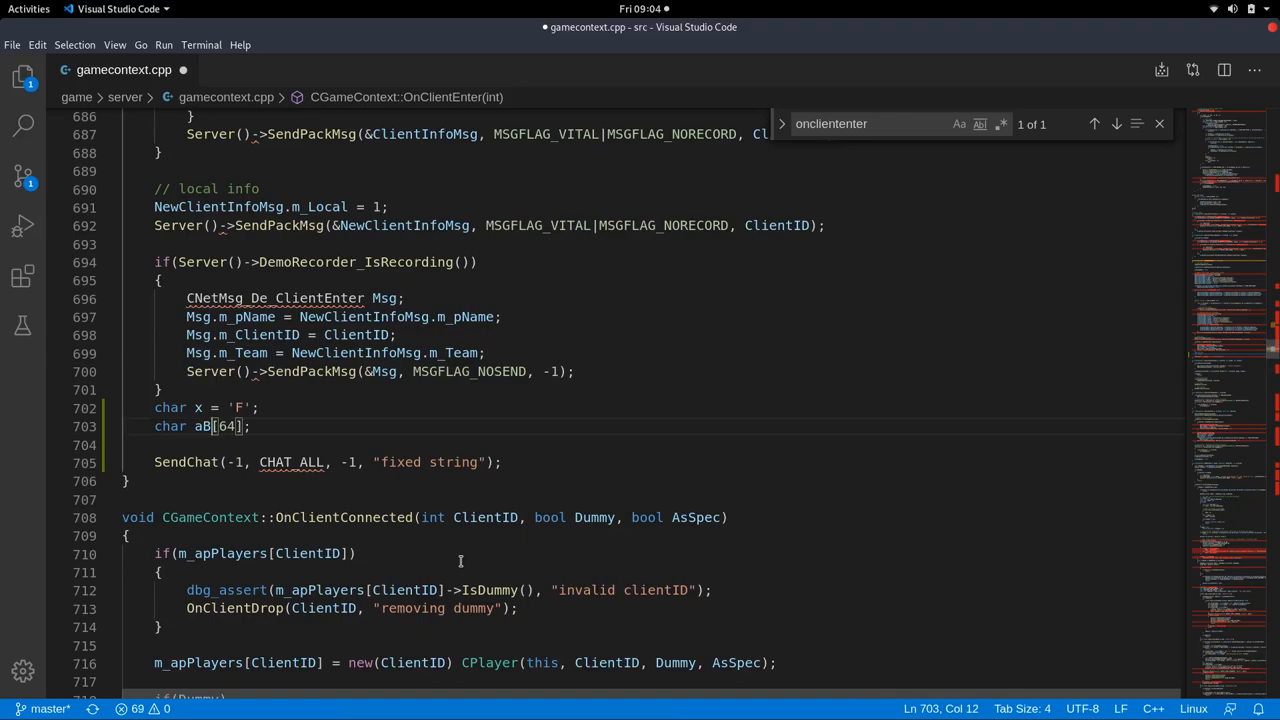
text(uffer)
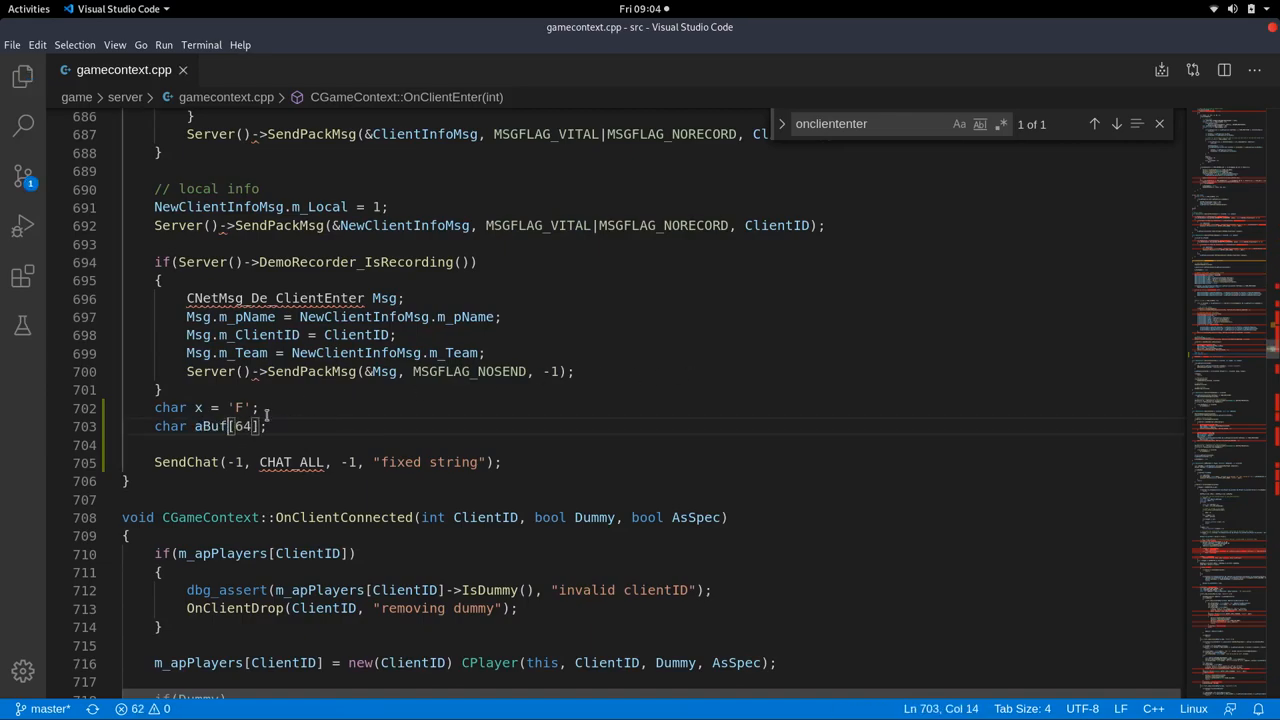
click(258, 408)
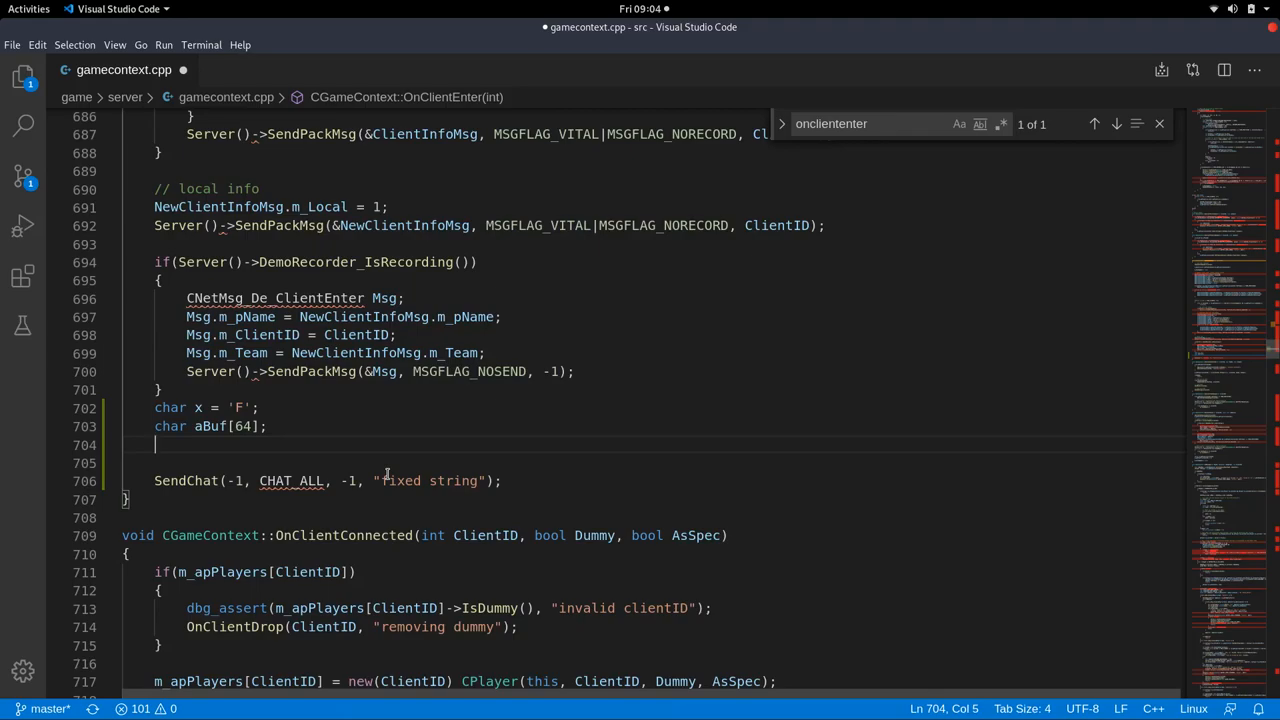
Try and discard a printf("") call after aBuf[64];, then bring up Quick Open to jump to a file.
text(pri)
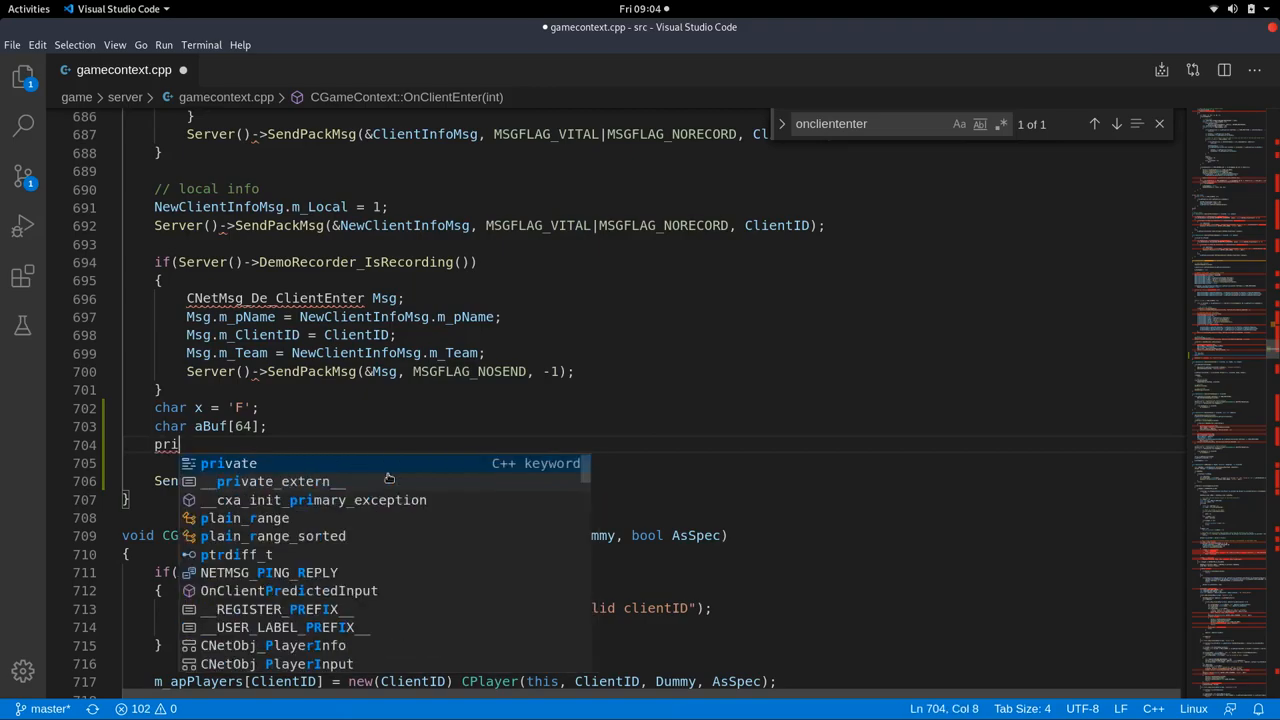
text(ntf();)
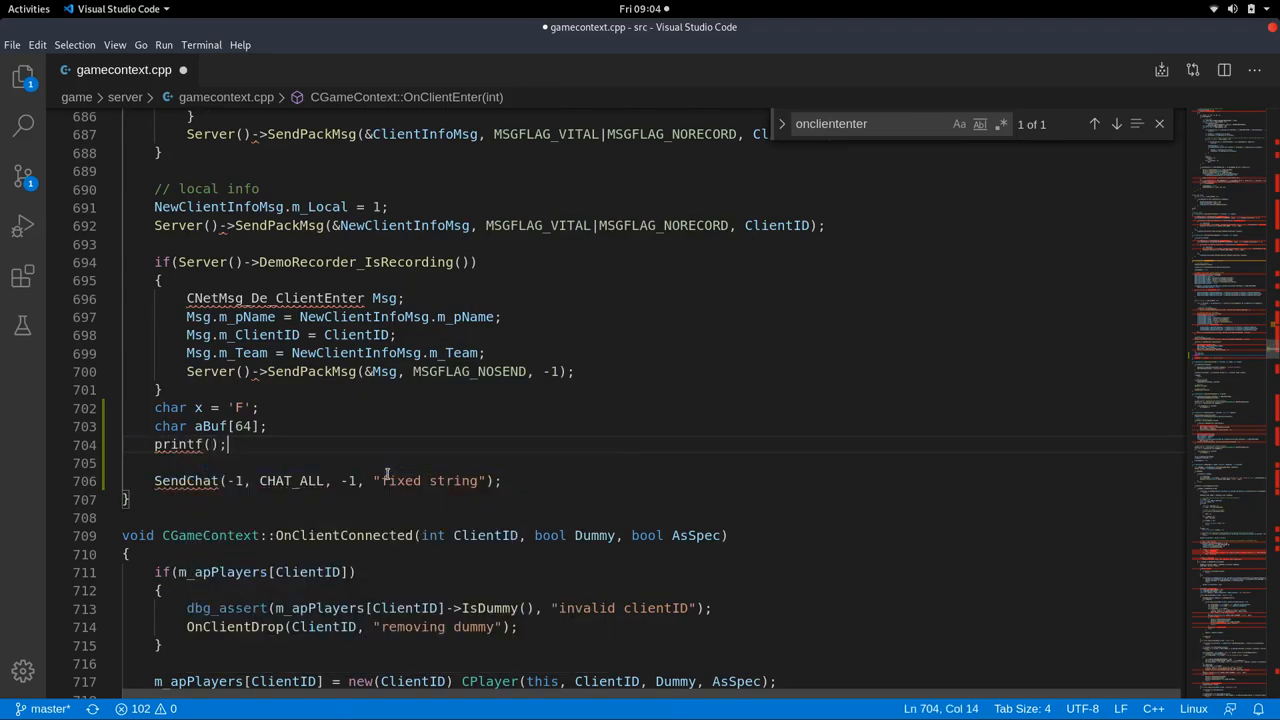
text("")
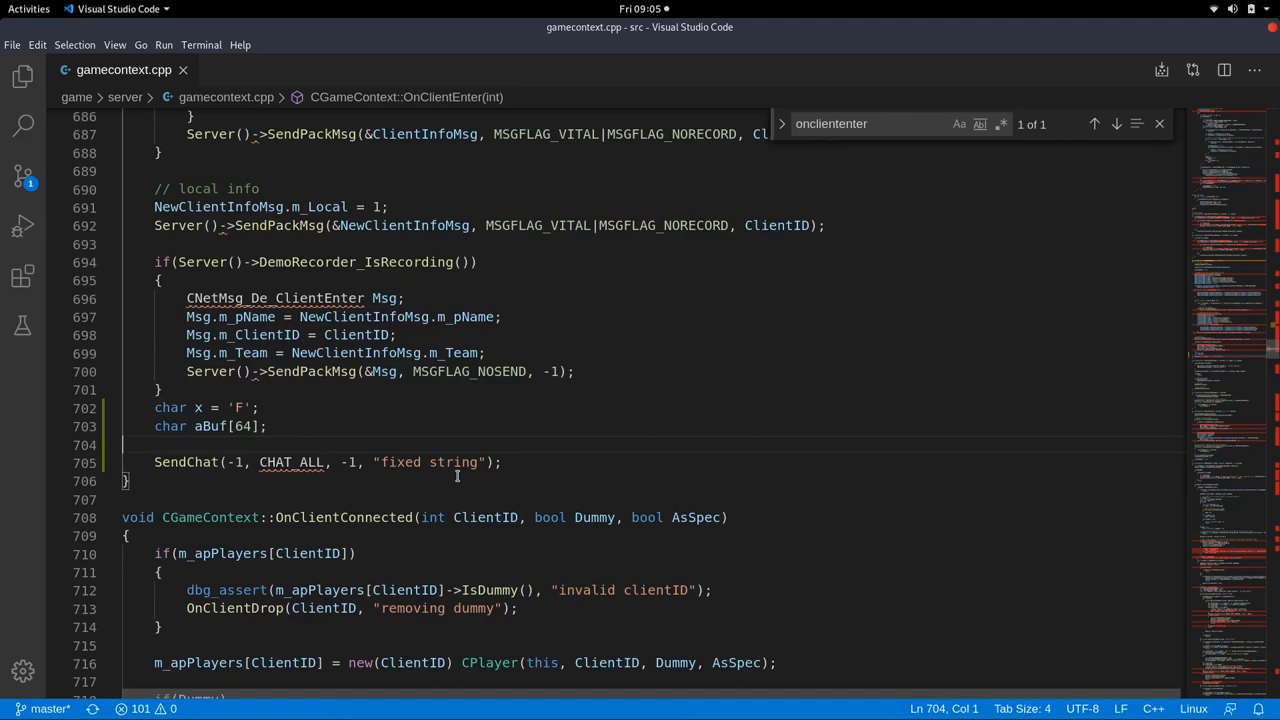
text(s)
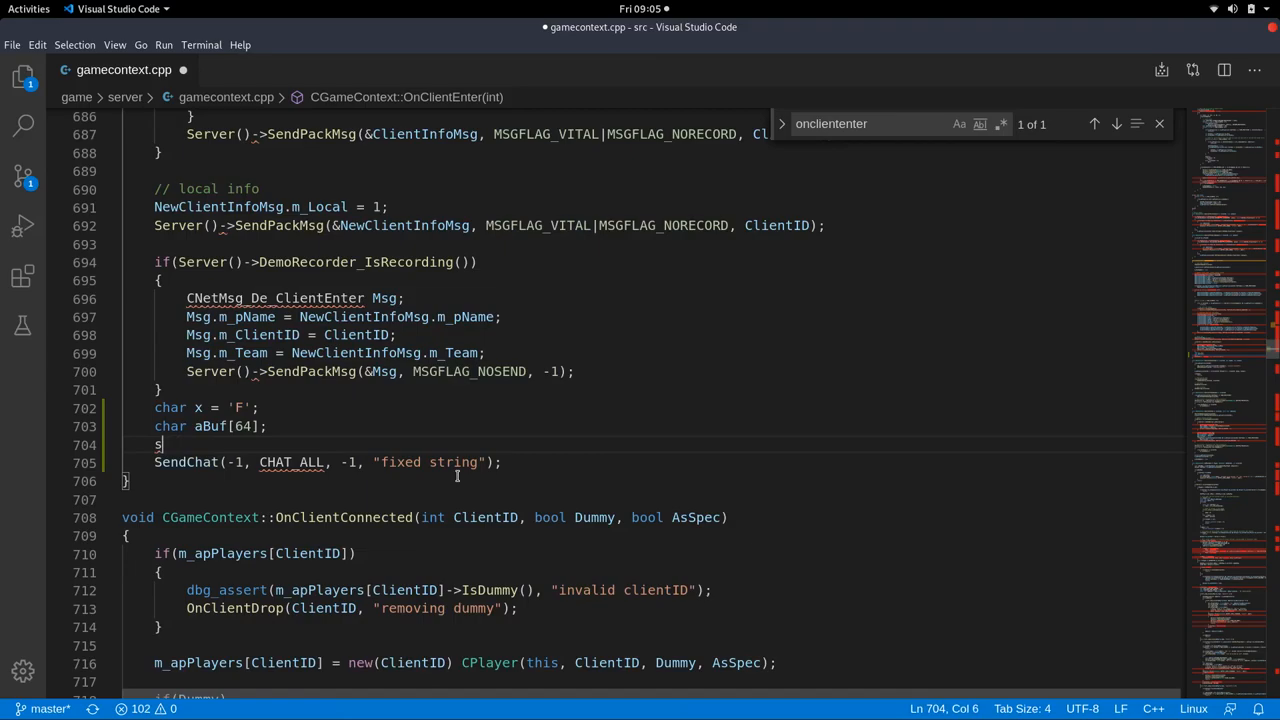
key(BackSpace)
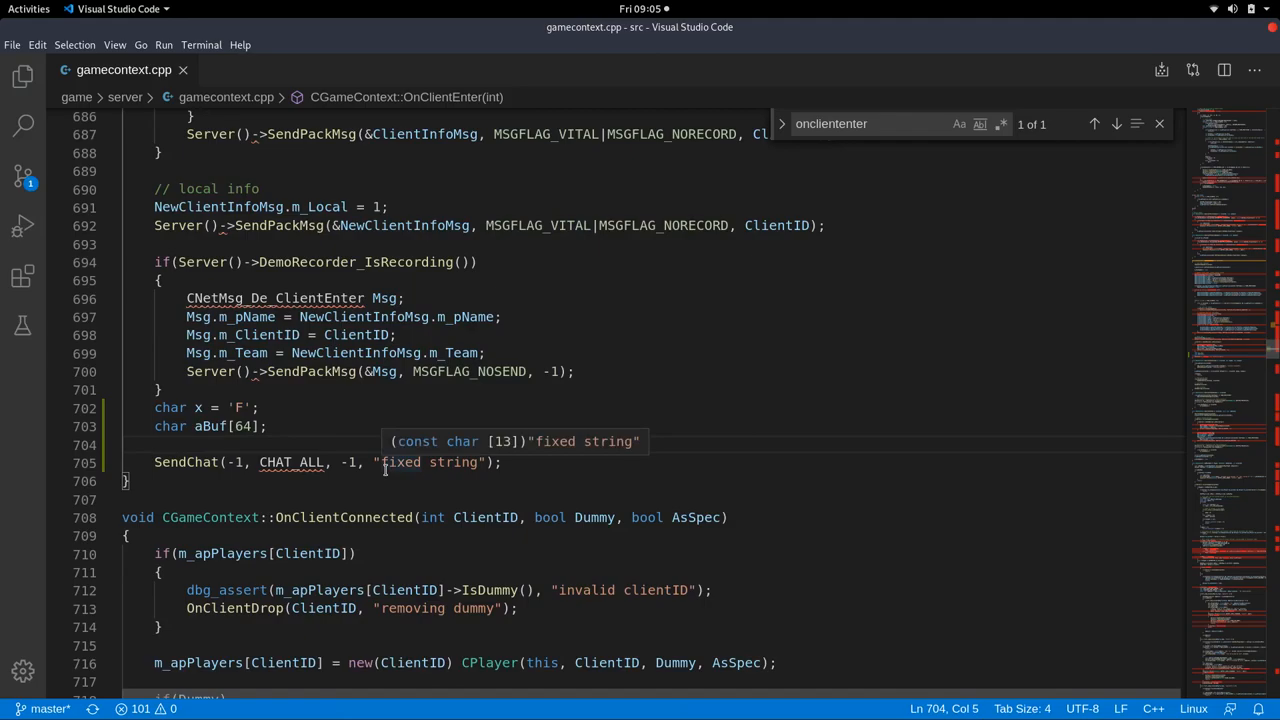
key(ctrl+p)
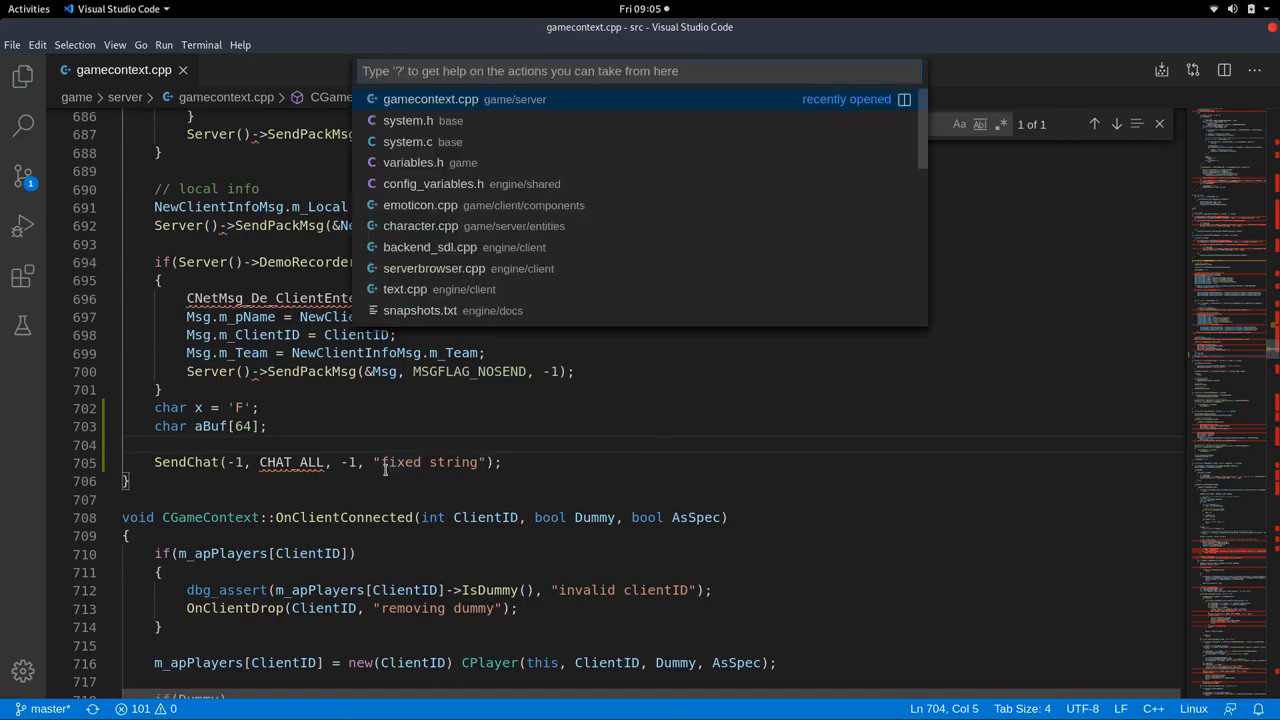
Browse system.h's str_ helper declarations, then return to gamecontext.cpp.
text(system)
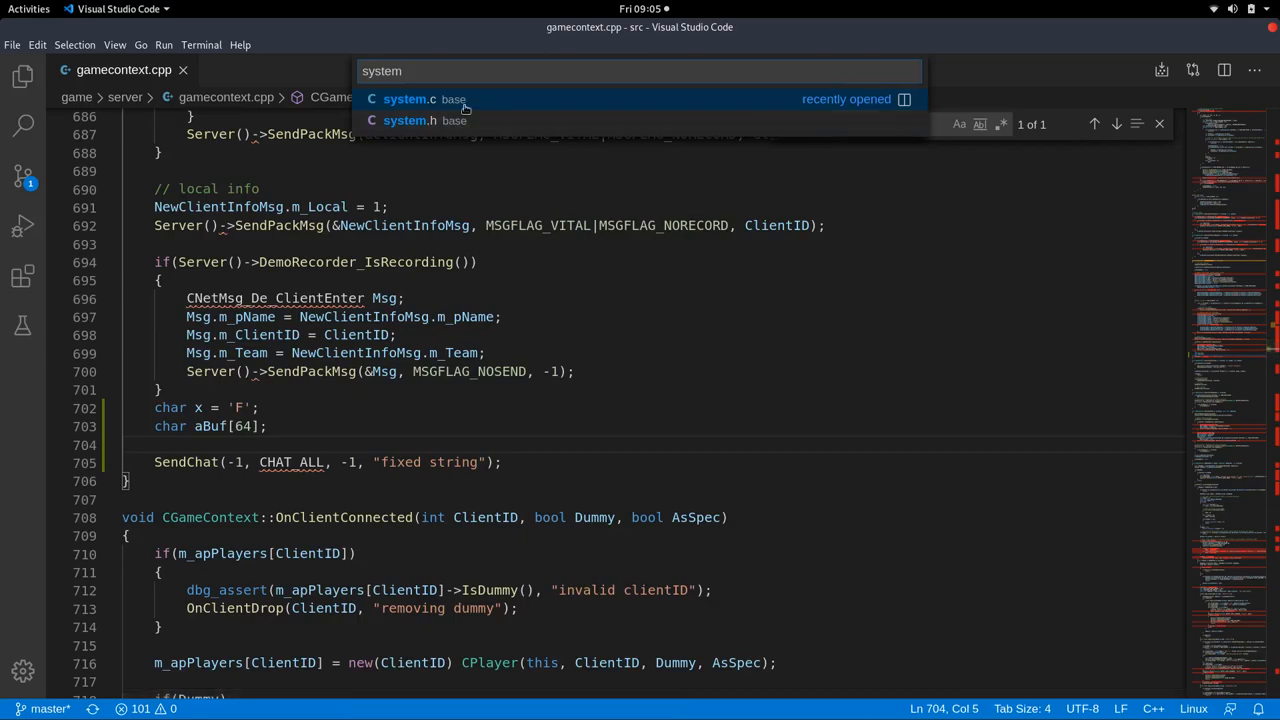
click(408, 120)
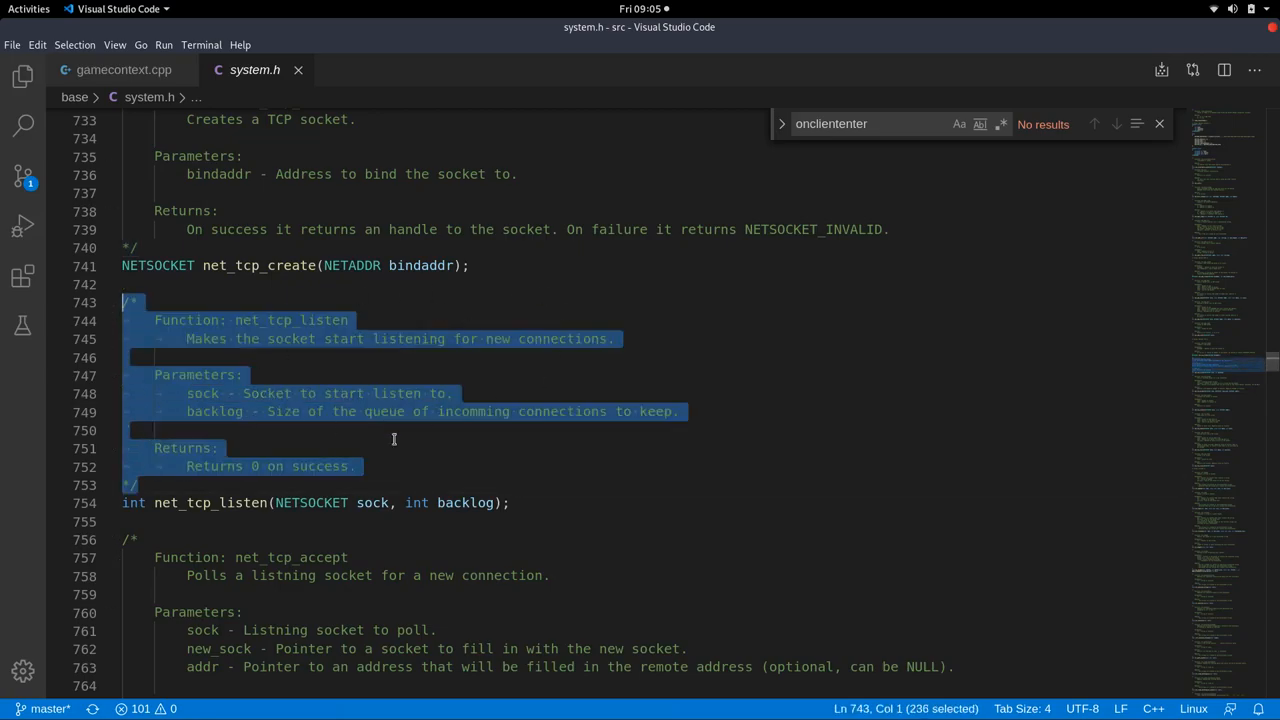
mouse_move(432, 380)
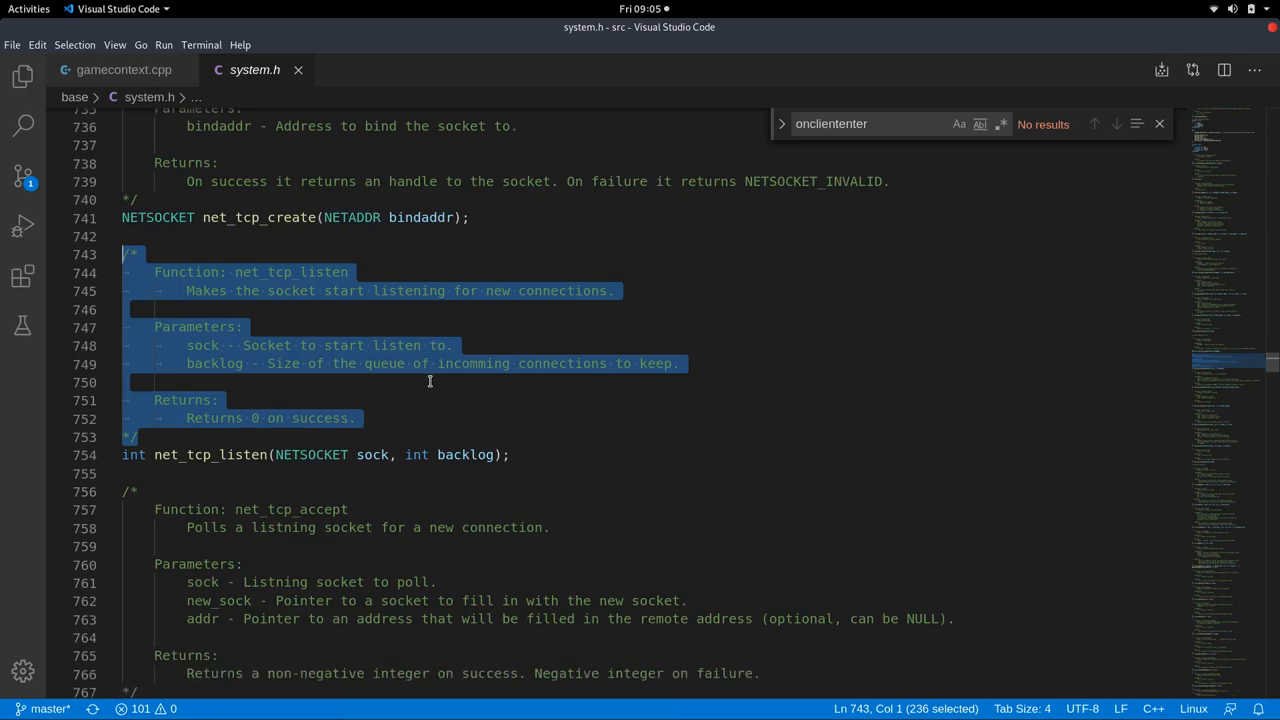
scroll(down, 3)
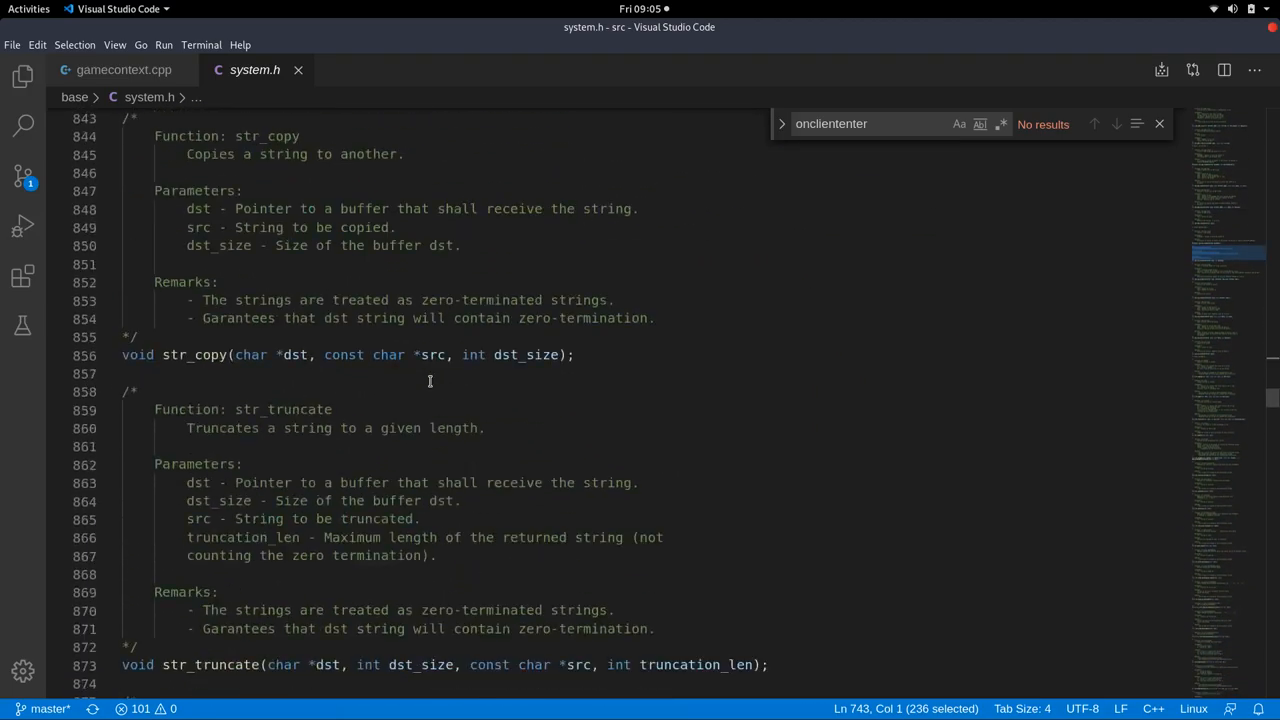
scroll(down, 3)
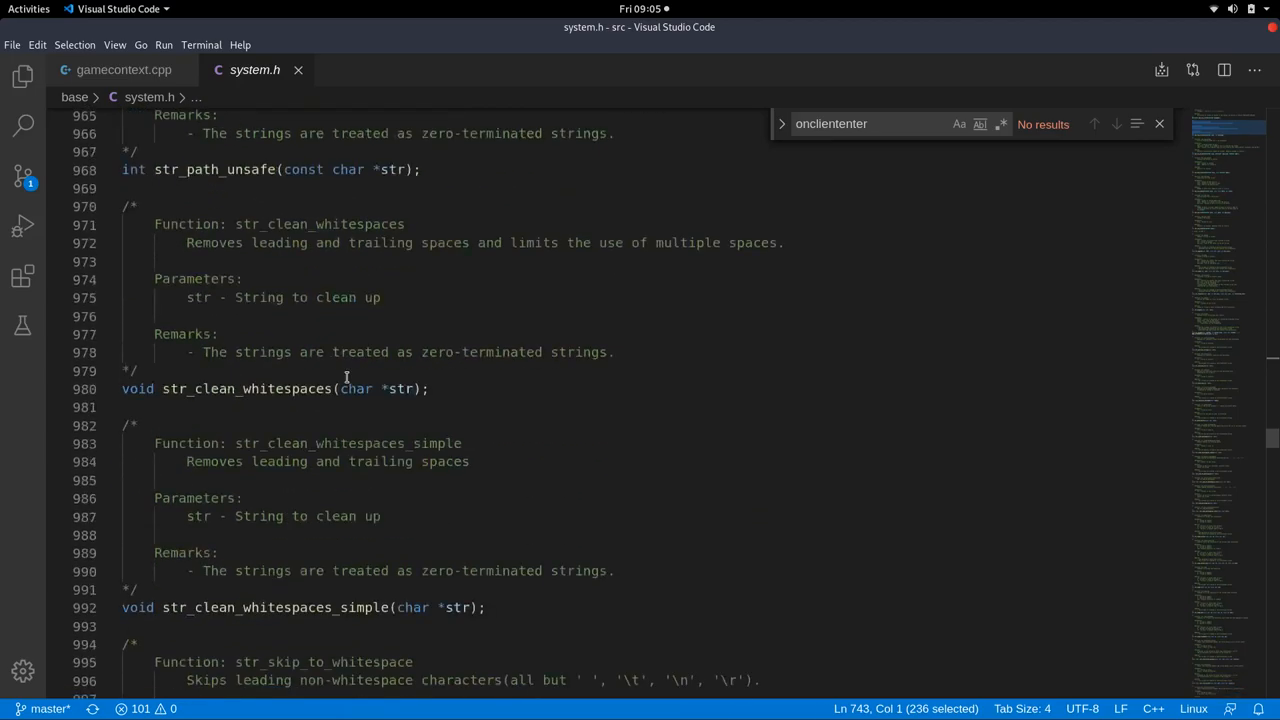
scroll(down, 3)
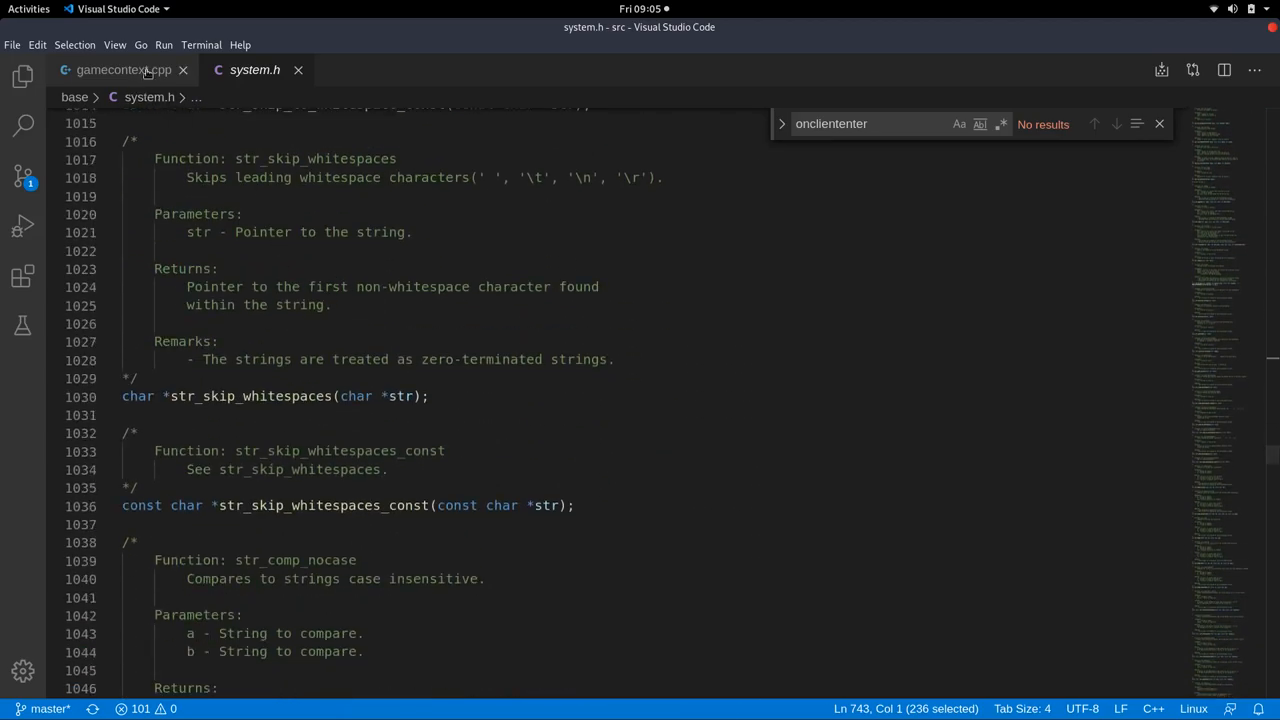
click(112, 68)
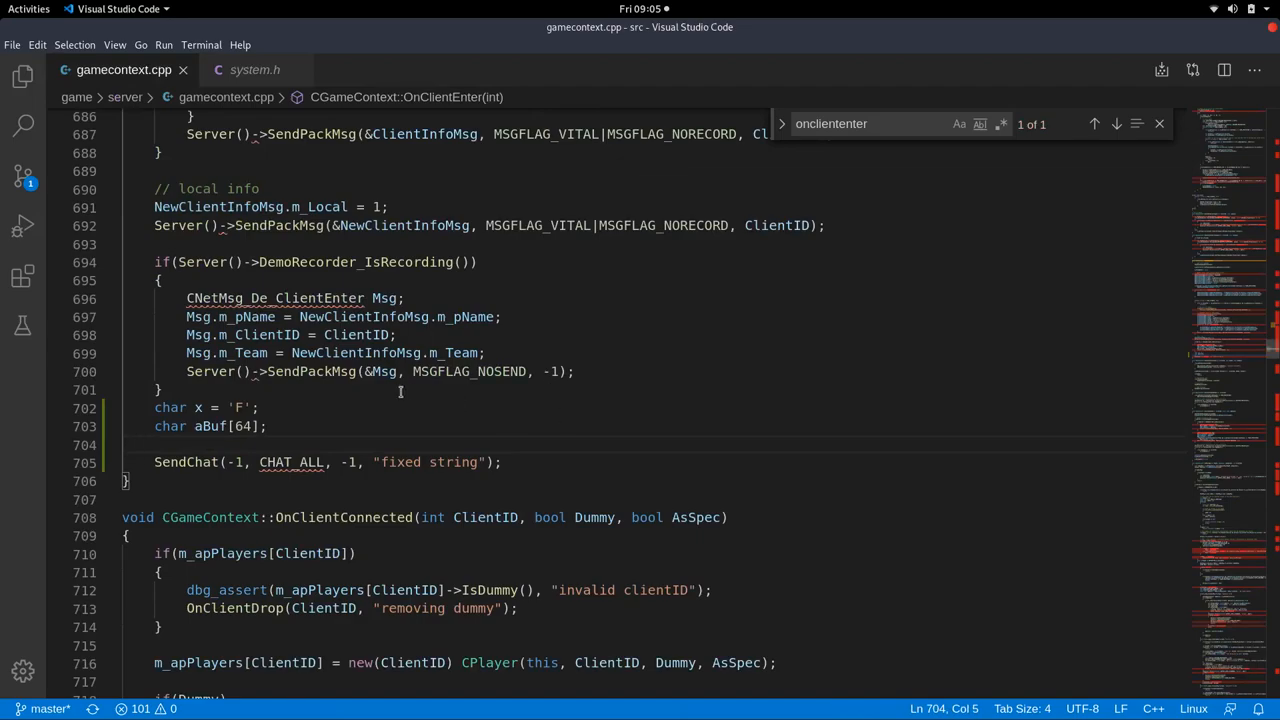
Try a strcpy line in OnClientEnter and drop it, then go back to system.h's str_copy declaration.
text(strcpy()
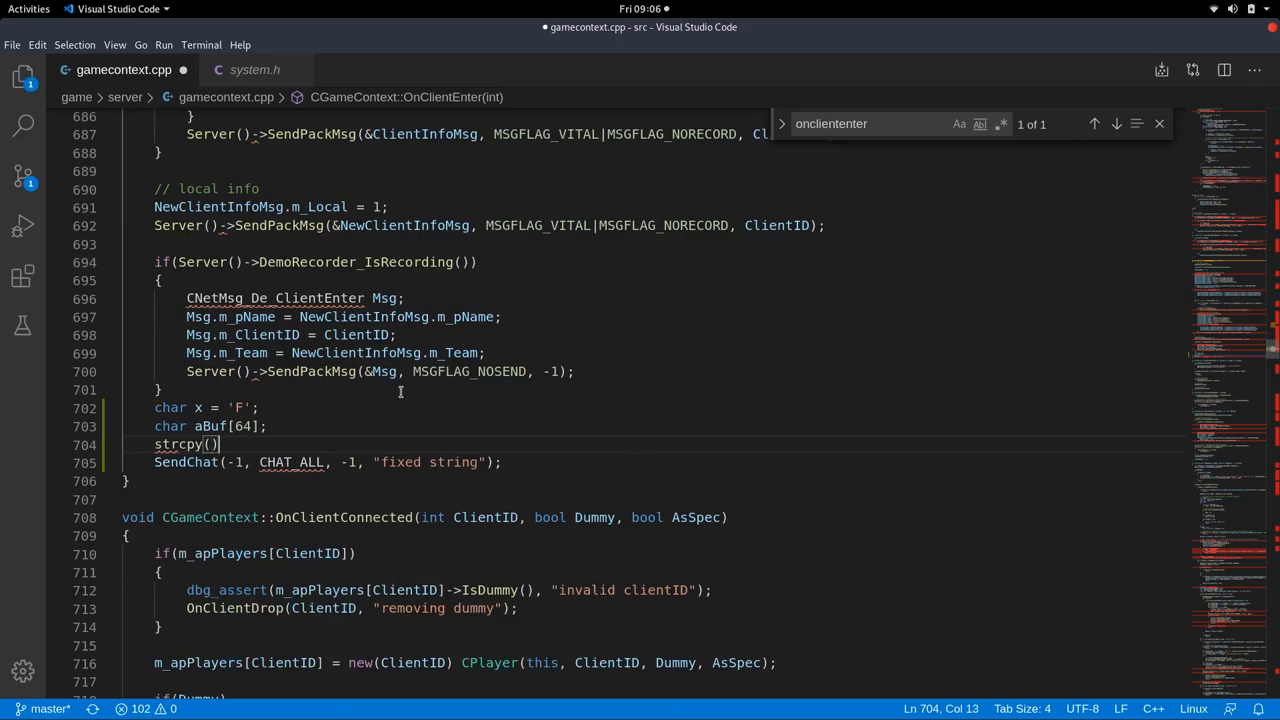
double_click(178, 444)
text(s)
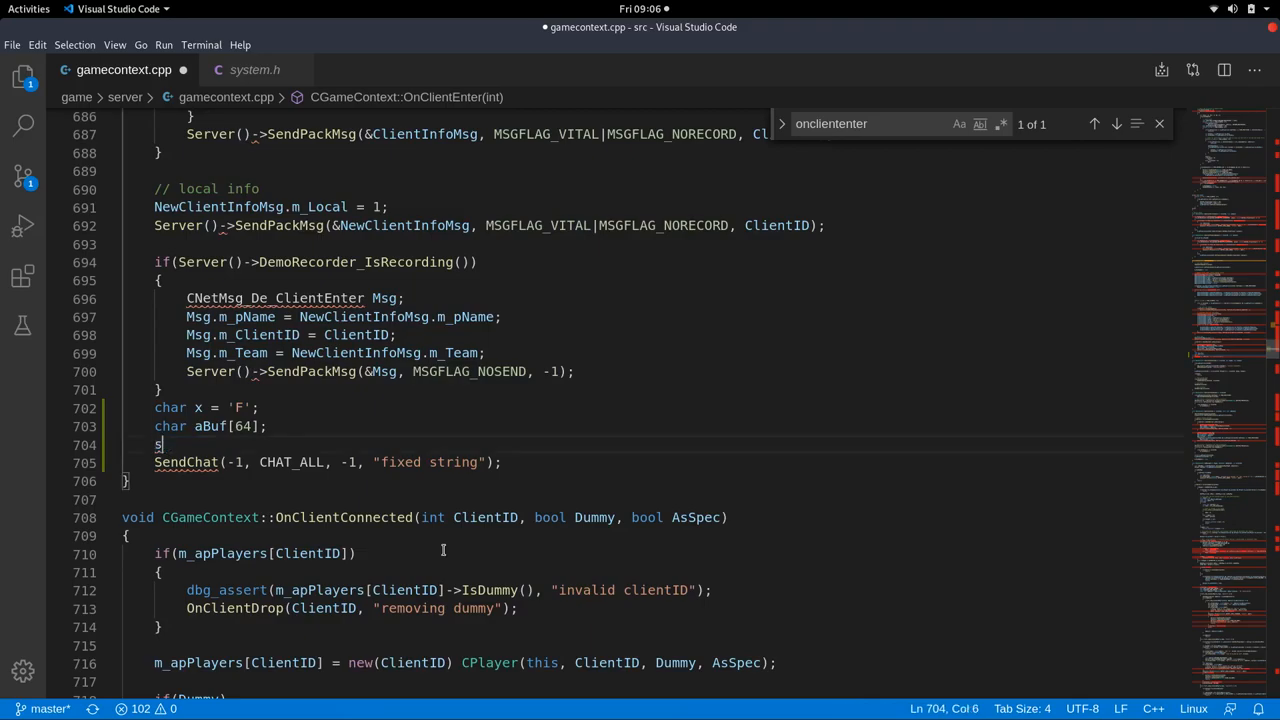
text(tr)
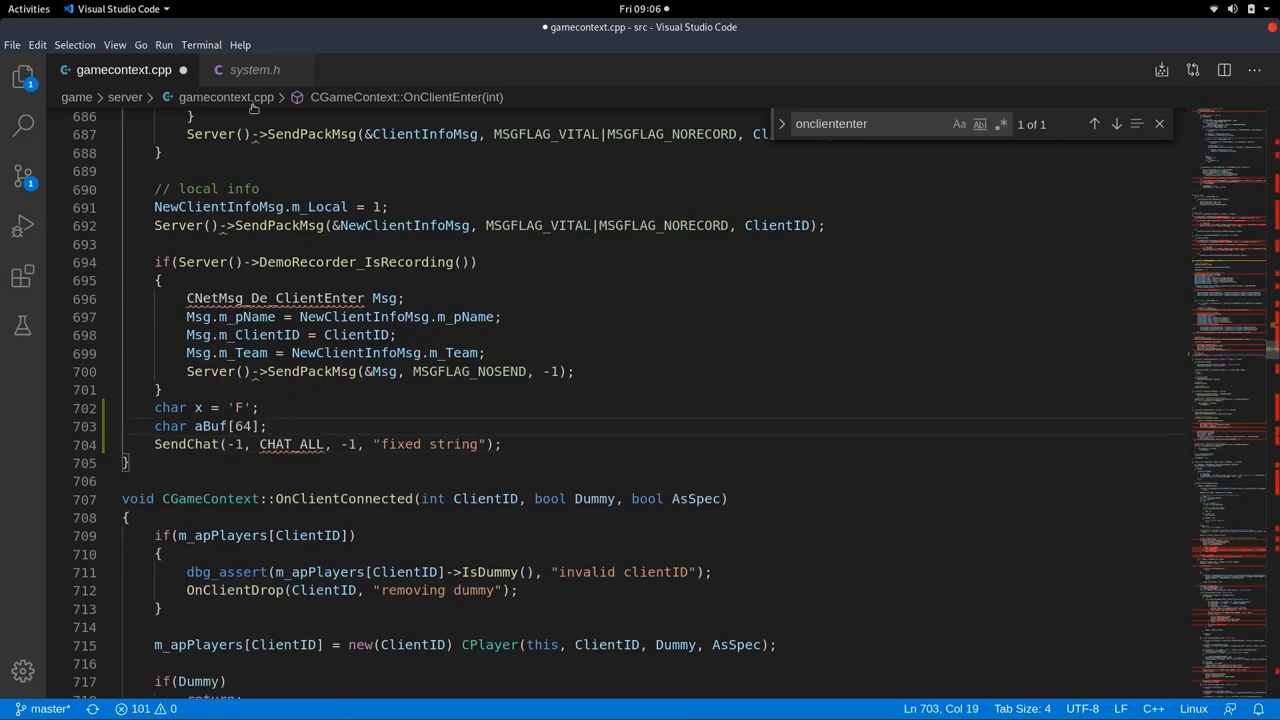
click(254, 68)
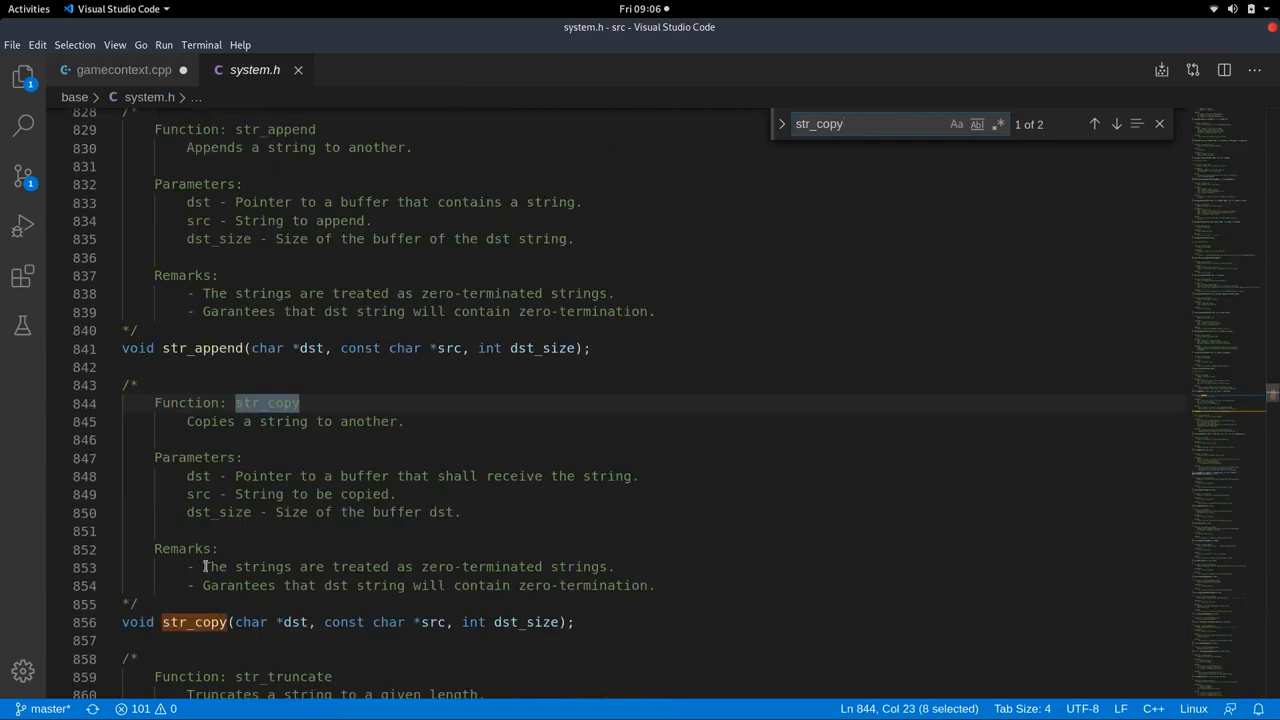
Find the str_format declaration in system.h, read it, and return to OnClientEnter in gamecontext.cpp.
click(820, 124)
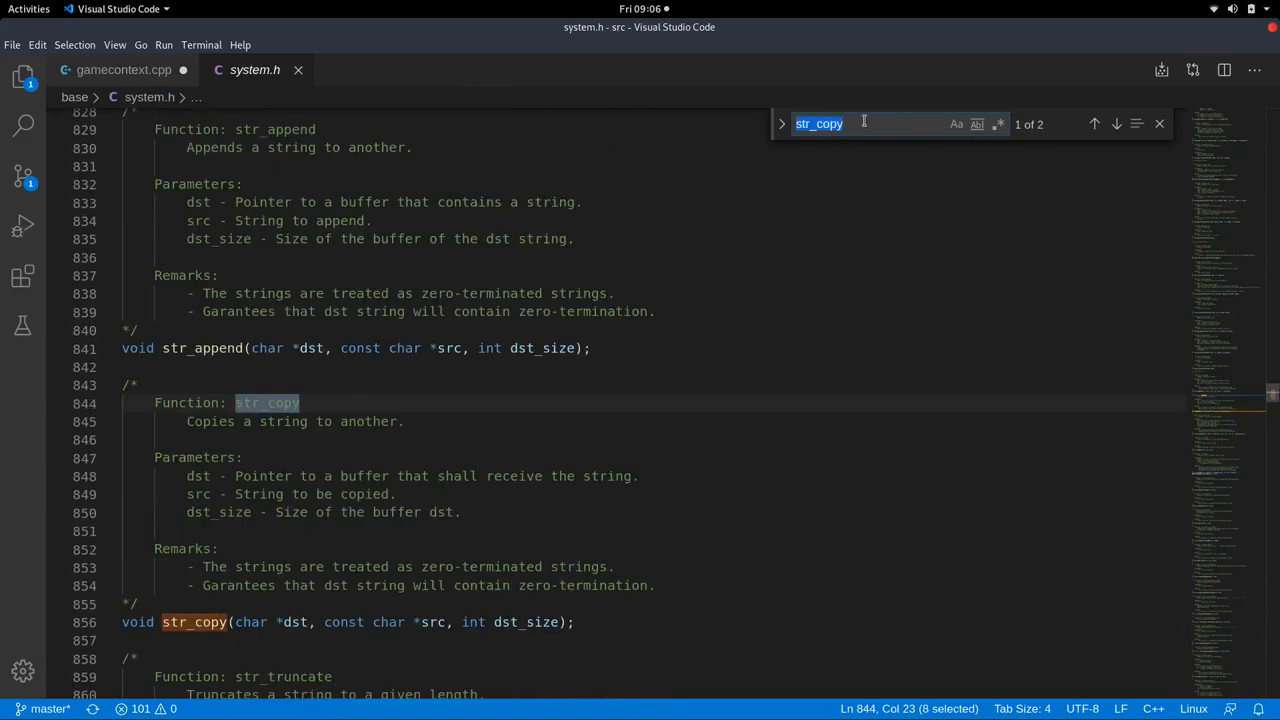
text(str_format)
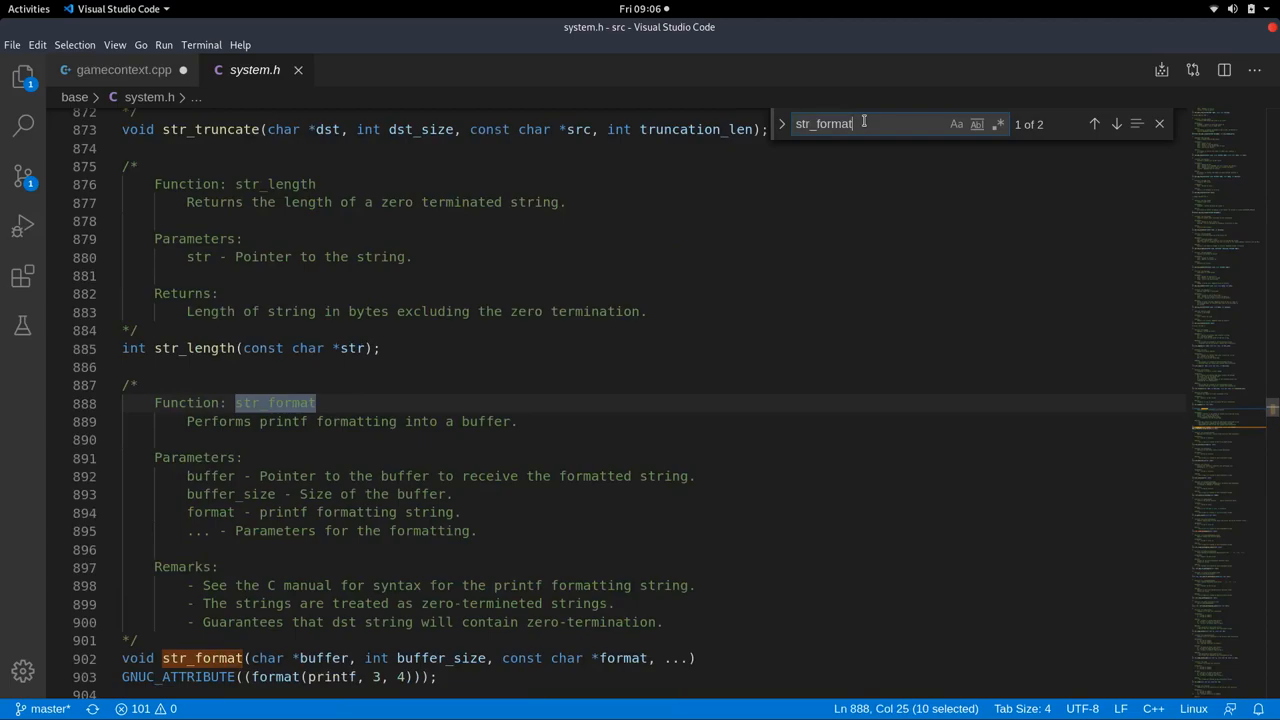
scroll(down, 3)
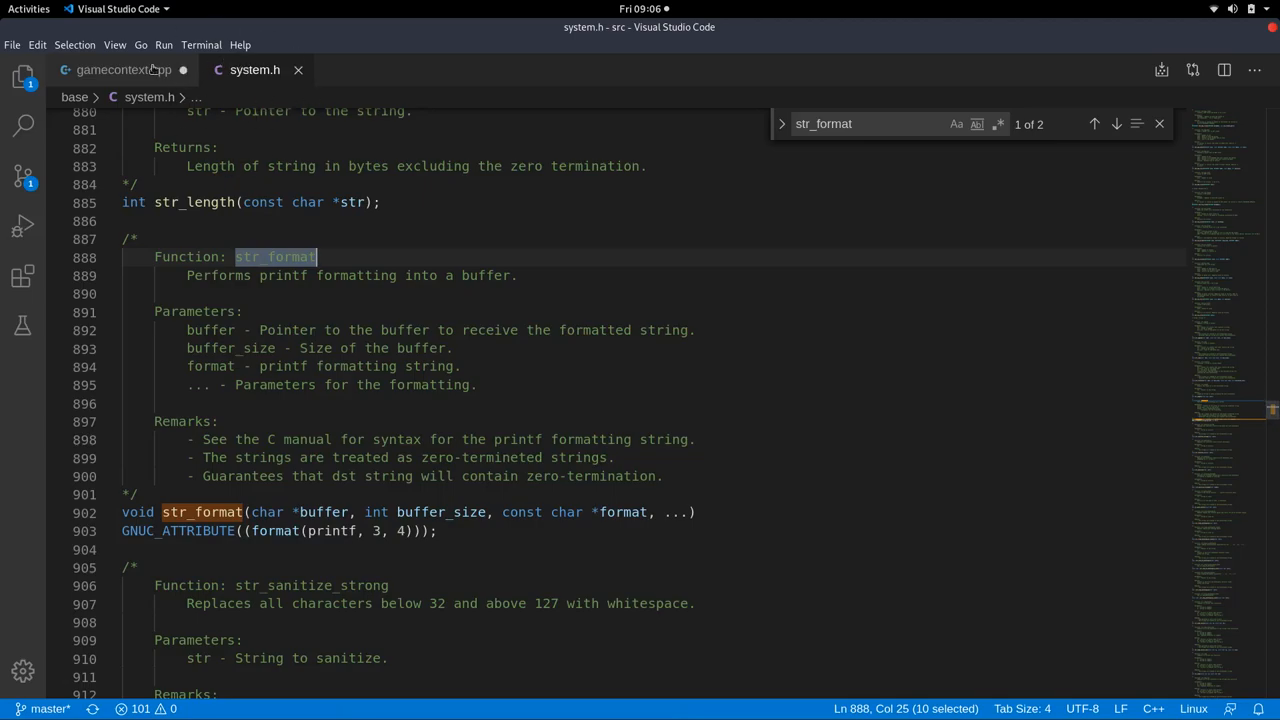
click(112, 68)
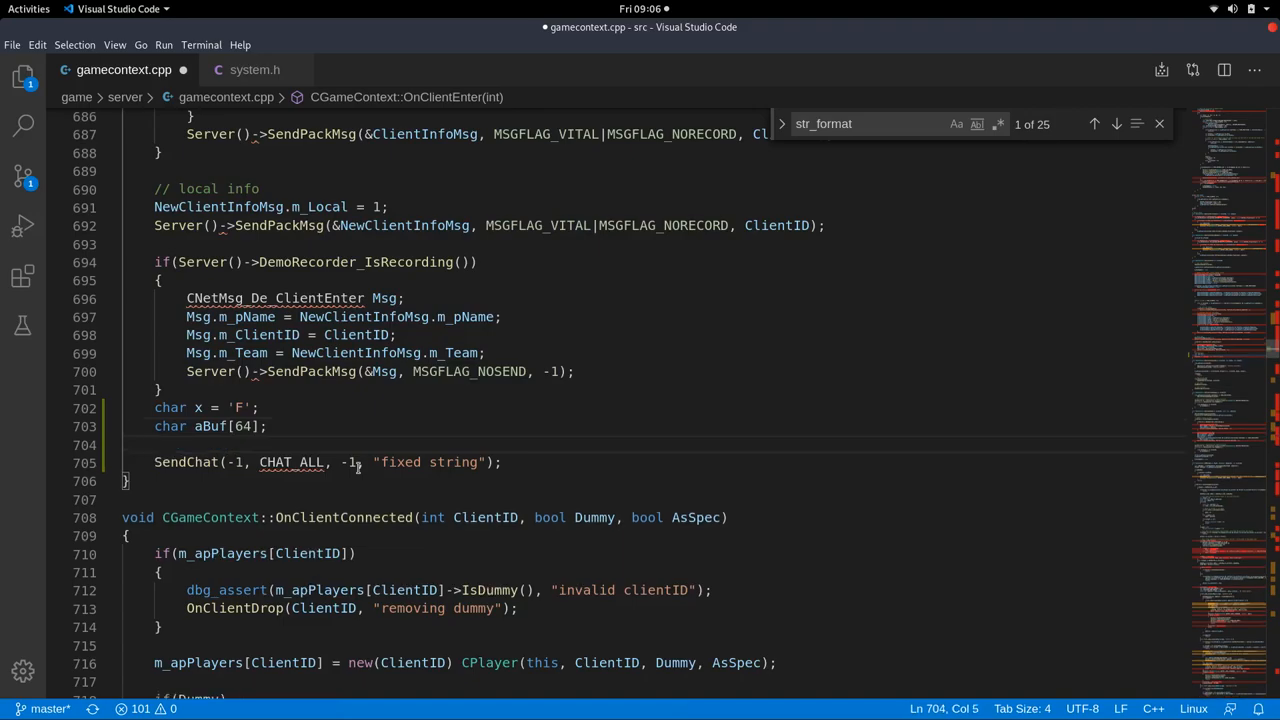
Insert an argument-less str_format(); call on the line before SendChat.
text(str)
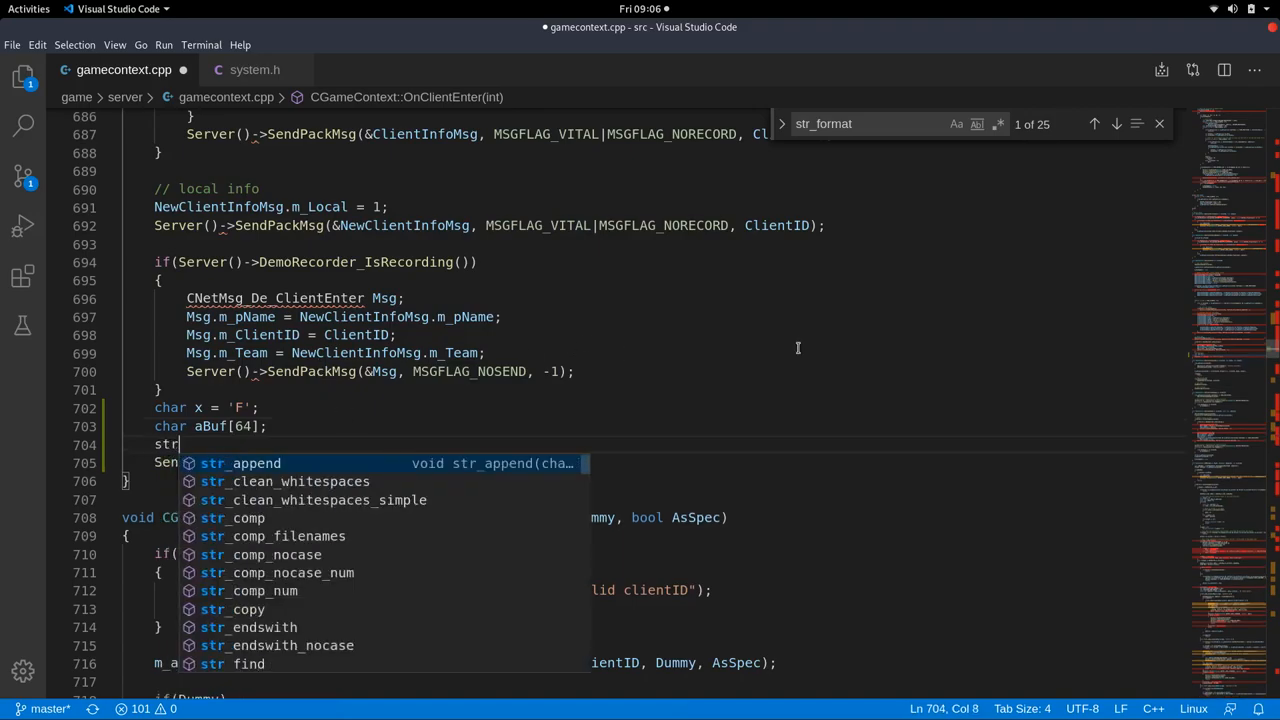
text(_format();)
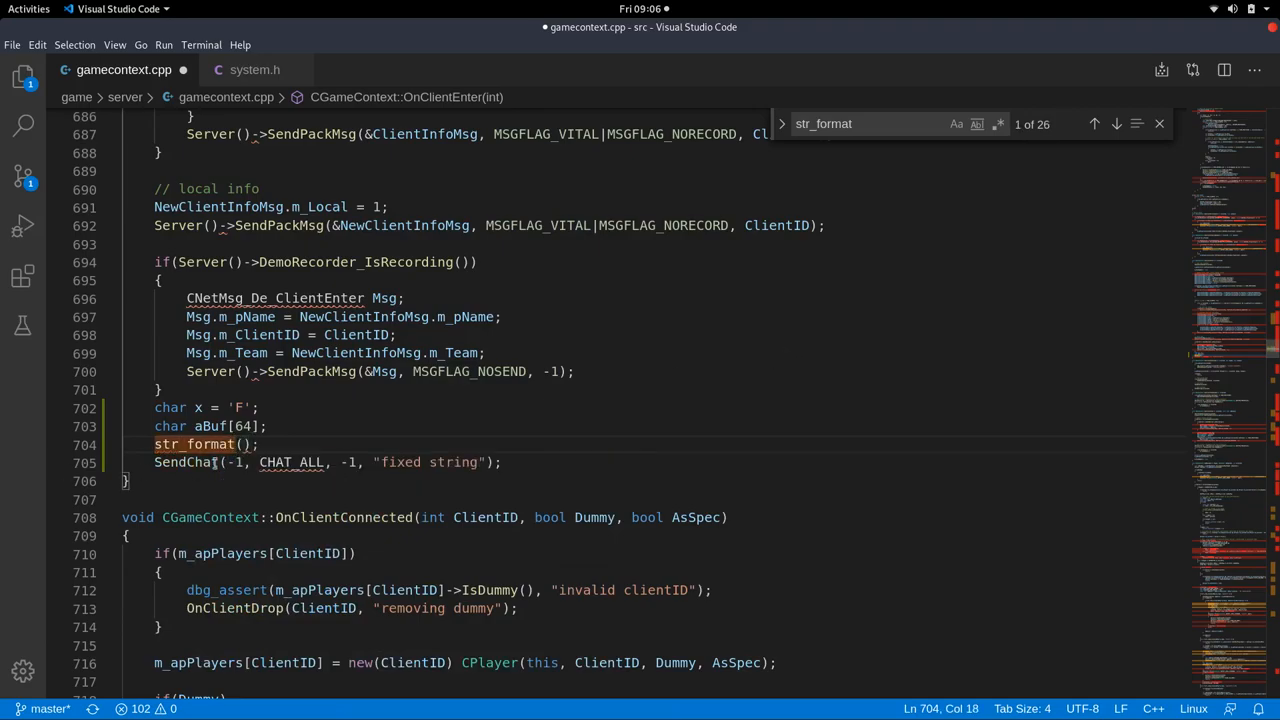
mouse_move(196, 444)
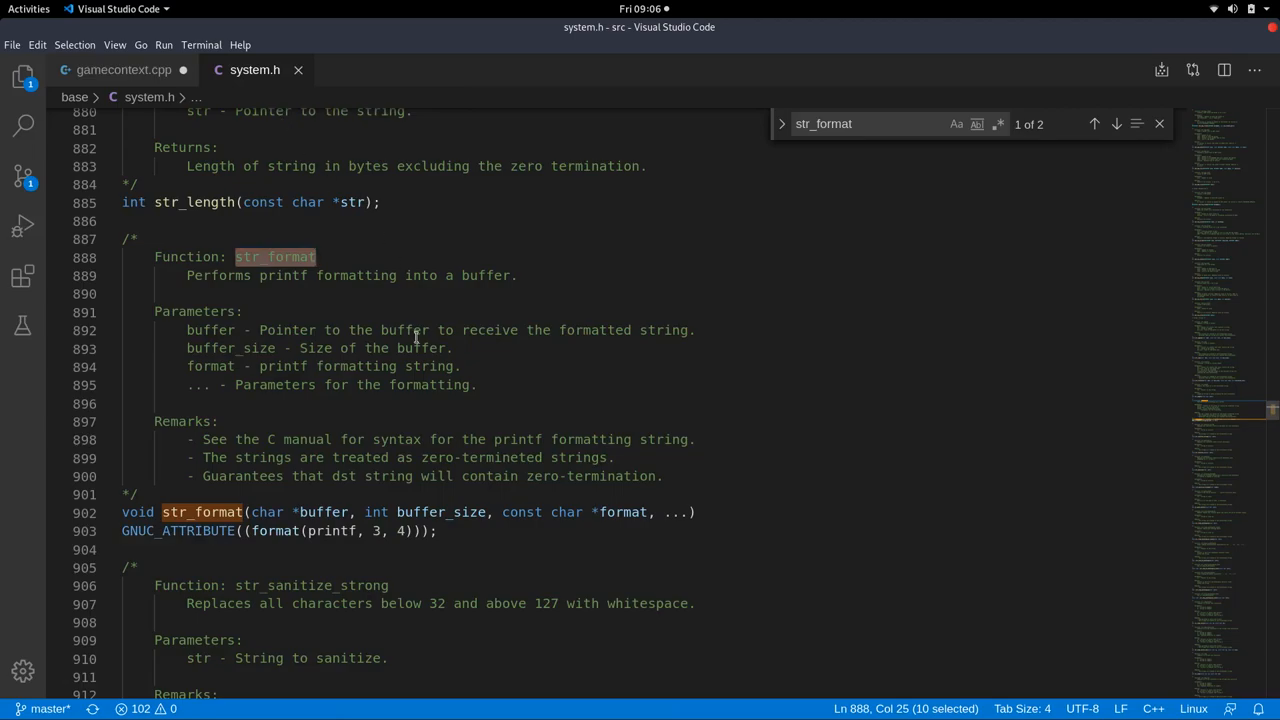
Review str_format's signature and zero-termination remarks in system.h, then return to gamecontext.cpp.
click(208, 512)
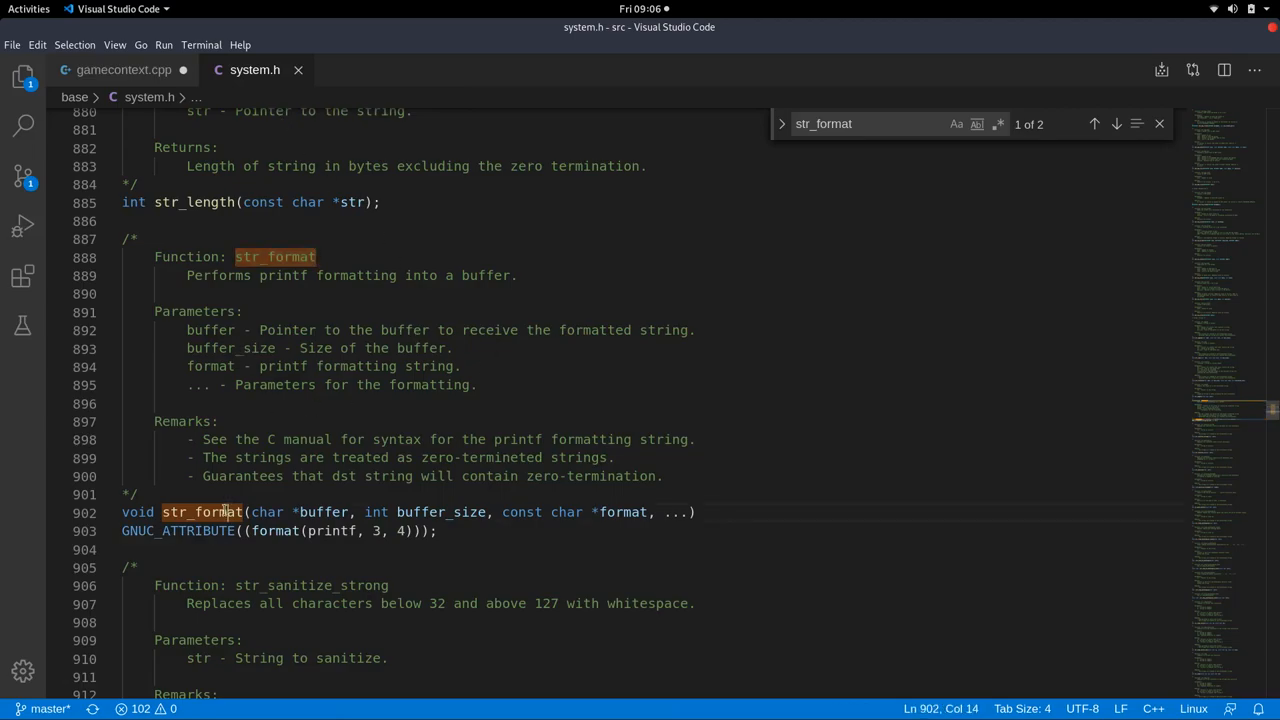
double_click(200, 512)
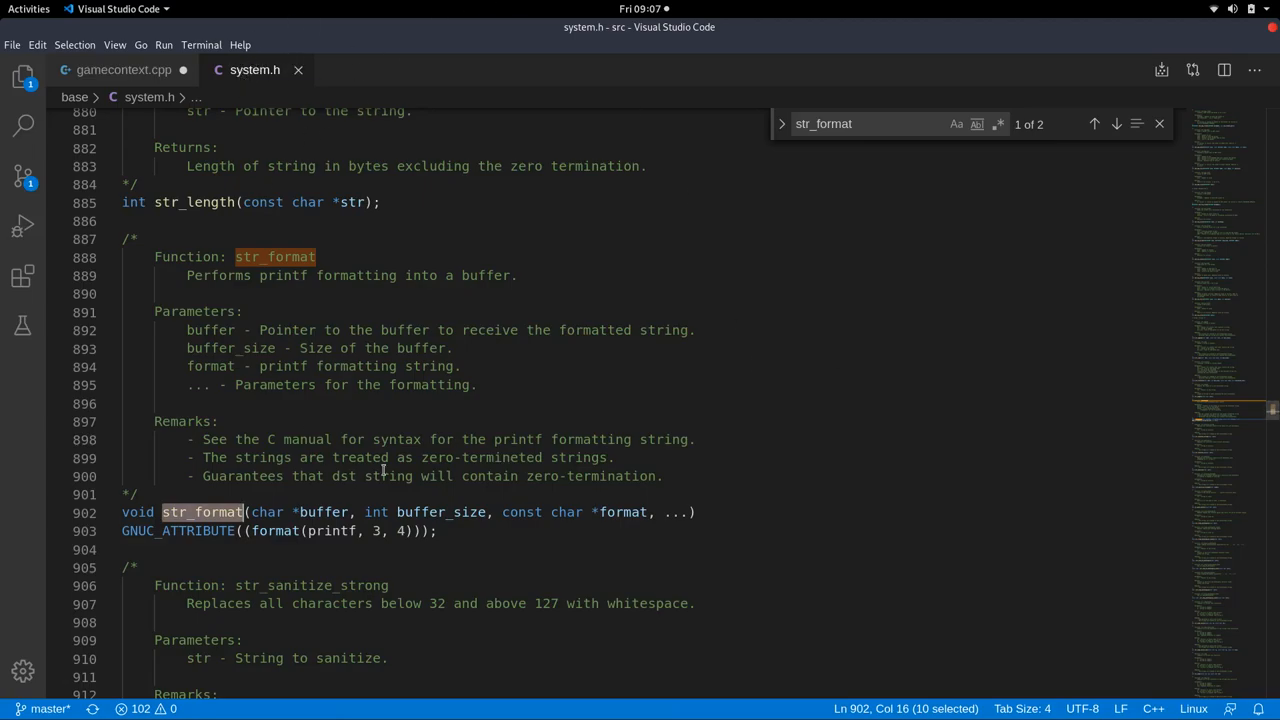
click(204, 512)
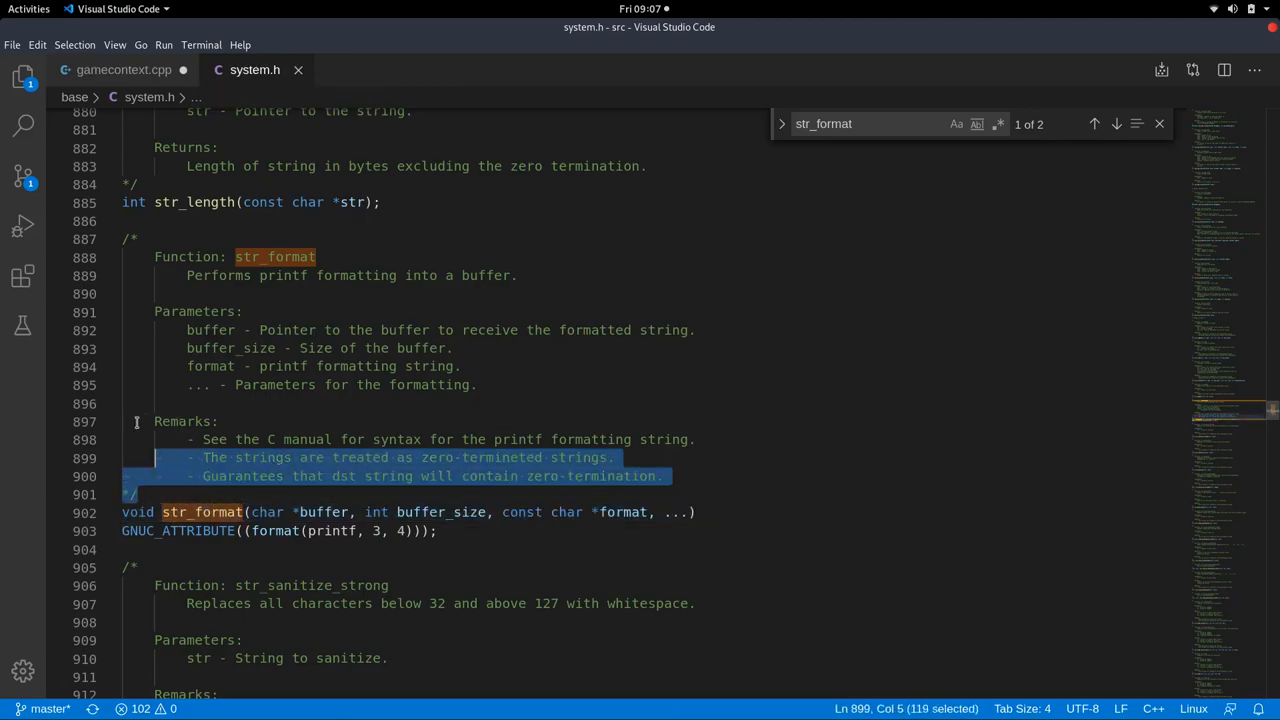
click(120, 68)
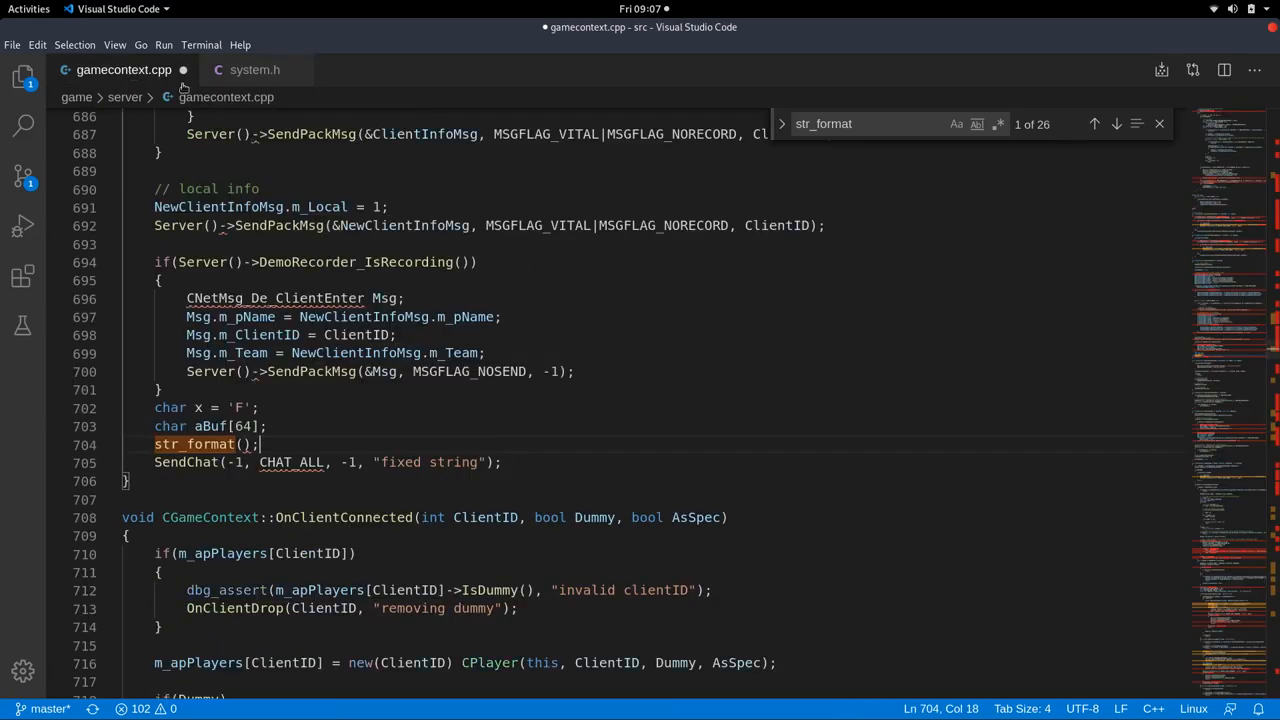
mouse_move(196, 444)
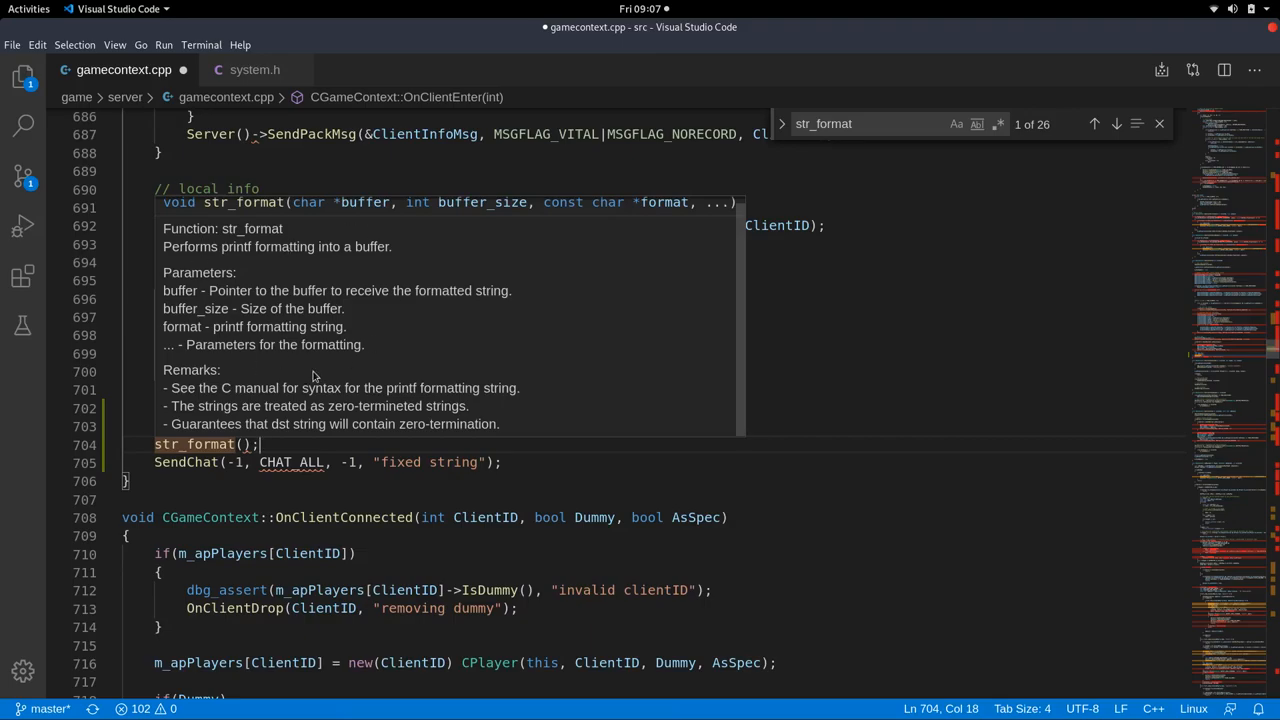
mouse_move(198, 328)
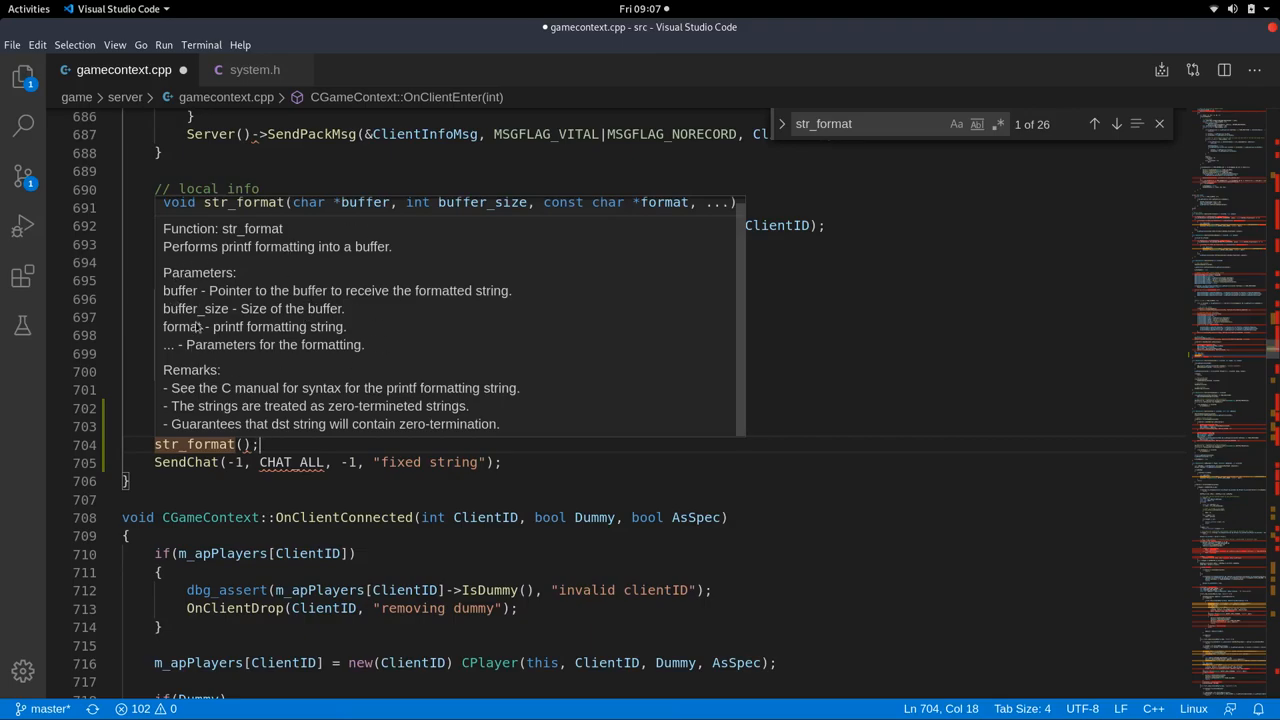
mouse_move(192, 348)
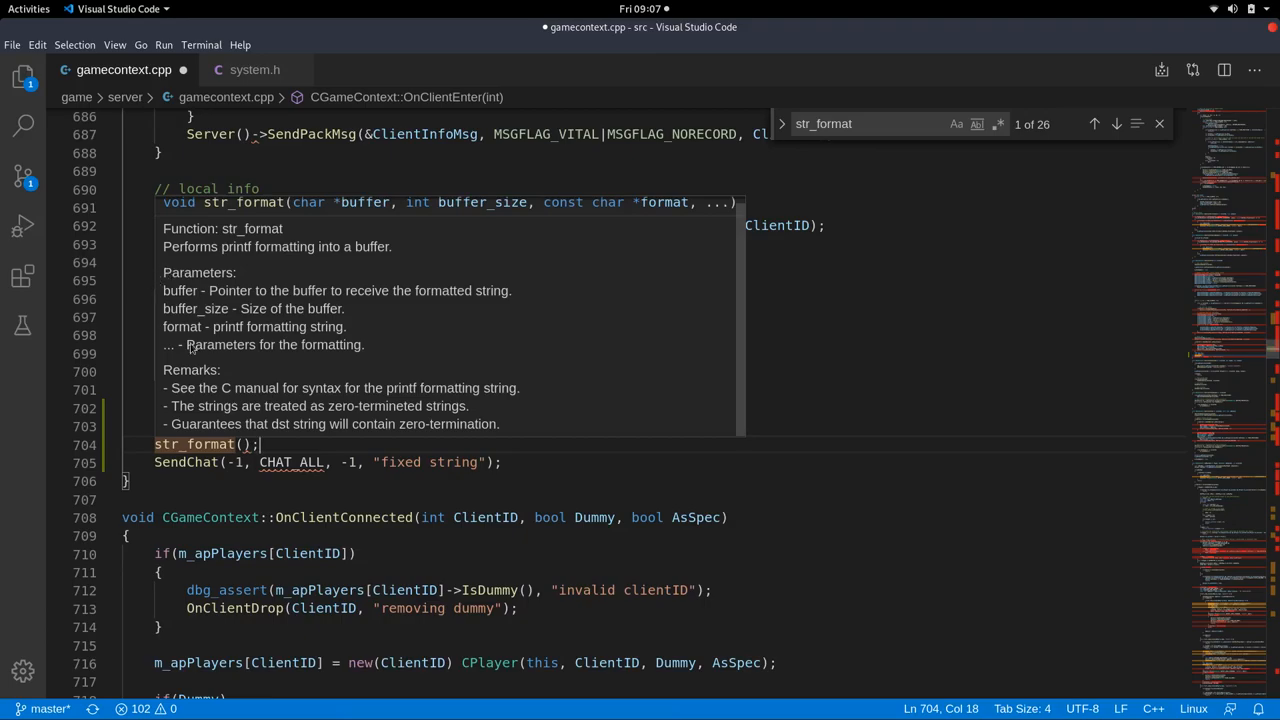
mouse_move(170, 292)
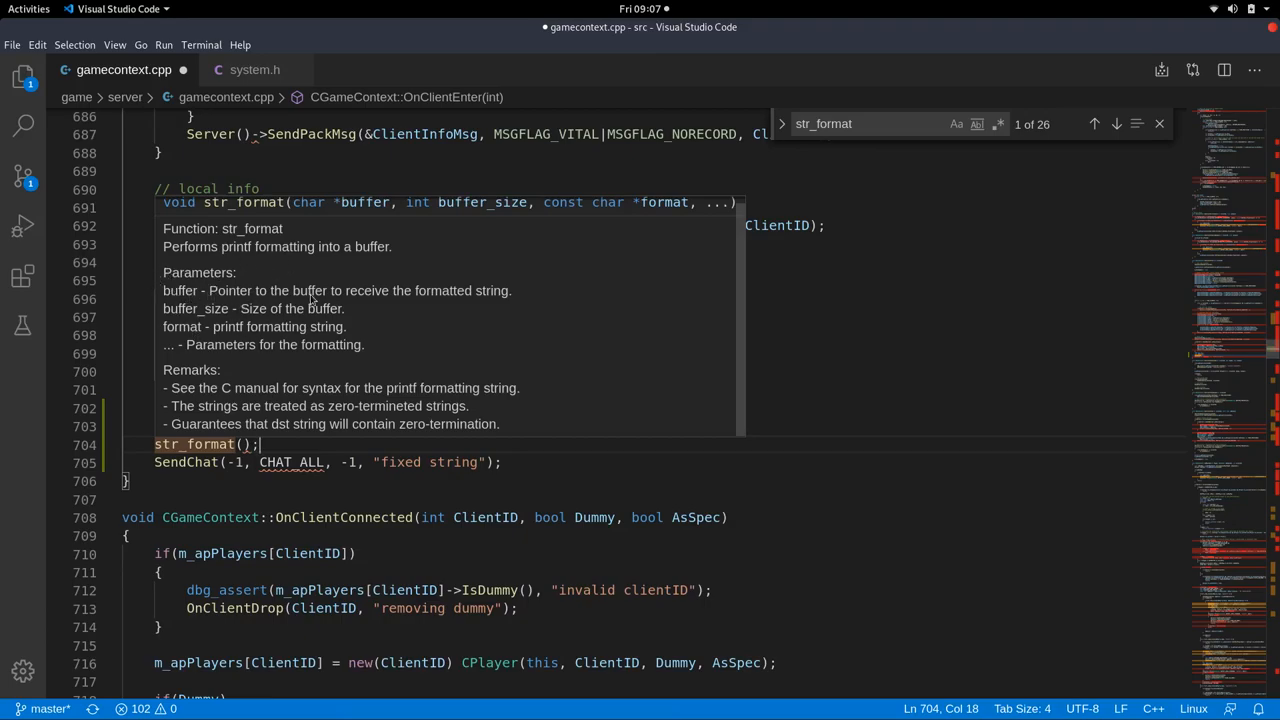
mouse_move(456, 300)
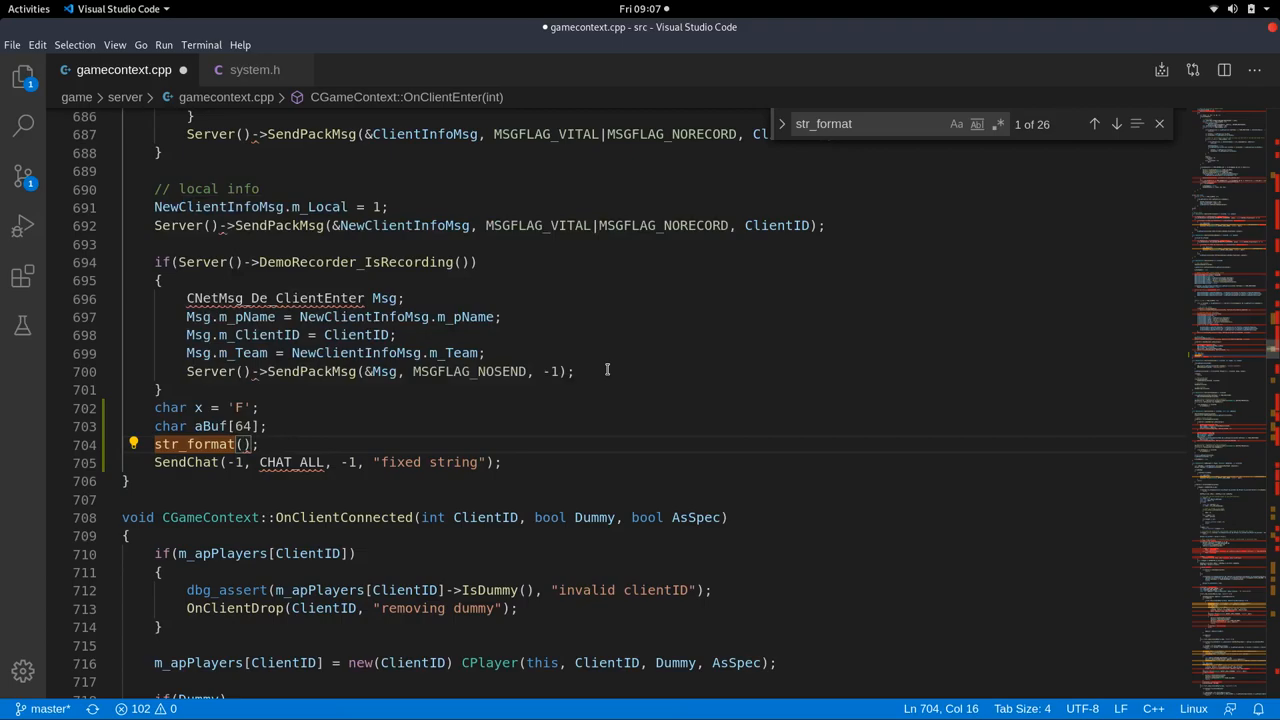
Pass aBuf as the first argument of the str_format call via IntelliSense.
text(aBuf)
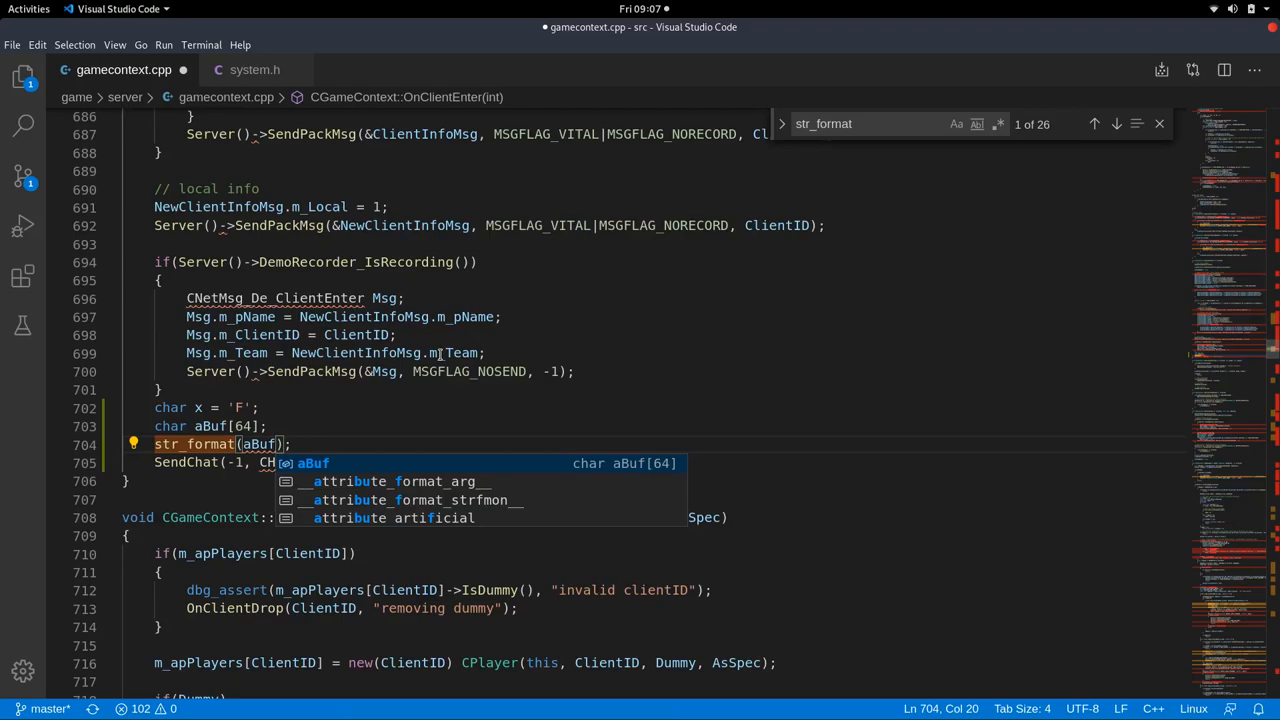
mouse_move(642, 328)
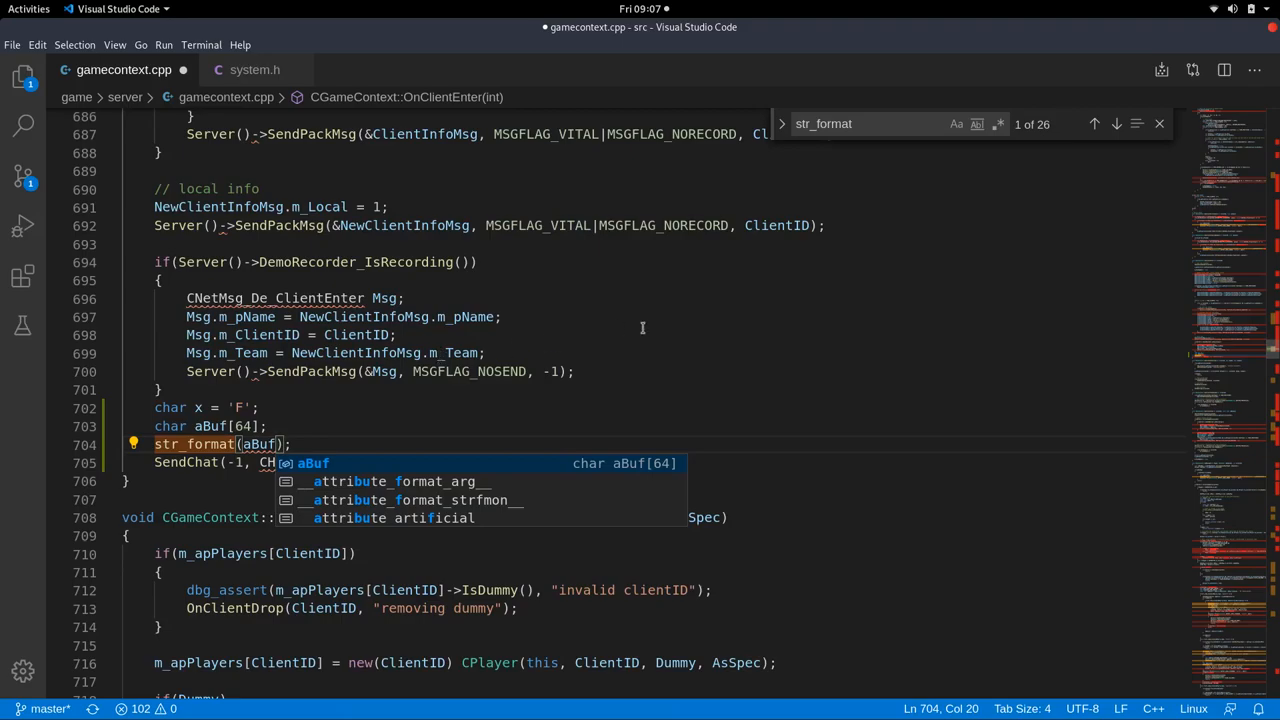
Try 64 as the size argument after aBuf, check the aBuf[64] declaration, then start typing sizeof instead.
text(,)
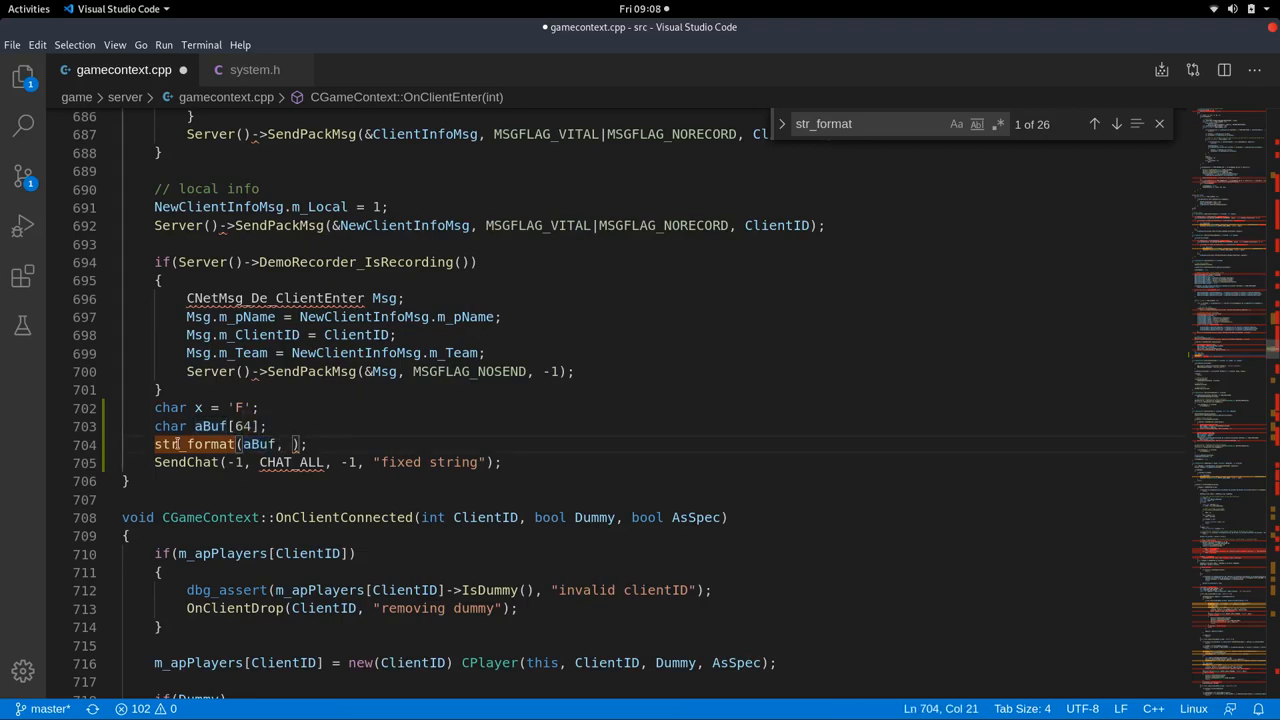
click(370, 516)
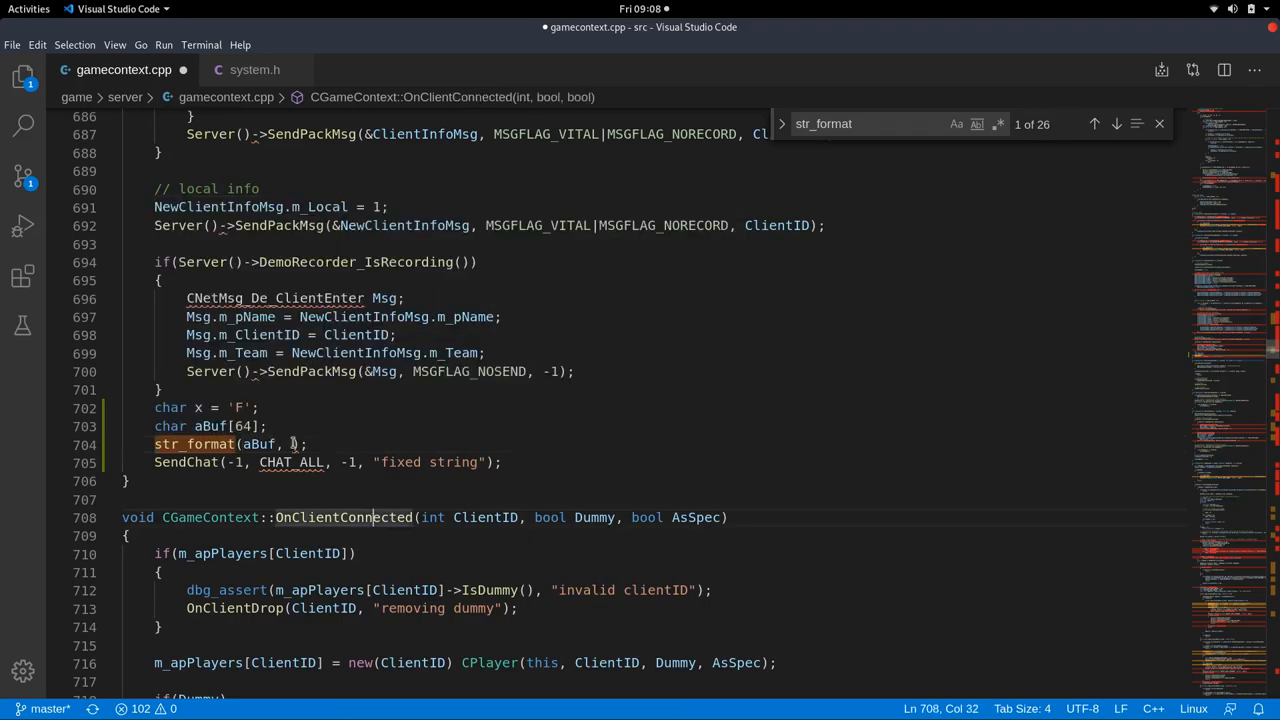
text(64)
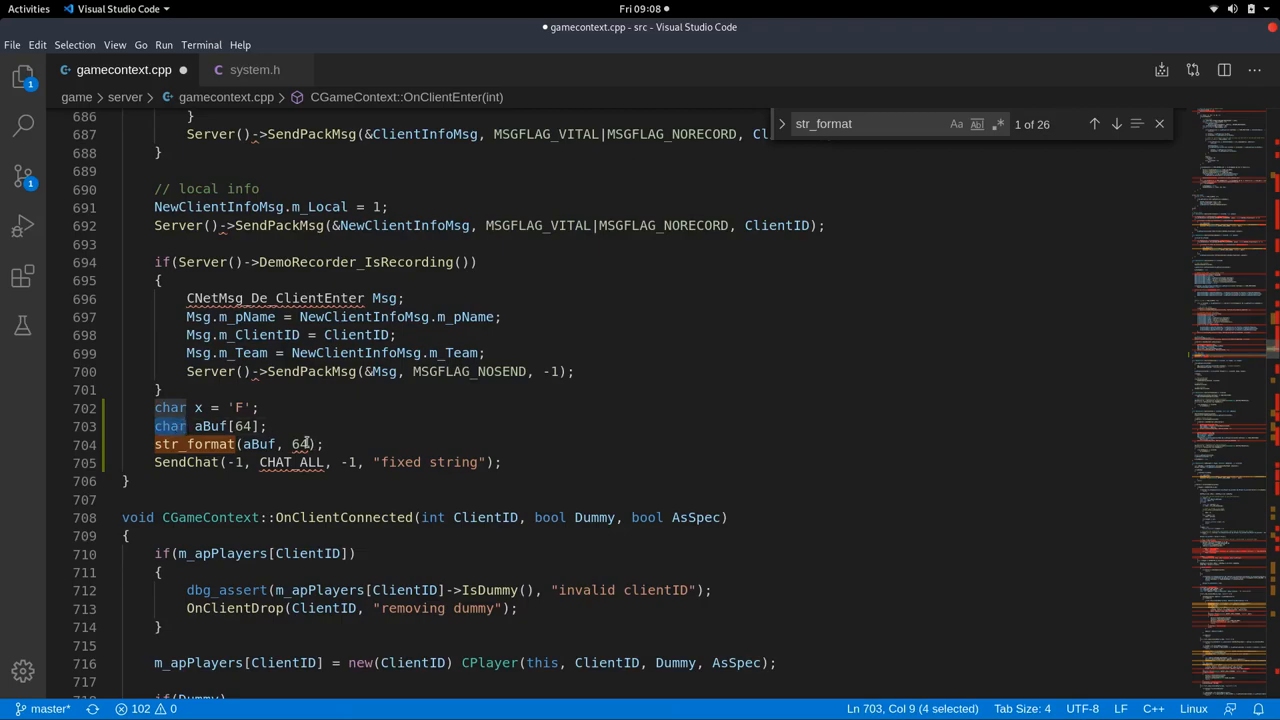
click(300, 444)
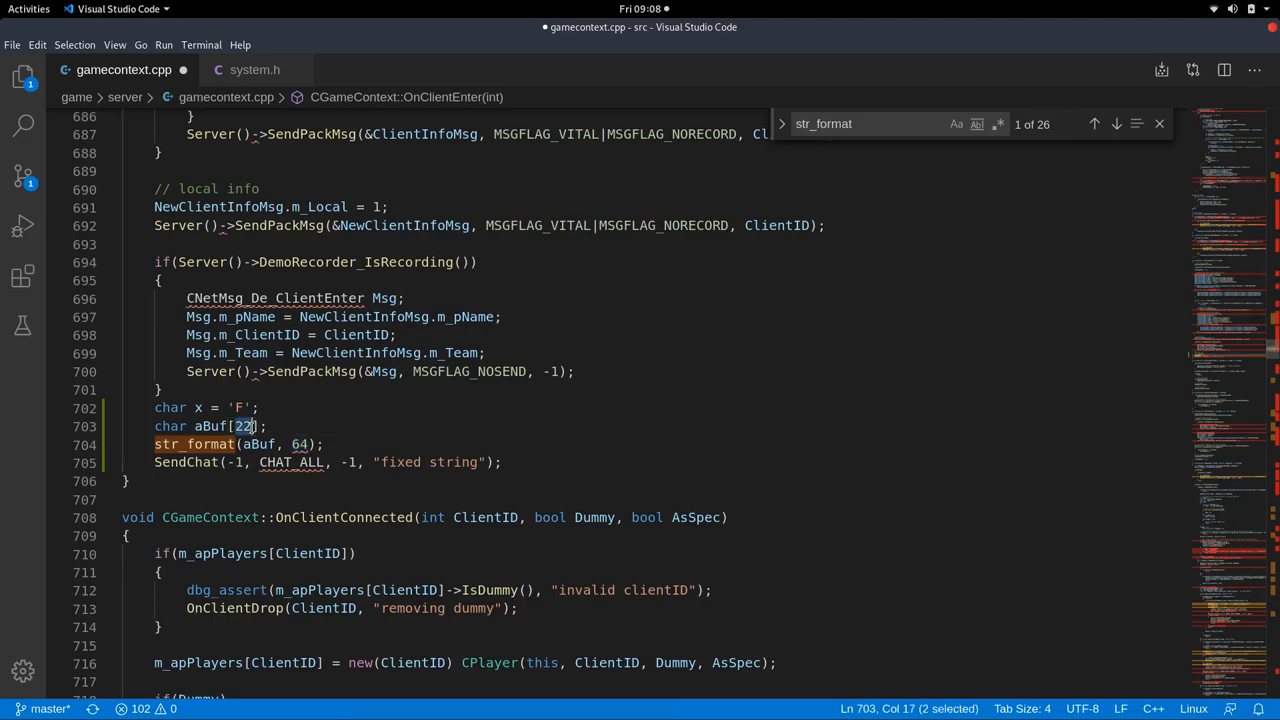
text(64)
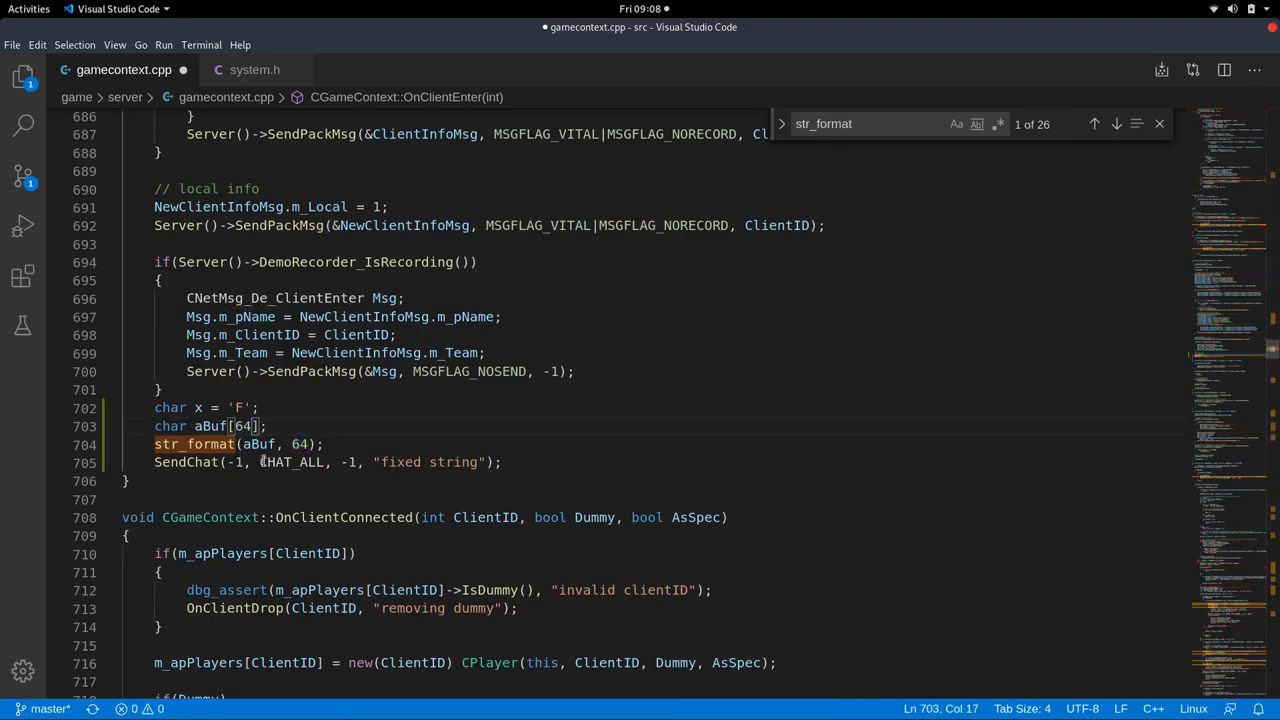
text(sizeof)
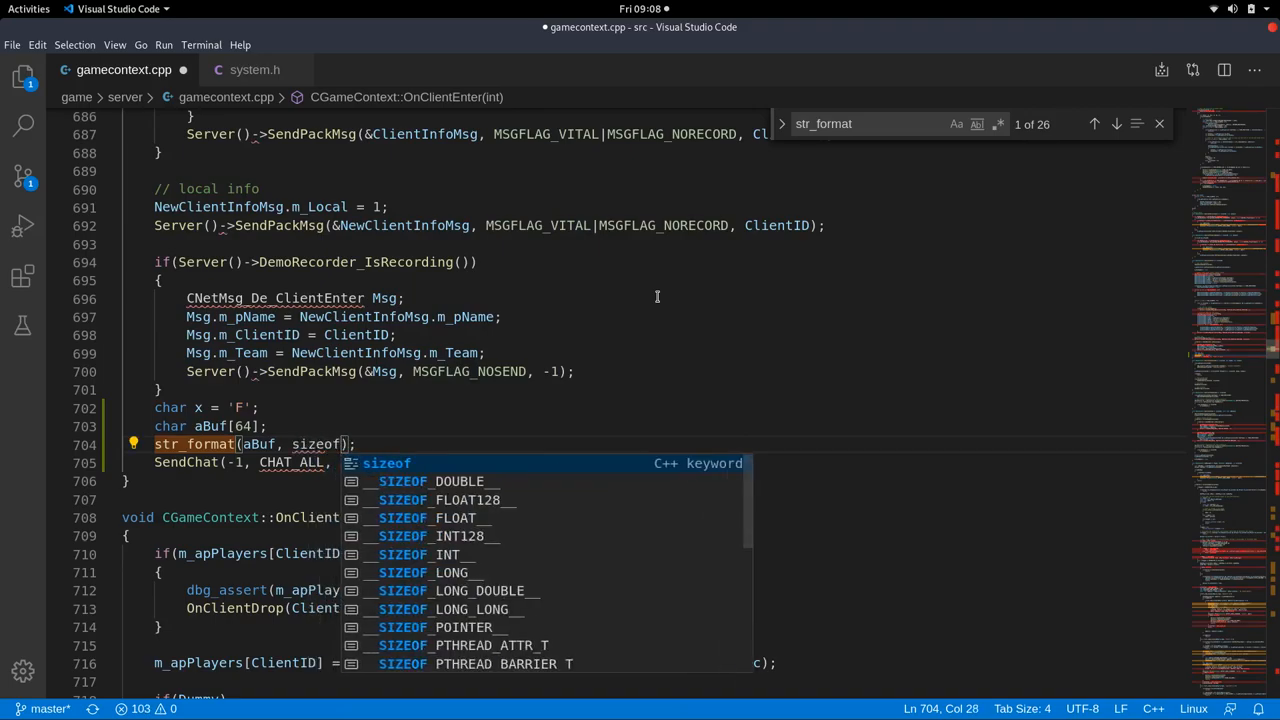
Complete the size argument as sizeof(aBuf) so the call reads str_format(aBuf, sizeof(aBuf)).
key(BackSpace)
text(()
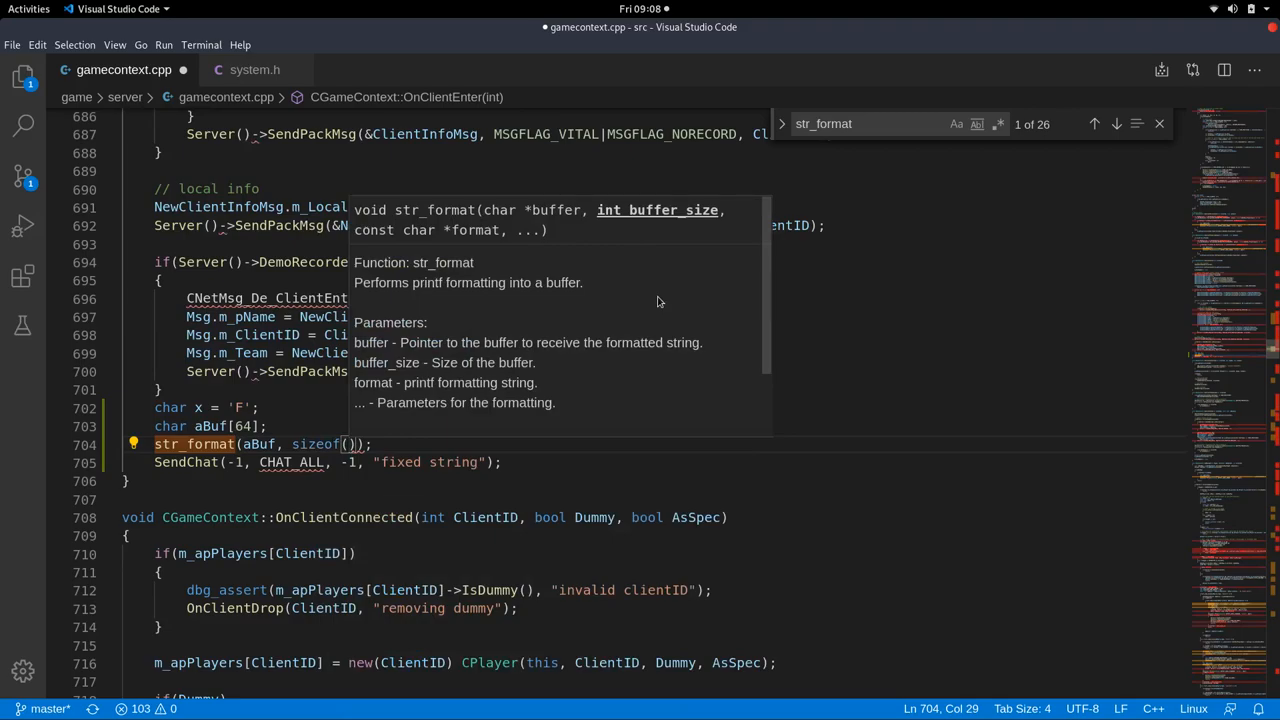
text(aBuf)
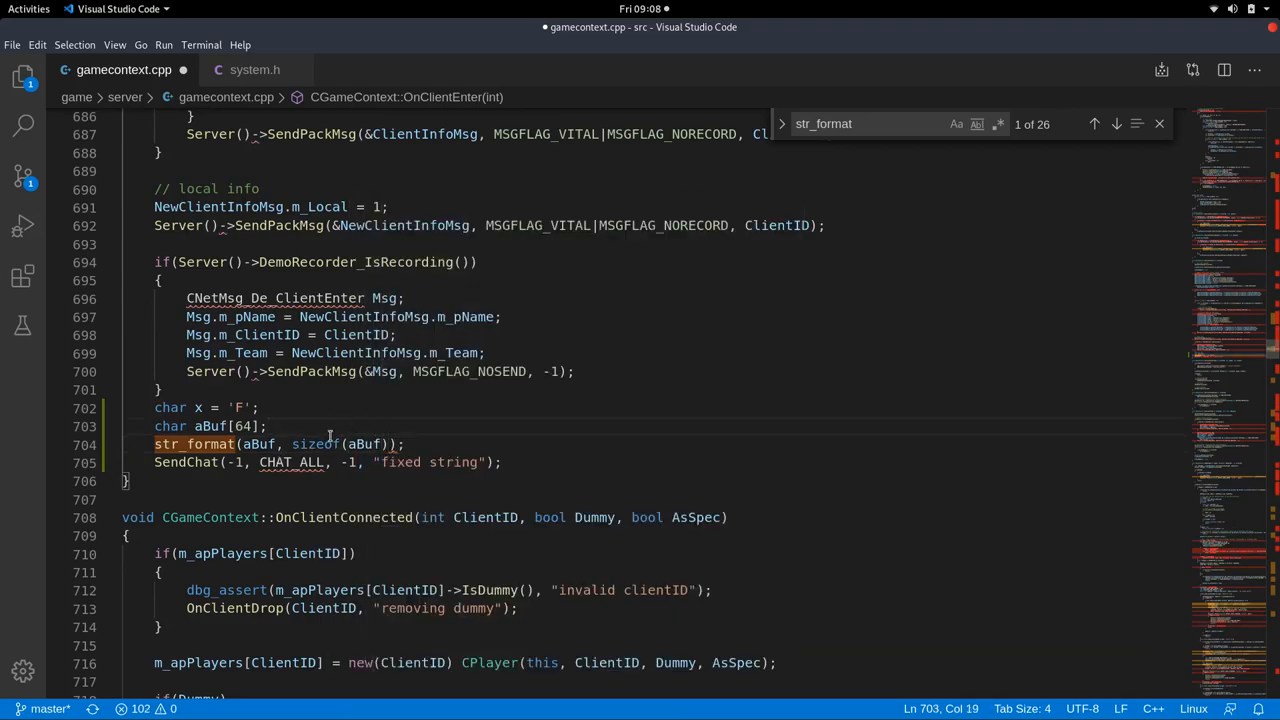
mouse_move(316, 444)
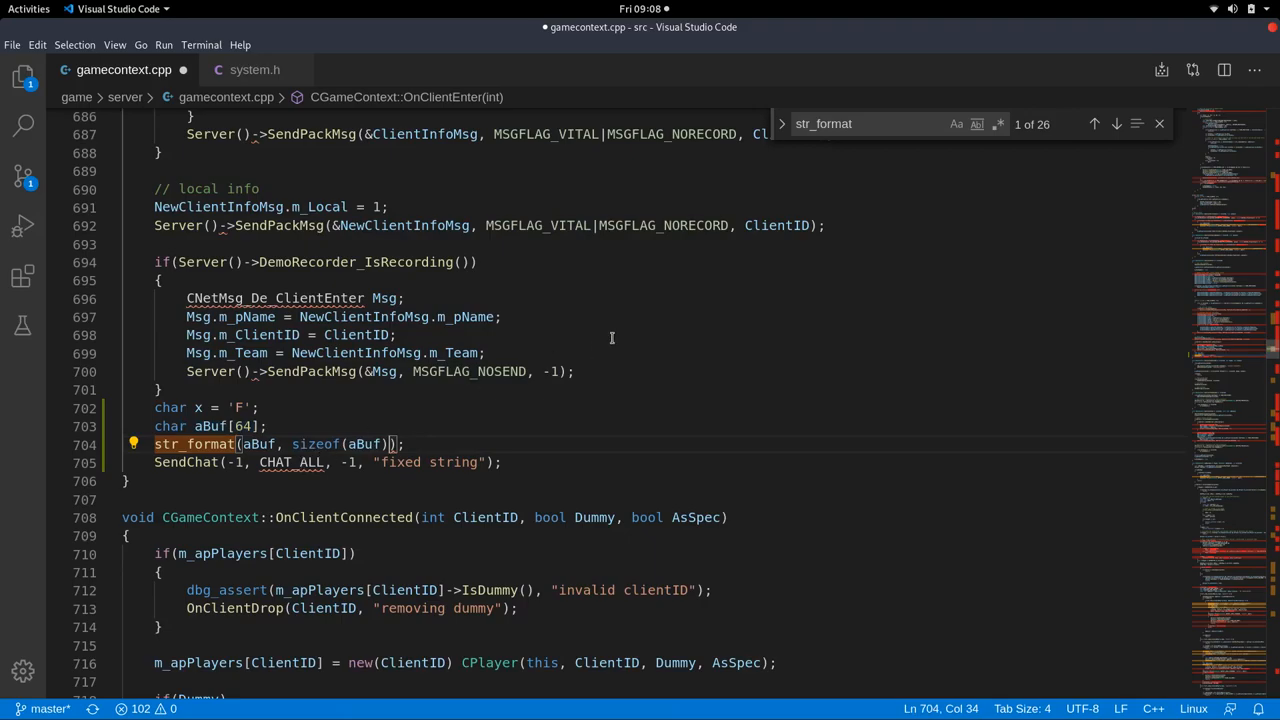
Add "fixed string" as the str_format format argument and move to the Terminal.
text(,)
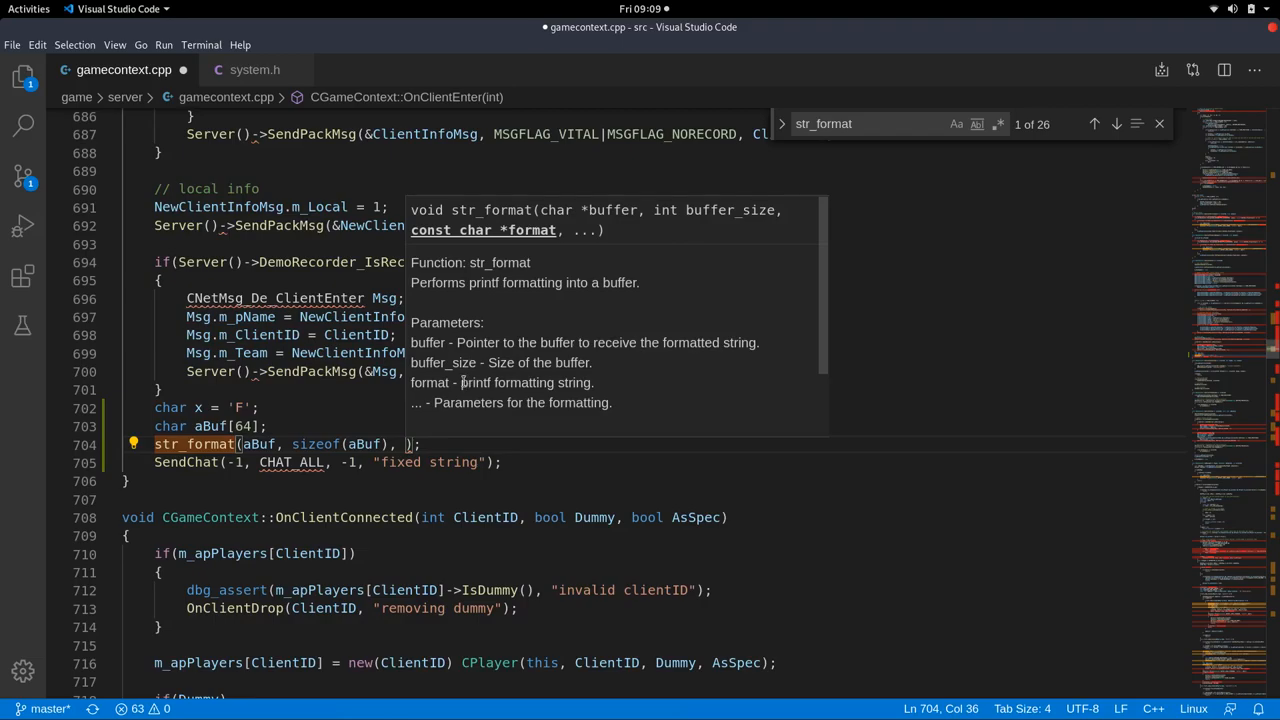
mouse_move(436, 420)
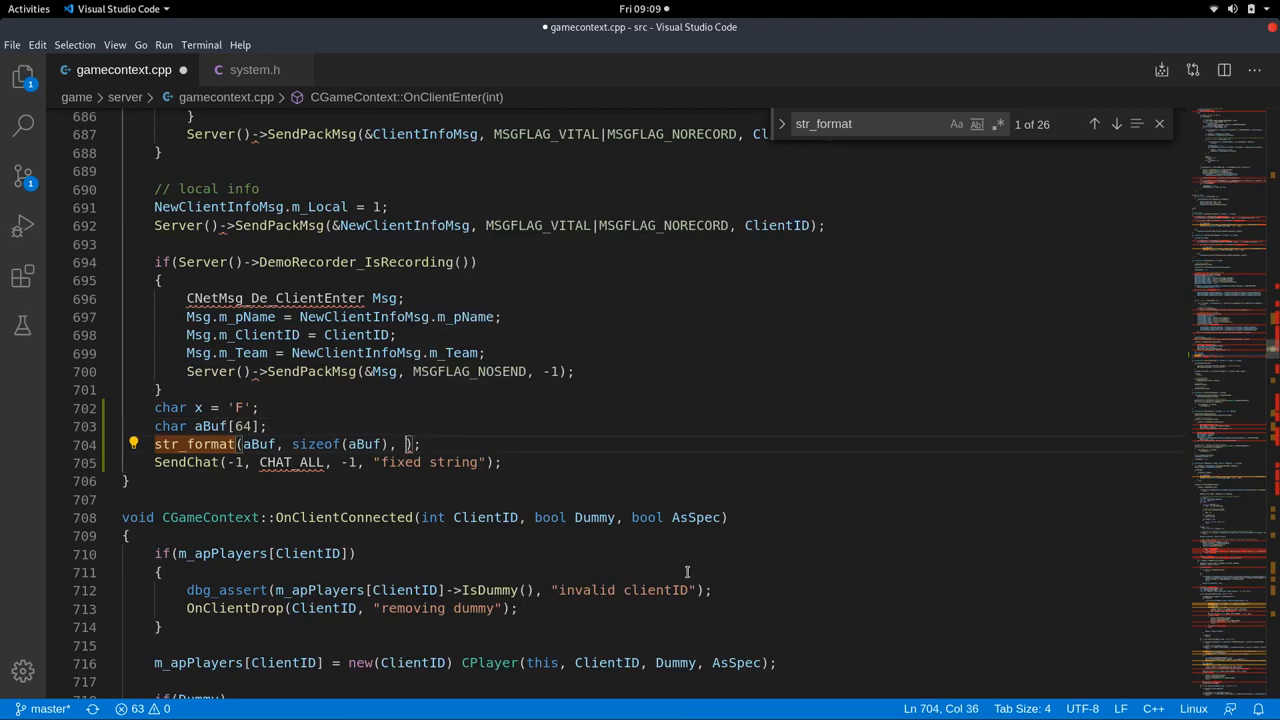
text("fixed string")
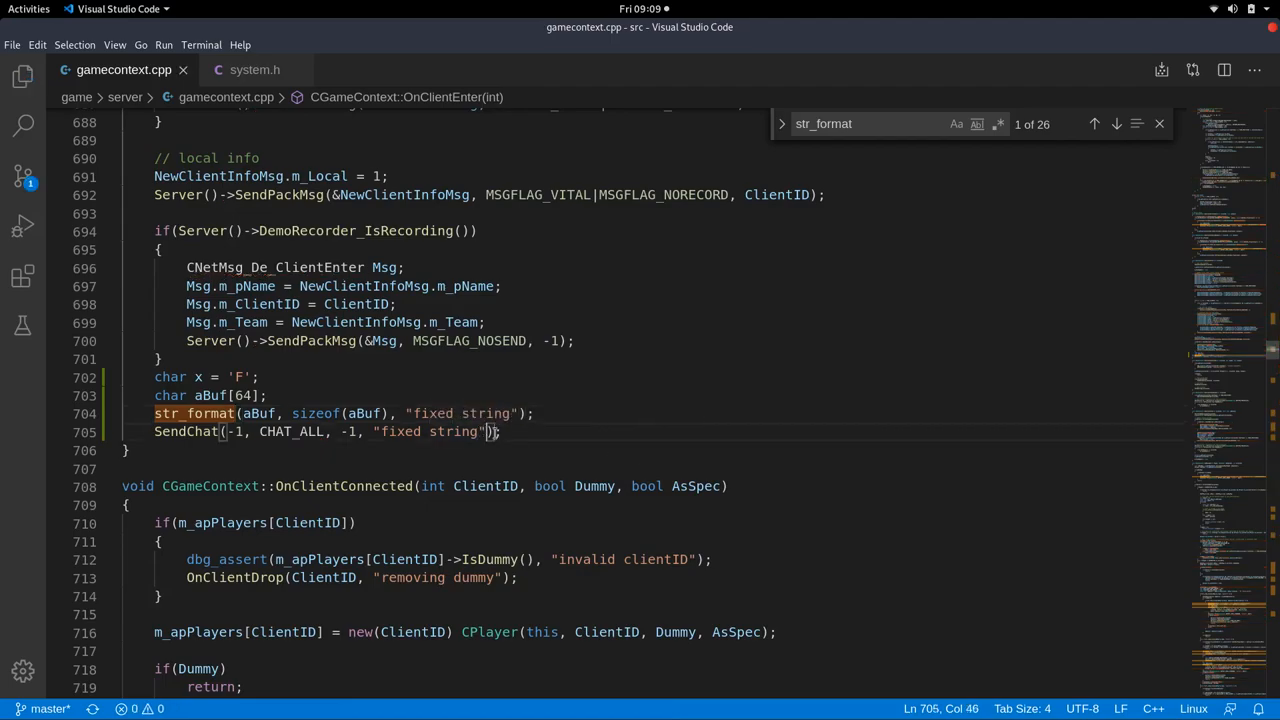
text(aB)
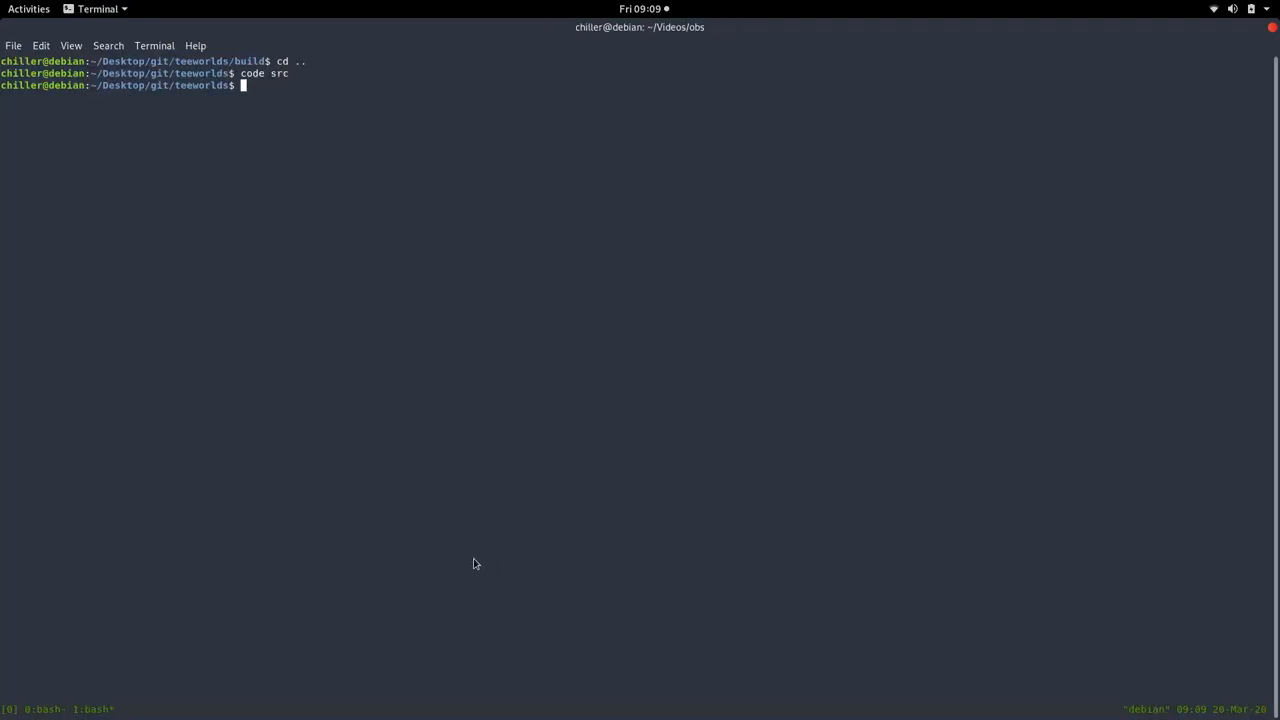
Rebuild with make in build/ and launch ./teeworlds_srv so the server loads dm1.
text(cd build/)
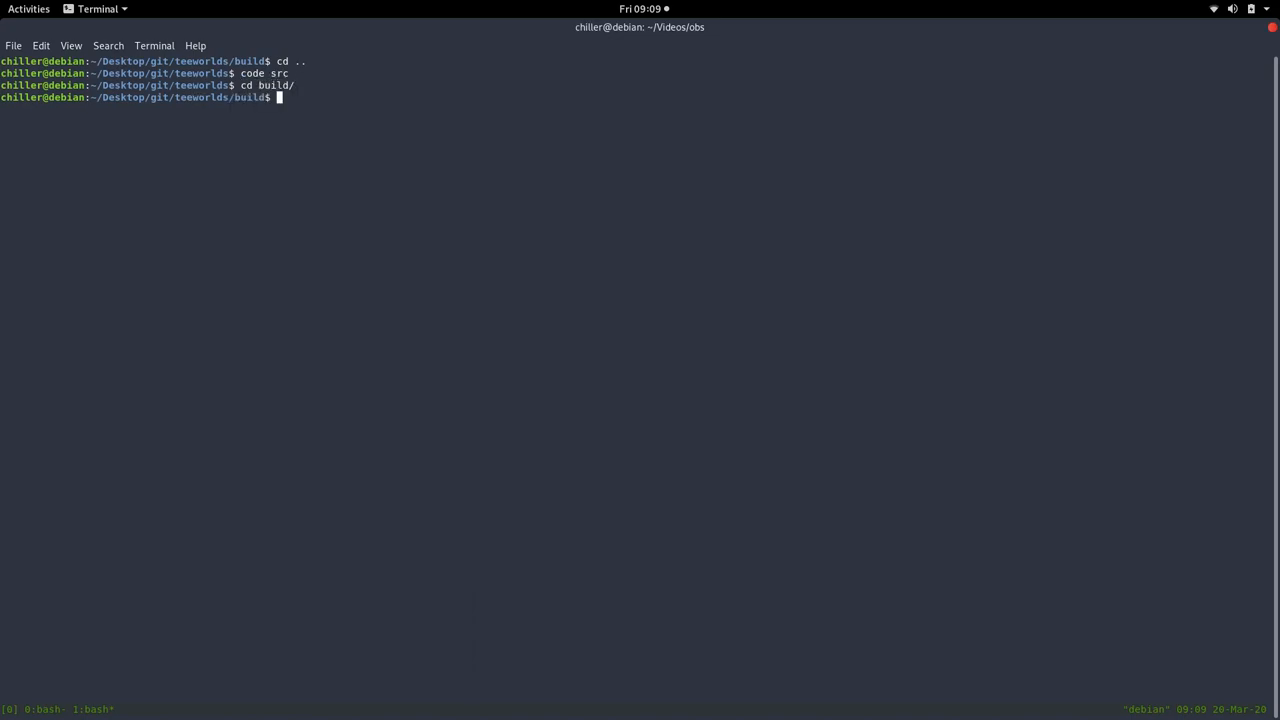
text(make)
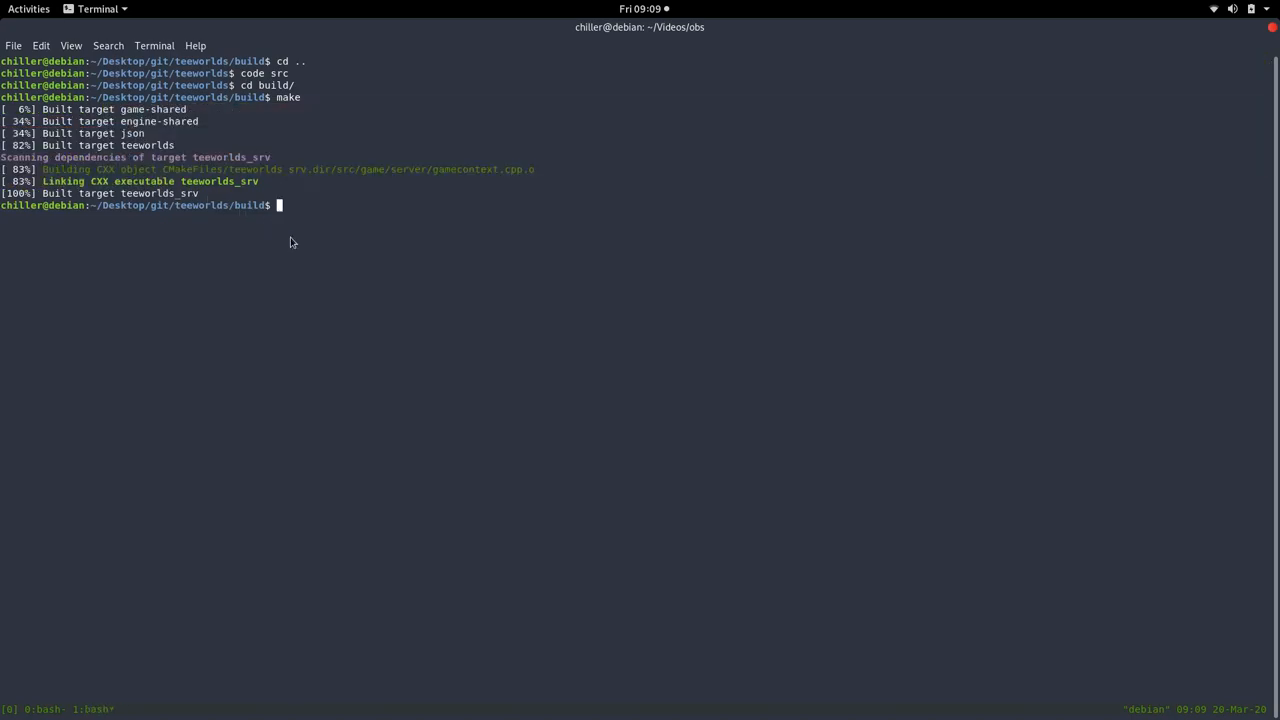
text(.)
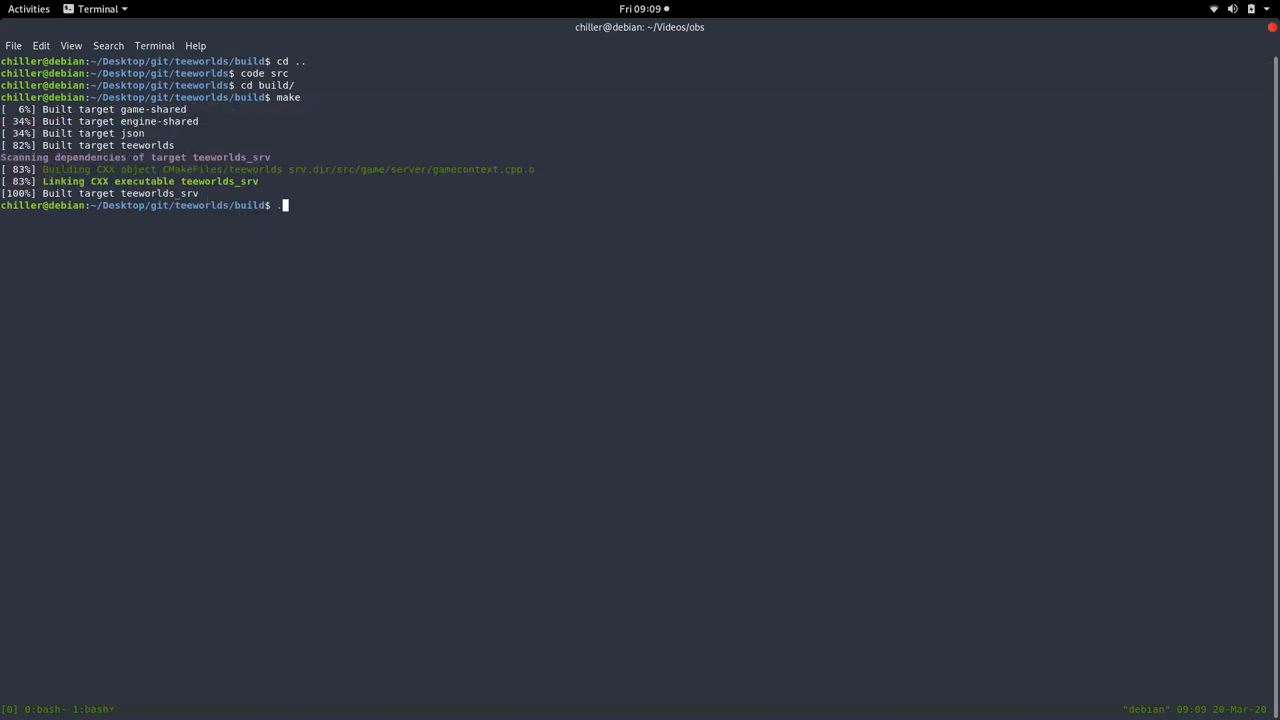
text(./teeworlds_srv)
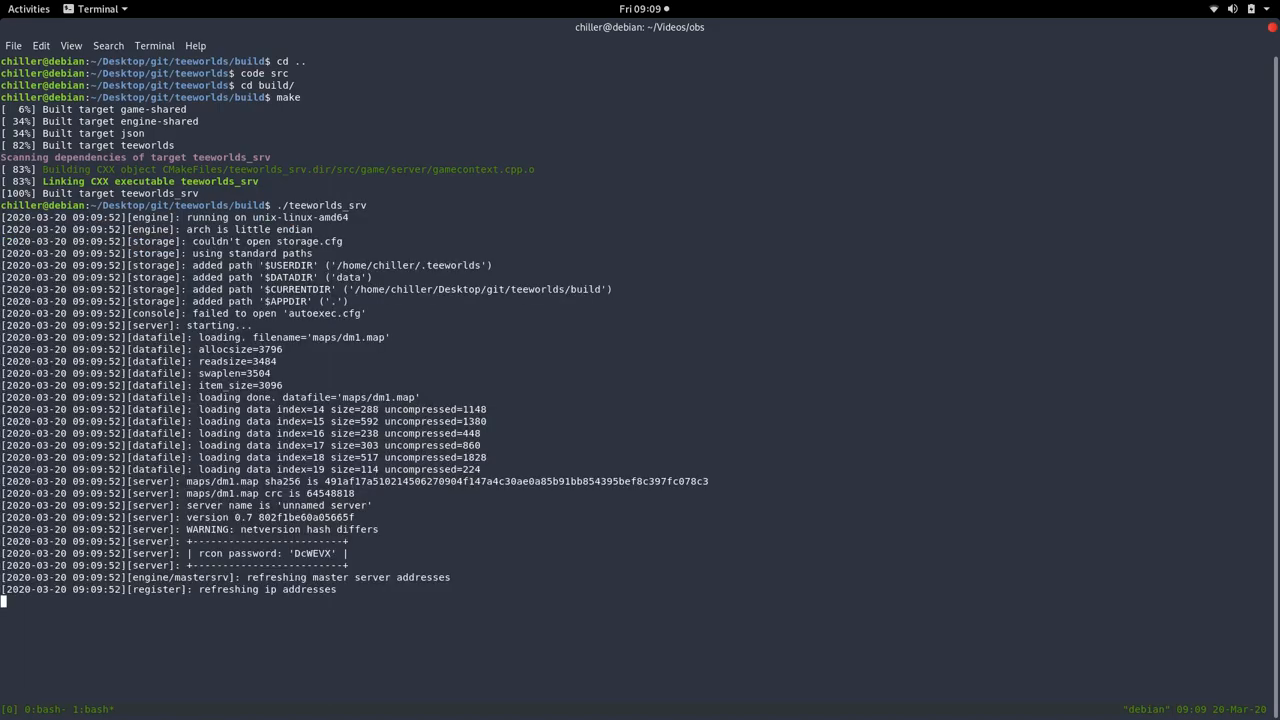
text(zill)
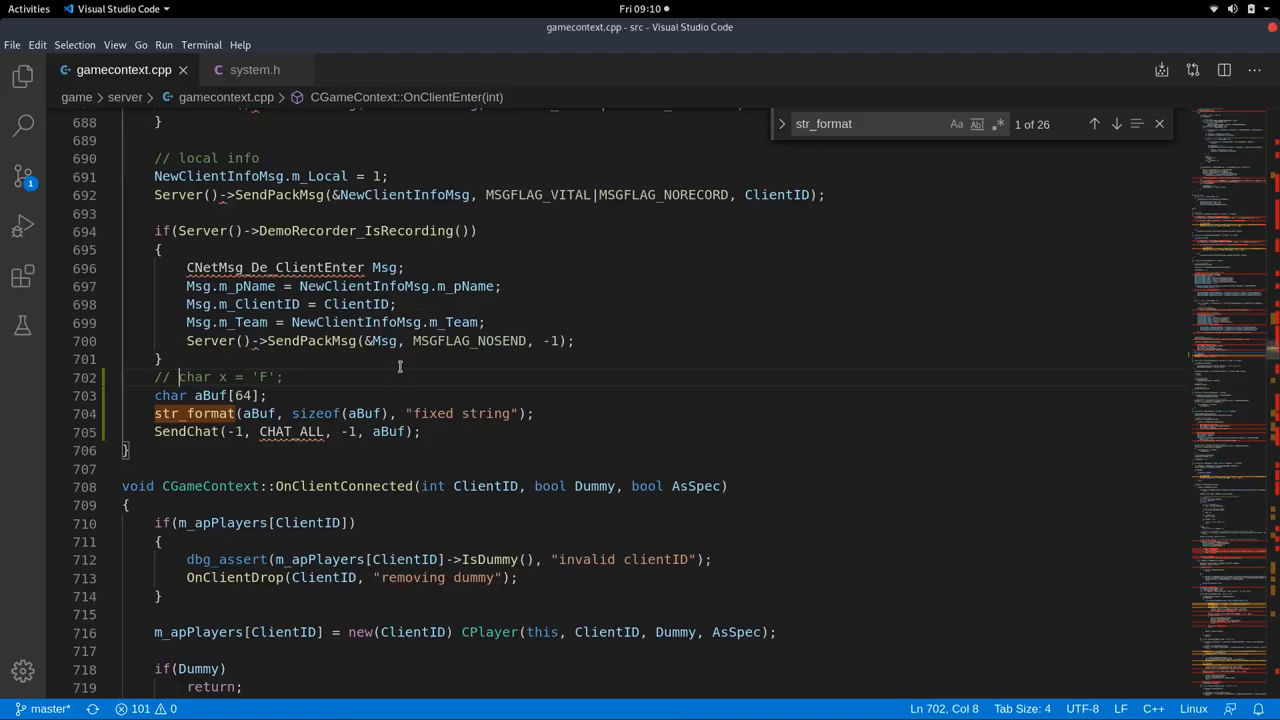
Delete the commented-out char x line and rewrite the format text as "number: %d".
key(Delete)
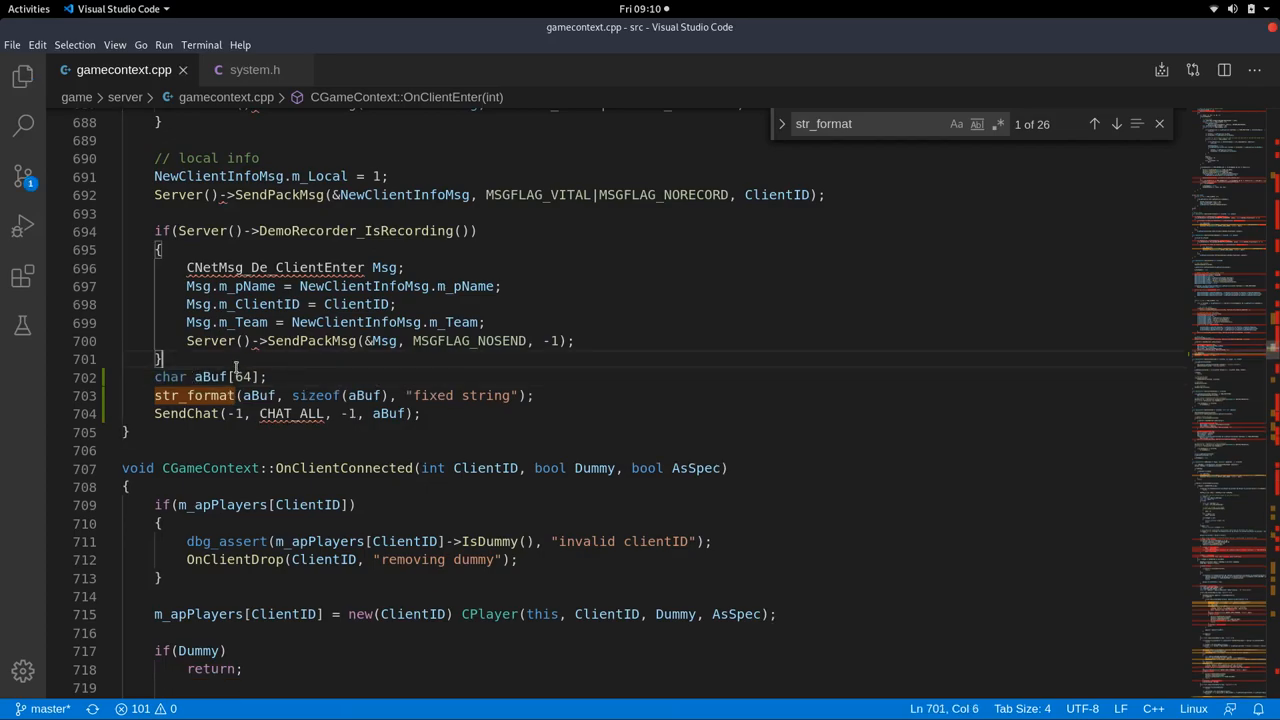
mouse_move(248, 376)
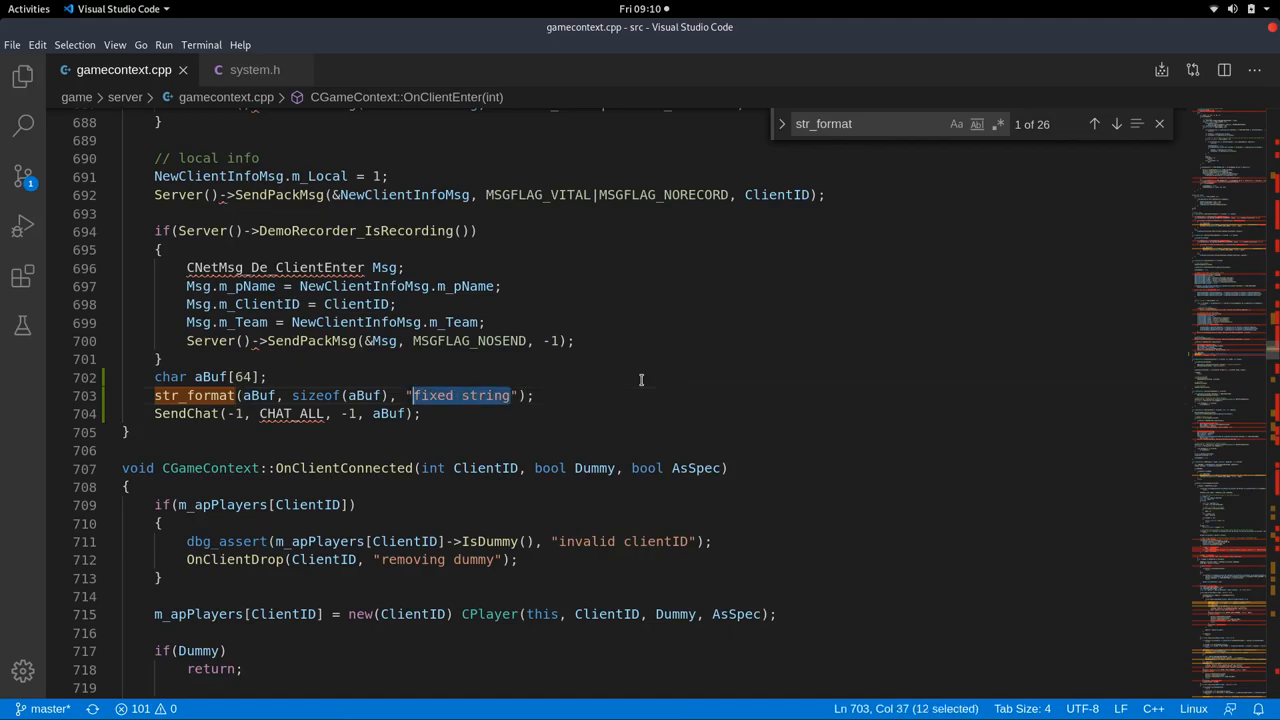
text(number:)
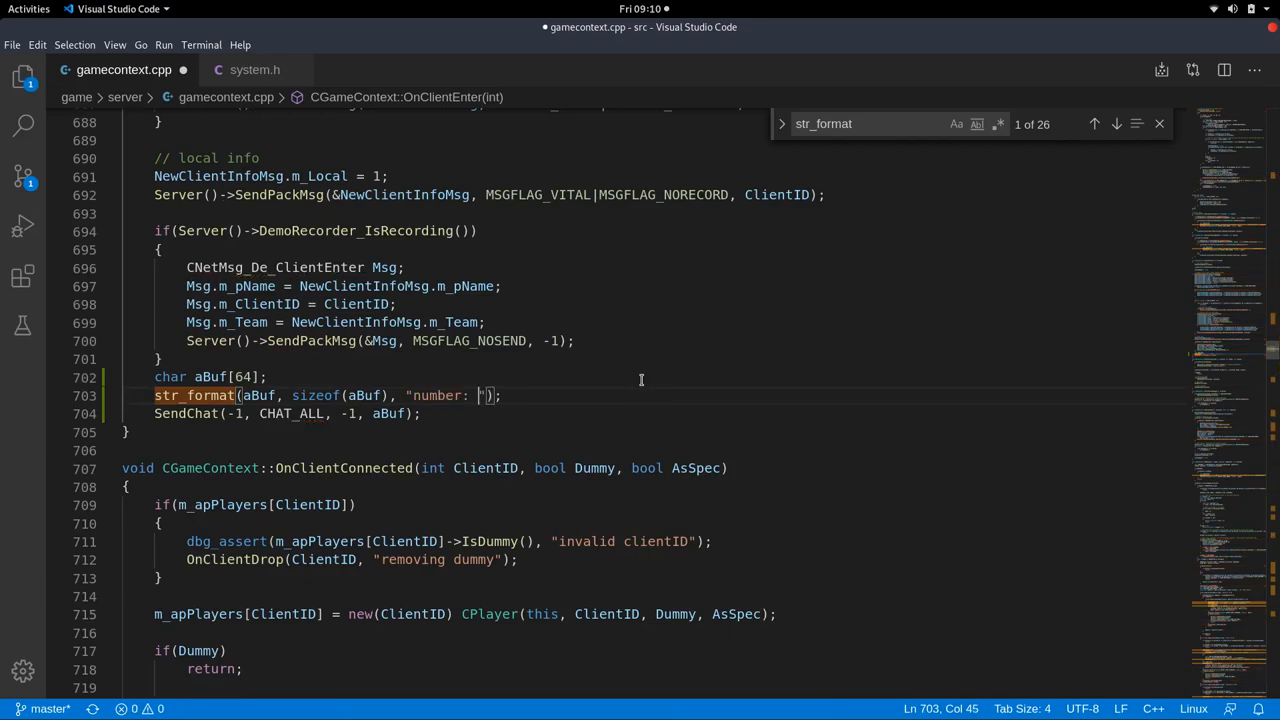
text(%d)
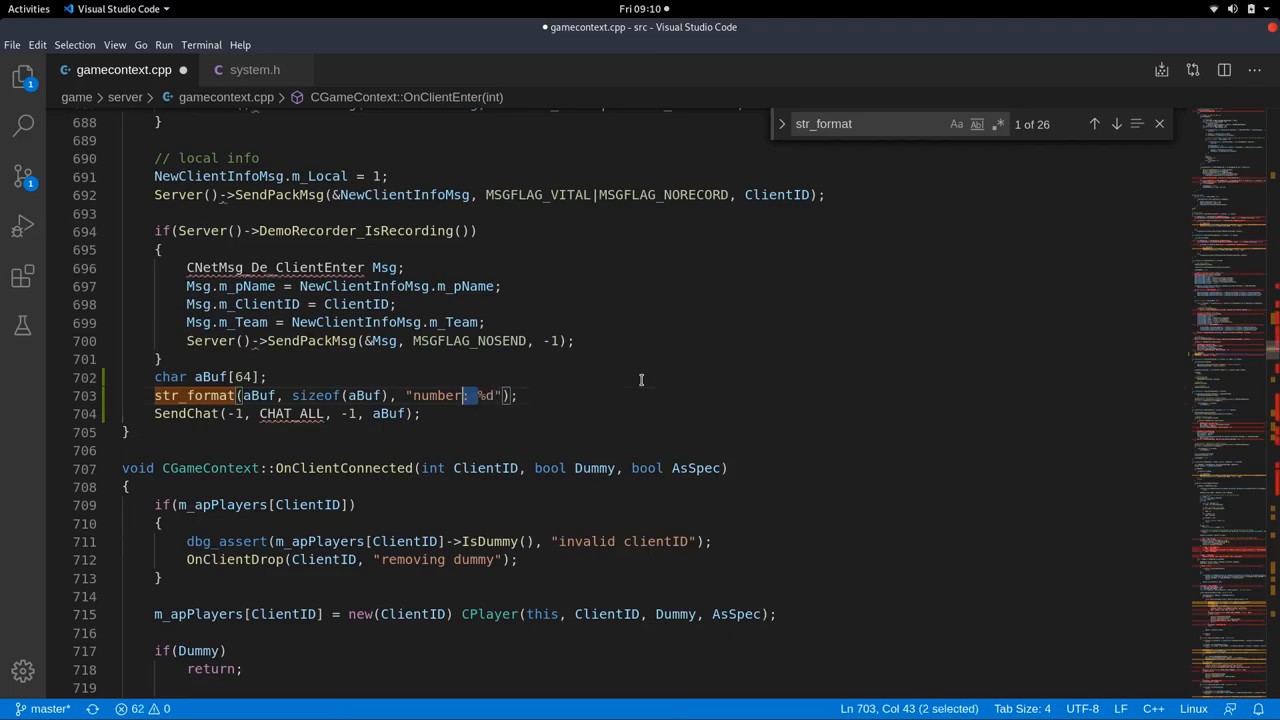
text(a)
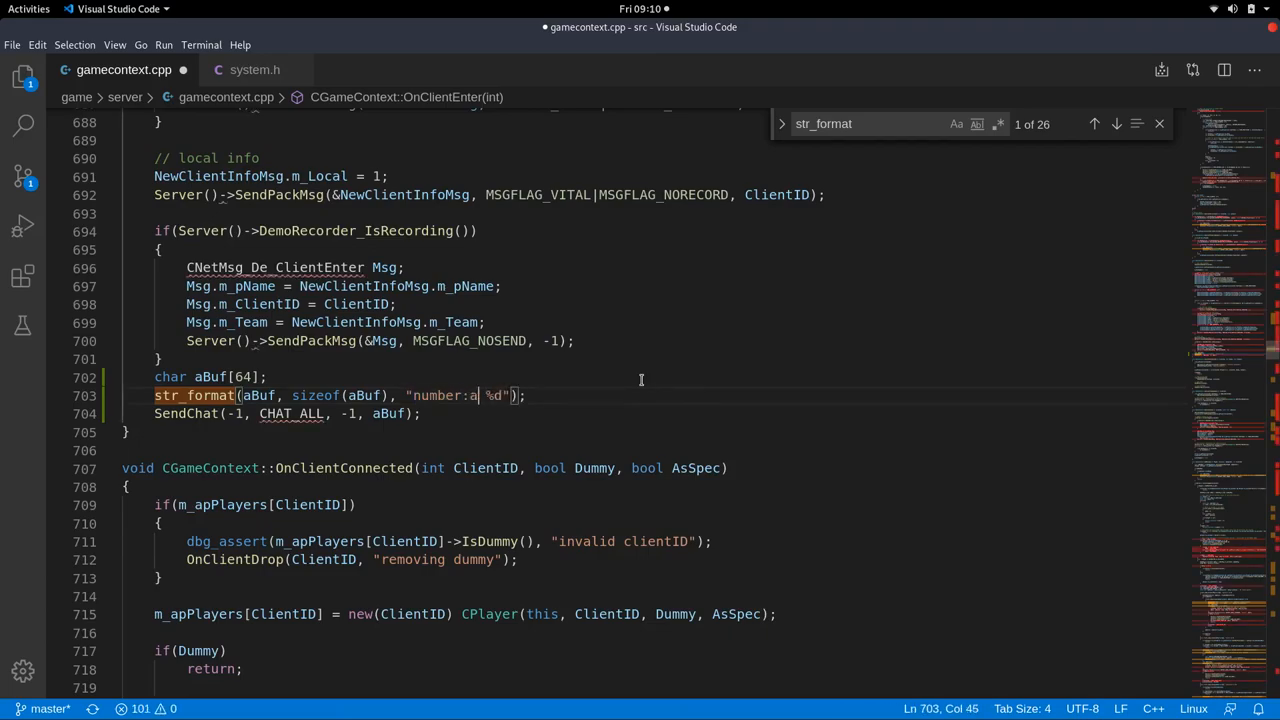
key(BackSpace)
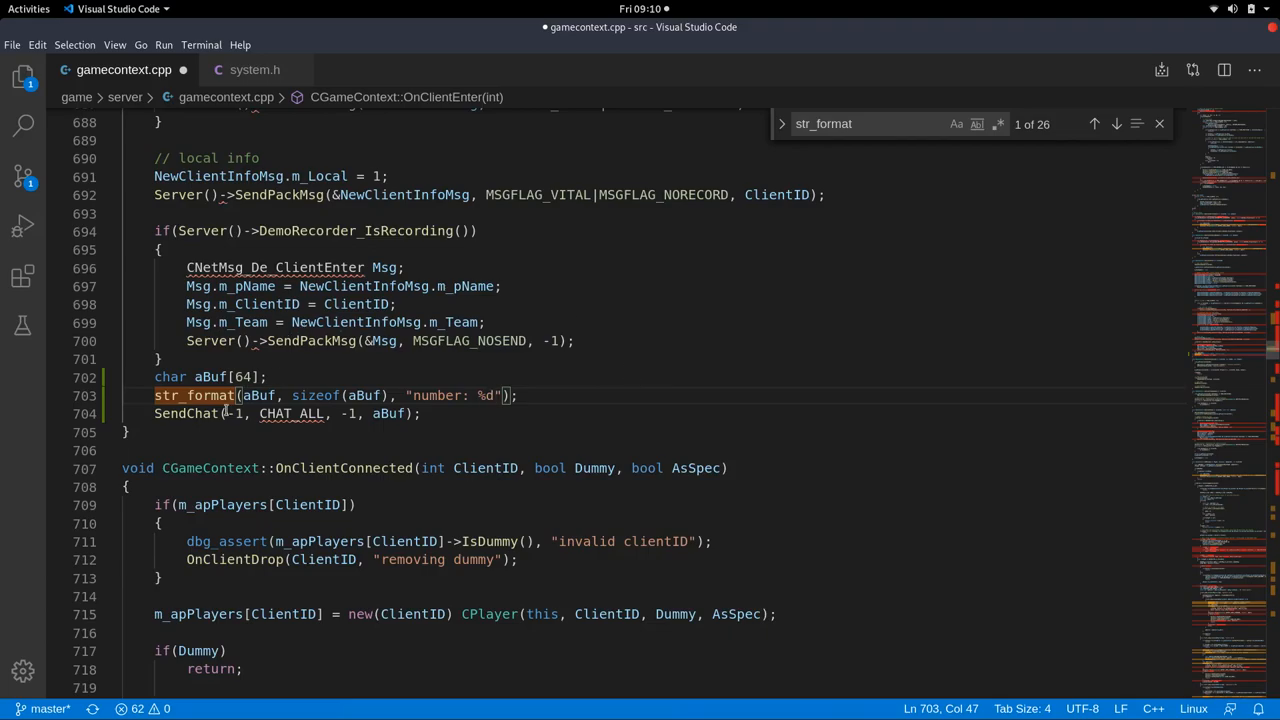
mouse_move(196, 396)
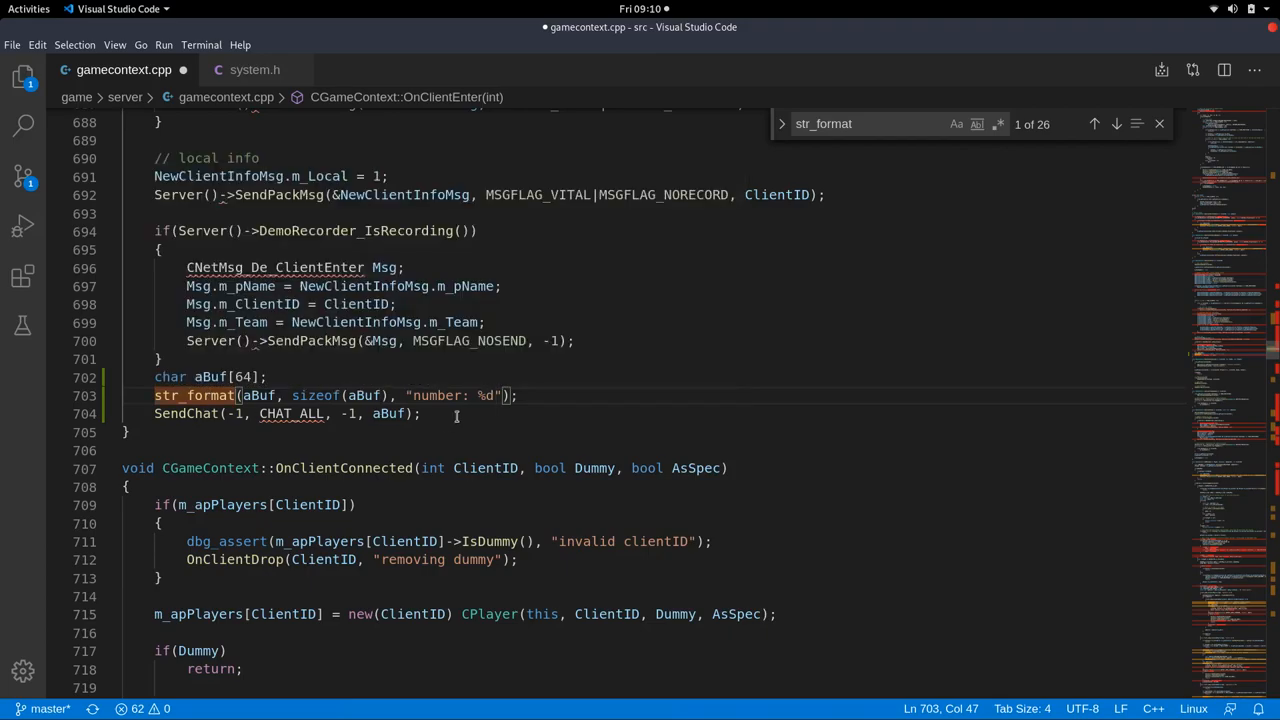
mouse_move(518, 404)
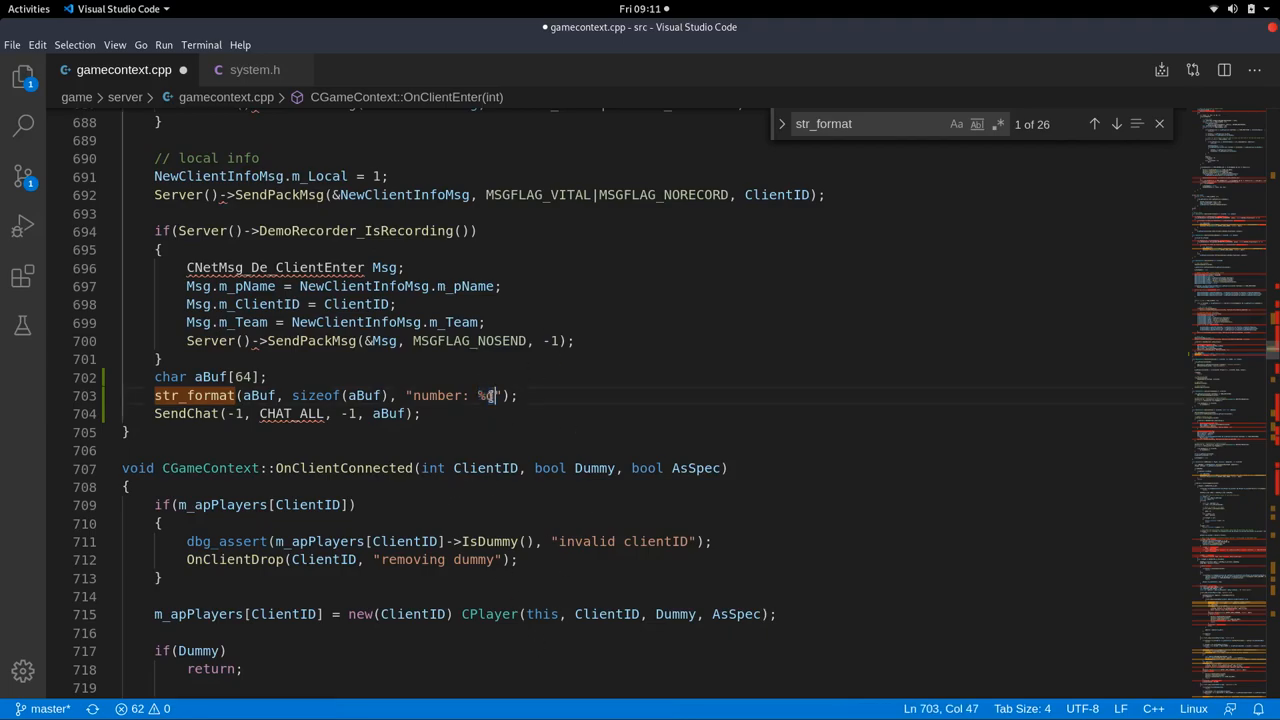
Finish the %d placeholder and add a numeric value as the extra str_format argument.
text(d)
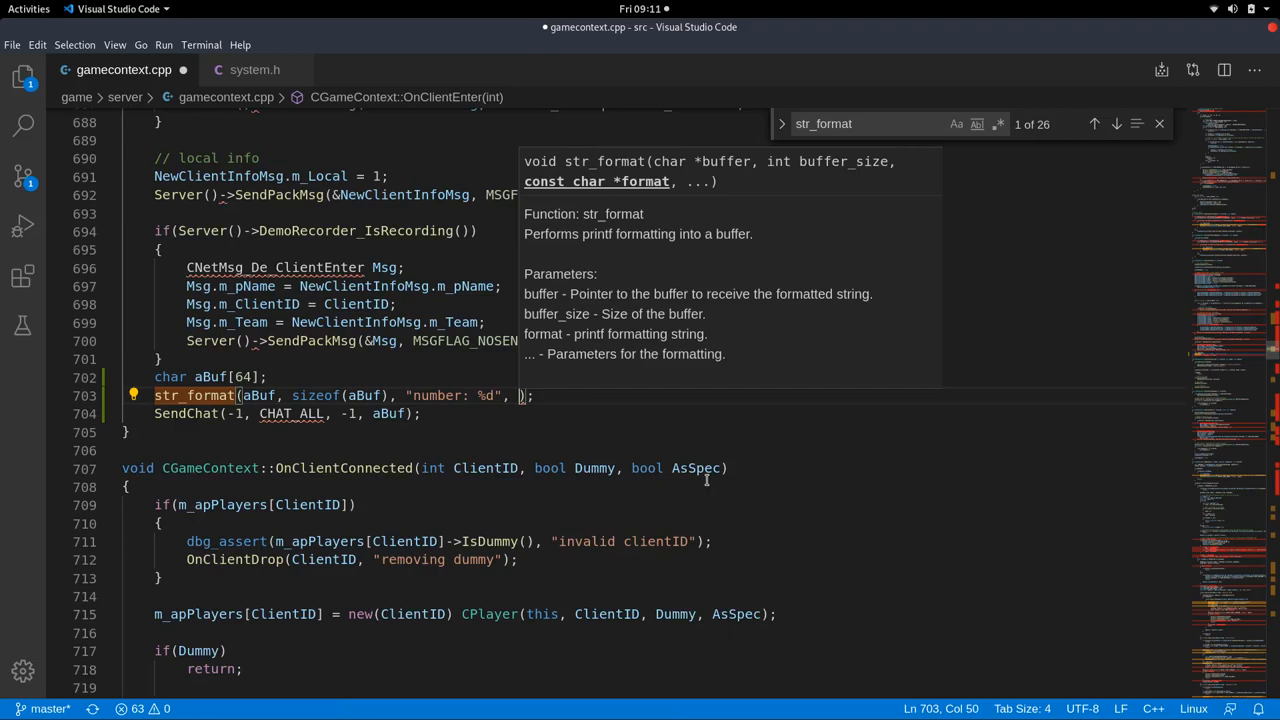
text(6)
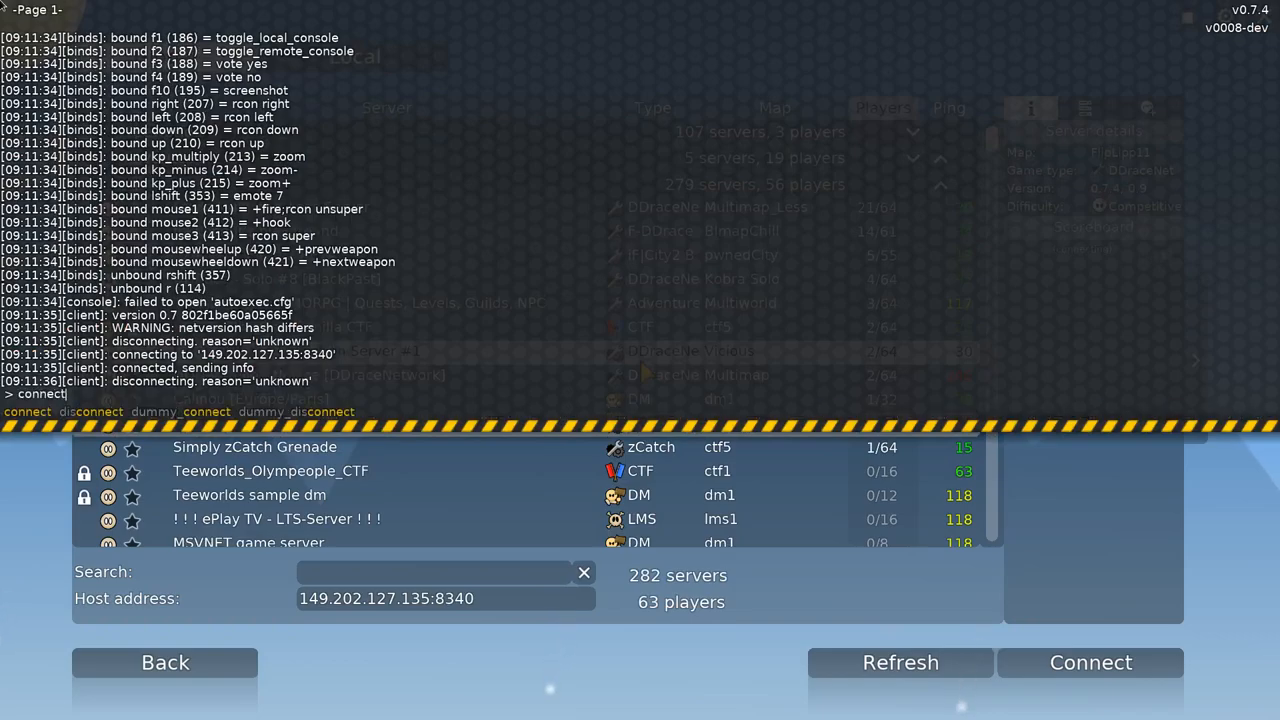
Connect the Teeworlds client to the local server to check the chat message.
click(1090, 662)
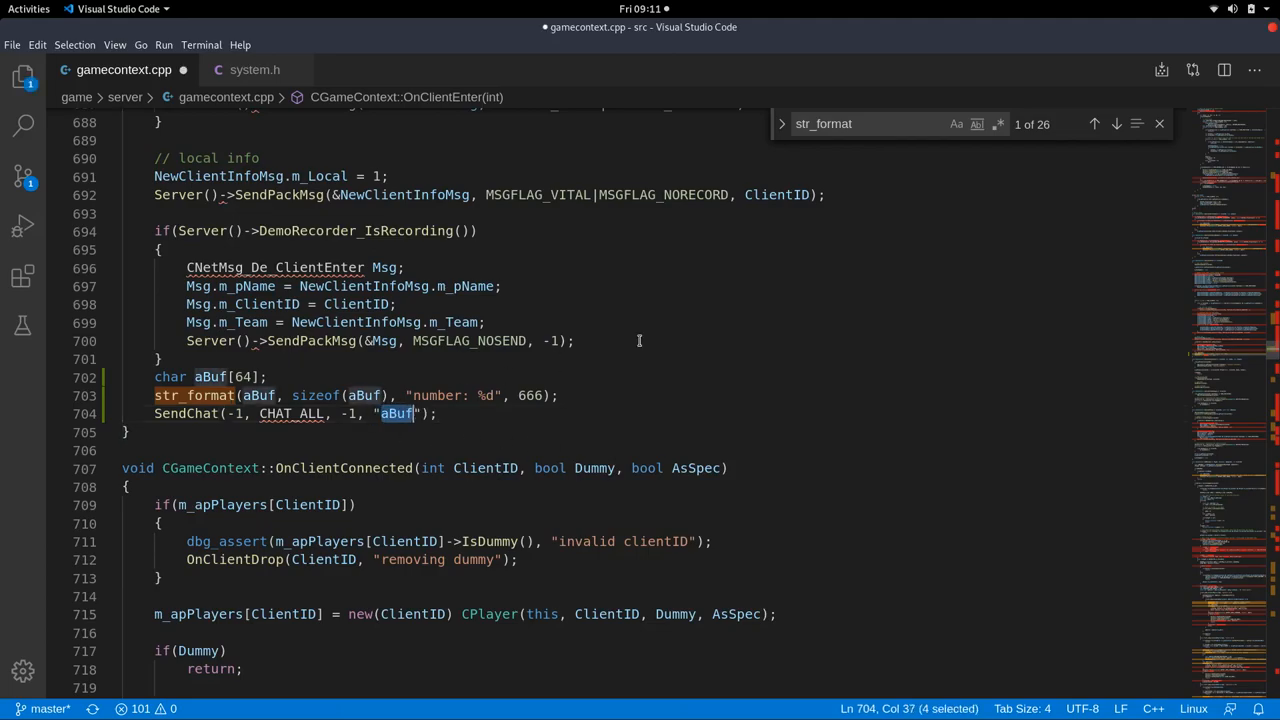
Swap SendChat's message back to aBuf after a literal, then begin declaring int myA above char aBuf[64].
text(number 7)
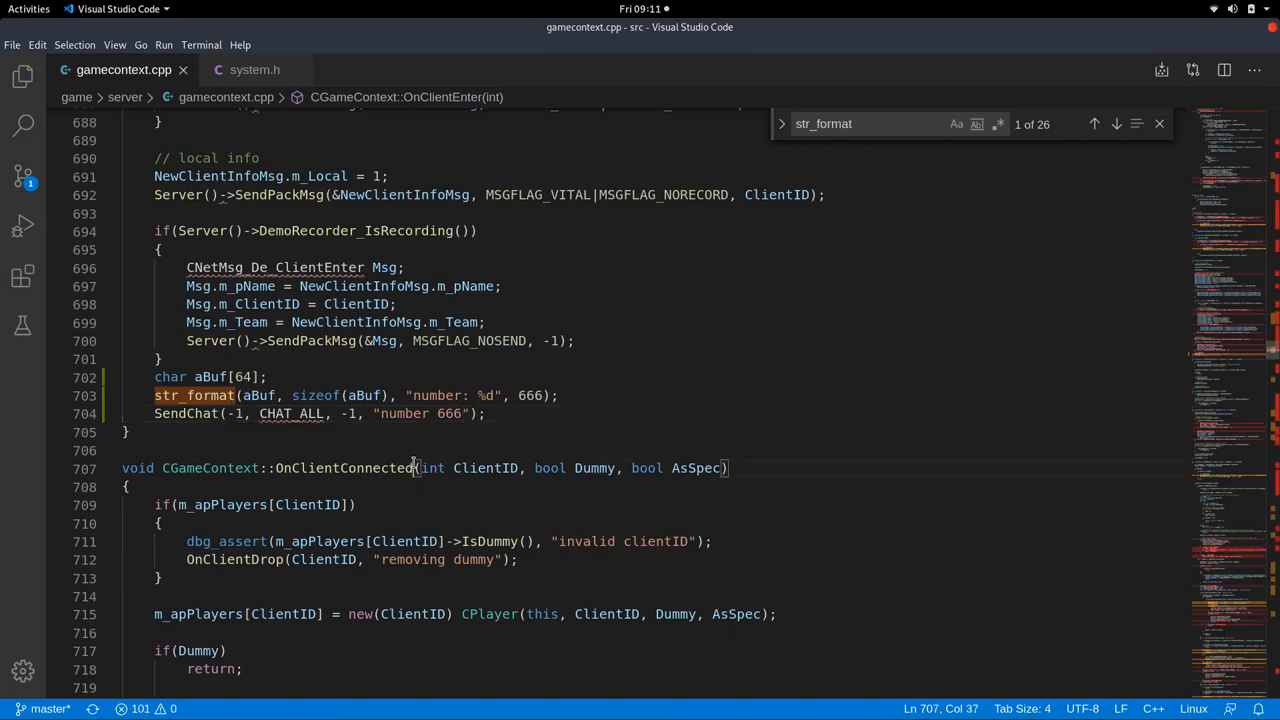
double_click(530, 396)
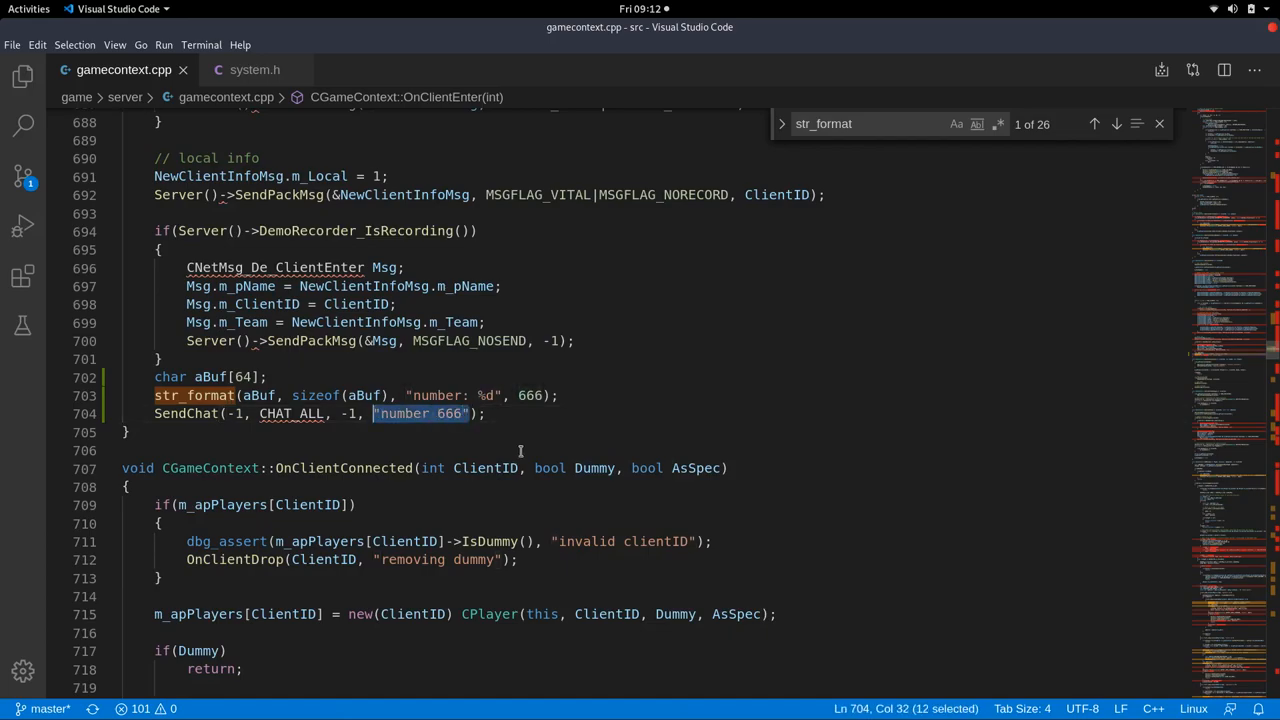
text(aBzf)
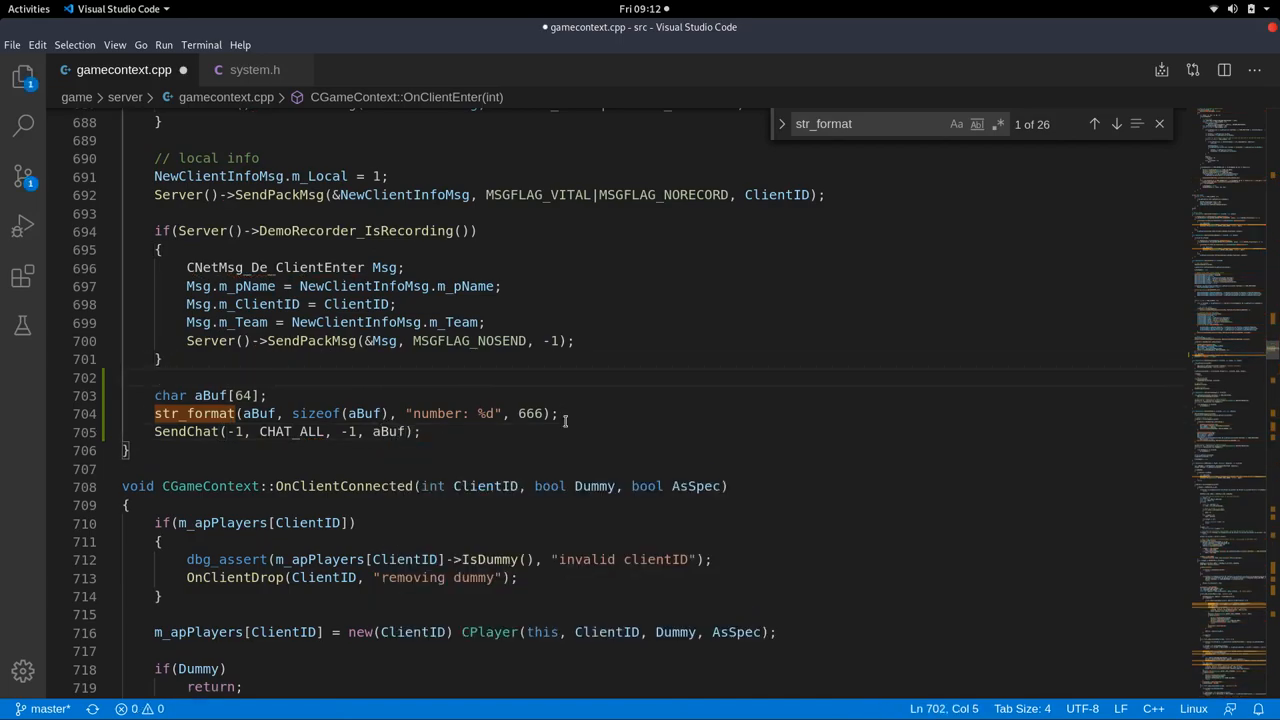
text(int myA)
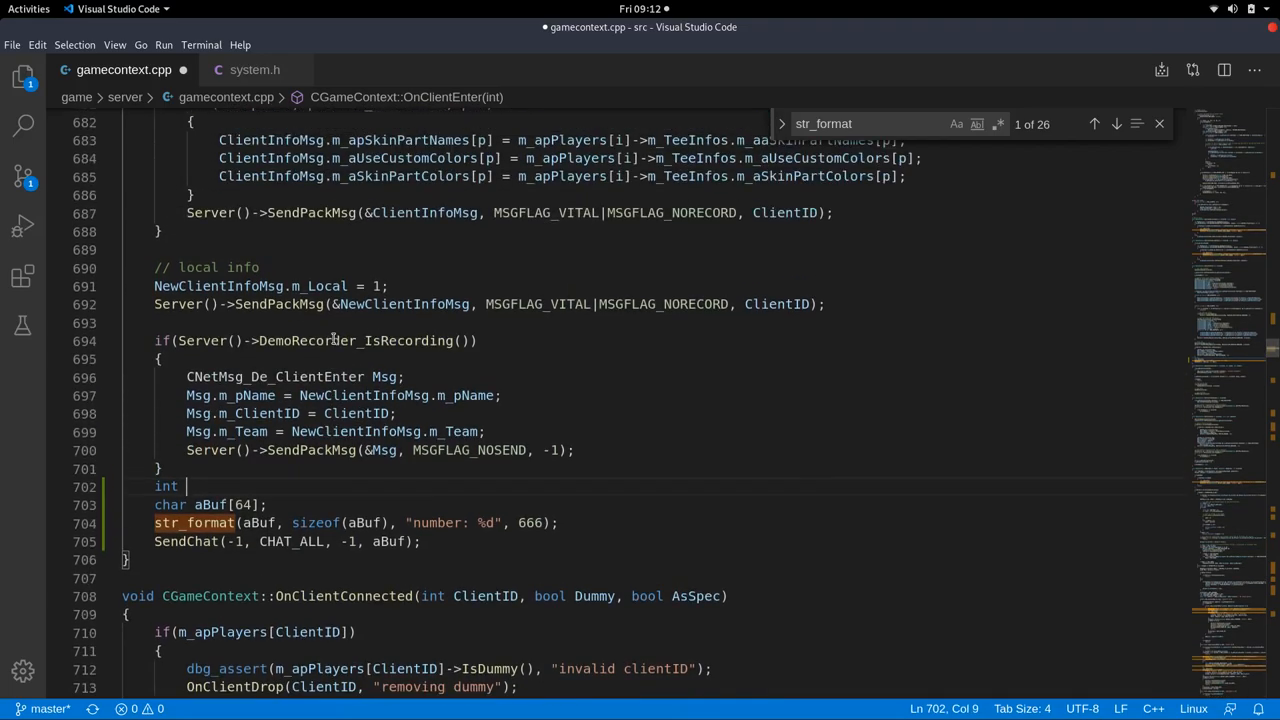
Declare int MyNumber = 9781; above char aBuf[64] and start passing it to str_format.
scroll(down, 3)
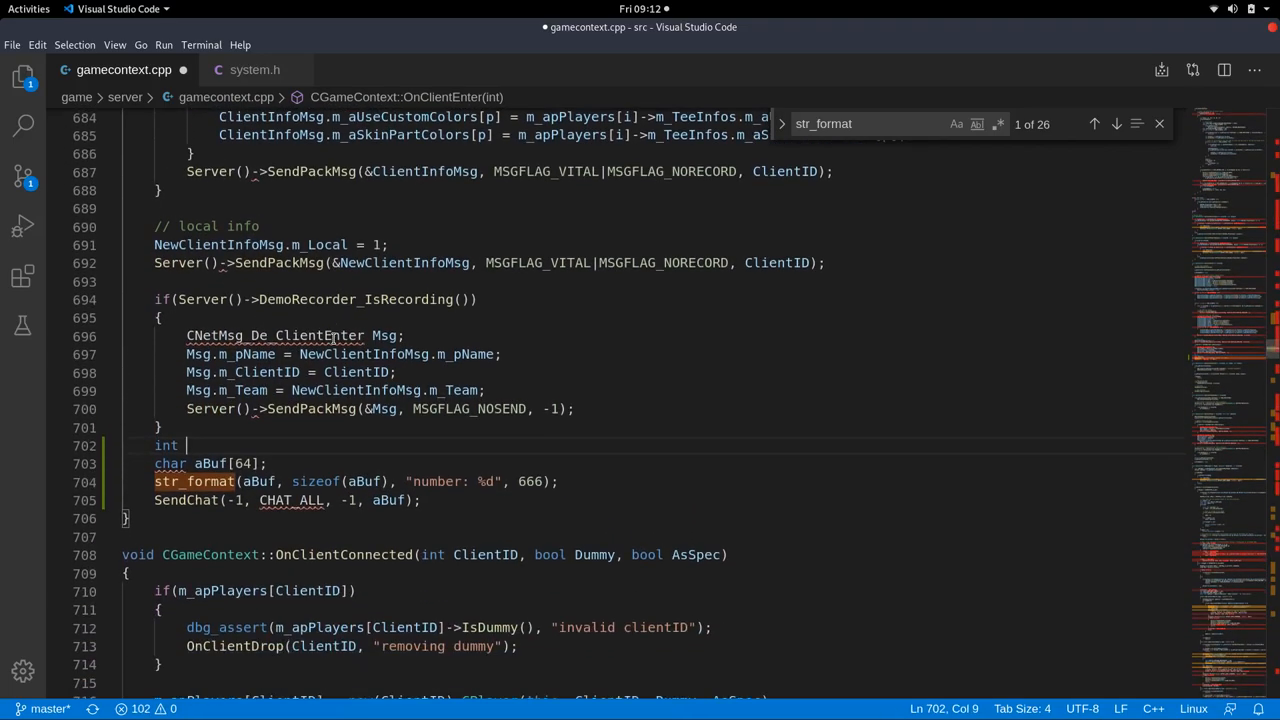
text(MyAWESOM)
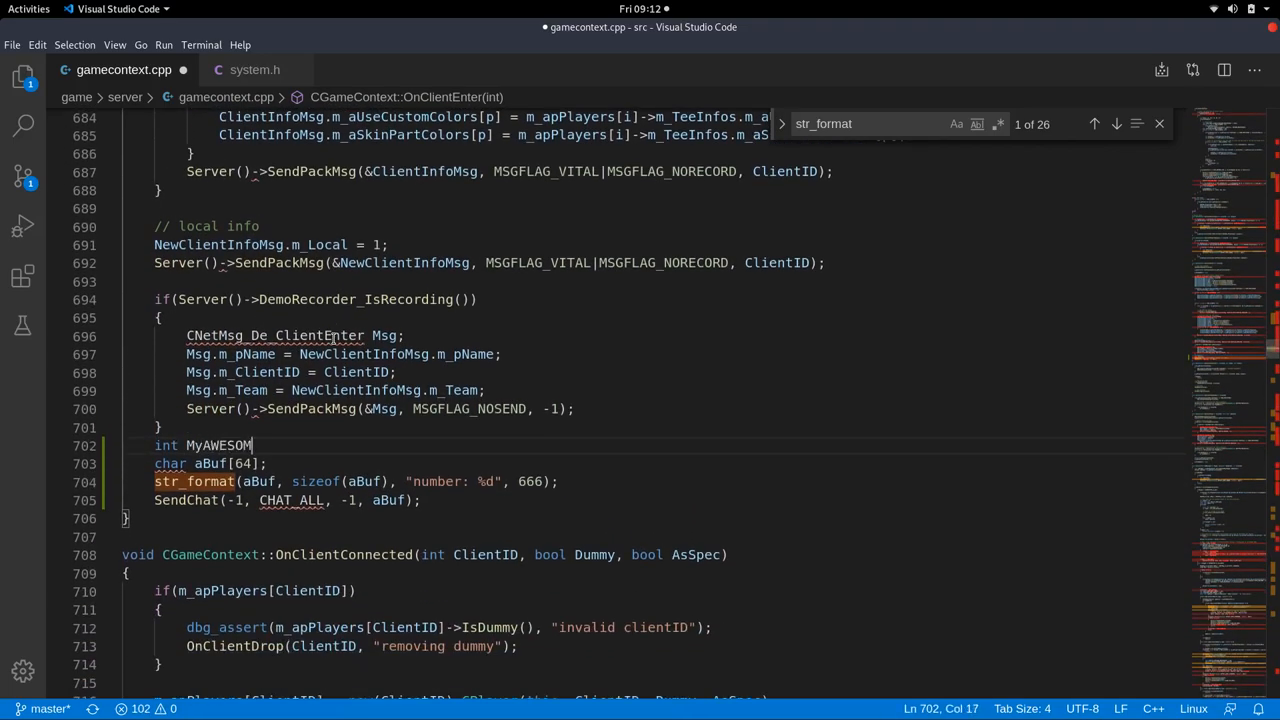
text(ENUMBER)
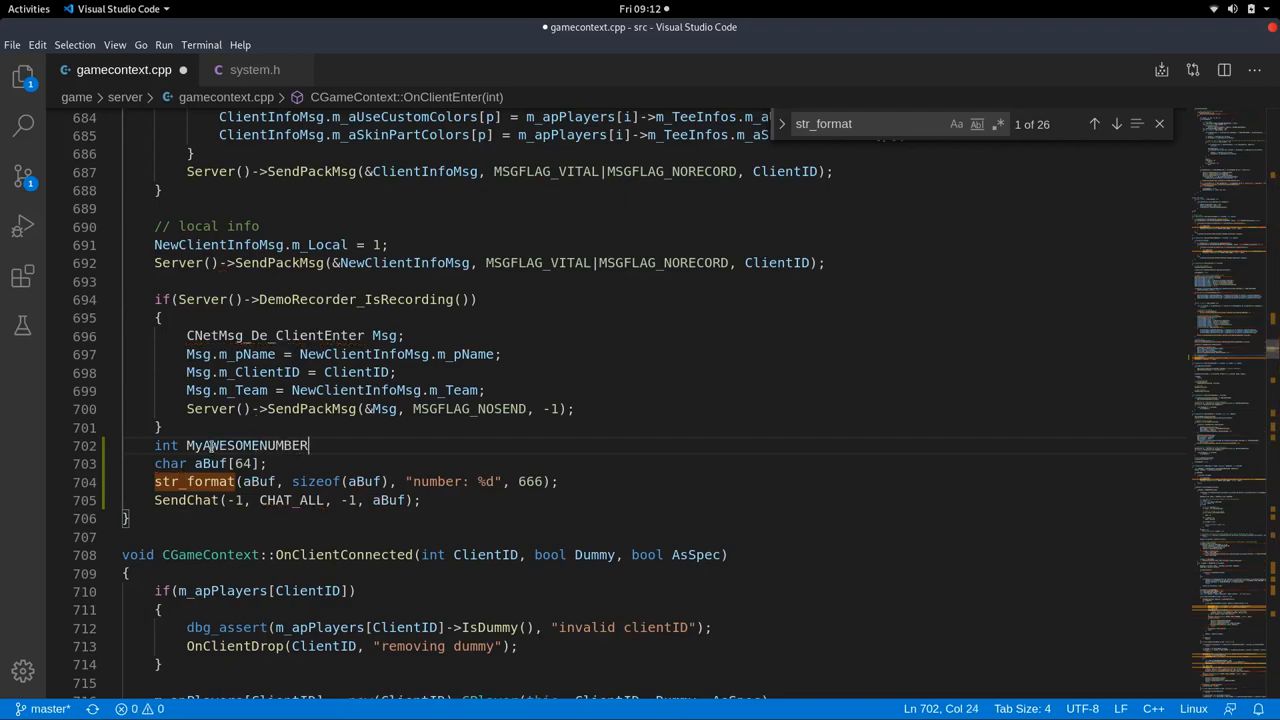
key(Backspace)
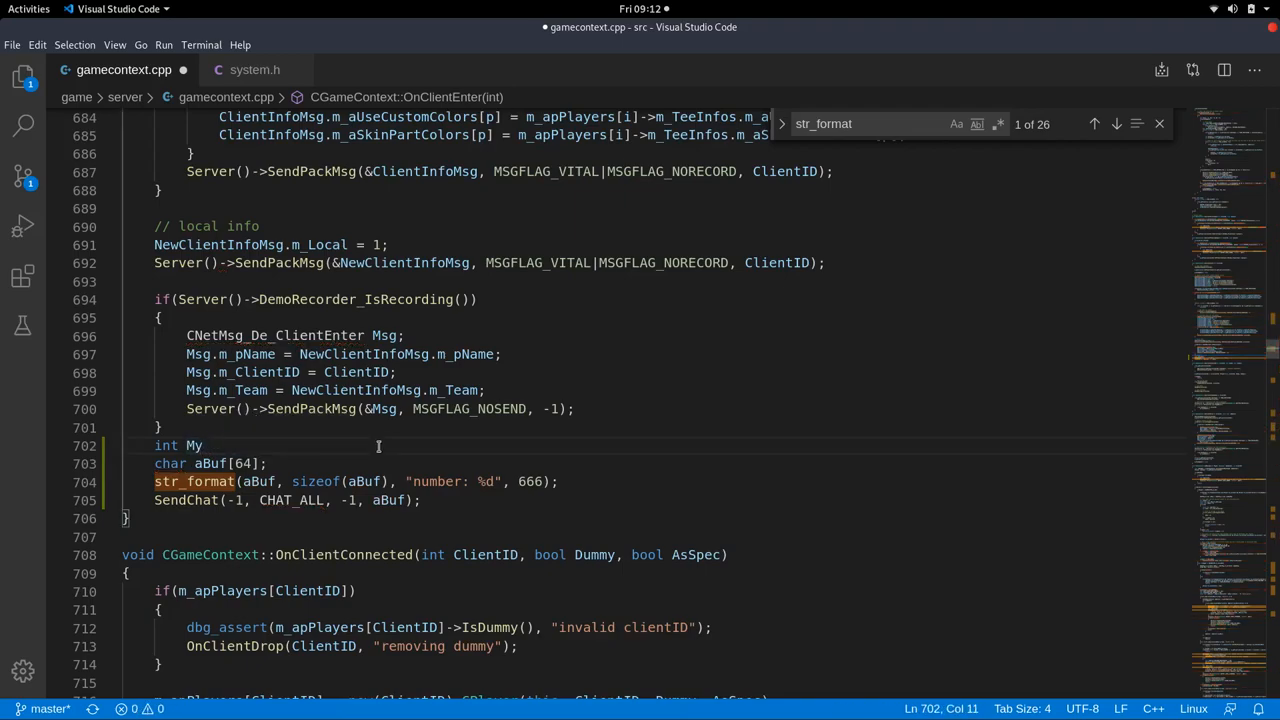
text(Number =)
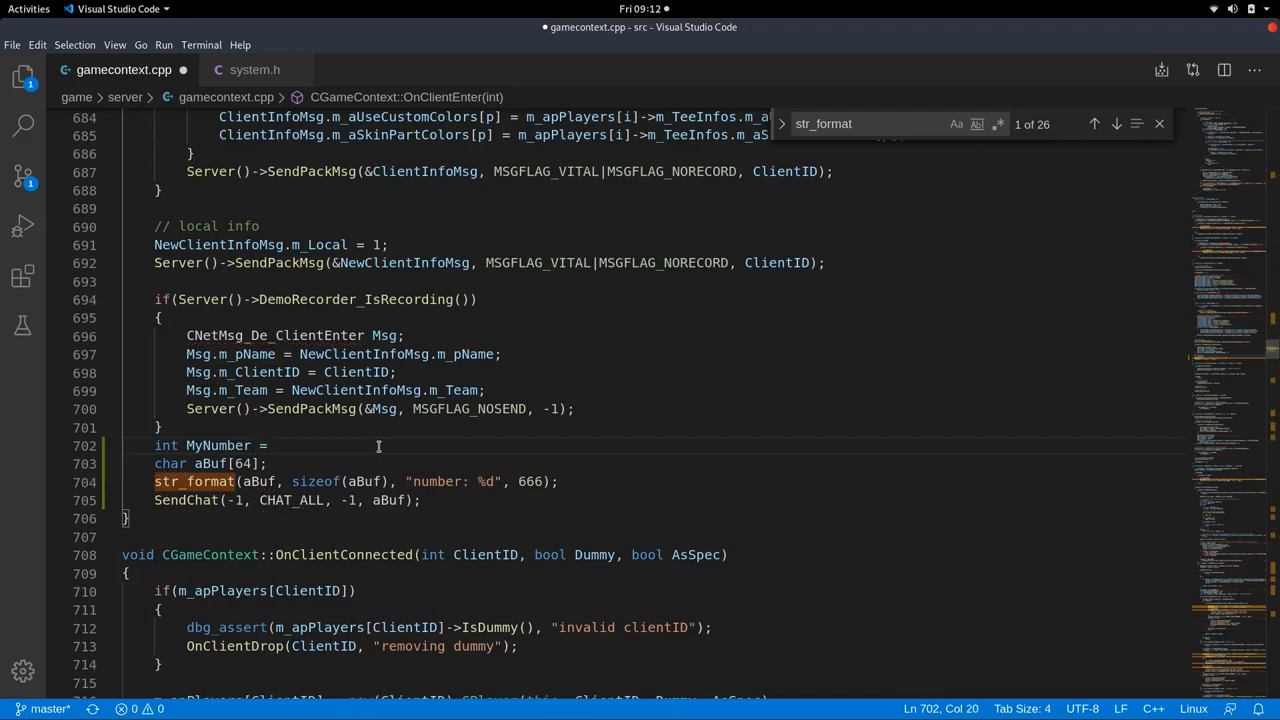
text(978123)
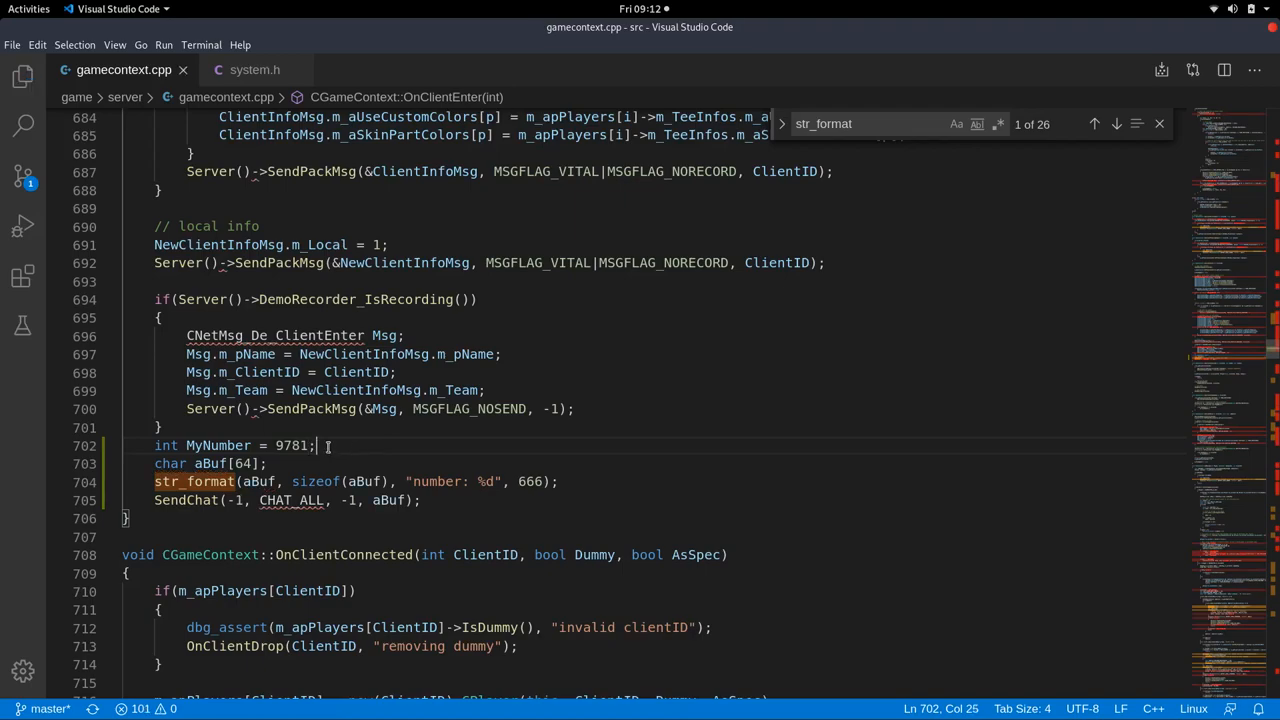
text(myN)
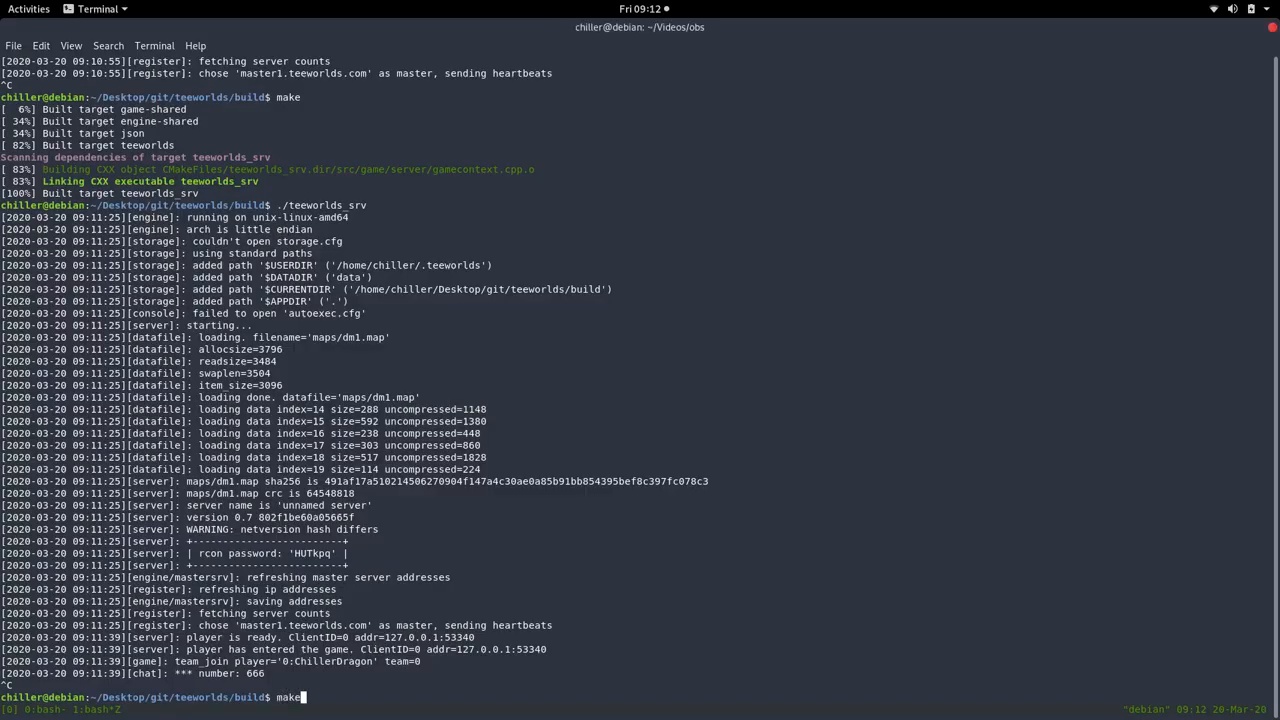
Rebuild the server with make after stopping the run that logged number: 666.
key(Return)
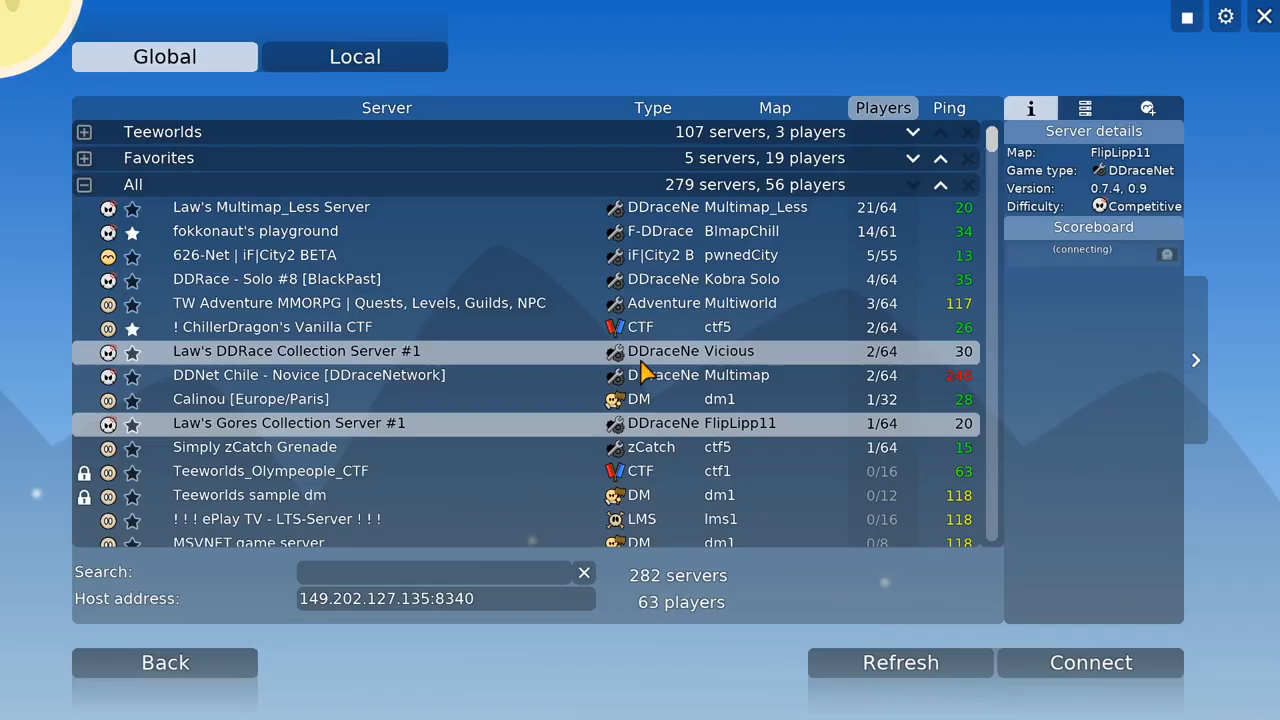
click(1090, 662)
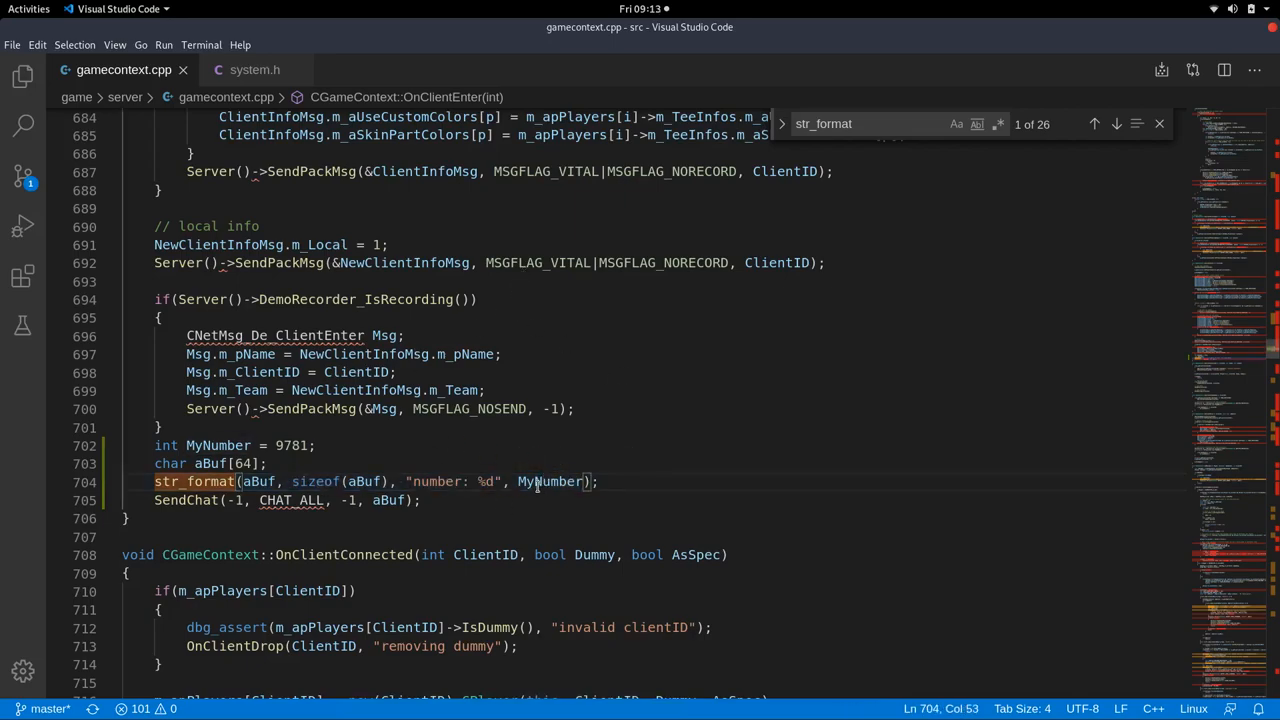
Replace the MyNumber argument of str_format with the ClientID parameter of OnClientEnter.
double_click(548, 480)
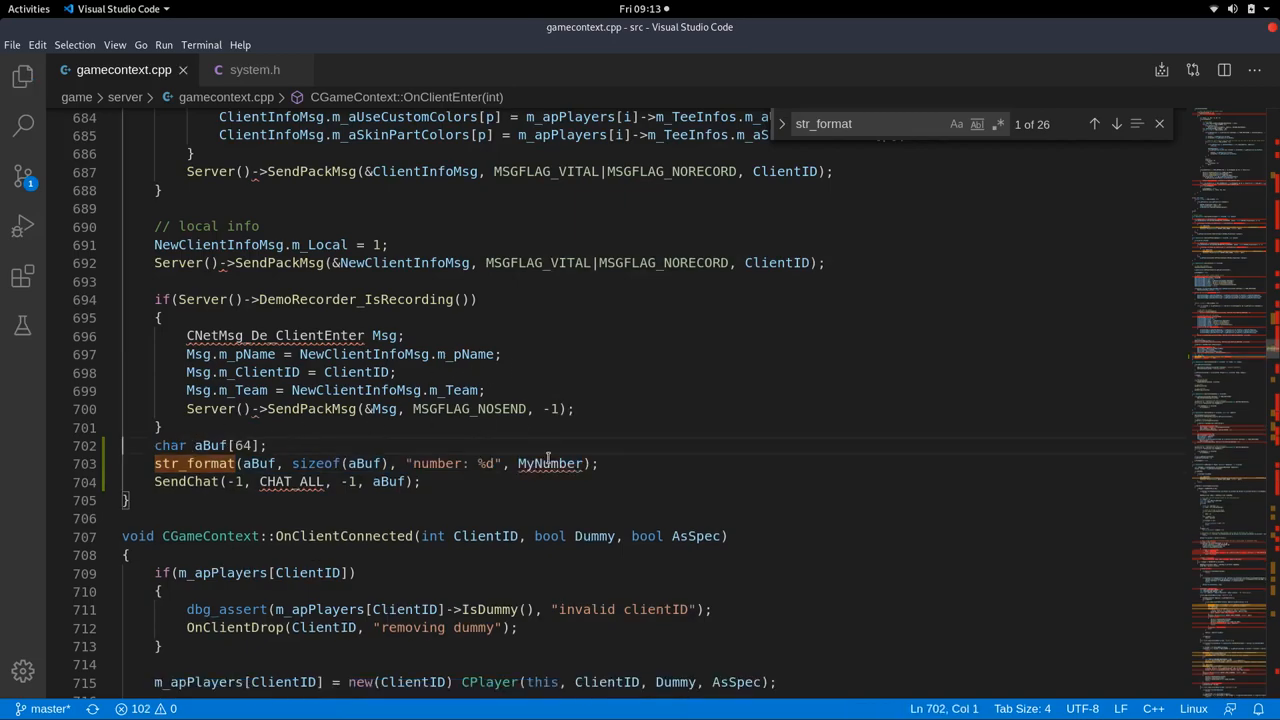
double_click(548, 464)
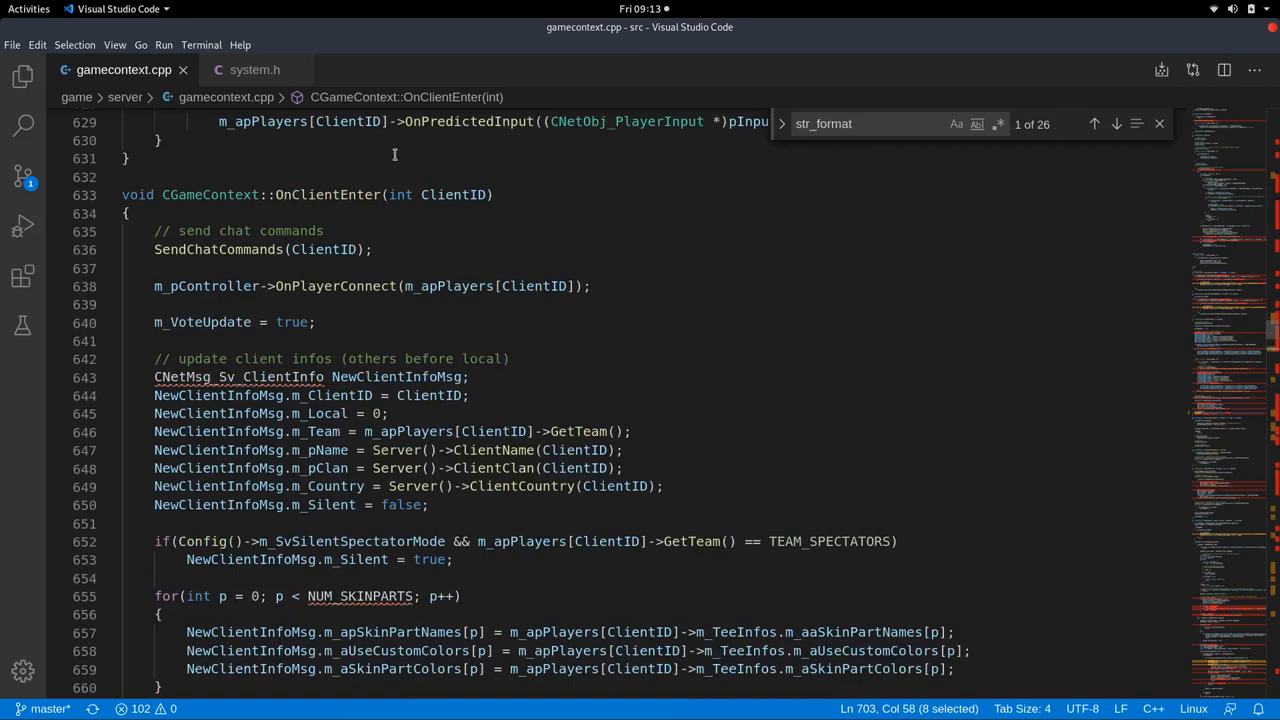
mouse_move(324, 196)
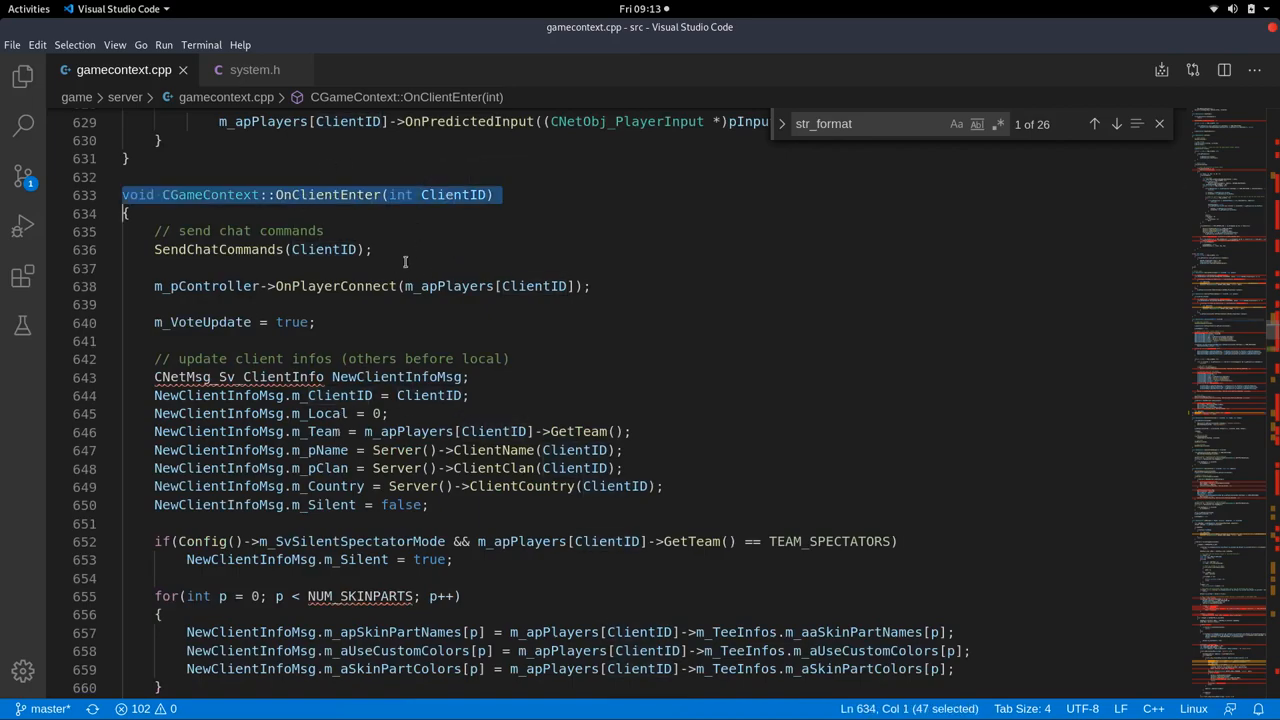
double_click(454, 194)
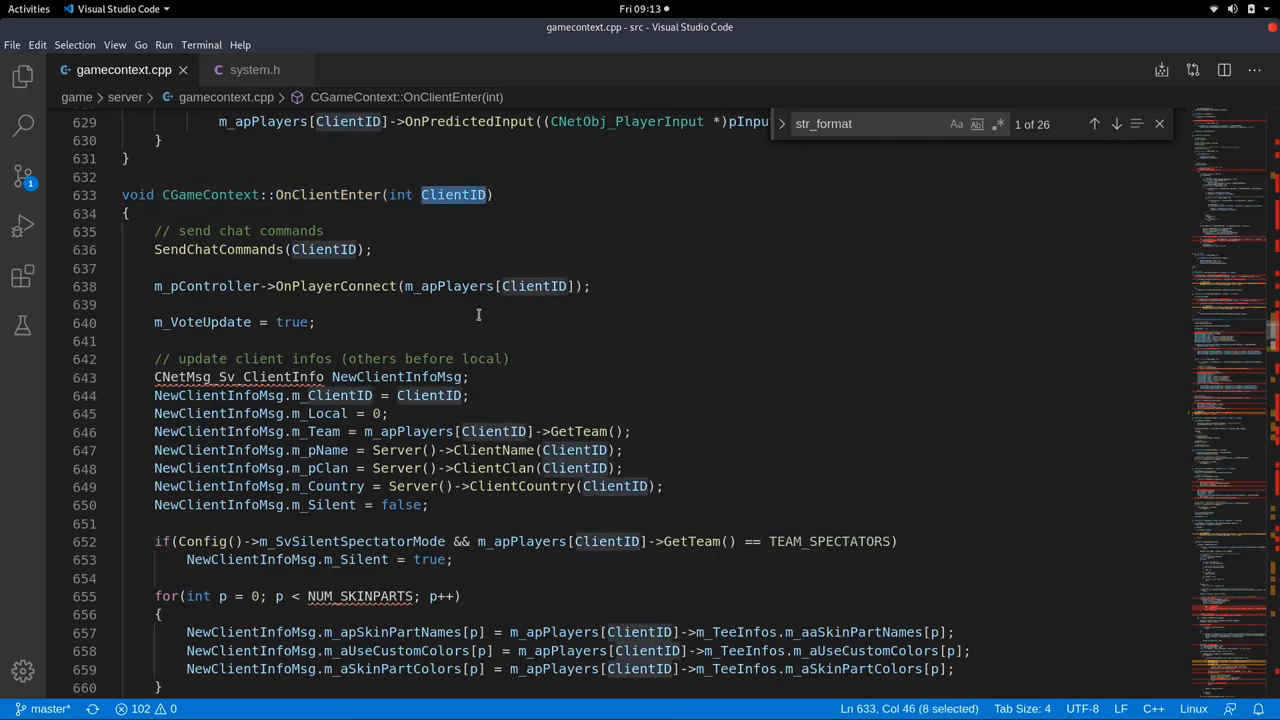
scroll(down, 3)
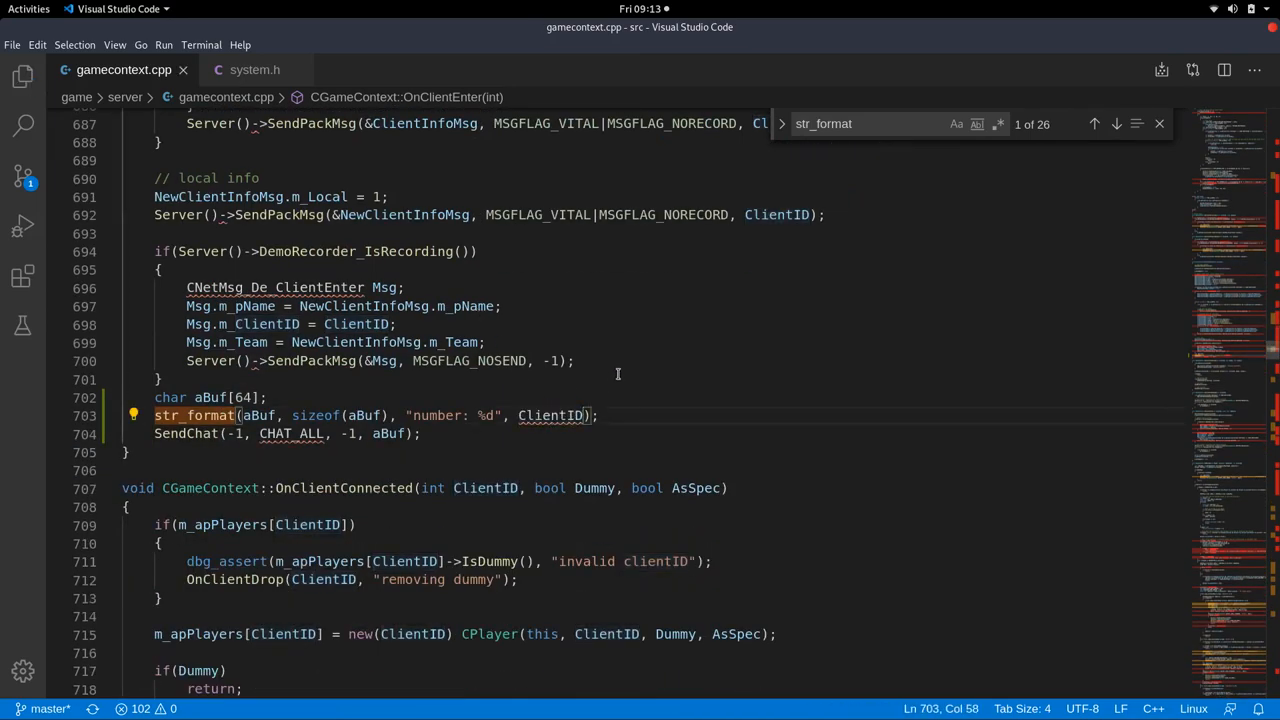
Rewrite the format string to "player with client id %d entered the game".
double_click(438, 414)
text(player with client id )
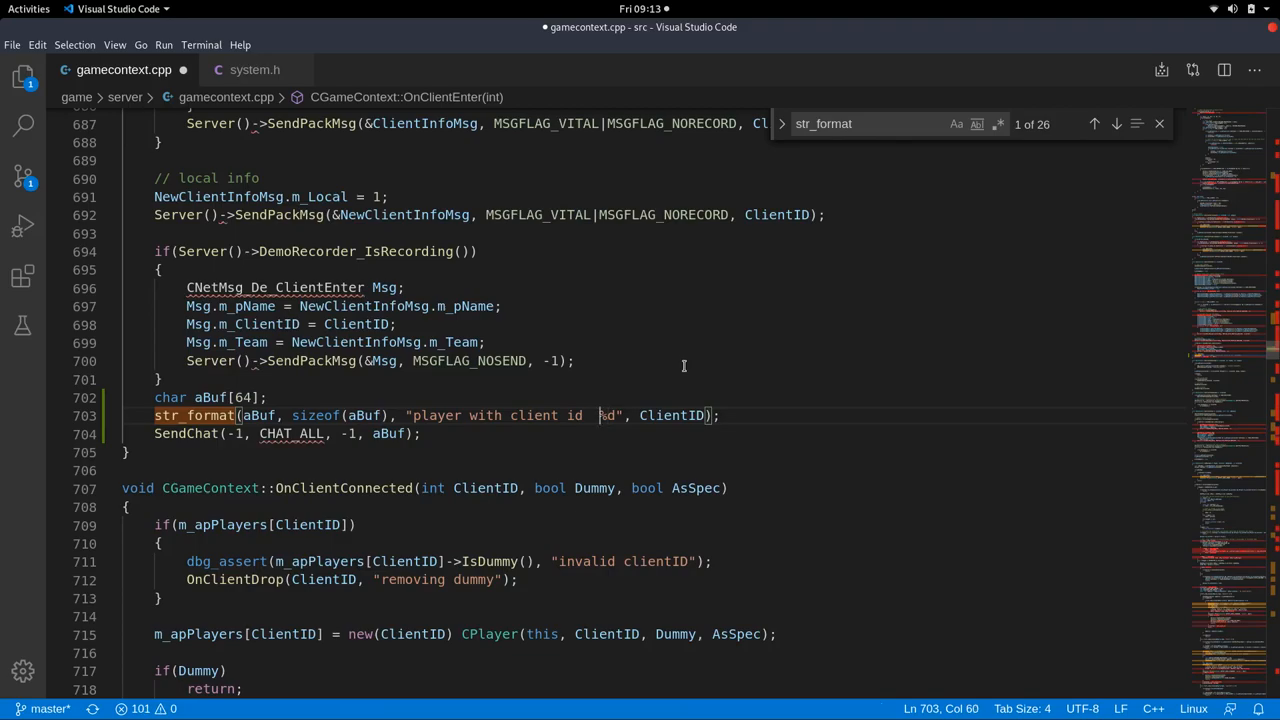
text(entered the game)
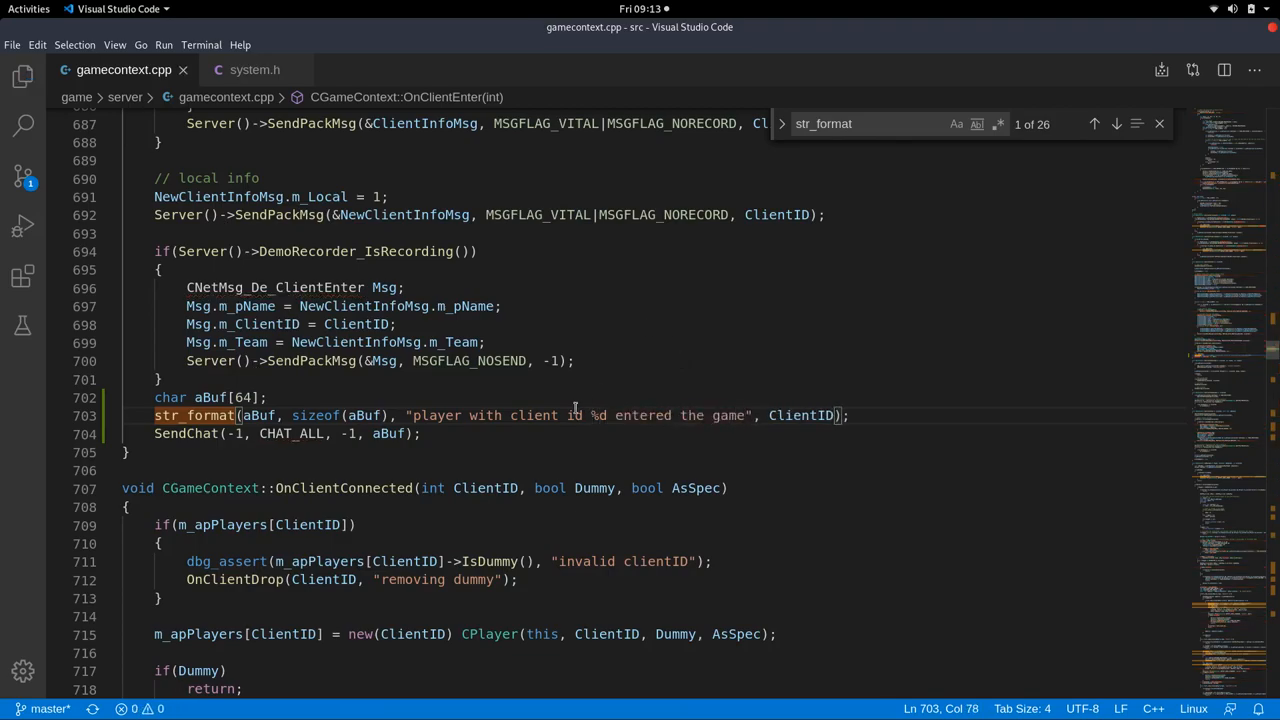
double_click(600, 414)
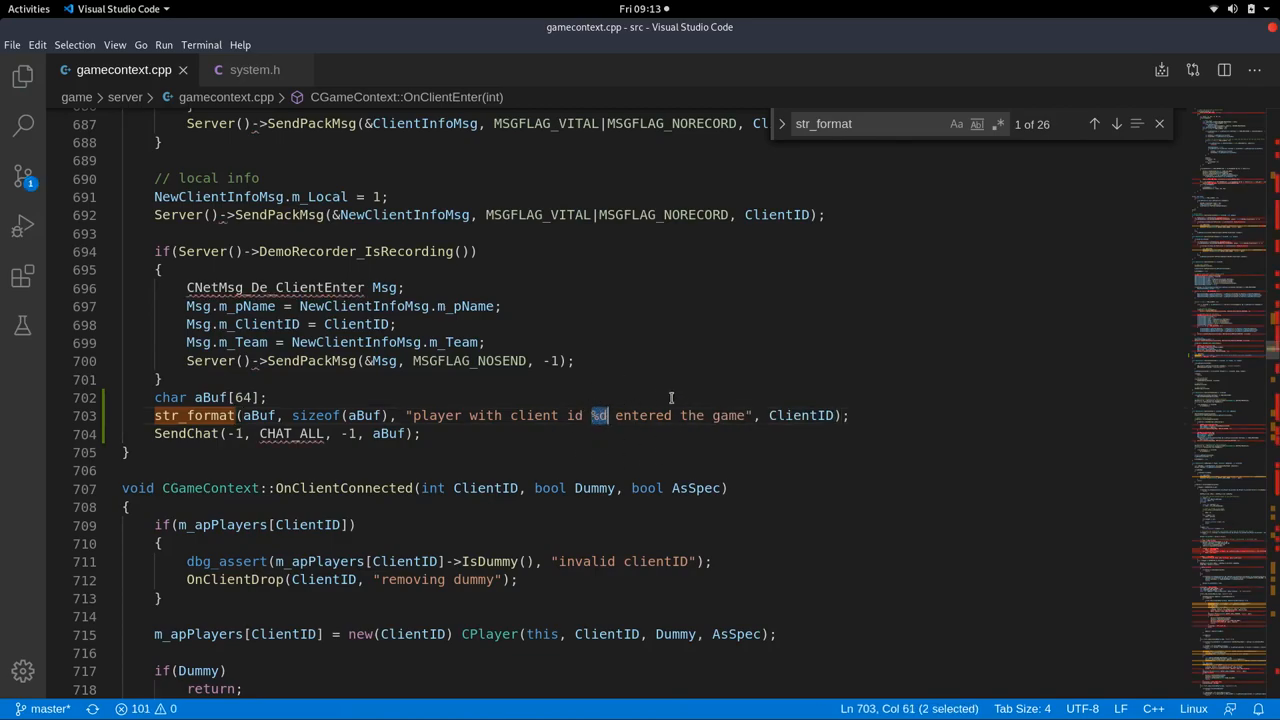
double_click(800, 414)
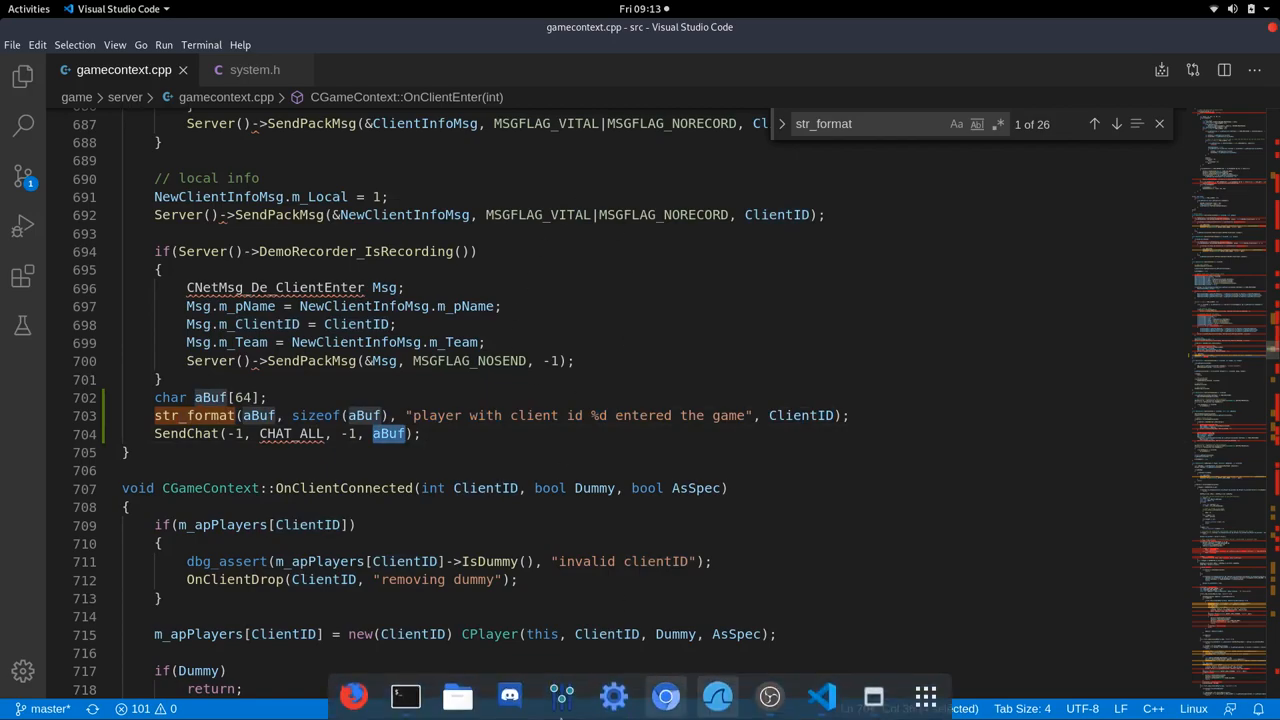
Run ./teeworlds_srv and join from the client so chat announces client ids 0 and 1 entering.
click(404, 696)
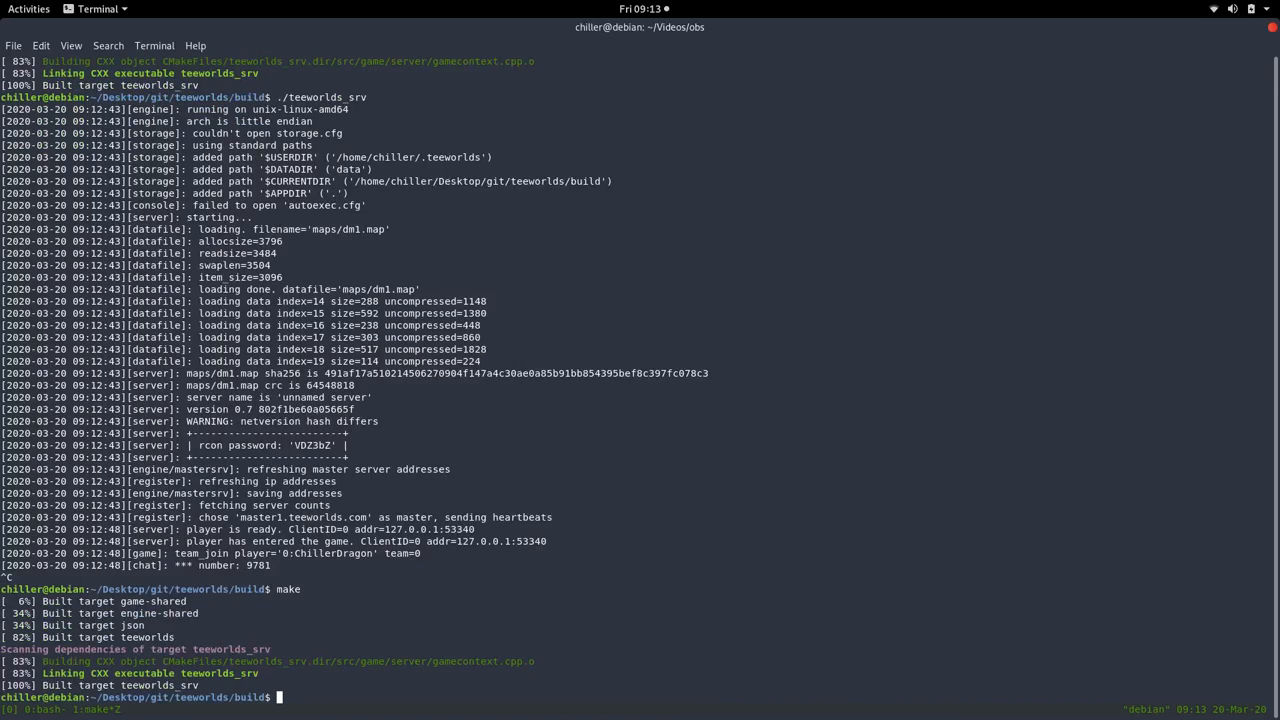
text(./teeworlds_srv)
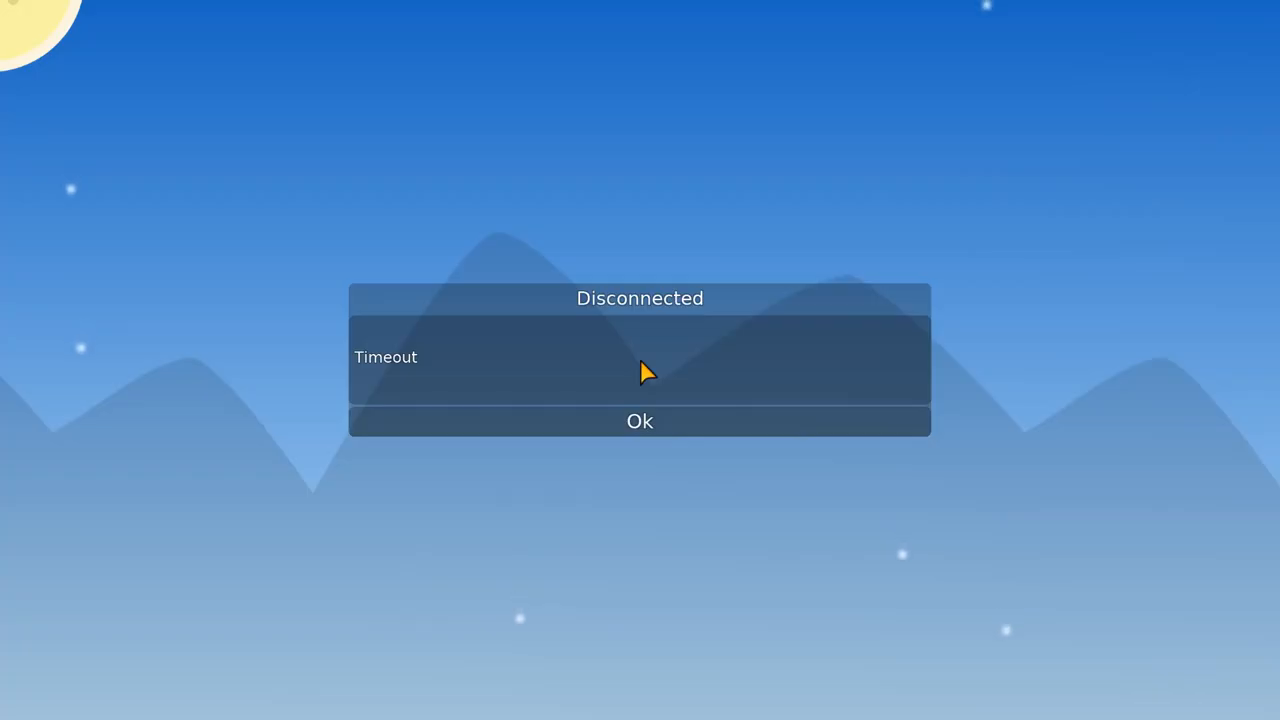
click(640, 420)
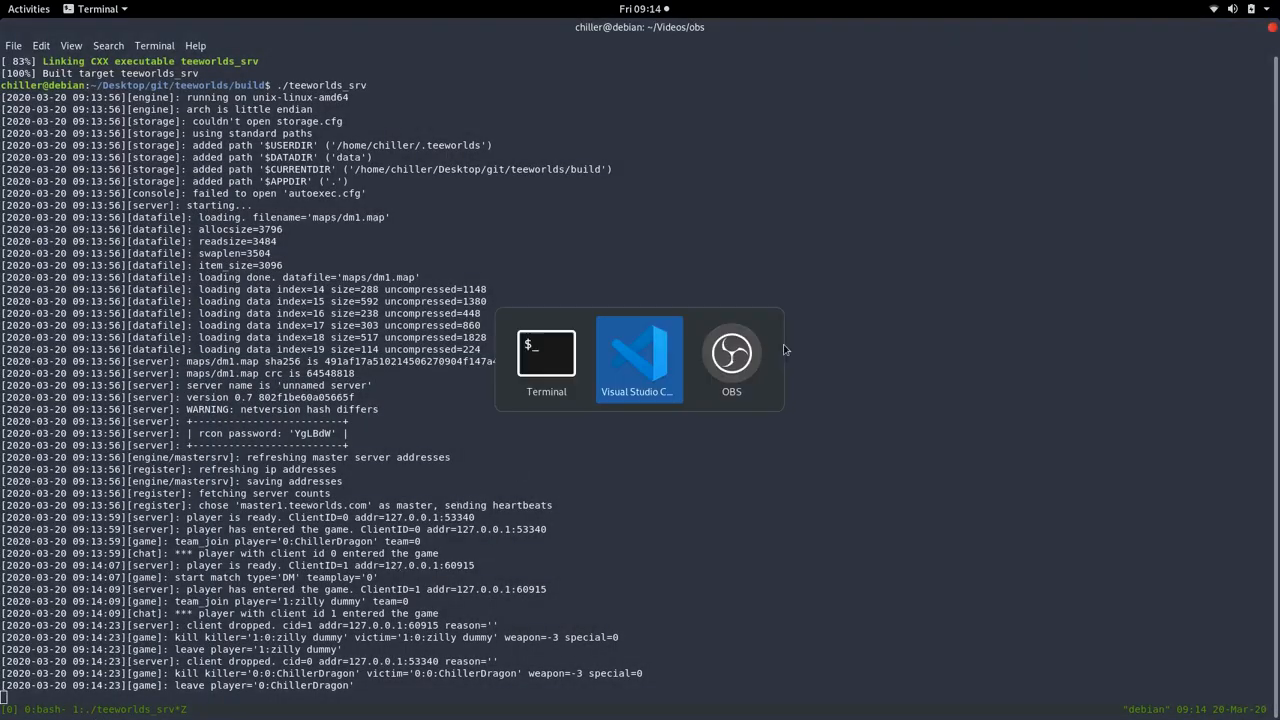
click(638, 356)
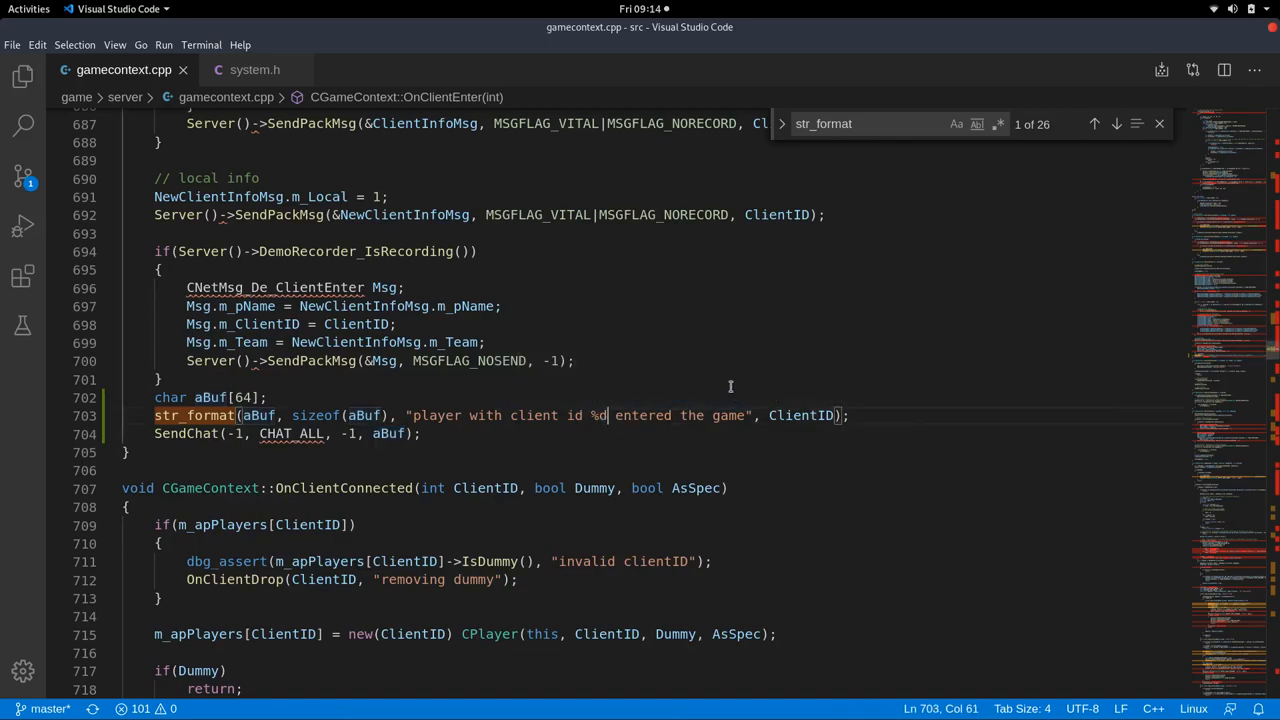
Reduce the format string to "%s" and begin replacing ClientID with a Server() call.
text(s)
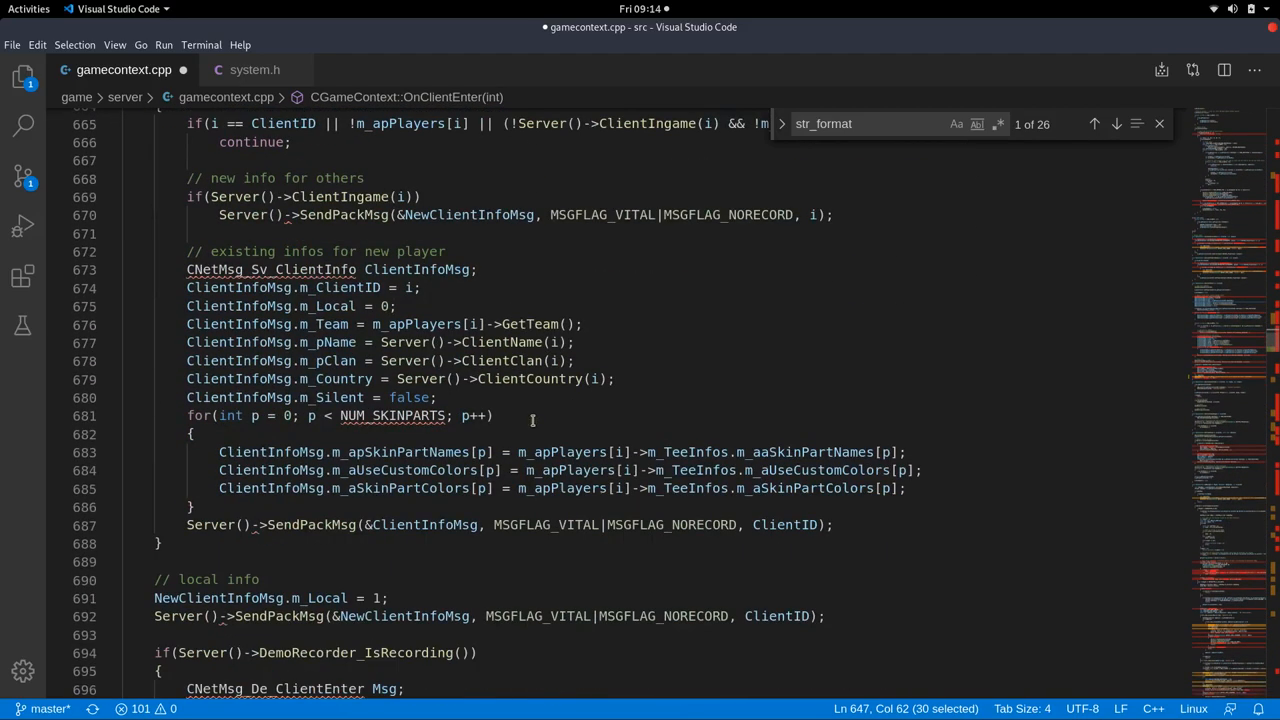
scroll(down, 3)
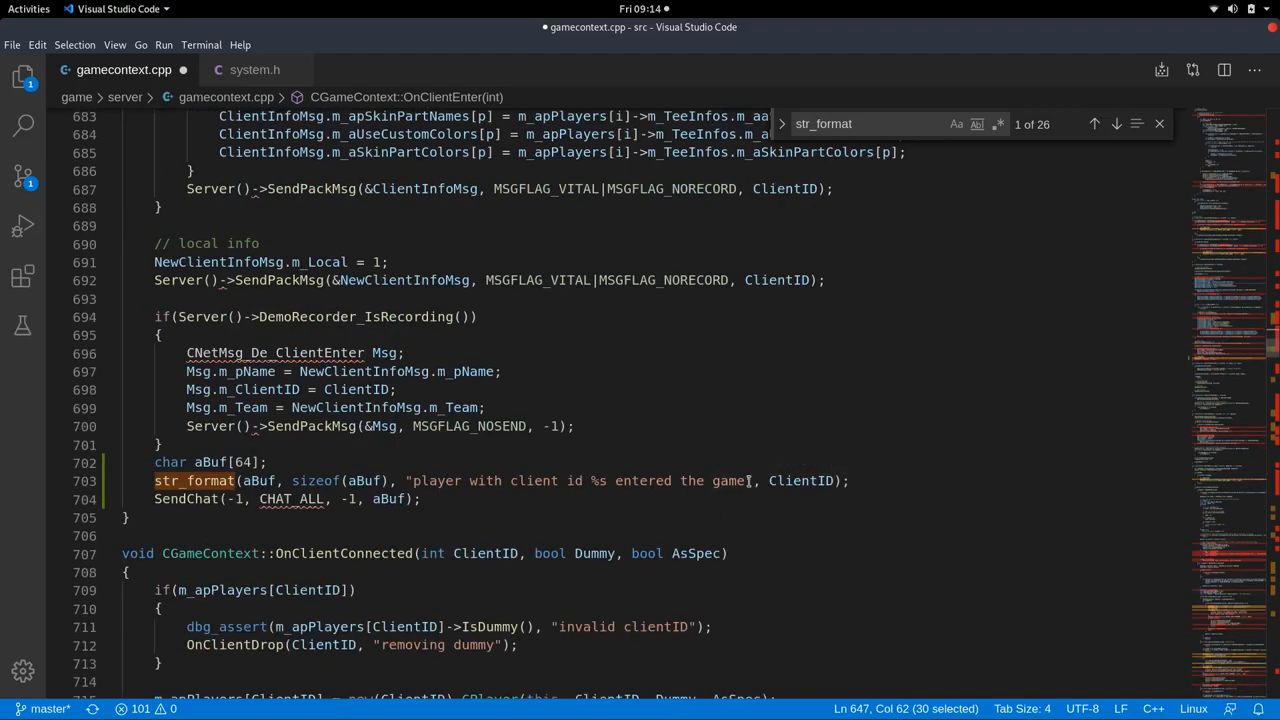
double_click(728, 480)
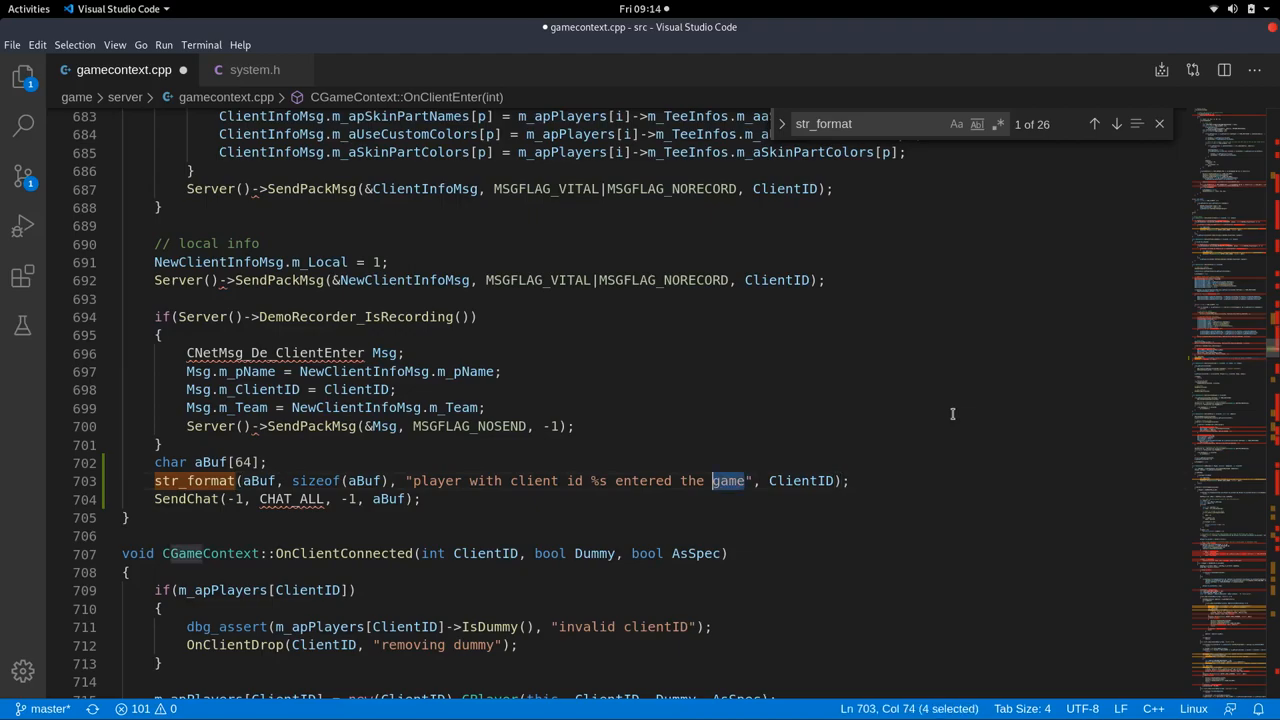
key(Delete)
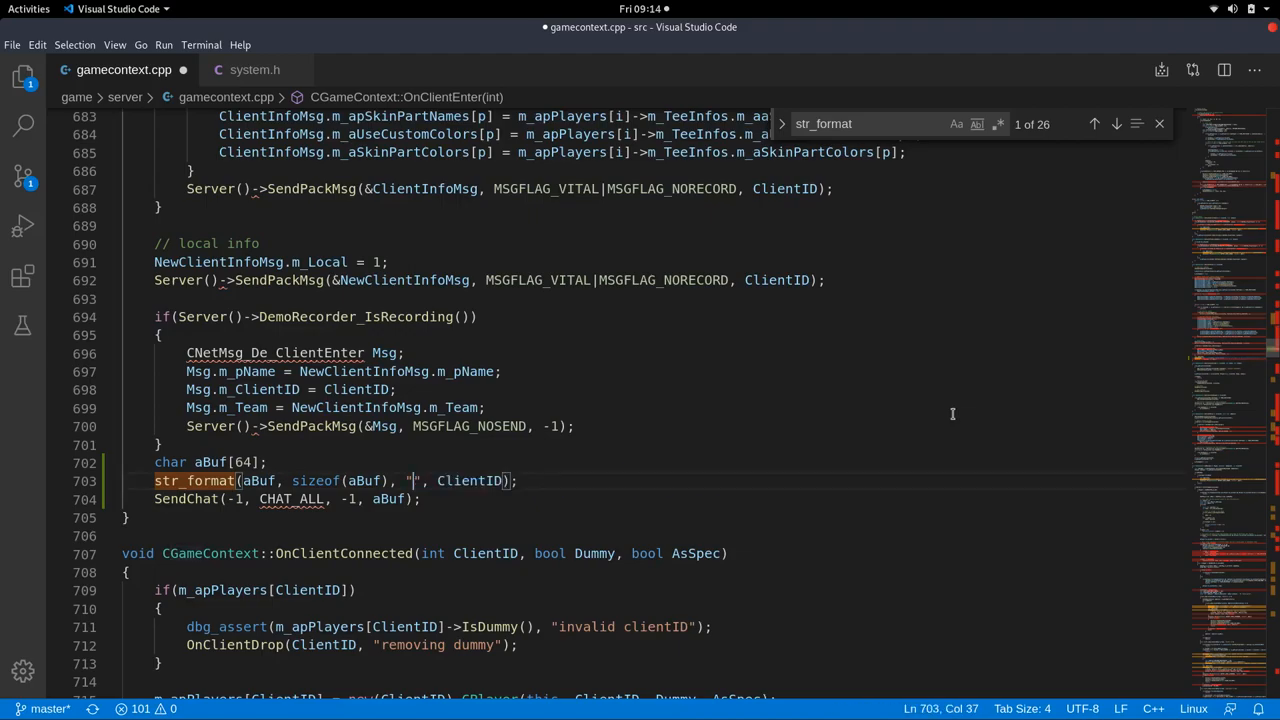
text(%s)
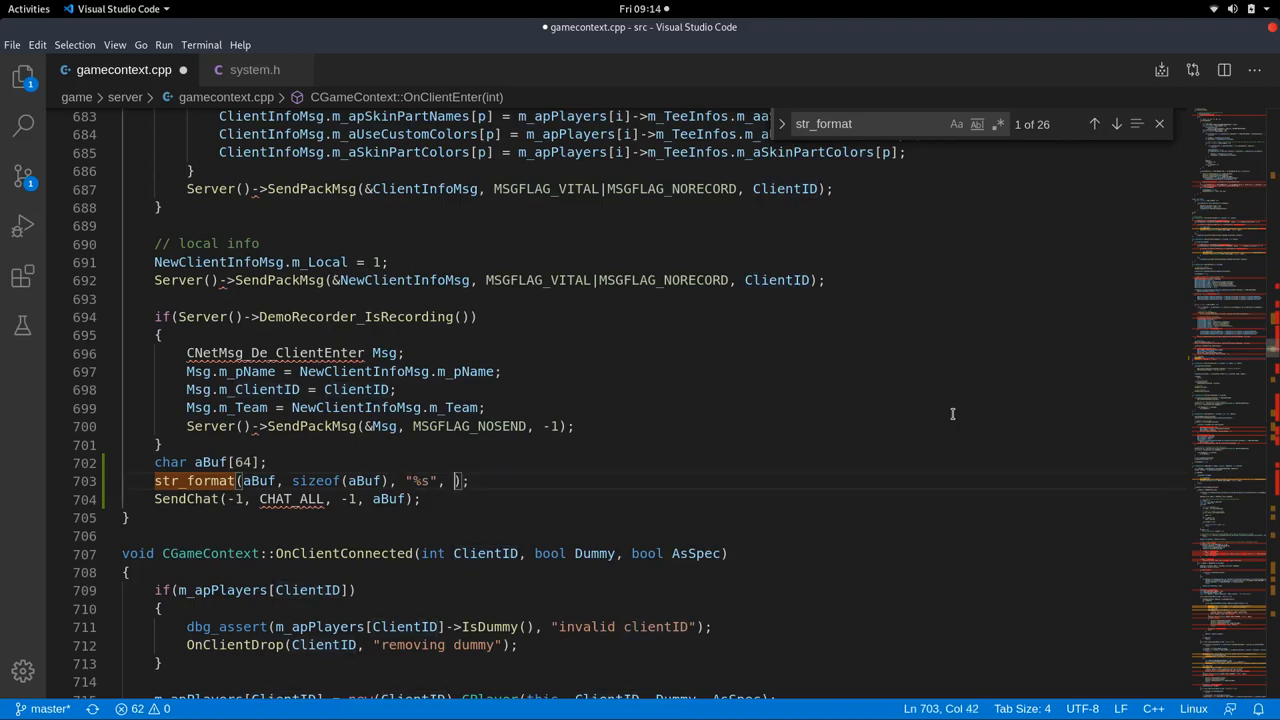
text(Server()
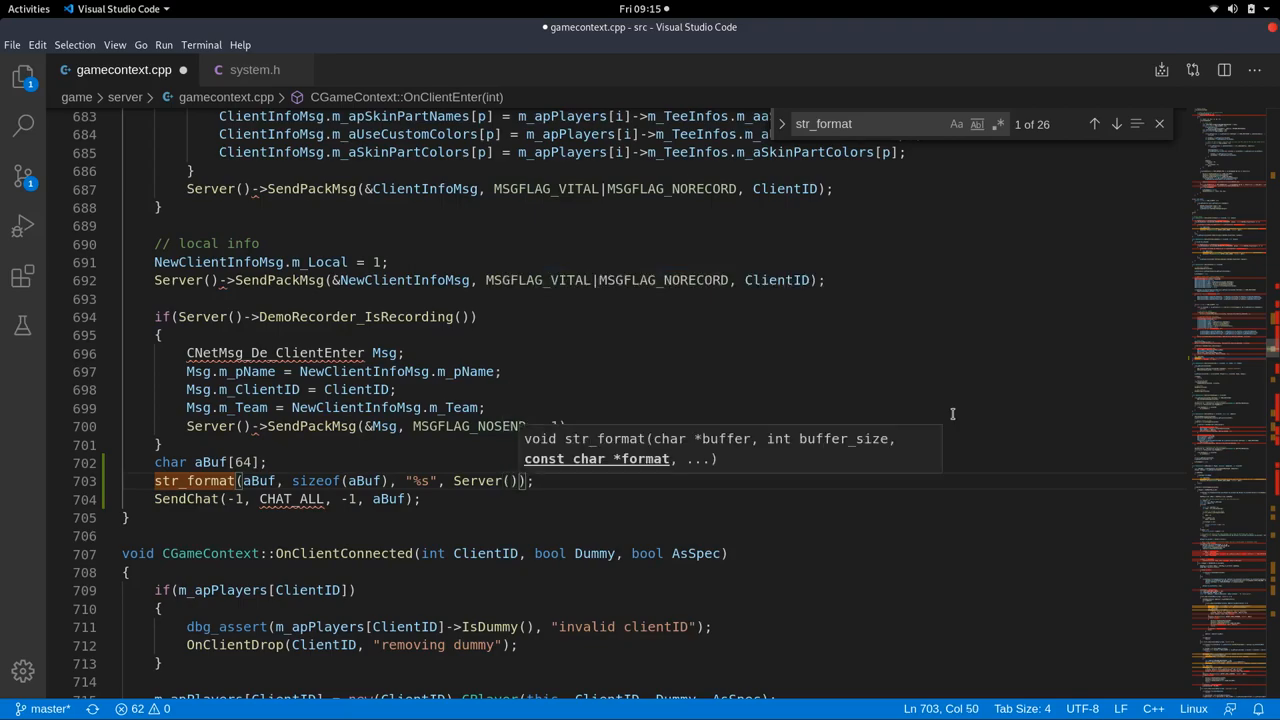
Format "%s has the id %d" with Server()->ClientName(ClientID) and ClientID as arguments.
text(-)
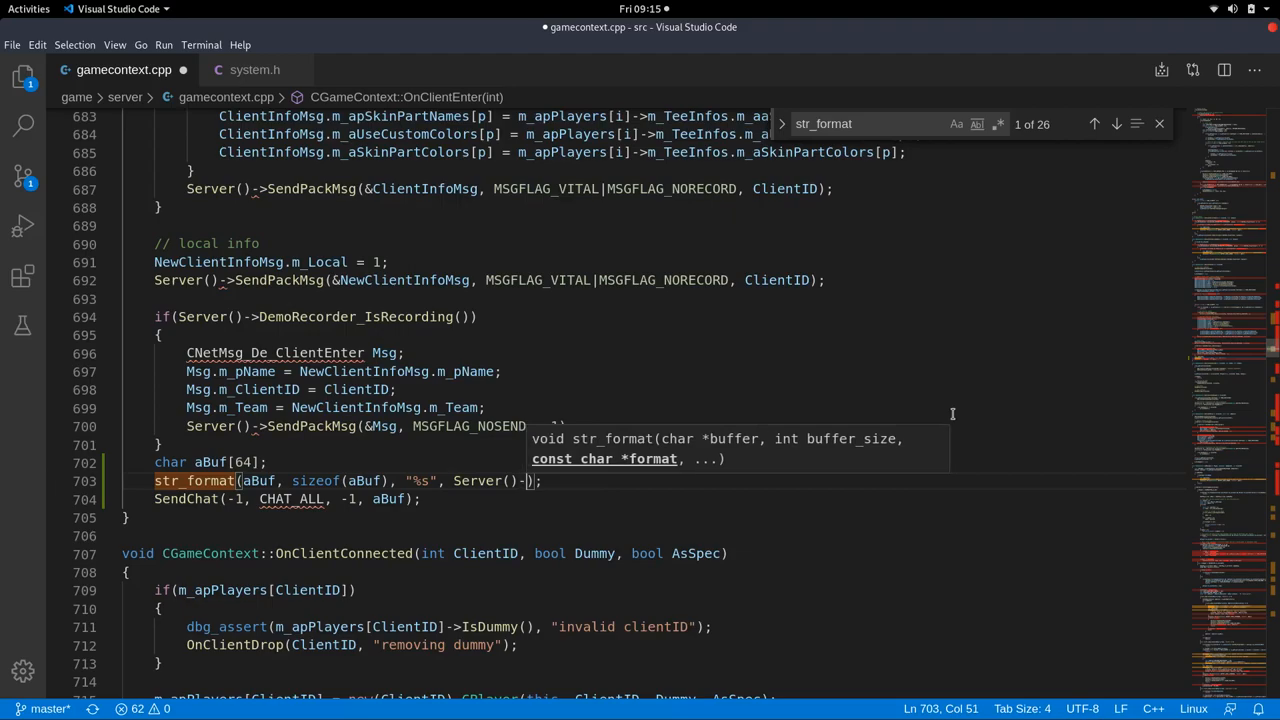
text(>)
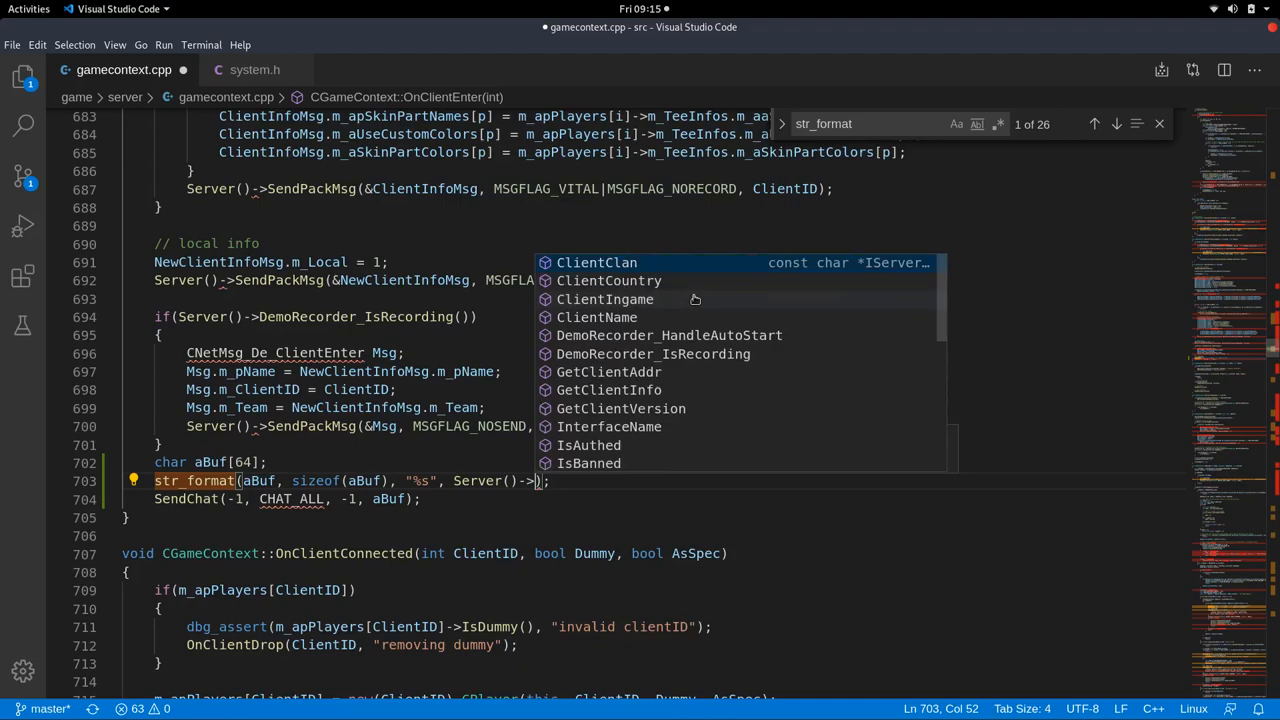
text(ClientName()
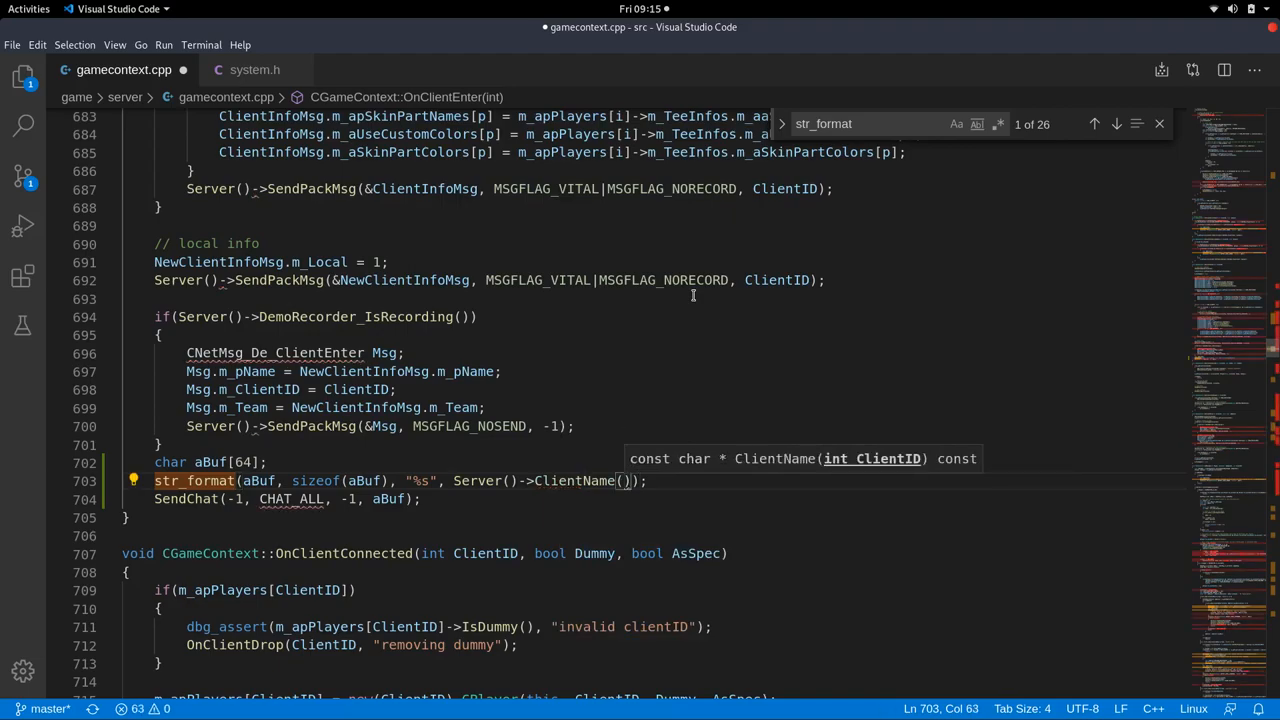
text(Clin)
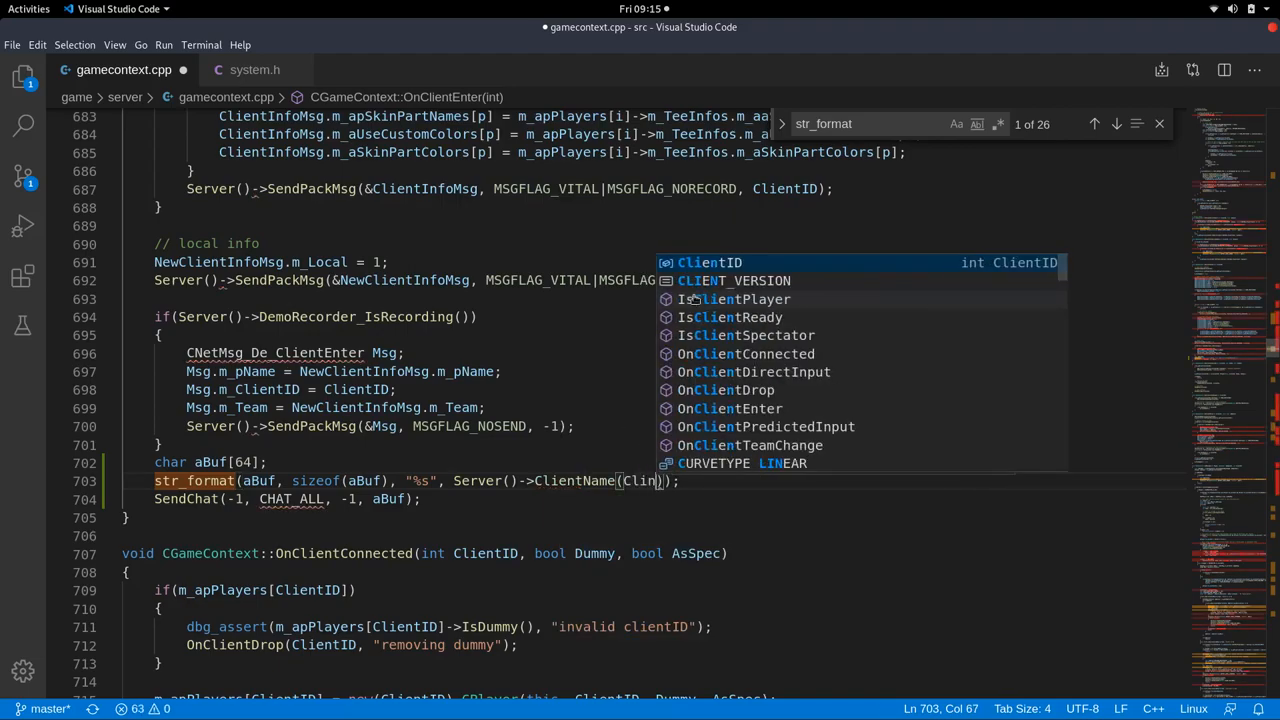
key(Tab)
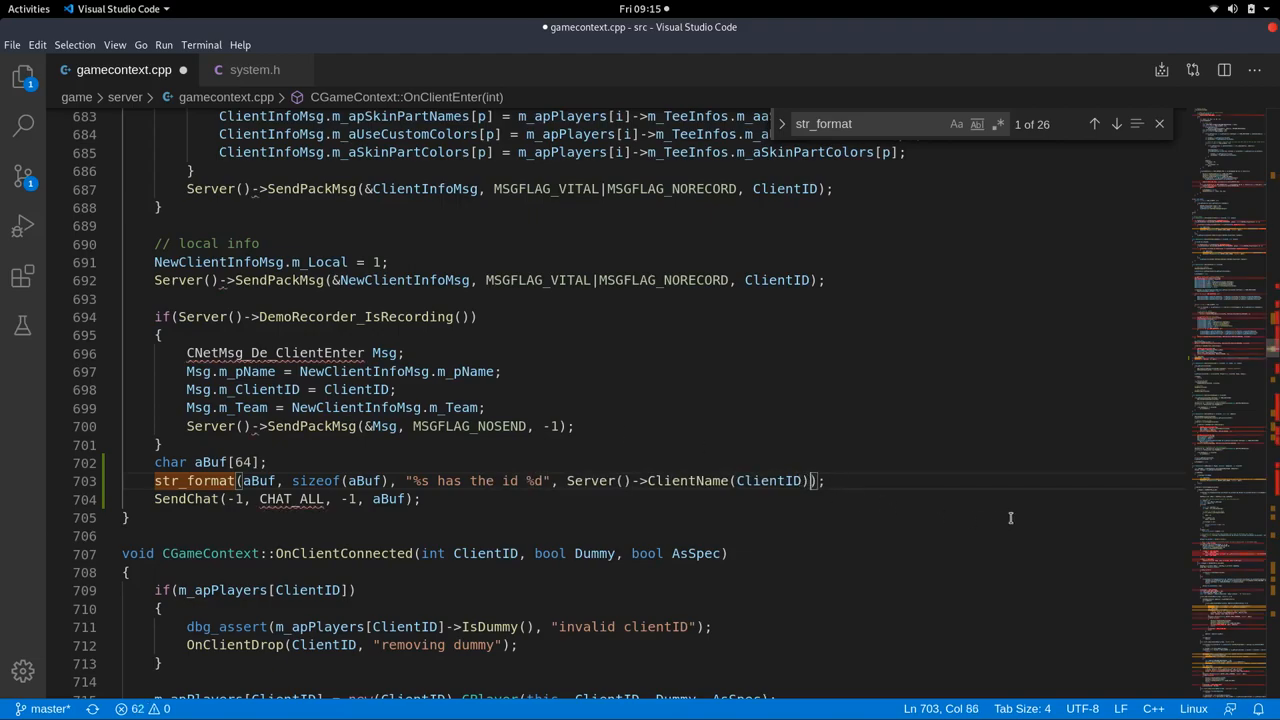
text(, ClientID)
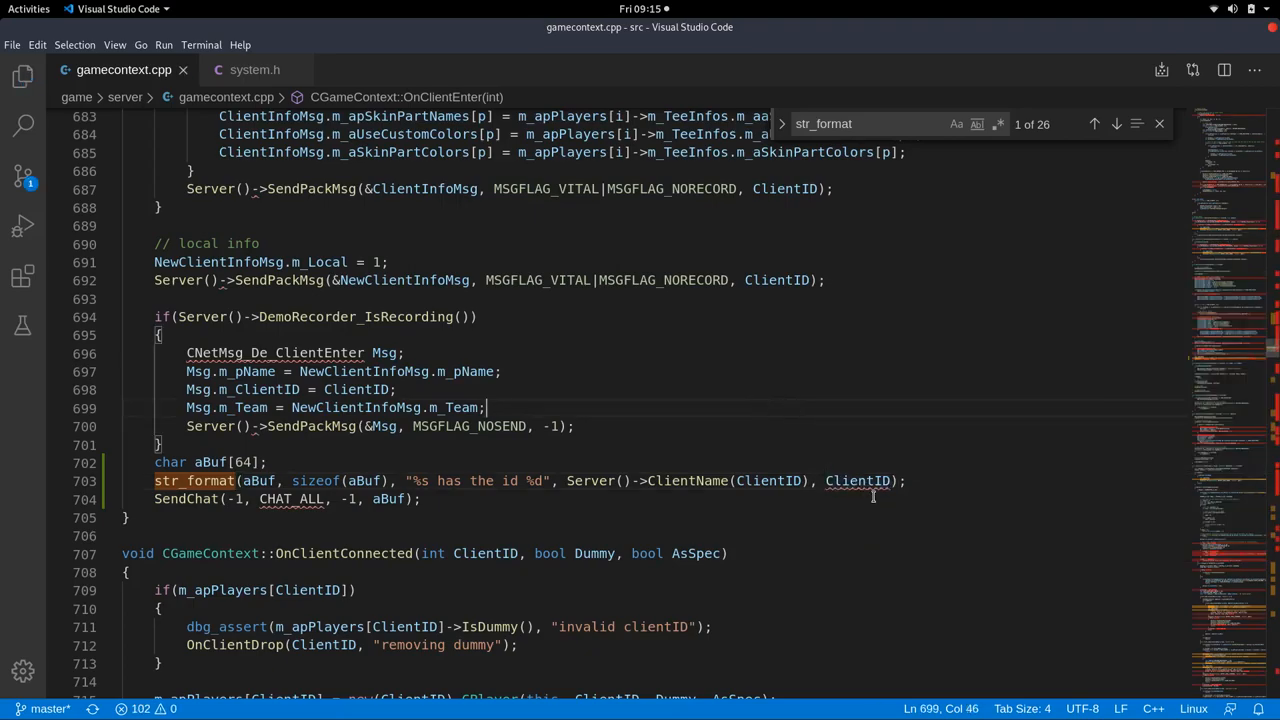
mouse_move(856, 480)
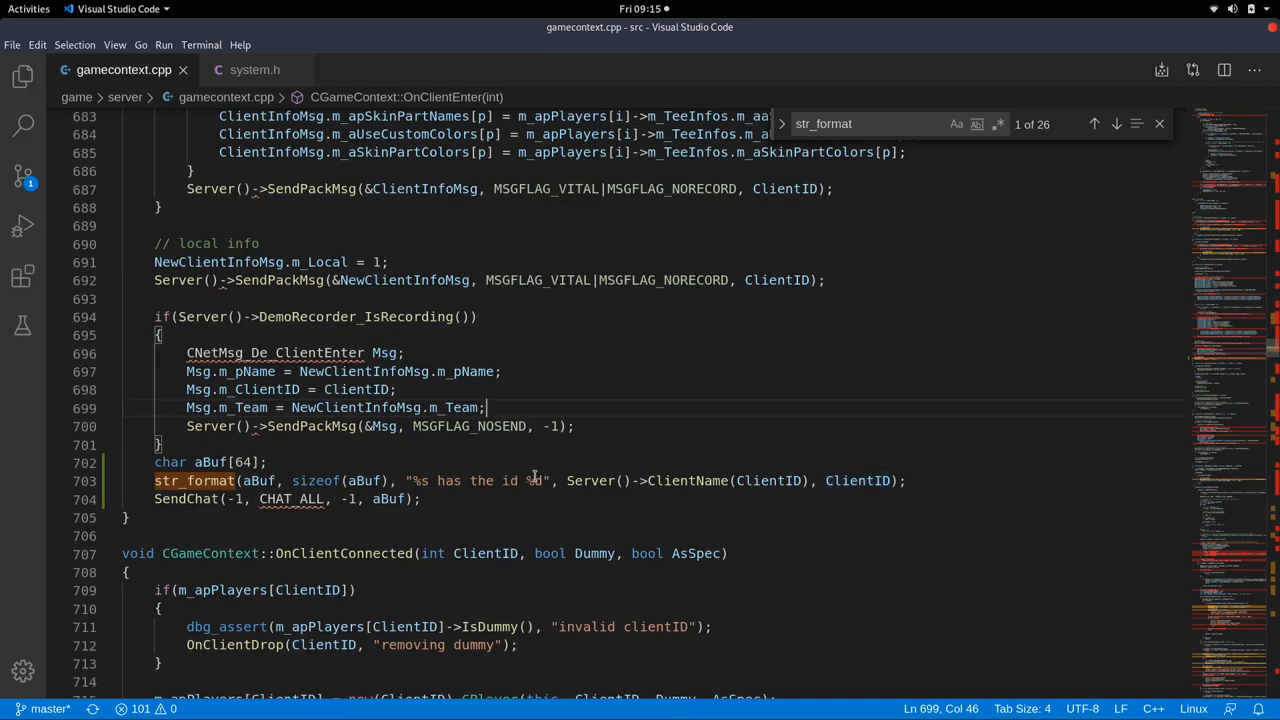
Surround %s with single quotes so the message reads "'%s' has the id %d".
double_click(536, 480)
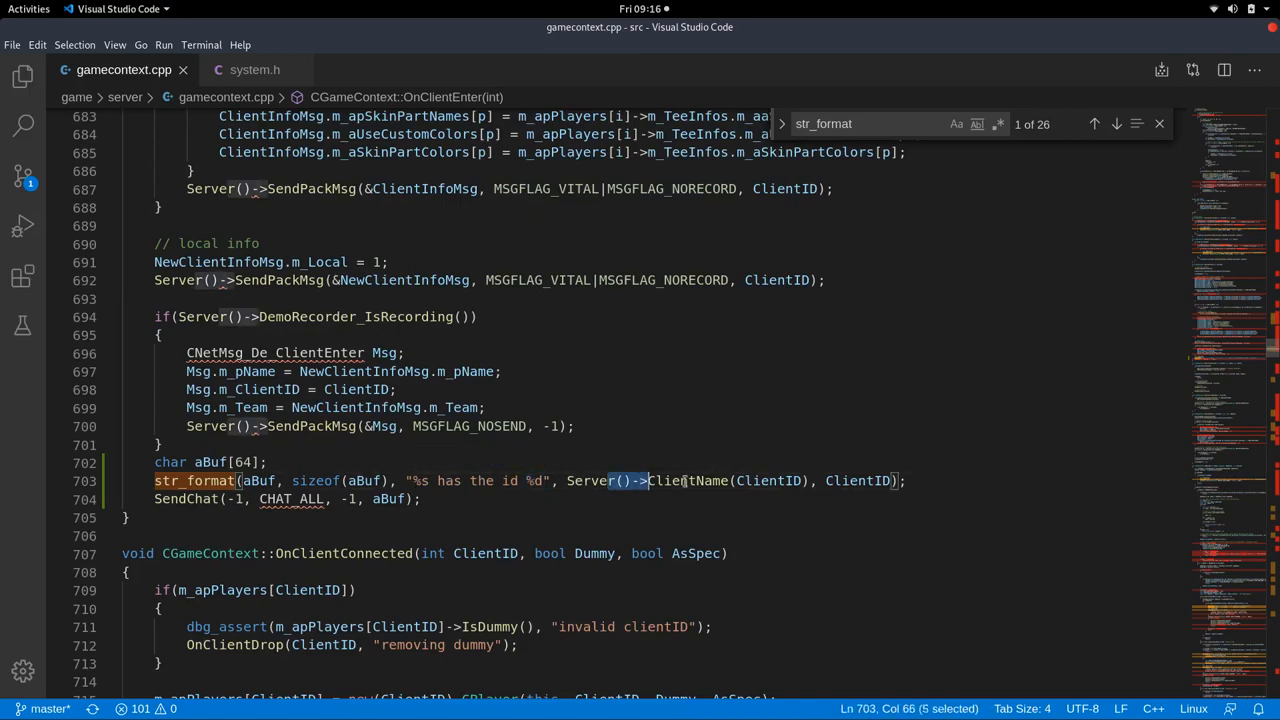
click(404, 480)
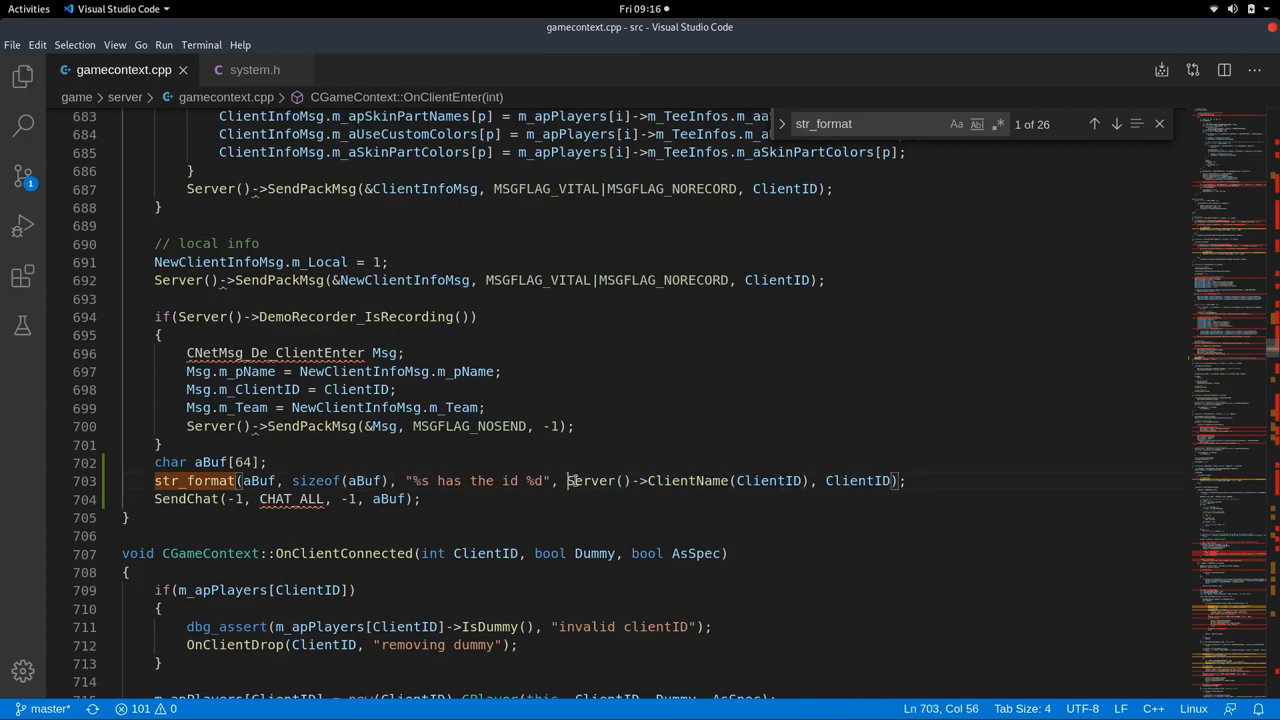
drag(568, 480, 808, 480)
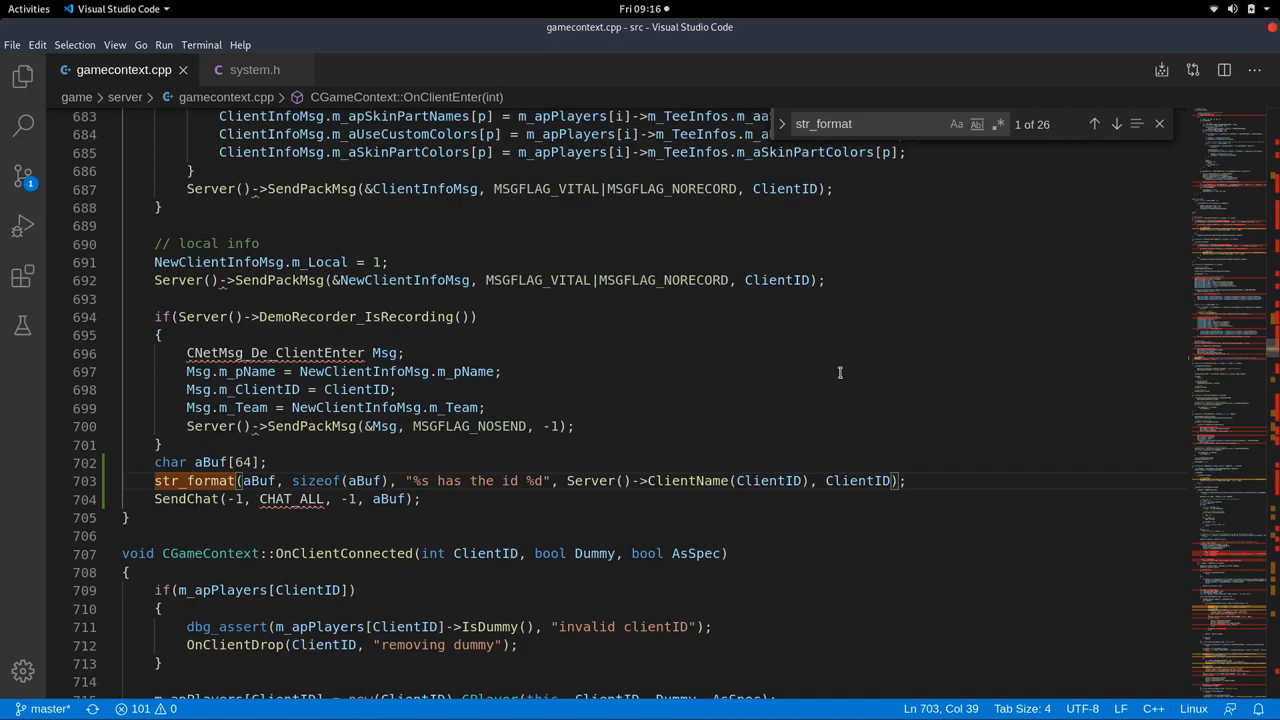
text(" ")
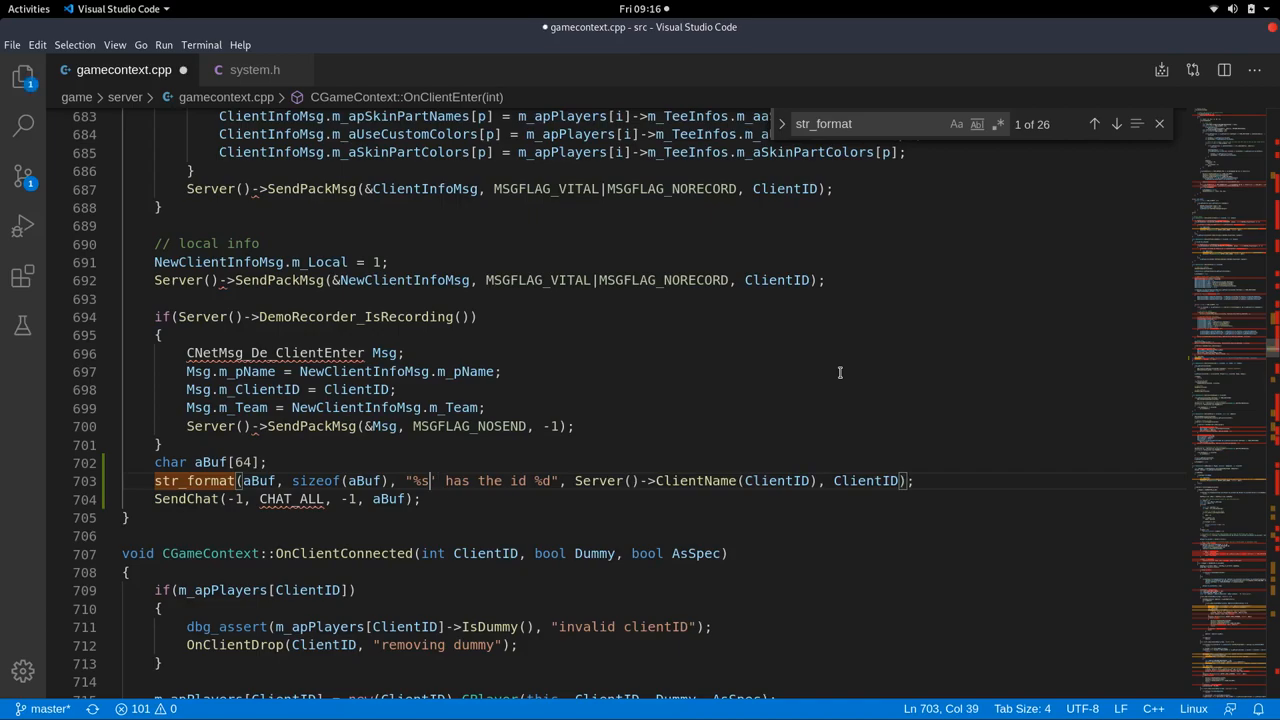
text(')
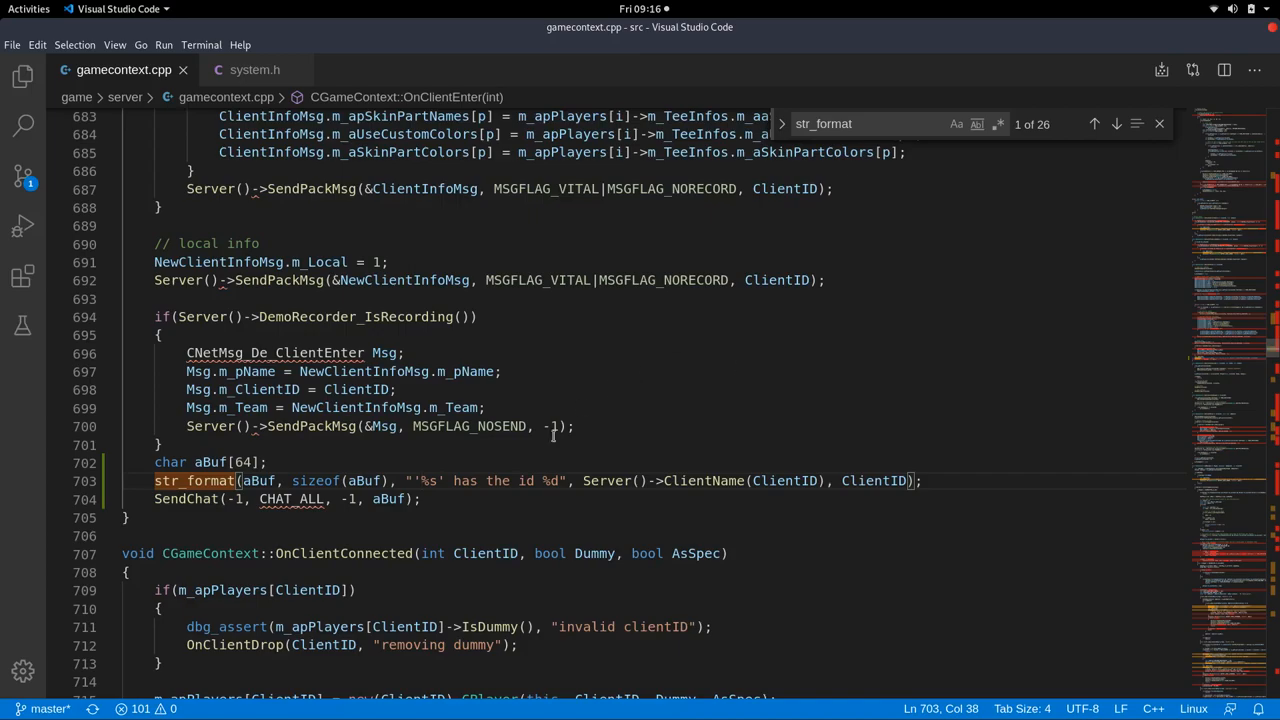
double_click(430, 480)
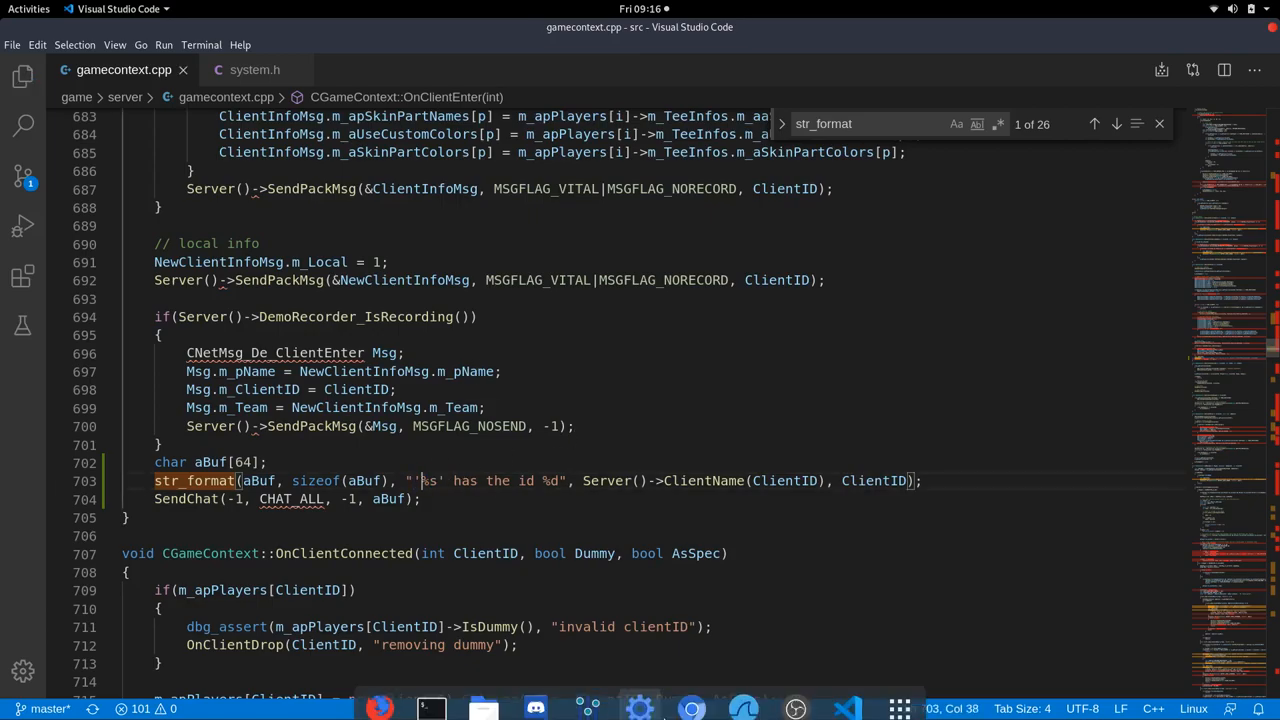
Rebuild with make and relaunch ./teeworlds_srv, loading dm1 and registering with the master.
click(430, 708)
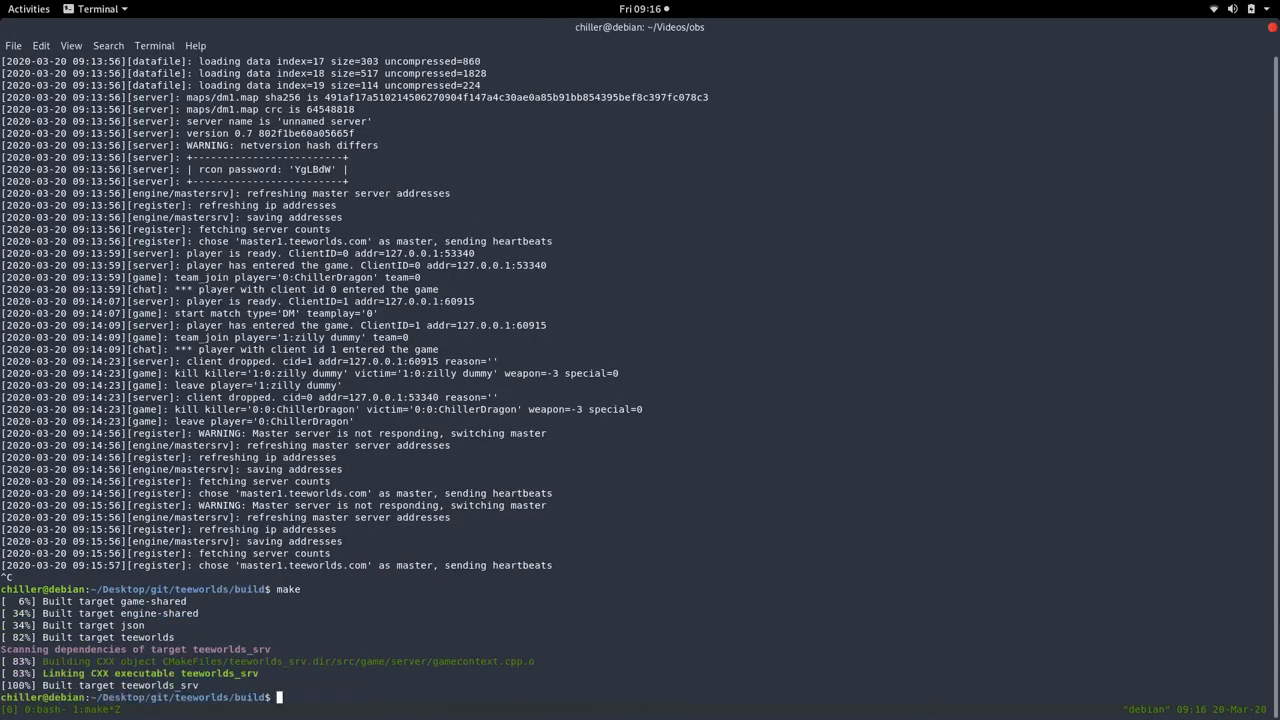
text(./teeworlds_srv)
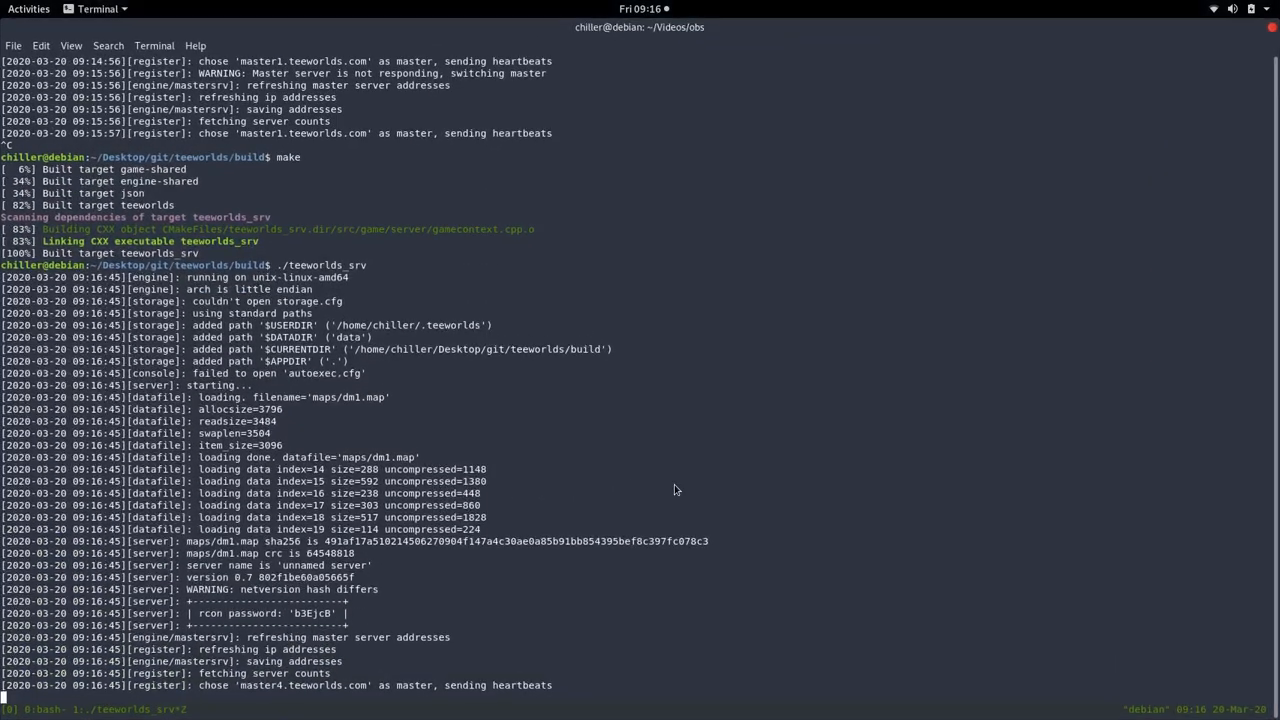